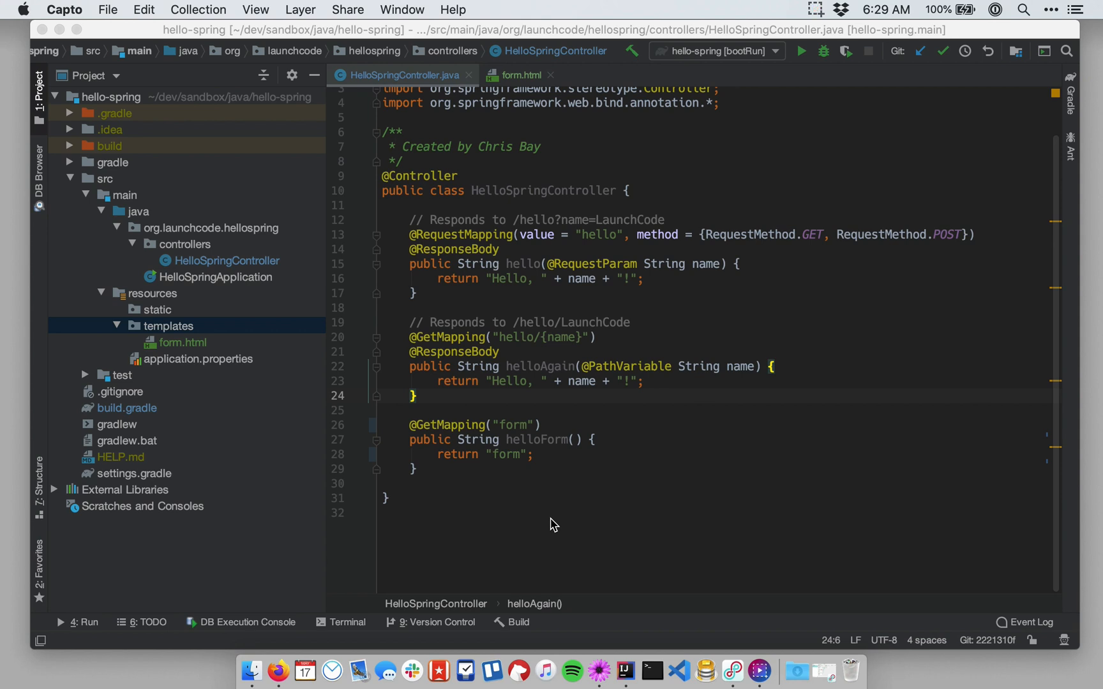
mouse_move(637, 450)
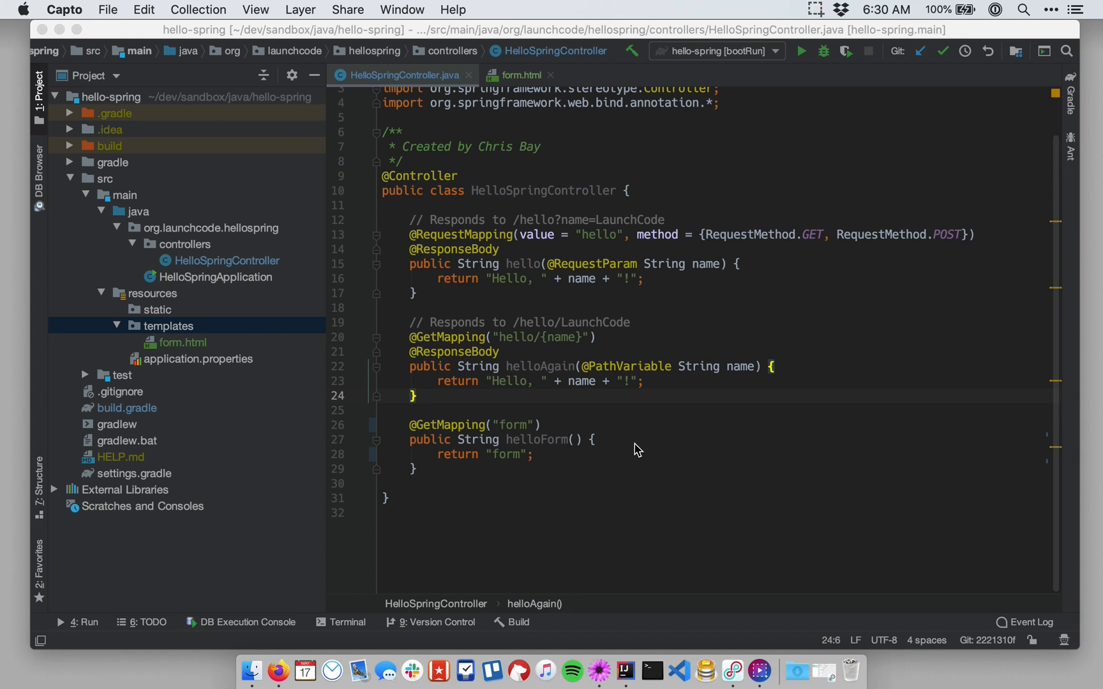
mouse_move(597, 325)
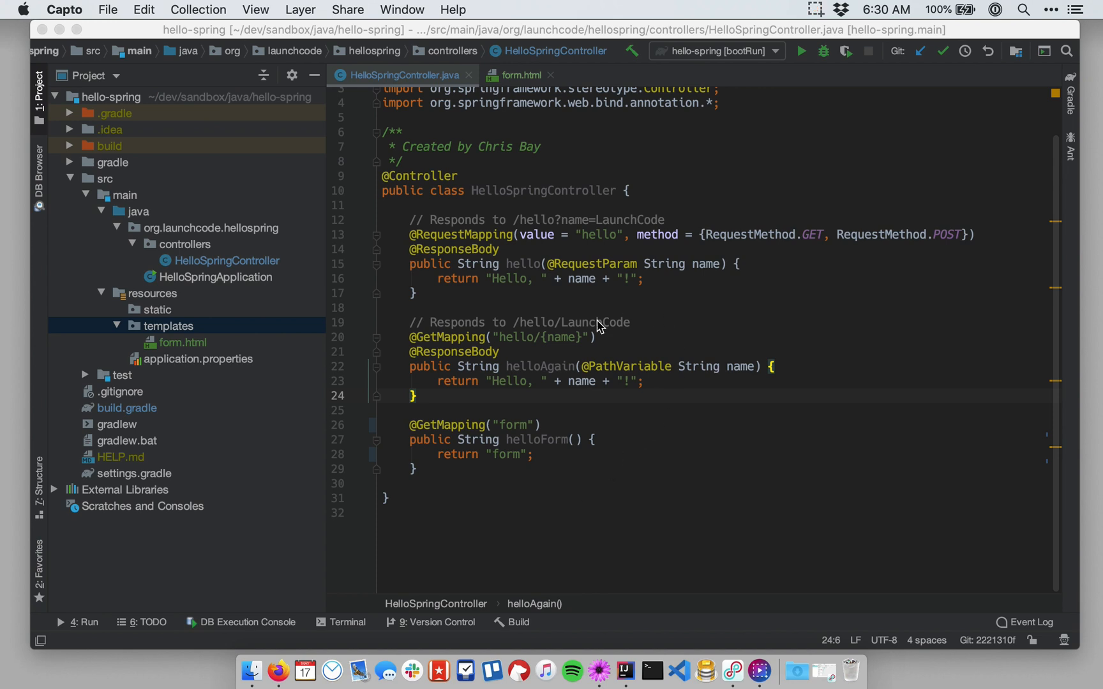
mouse_move(527, 266)
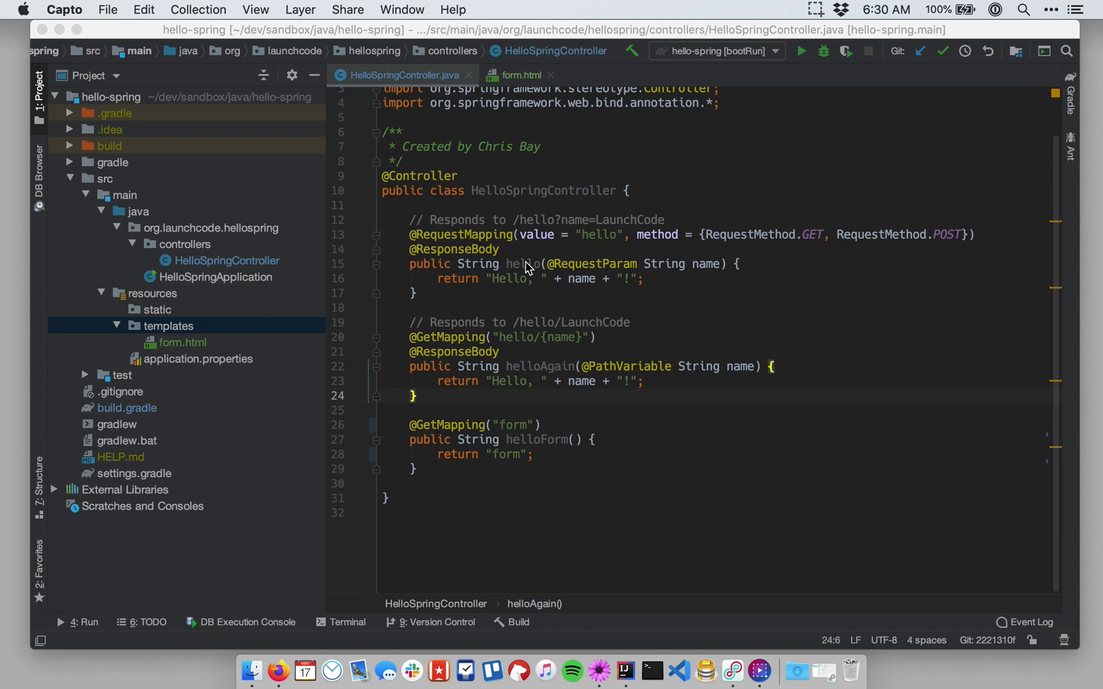
mouse_move(556, 291)
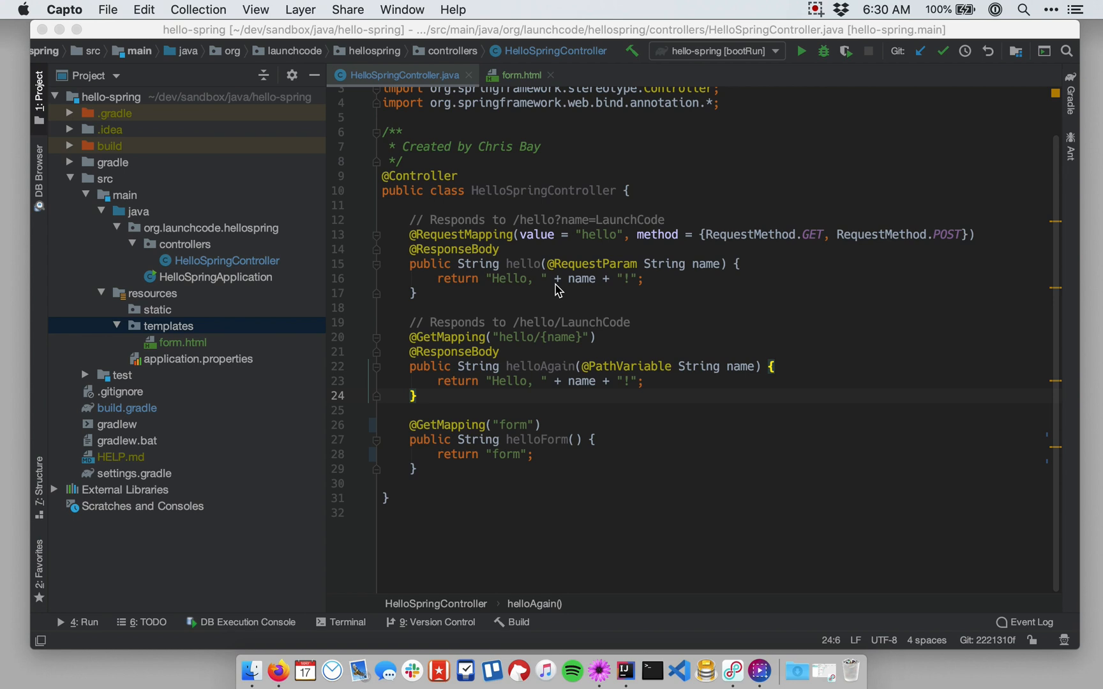
mouse_move(541, 361)
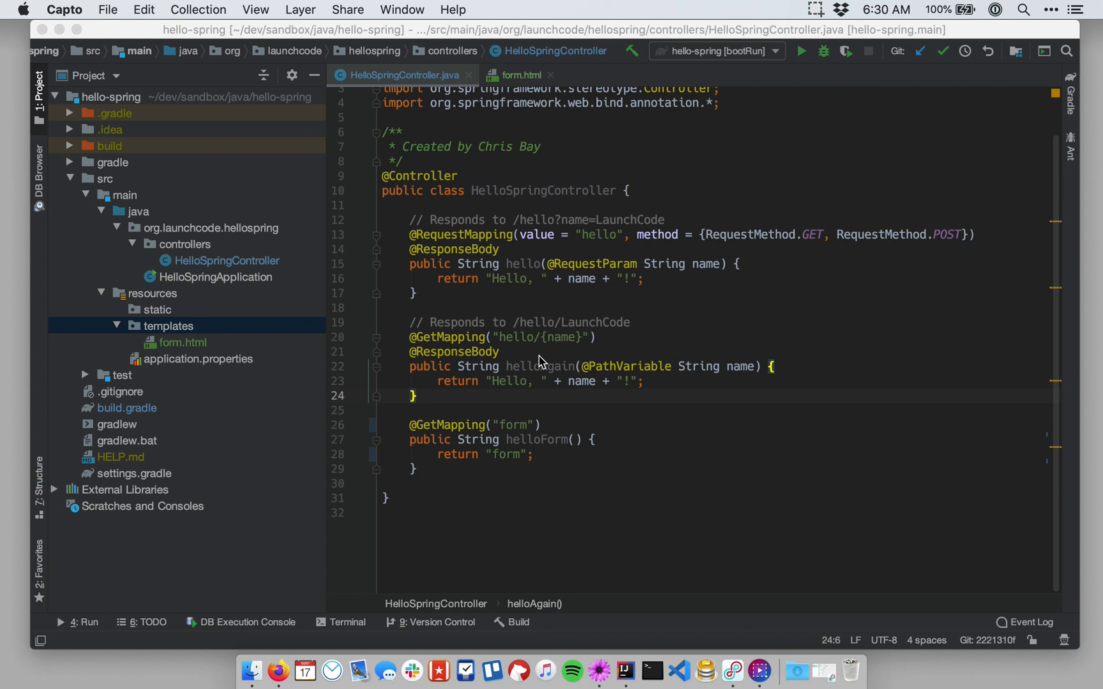
mouse_move(681, 369)
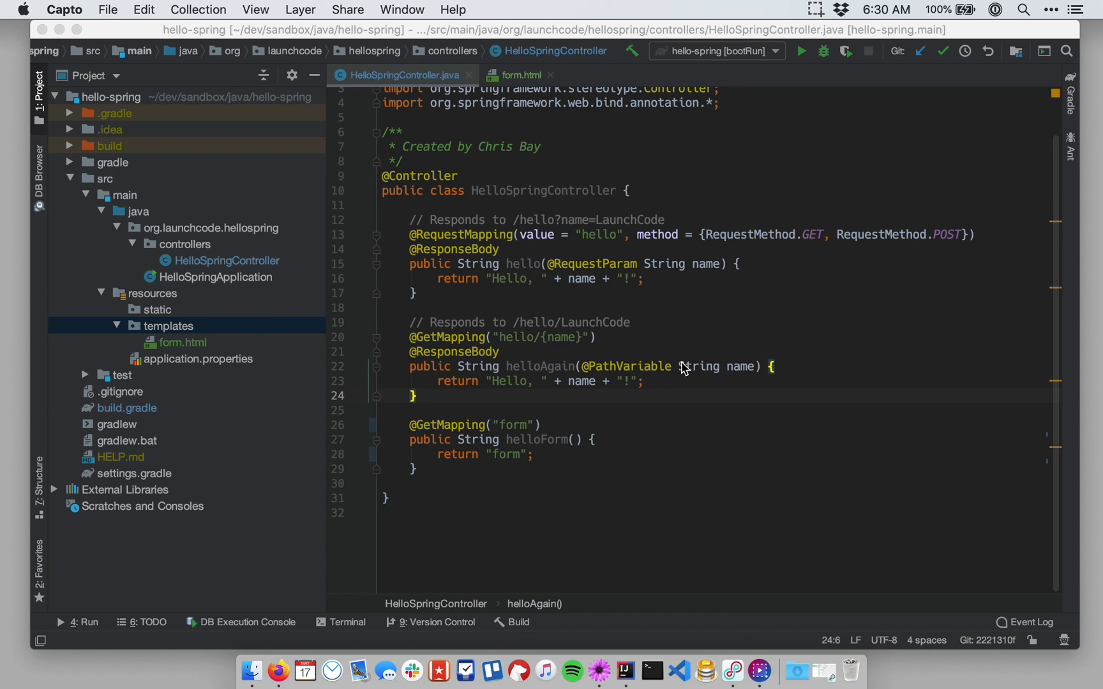
mouse_move(643, 299)
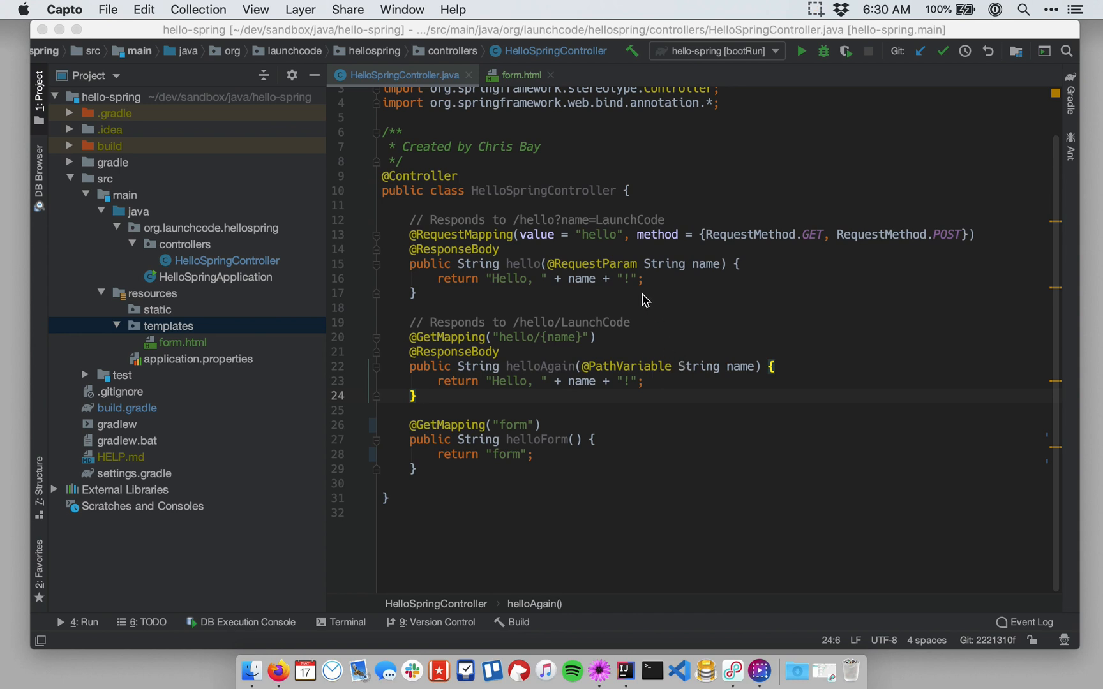
mouse_move(563, 288)
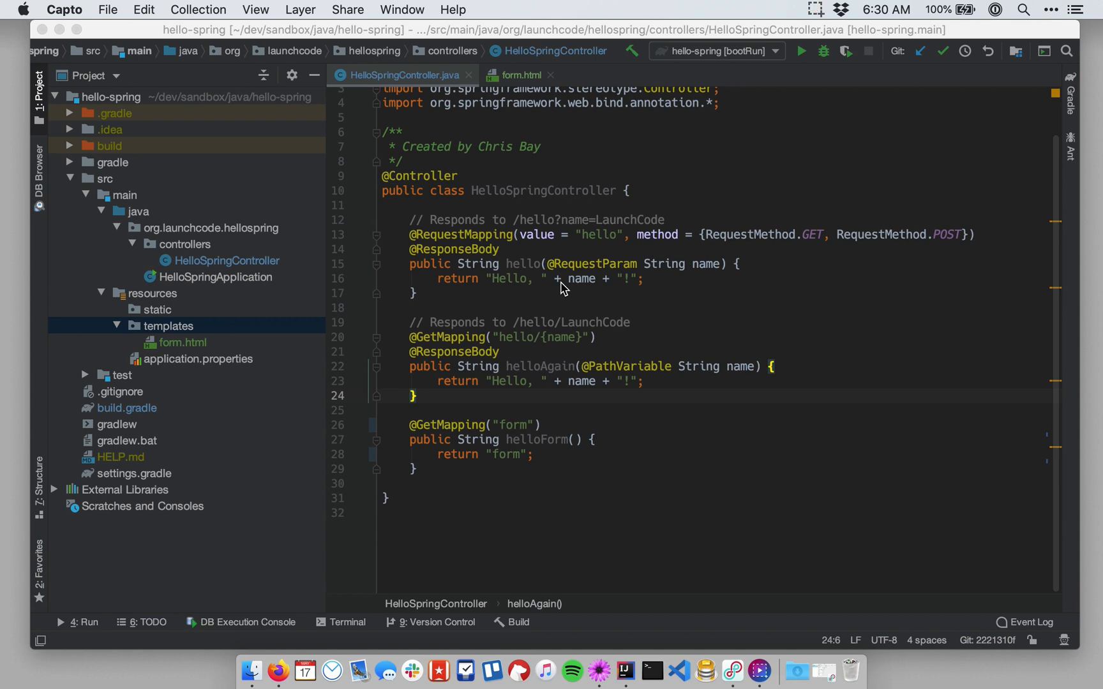
mouse_move(494, 288)
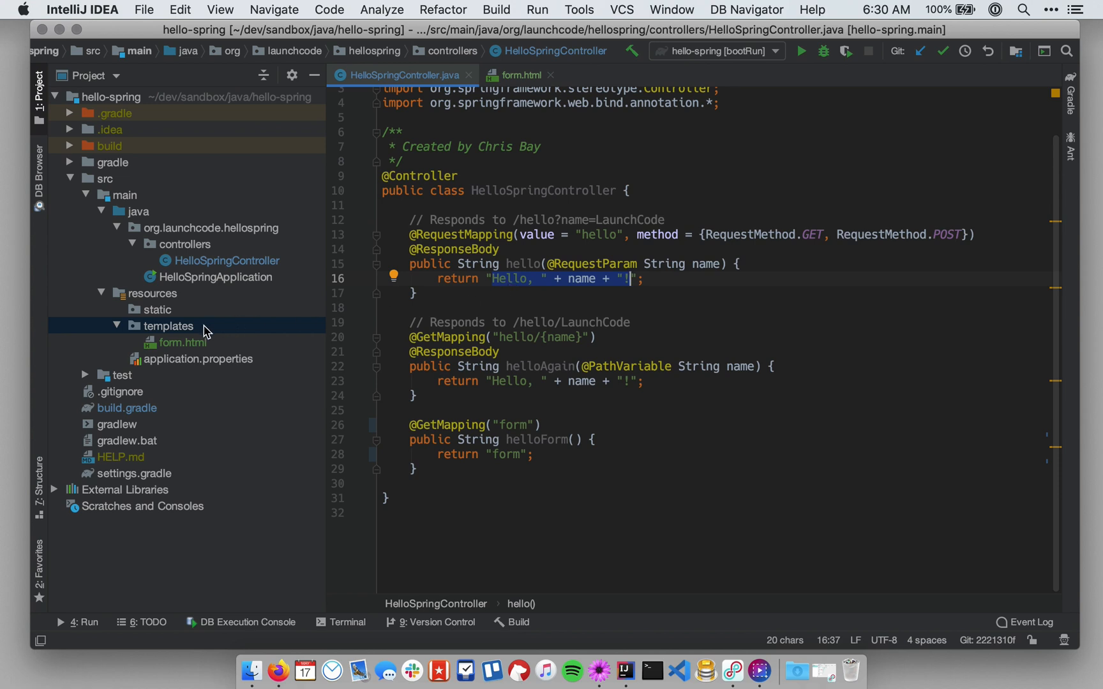
Step: Create a Thymeleaf template named hello in the templates folder and add hello.html to Git
right_click(167, 326)
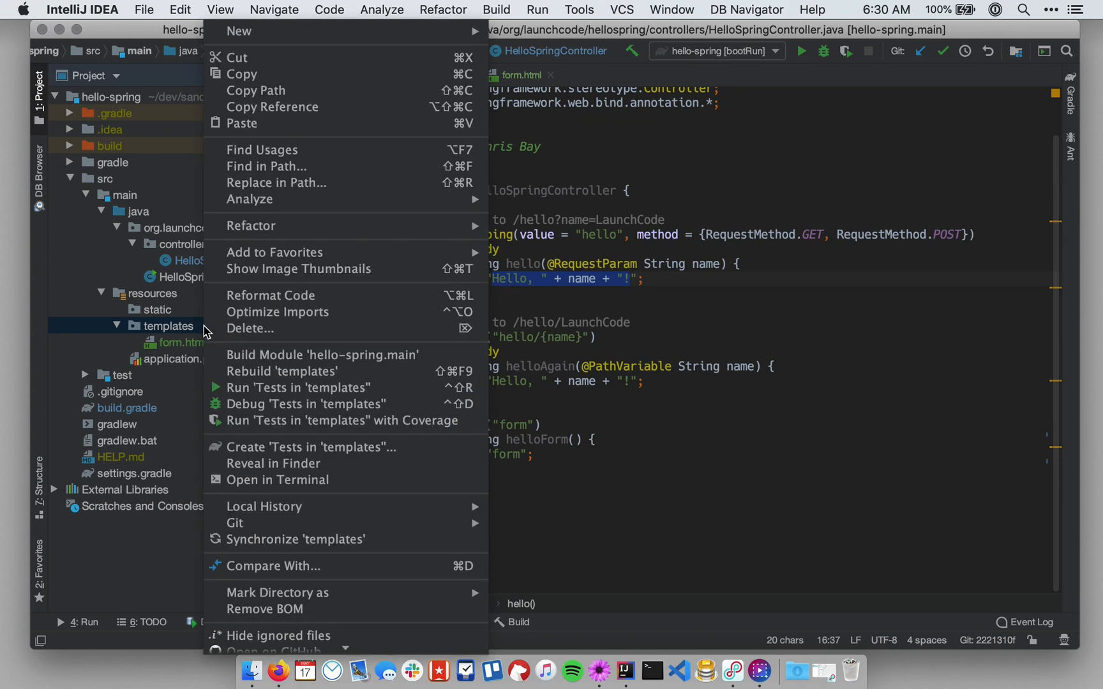
left_click(239, 30)
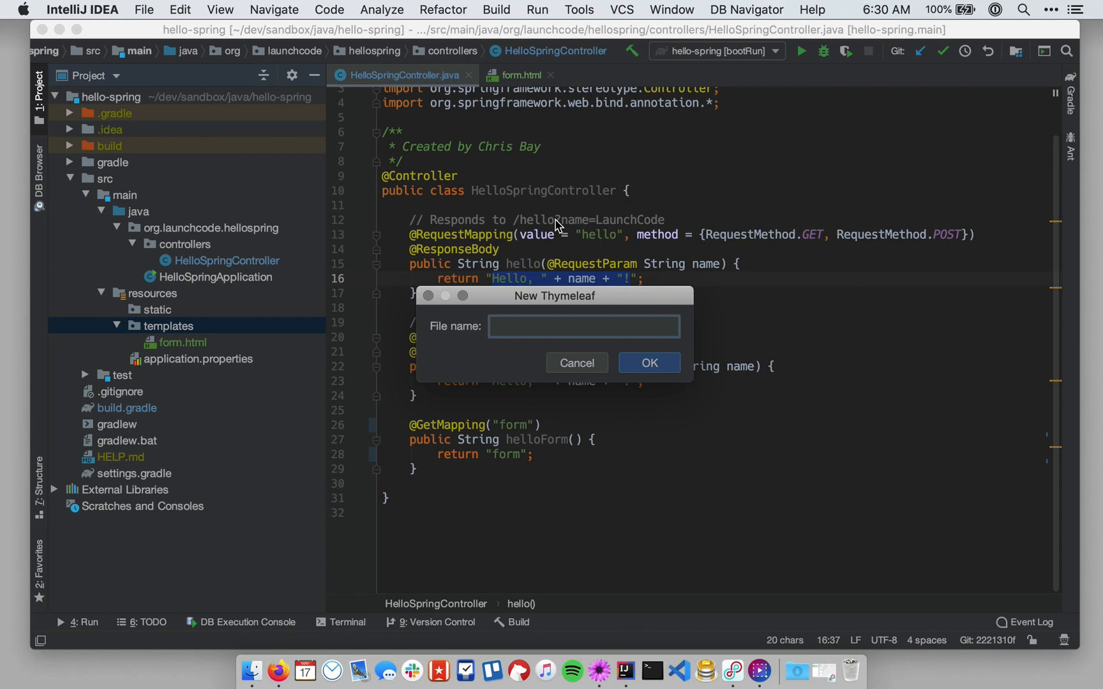
type("ht")
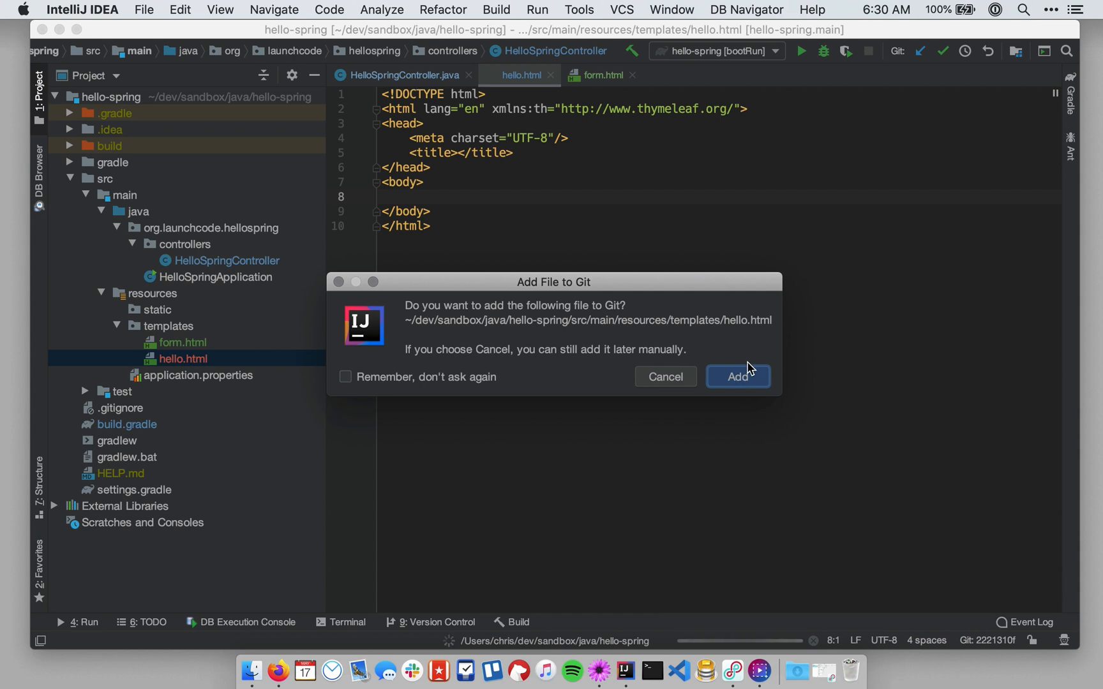
mouse_move(743, 381)
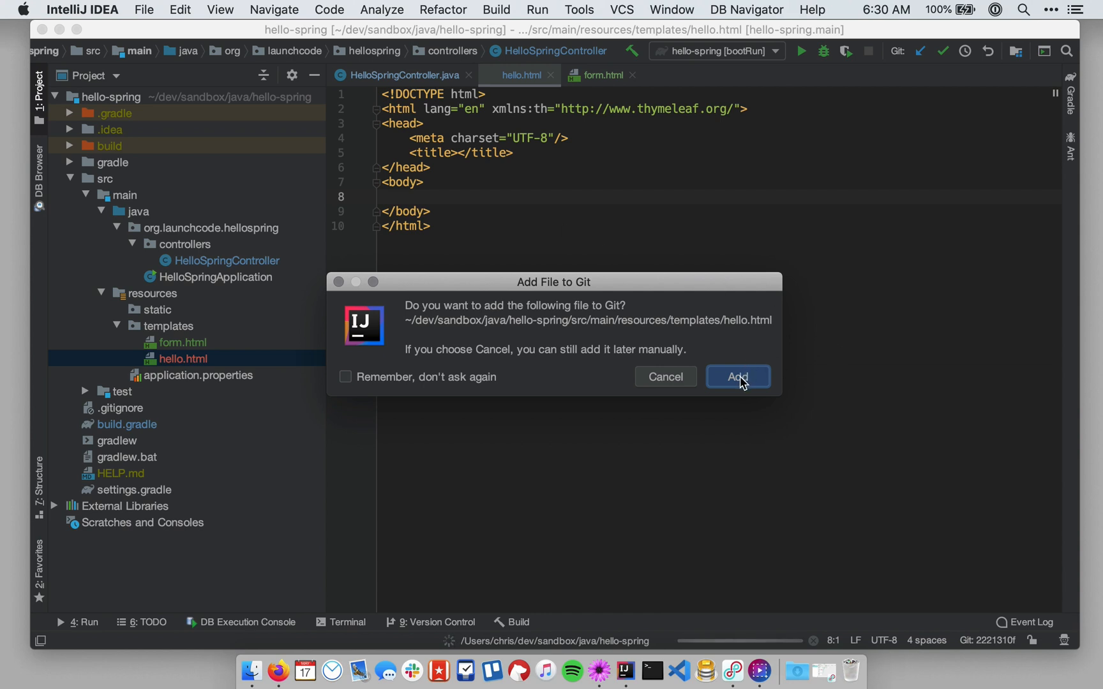
left_click(737, 376)
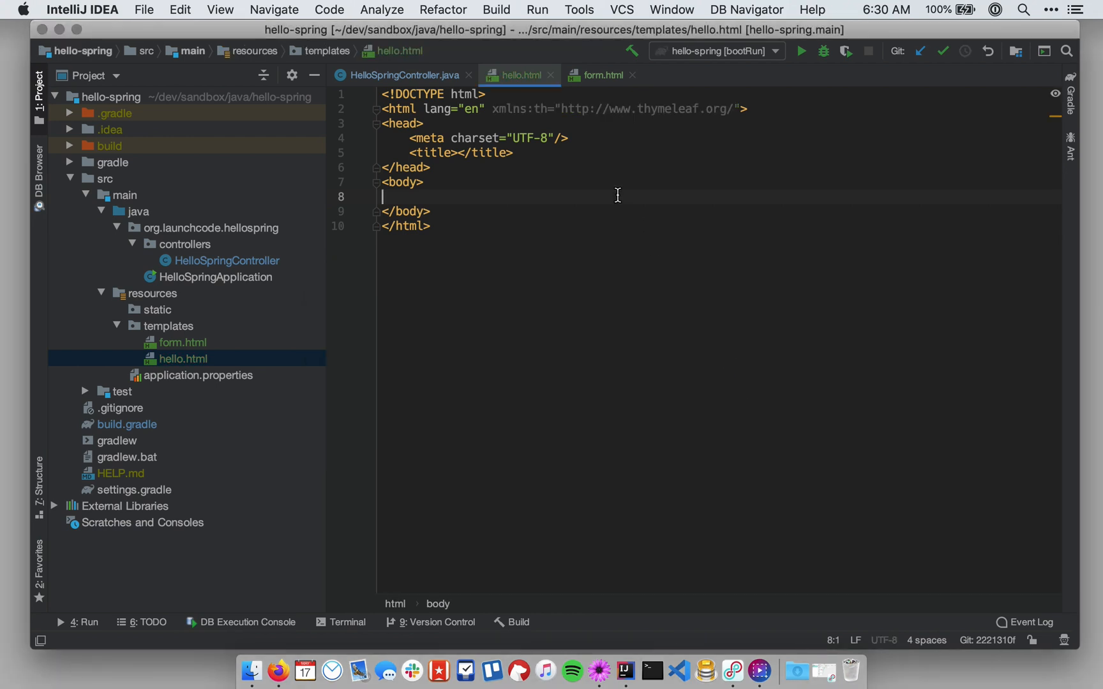
Step: Write a <p>Hello, Spring!</p> paragraph in hello.html's body and begin a th:text attribute on it
left_click(400, 76)
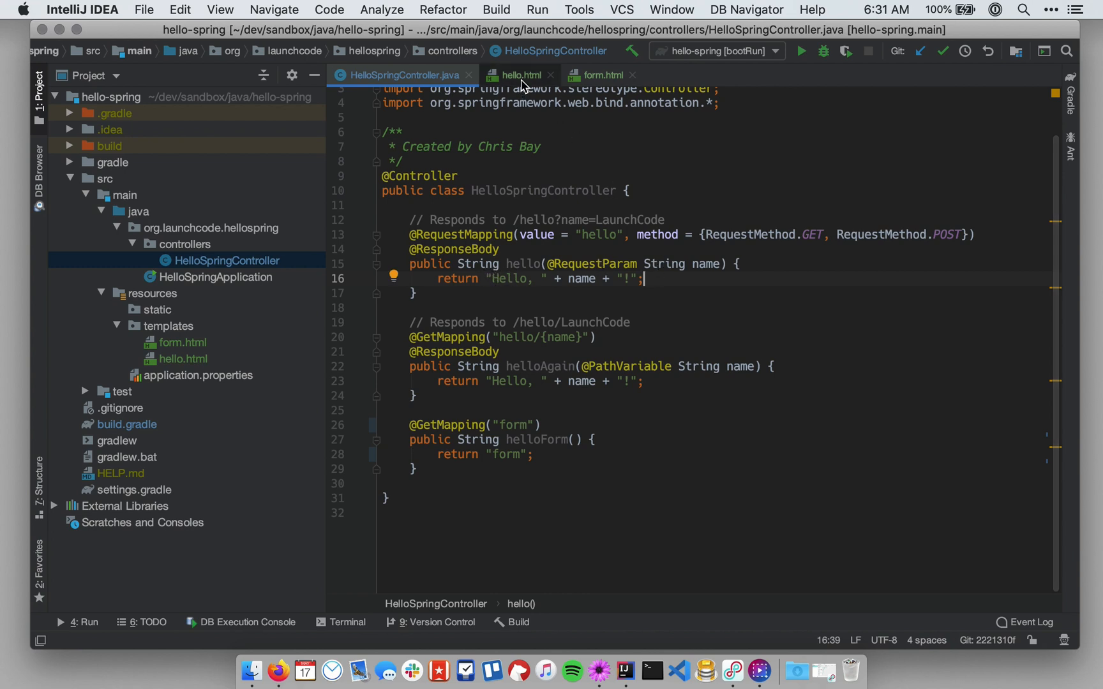
left_click(518, 74)
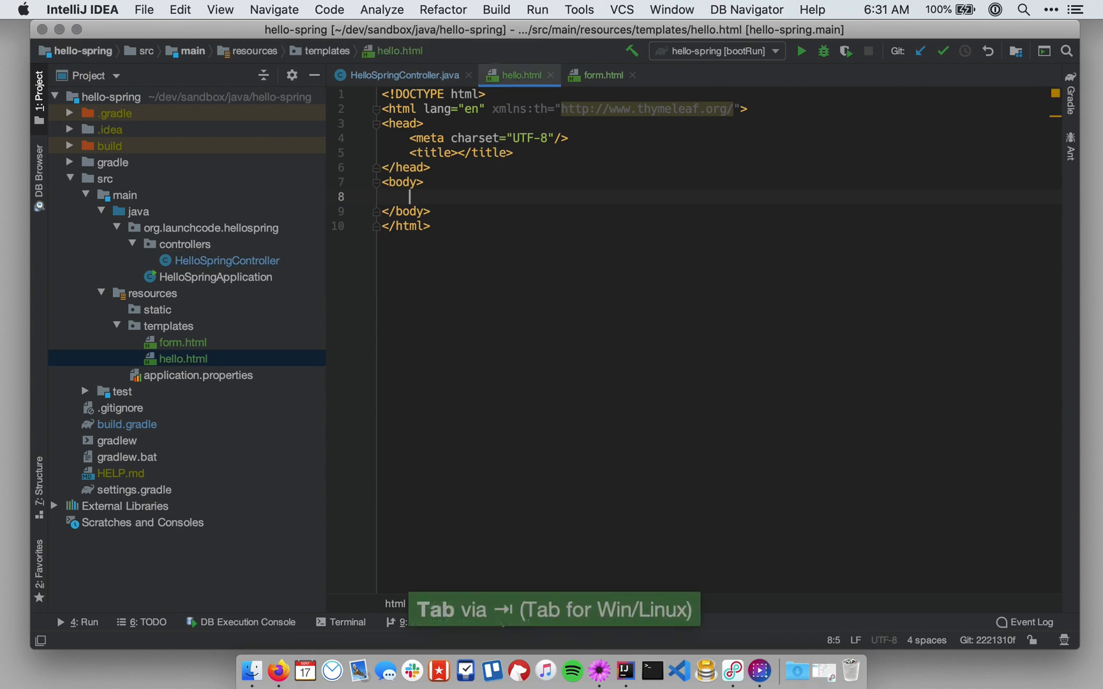
type("<p></p>")
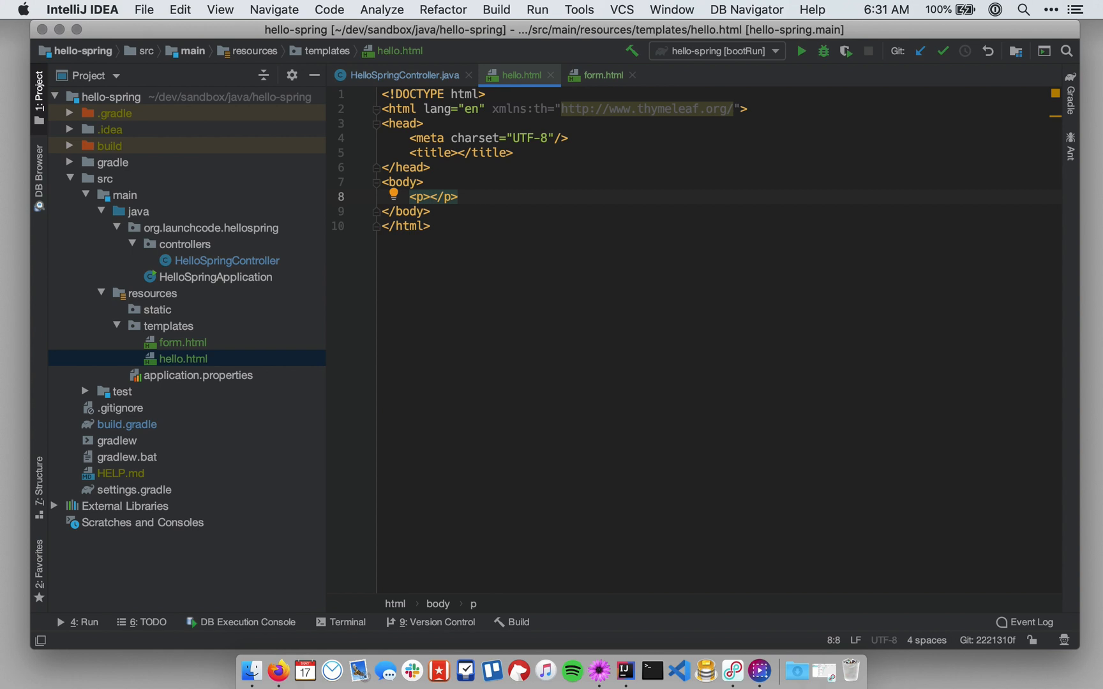
type("Sp")
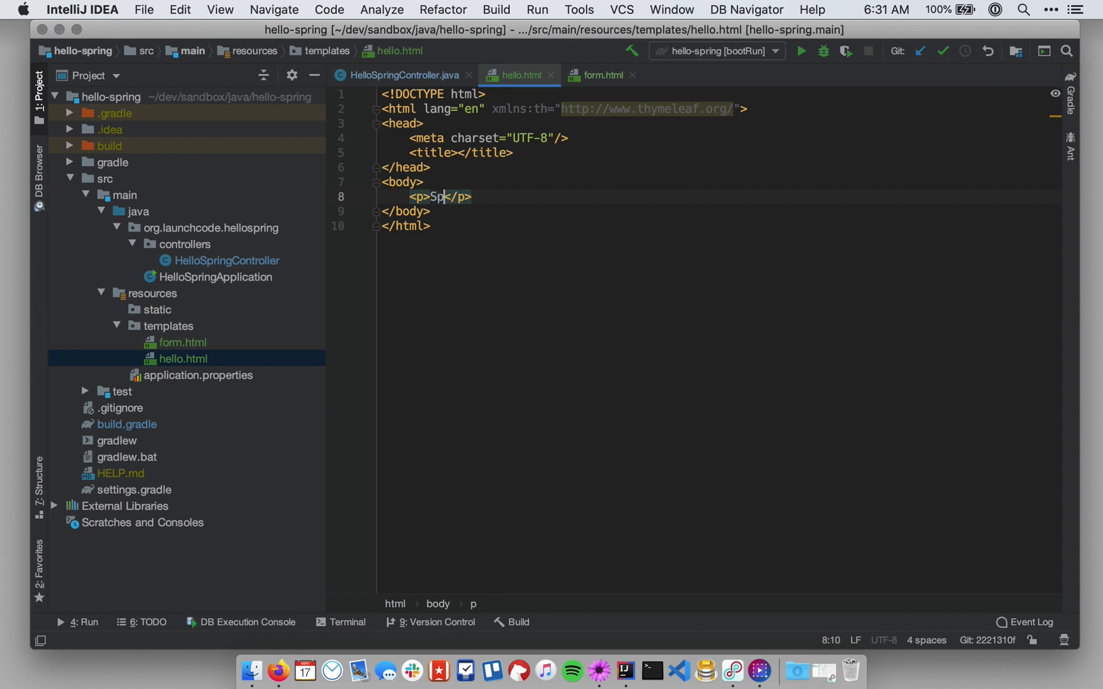
type("r")
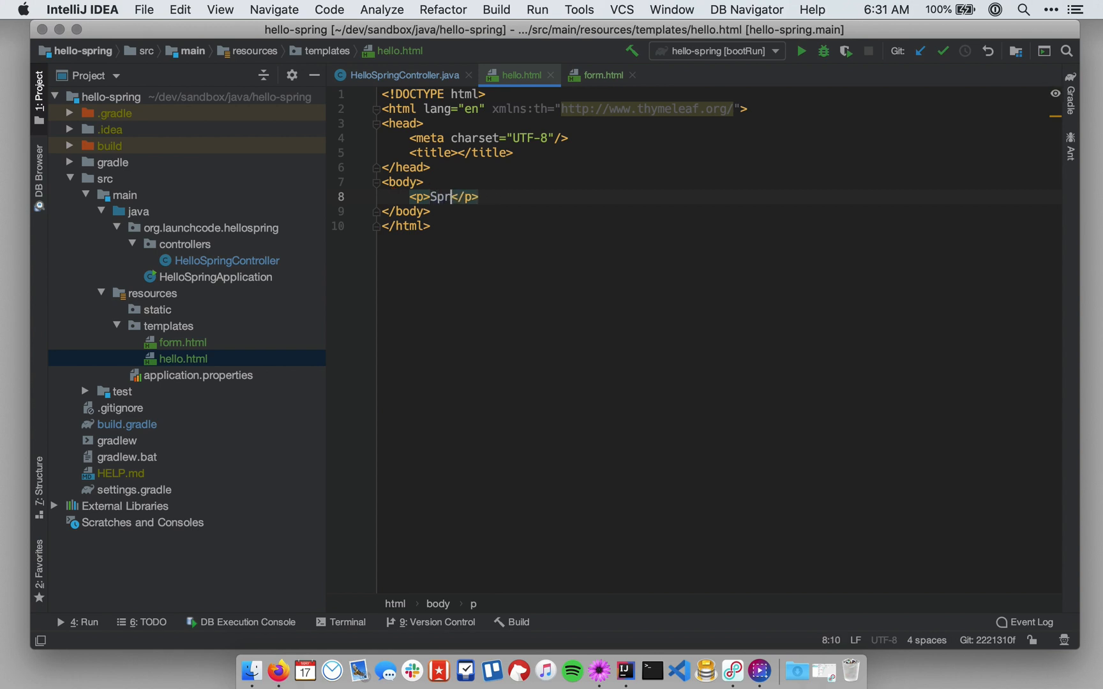
type("Hello, S")
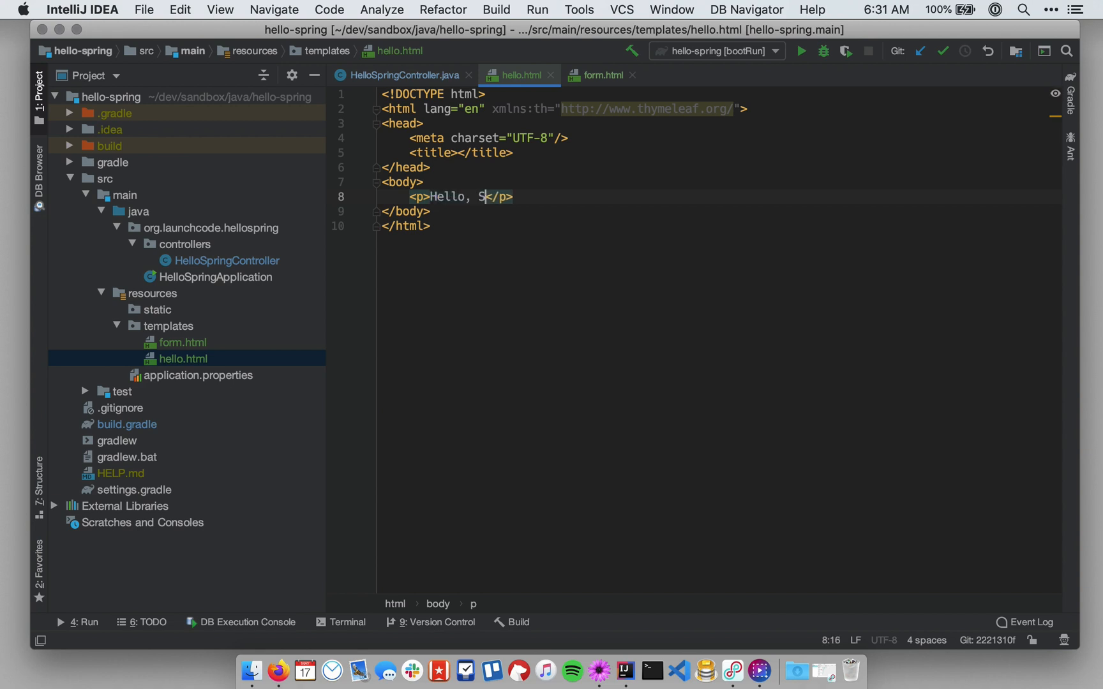
type("pring!")
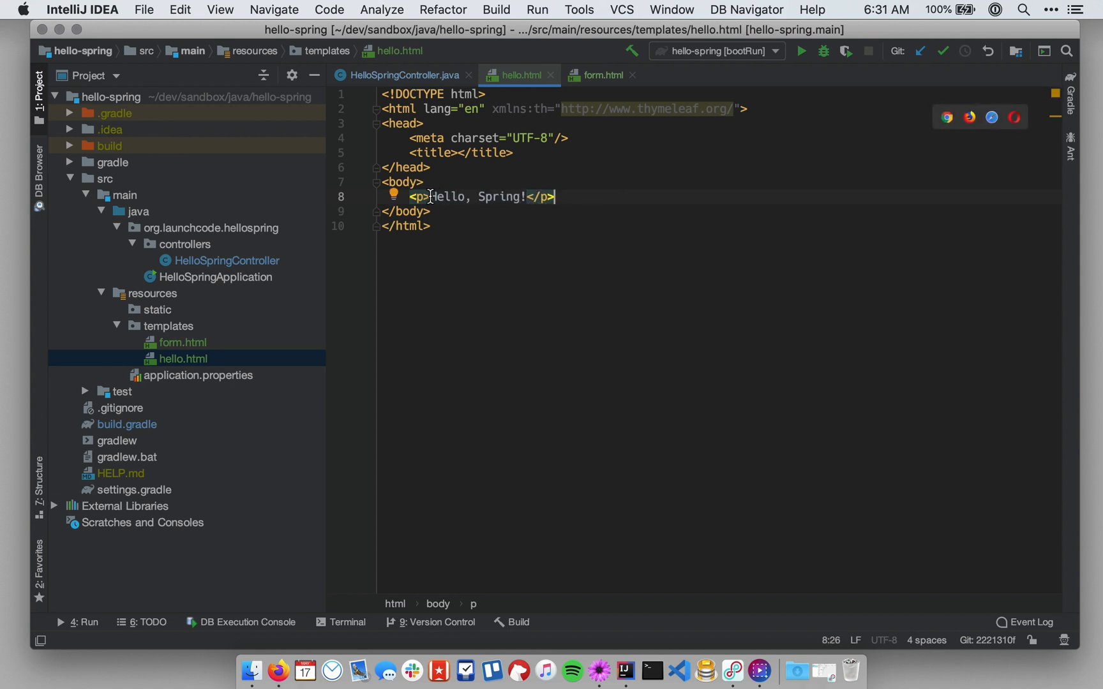
left_click(431, 197)
type(" th:text=\"")
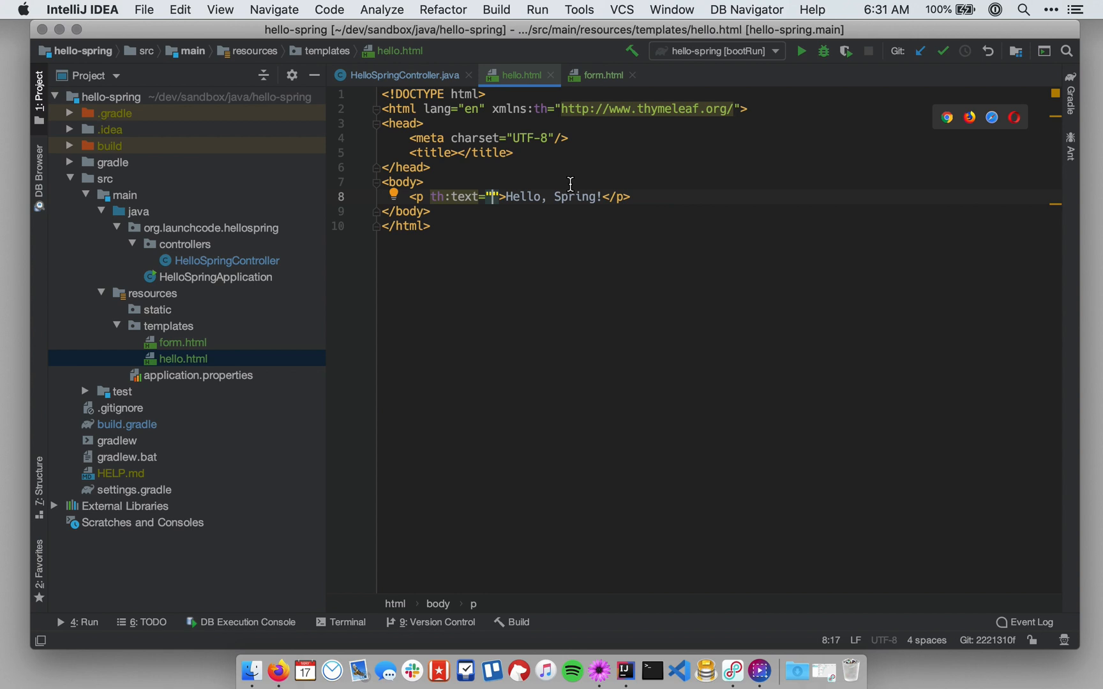
Step: Set the paragraph's th:text attribute to ${greeting}, binding it to a greeting variable
type("${")
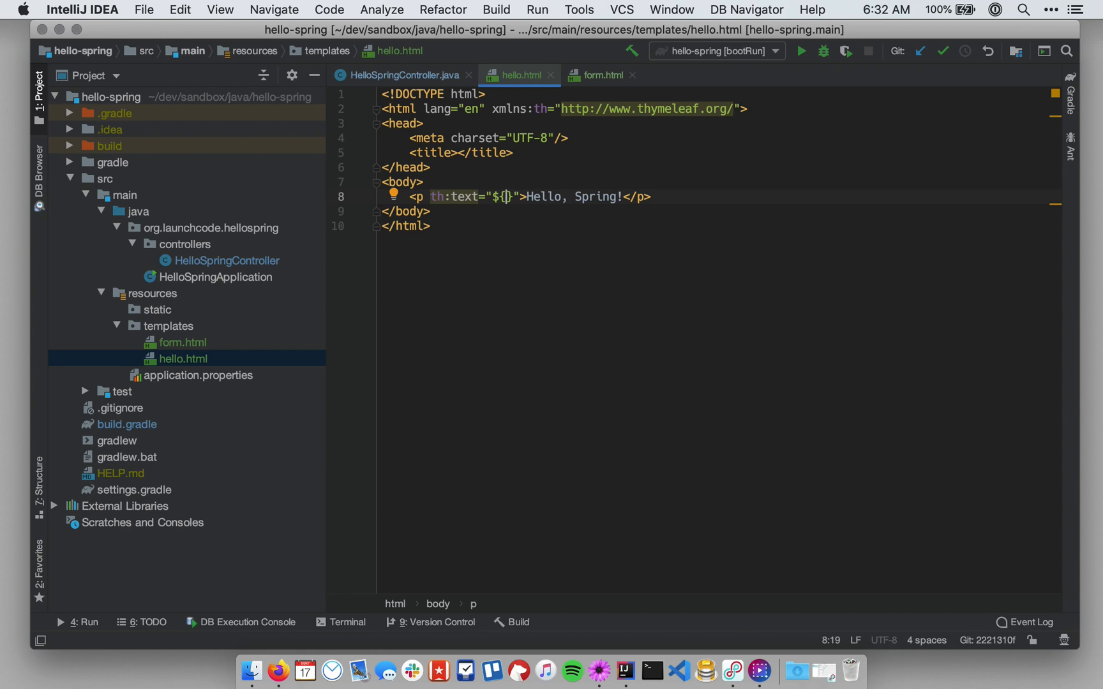
type("greeting")
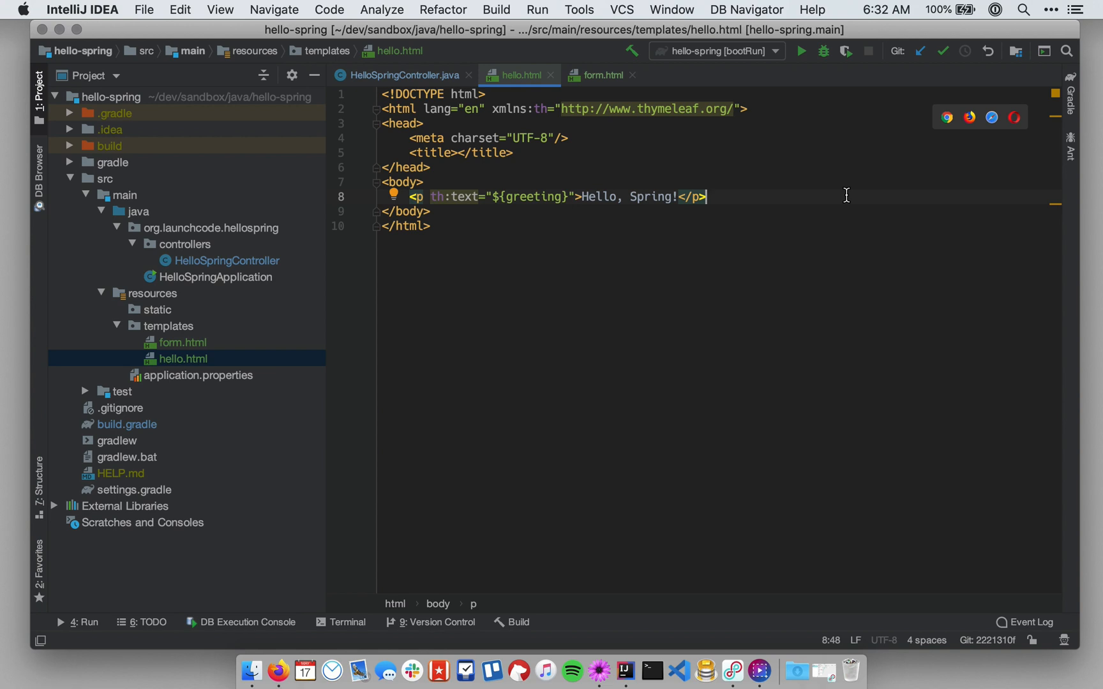
mouse_move(744, 204)
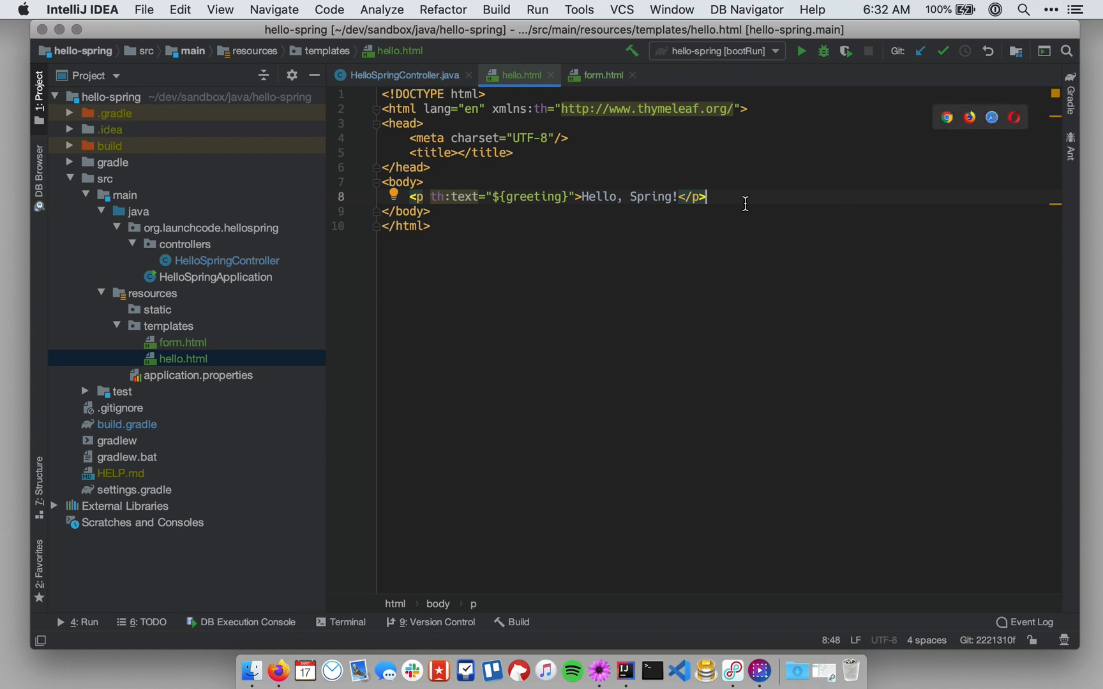
mouse_move(615, 196)
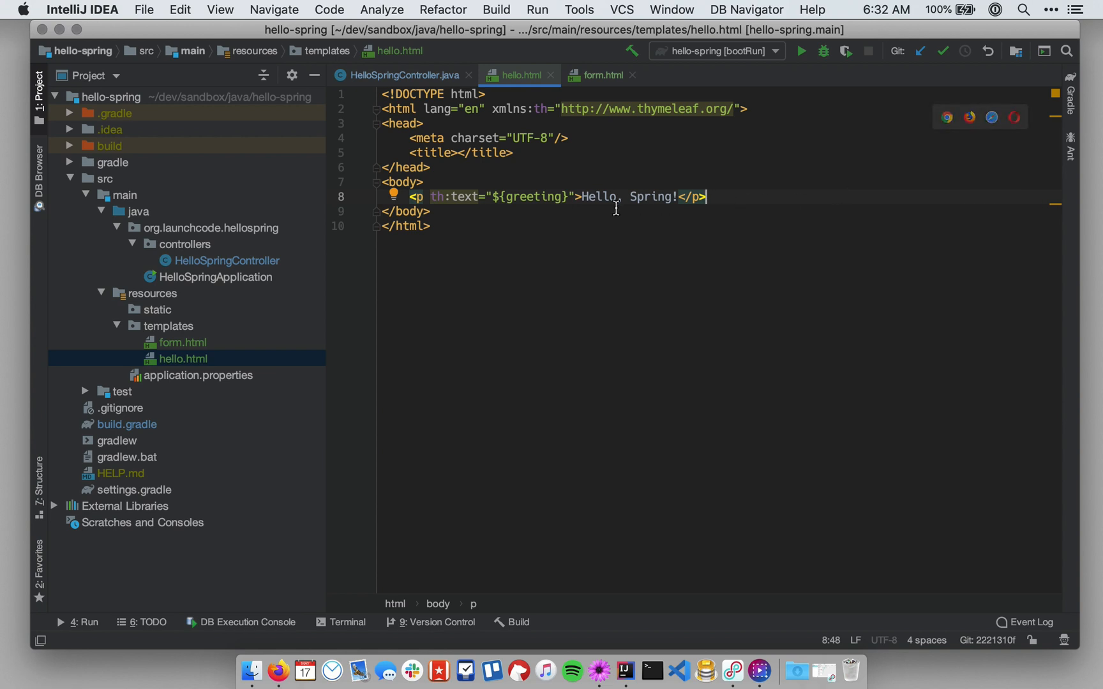
mouse_move(508, 196)
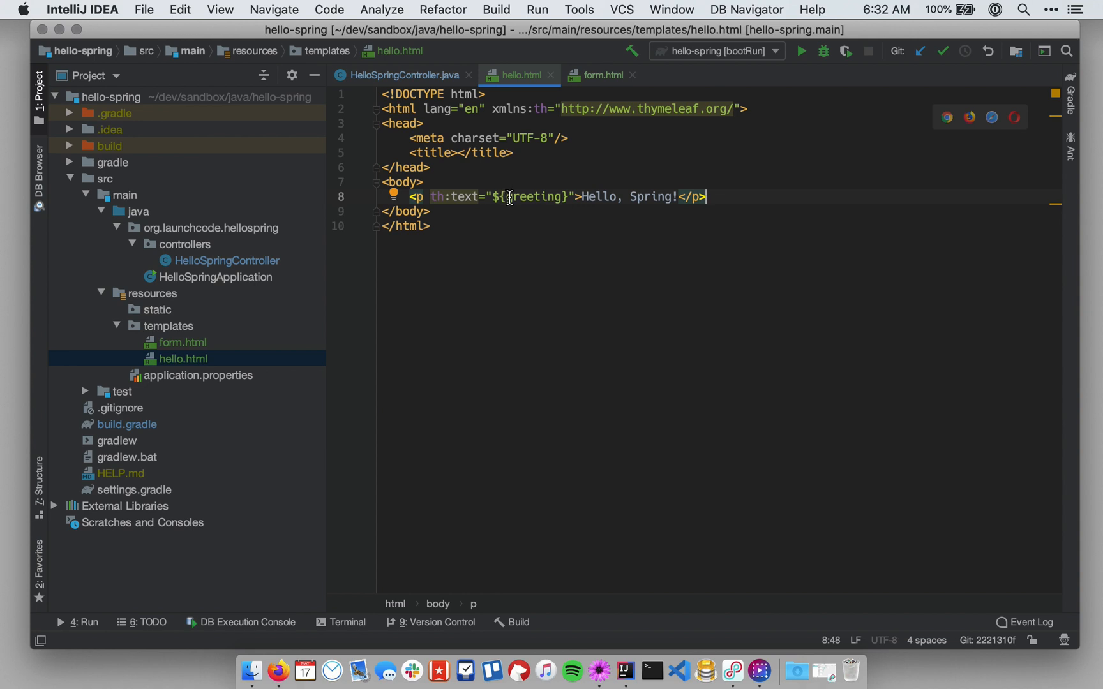
double_click(535, 196)
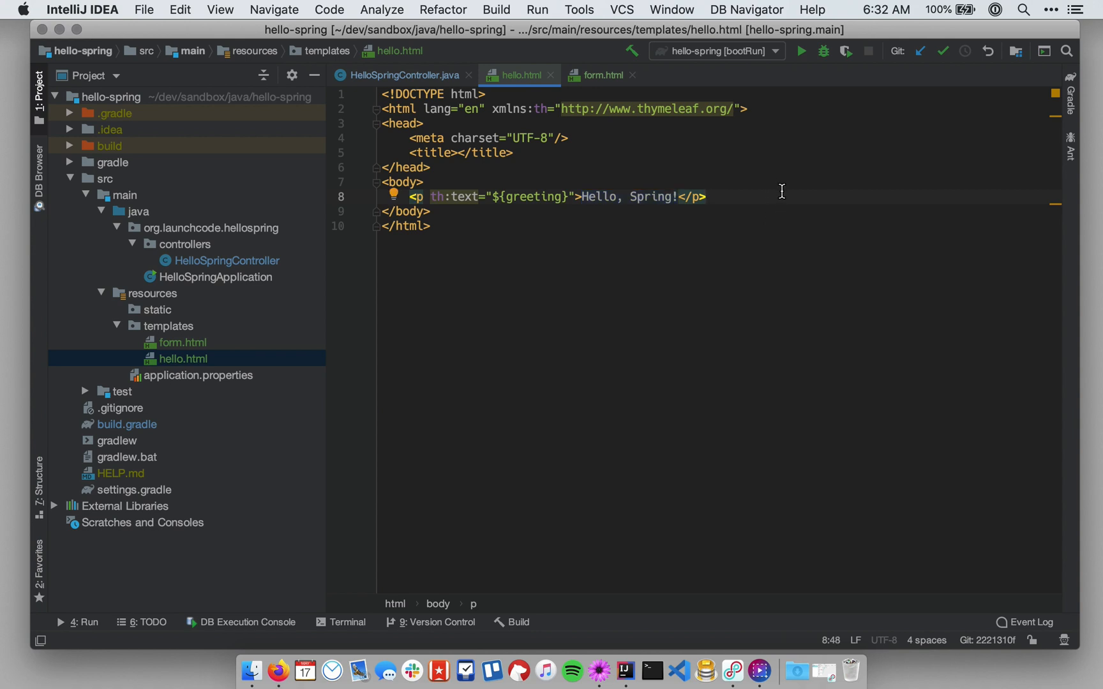
left_click(708, 196)
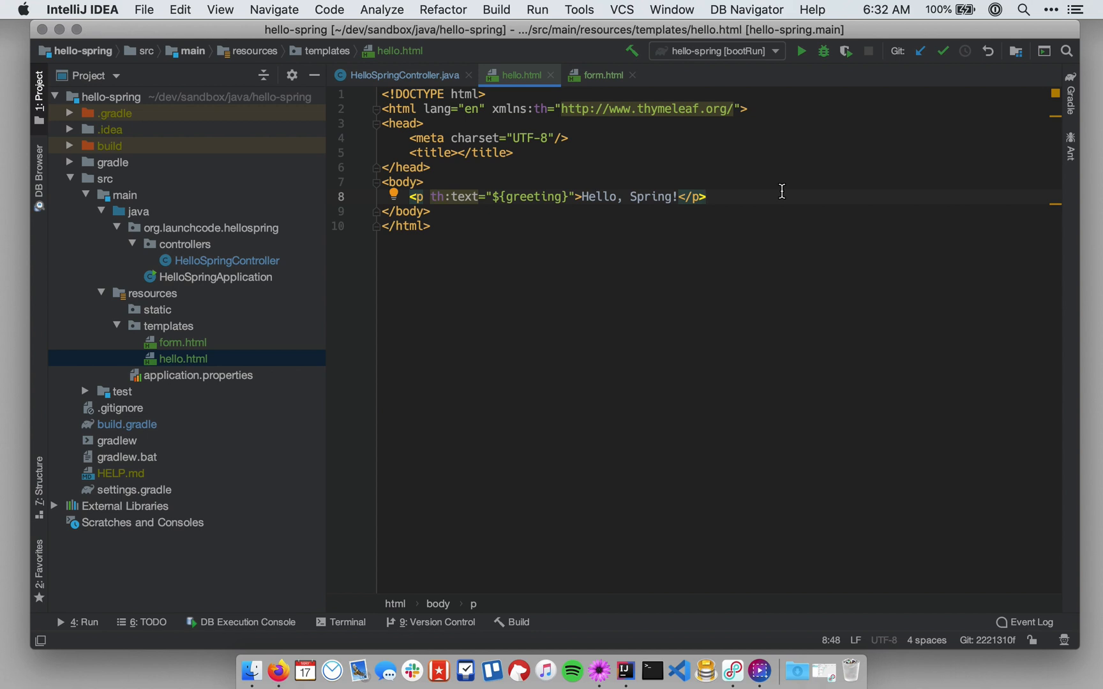
mouse_move(577, 176)
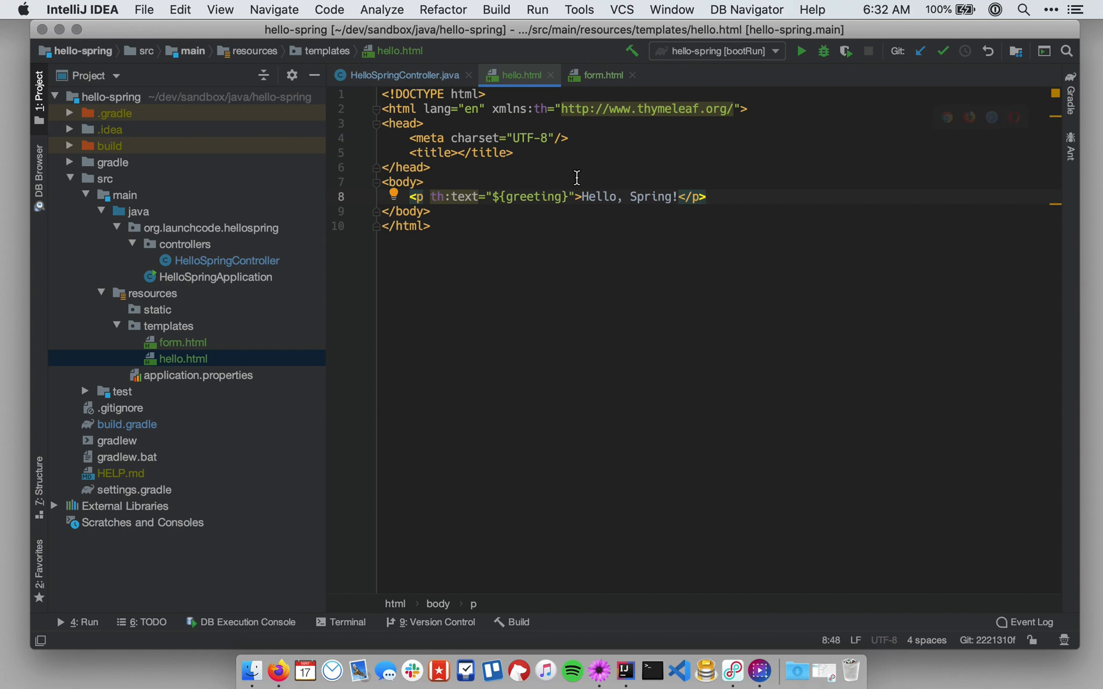
mouse_move(473, 177)
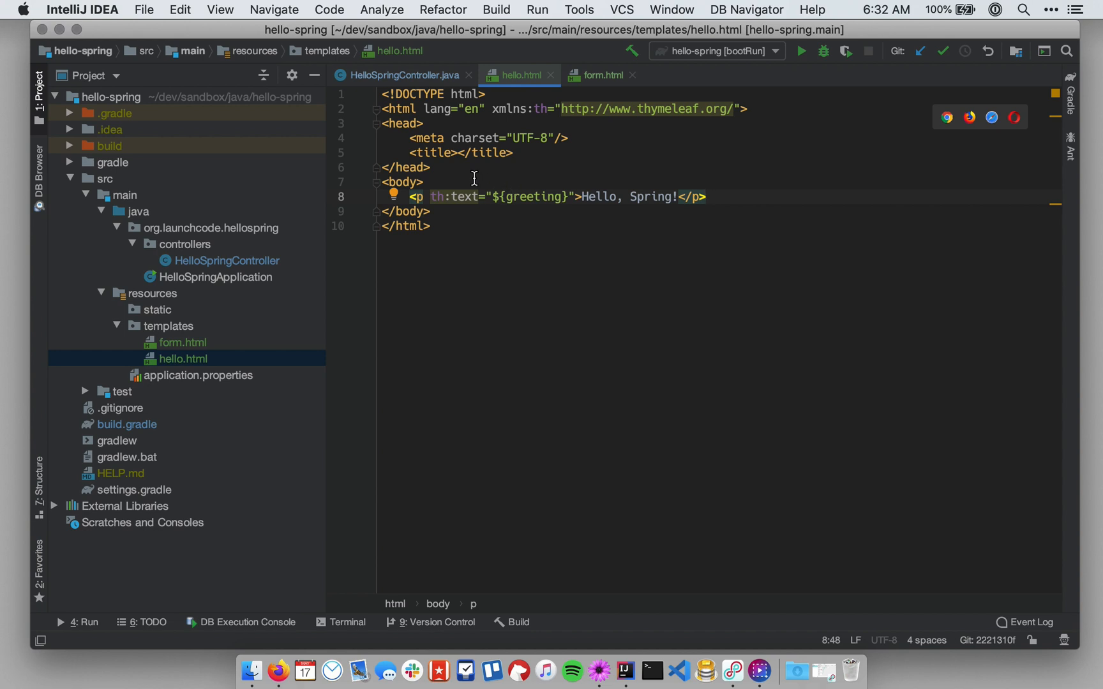
Step: Make HelloSpringController's hello() return "hello" instead of writing a response body
left_click(399, 75)
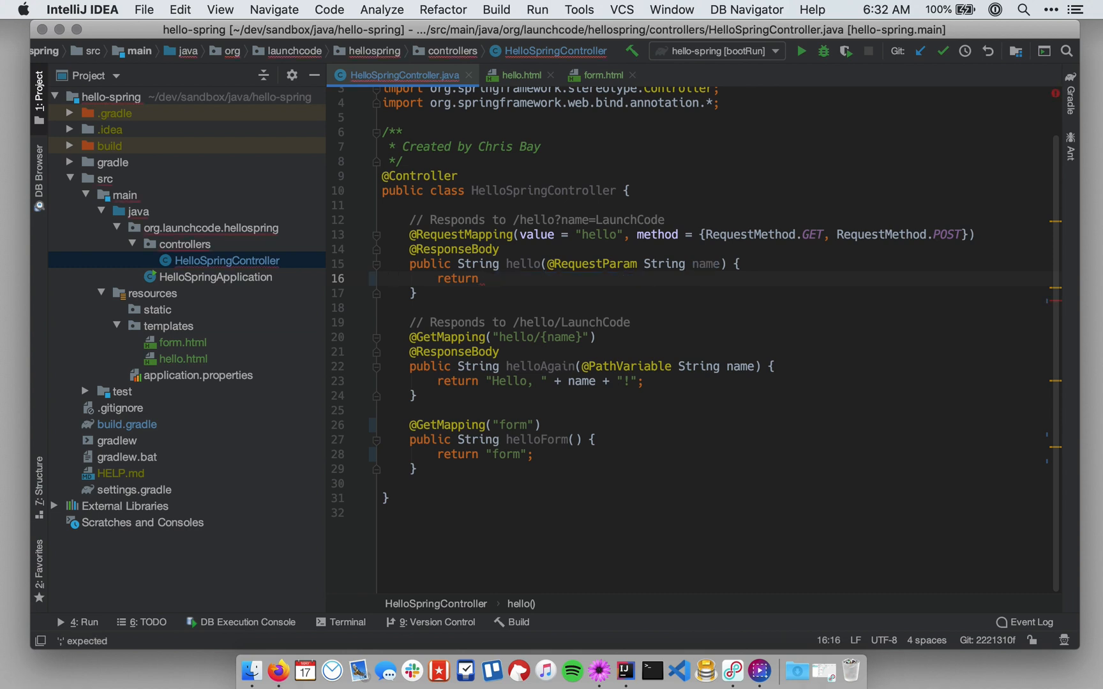
type("\"h\"")
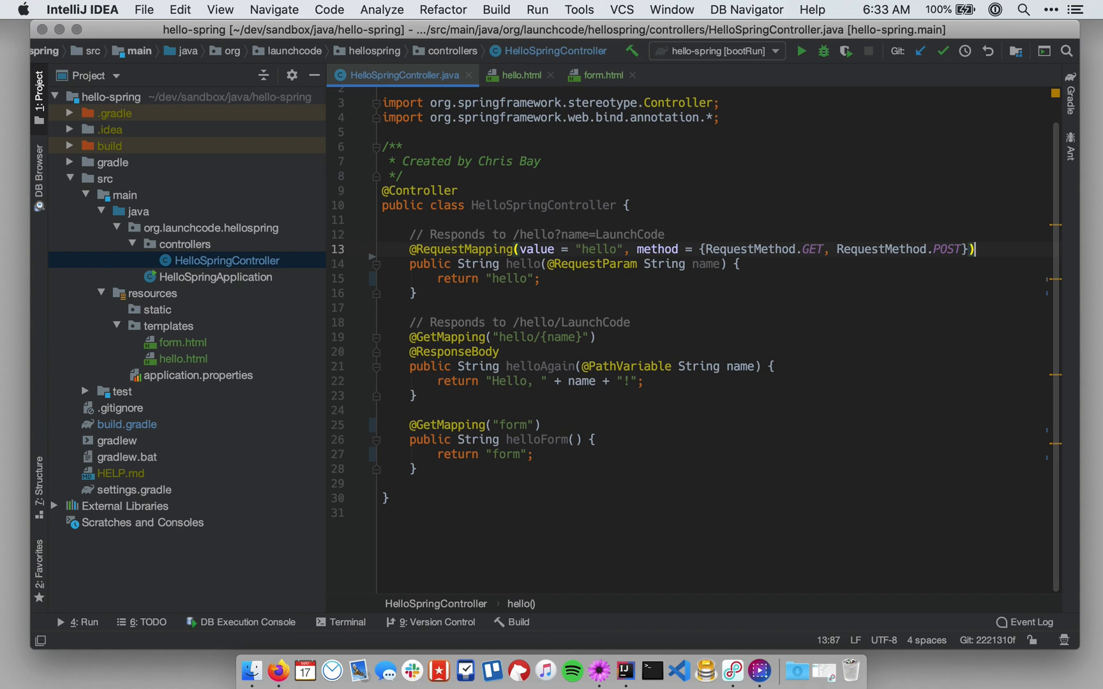
left_click(648, 282)
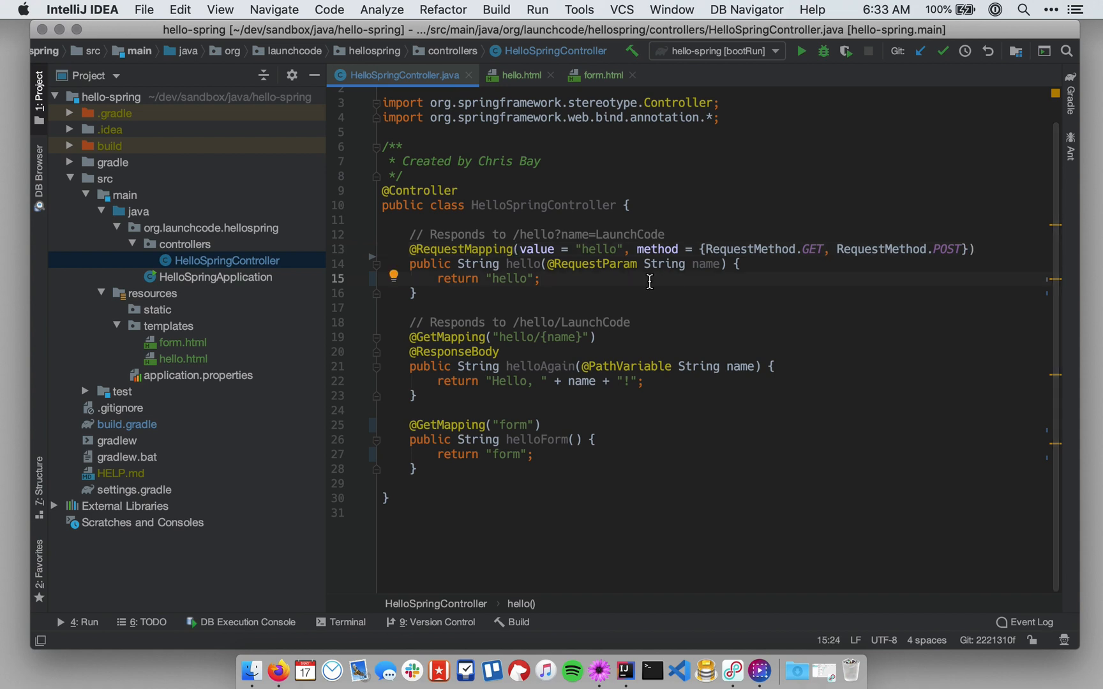
left_click(541, 278)
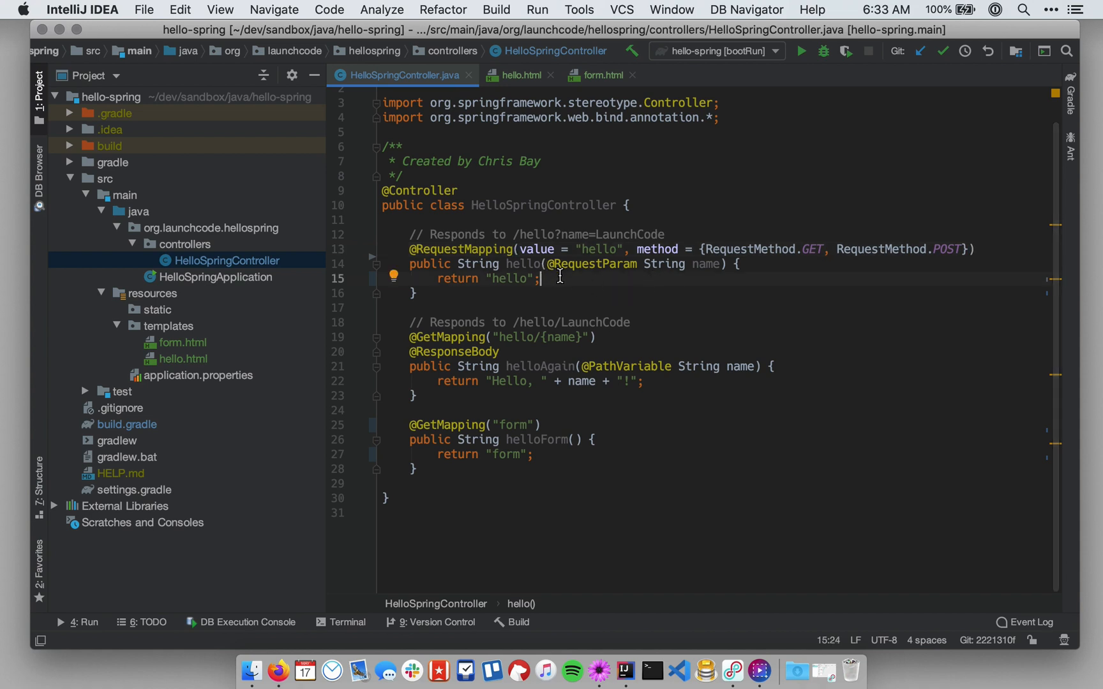
double_click(513, 278)
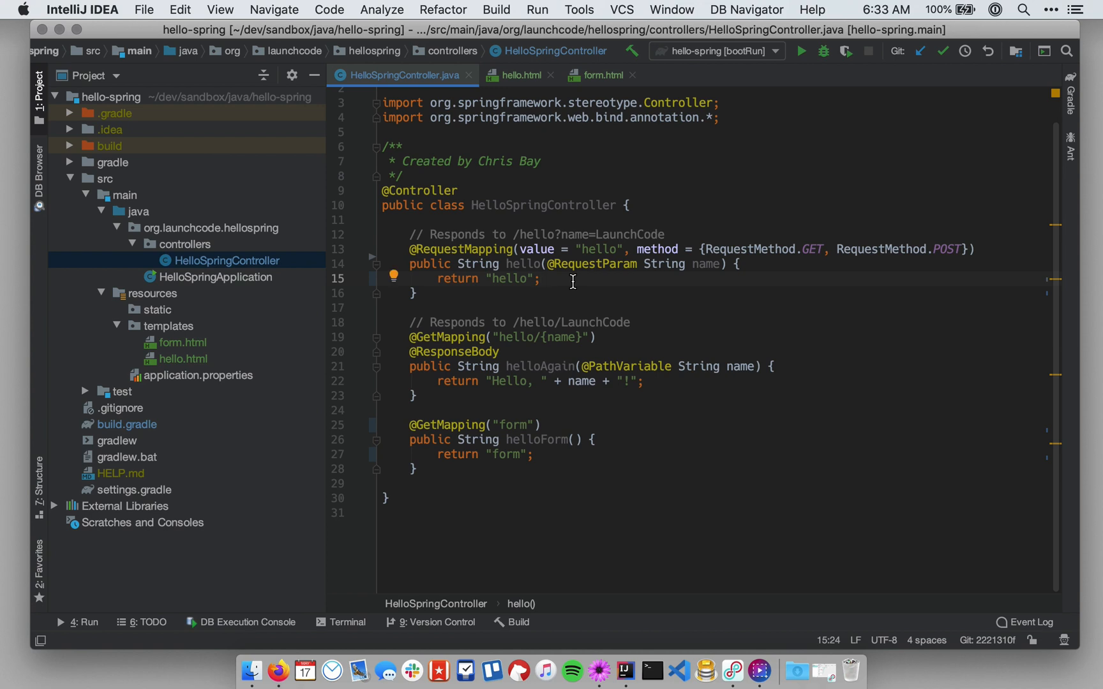
Step: Check the hello.html template, then begin a second parameter after name in hello()
left_click(519, 75)
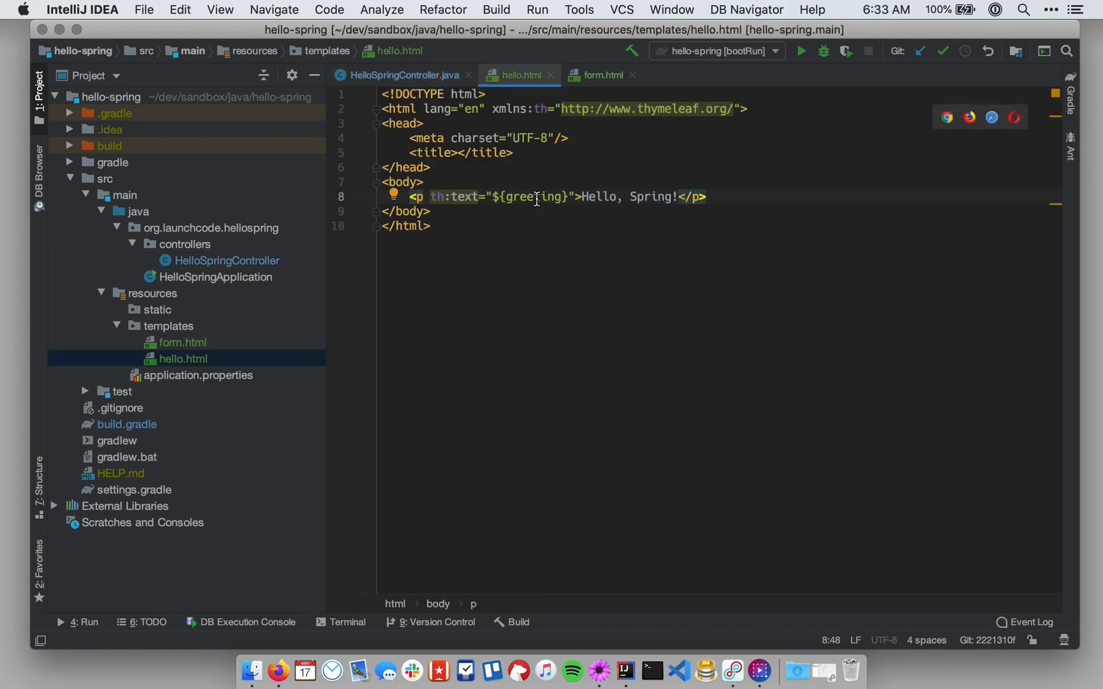
mouse_move(527, 198)
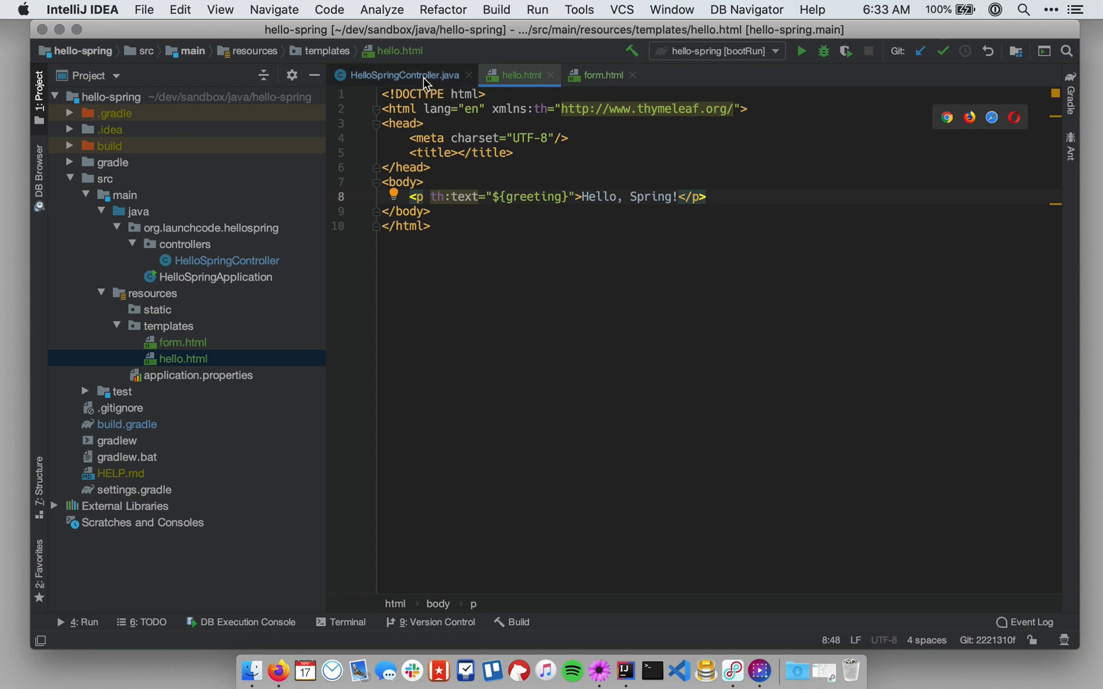
left_click(401, 76)
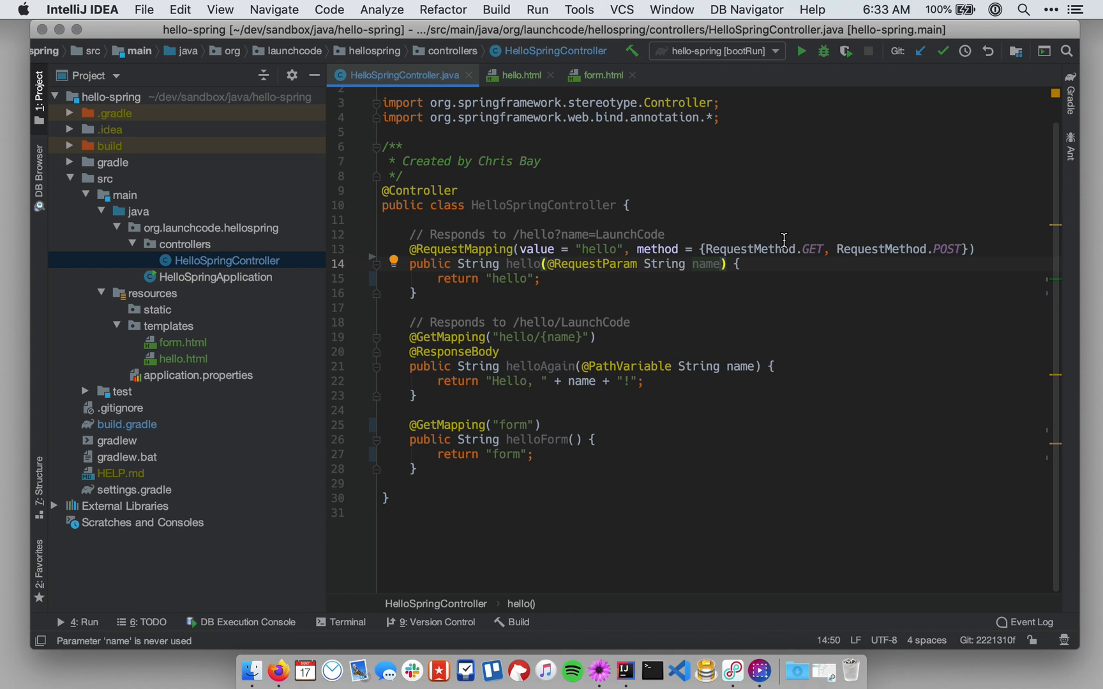
type(",")
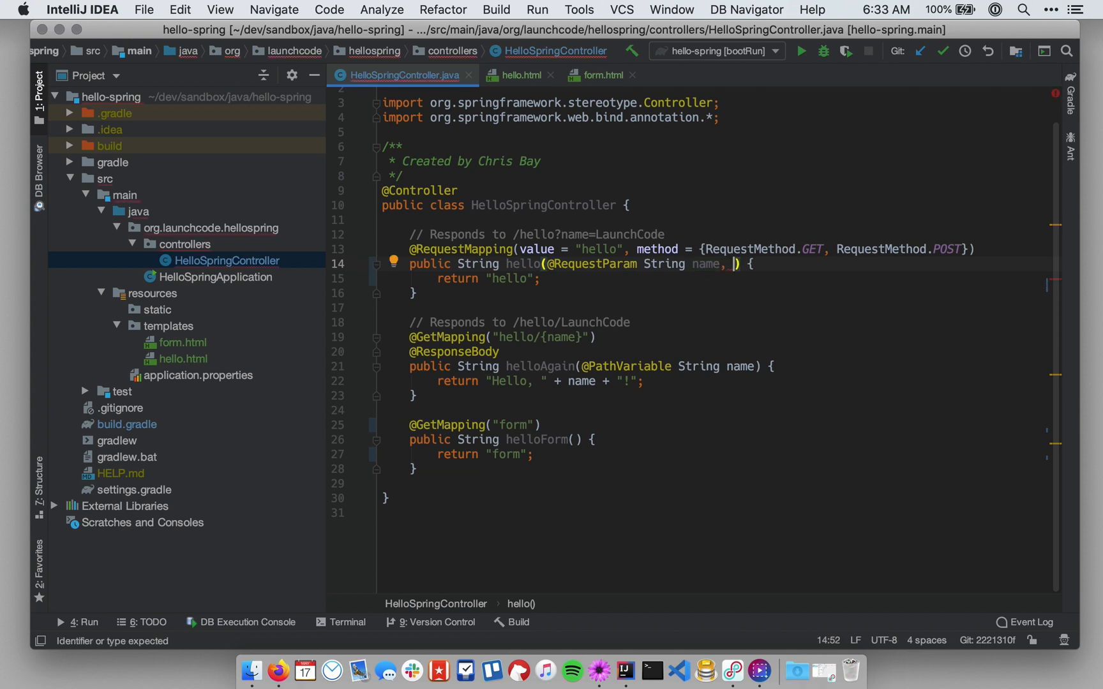
Step: Add a Model model parameter to hello() and import the Model class
type("Model model")
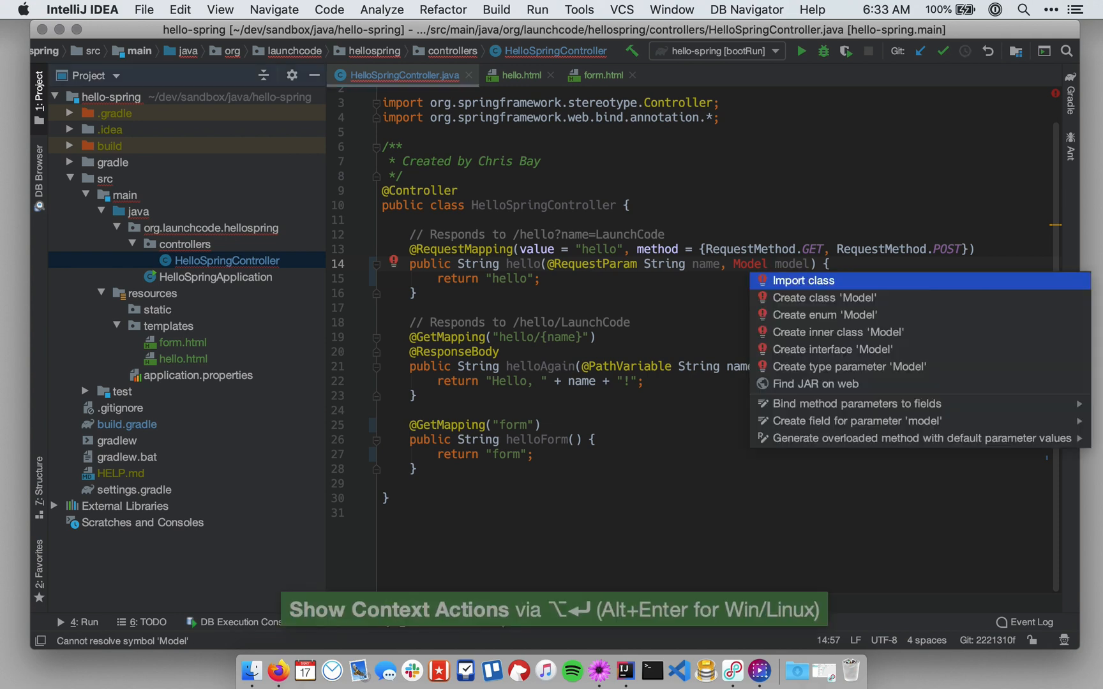
key("Escape")
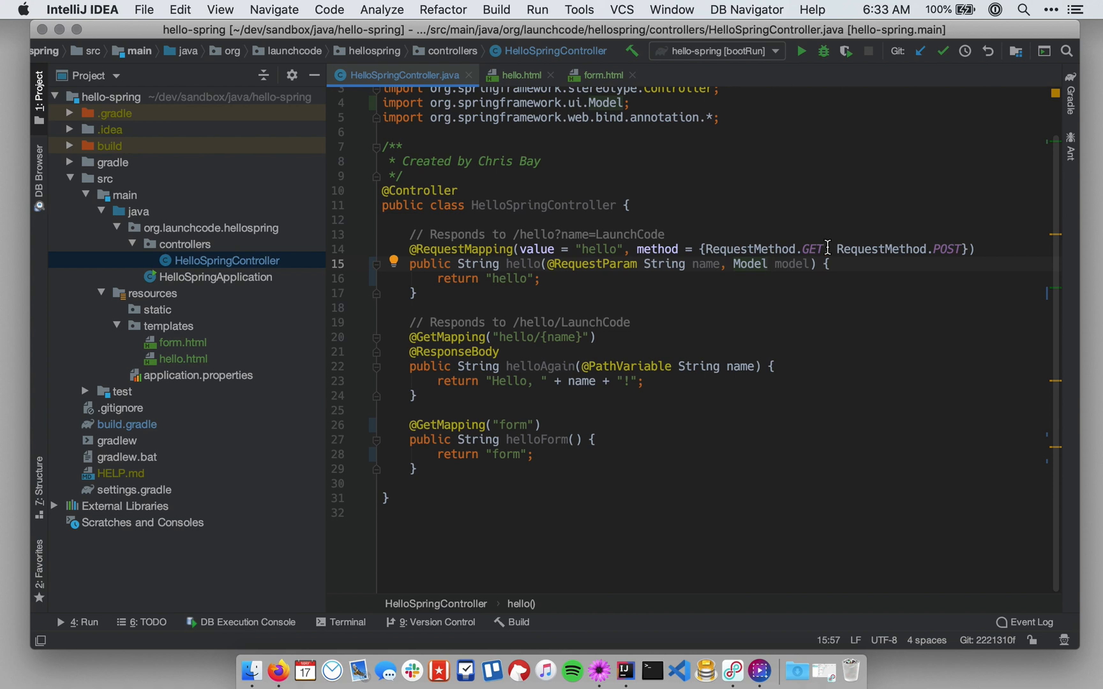
double_click(748, 264)
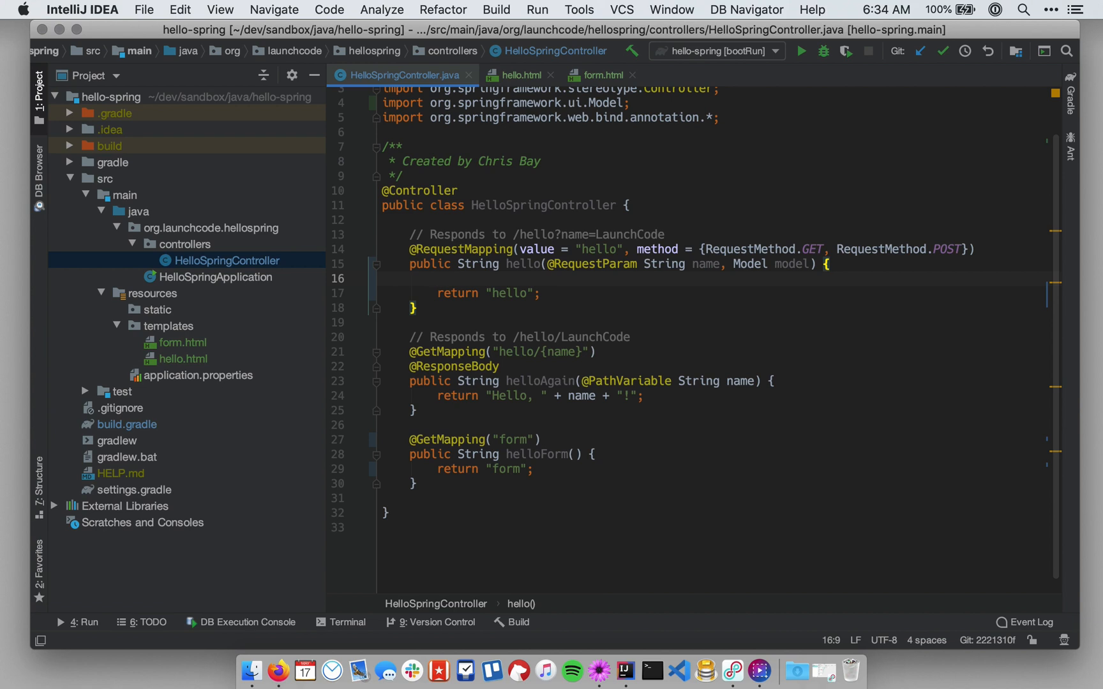
Step: Declare String greeting = "Hello, " + name + "!"; inside hello()
type("String g")
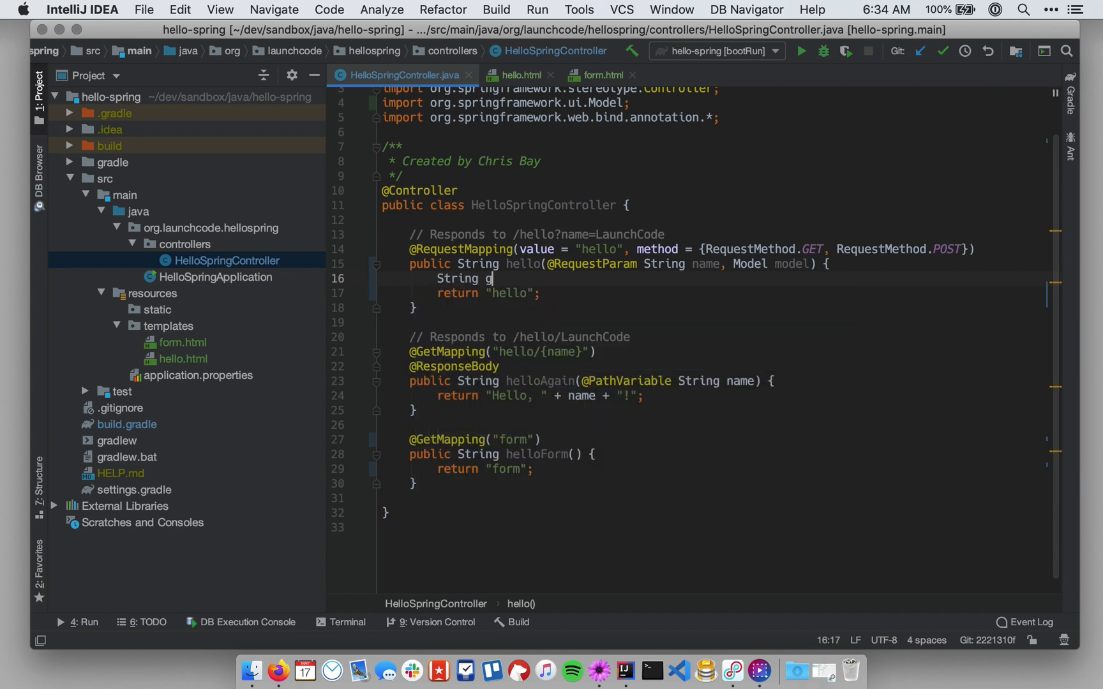
type("reeting = \"")
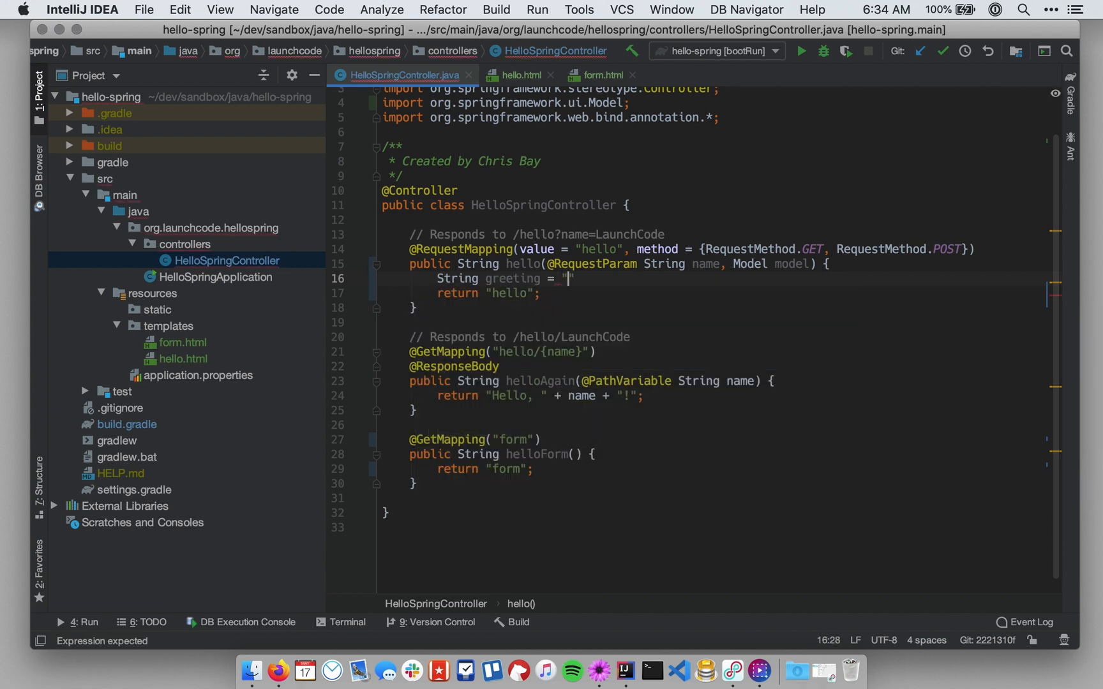
type("Hello,")
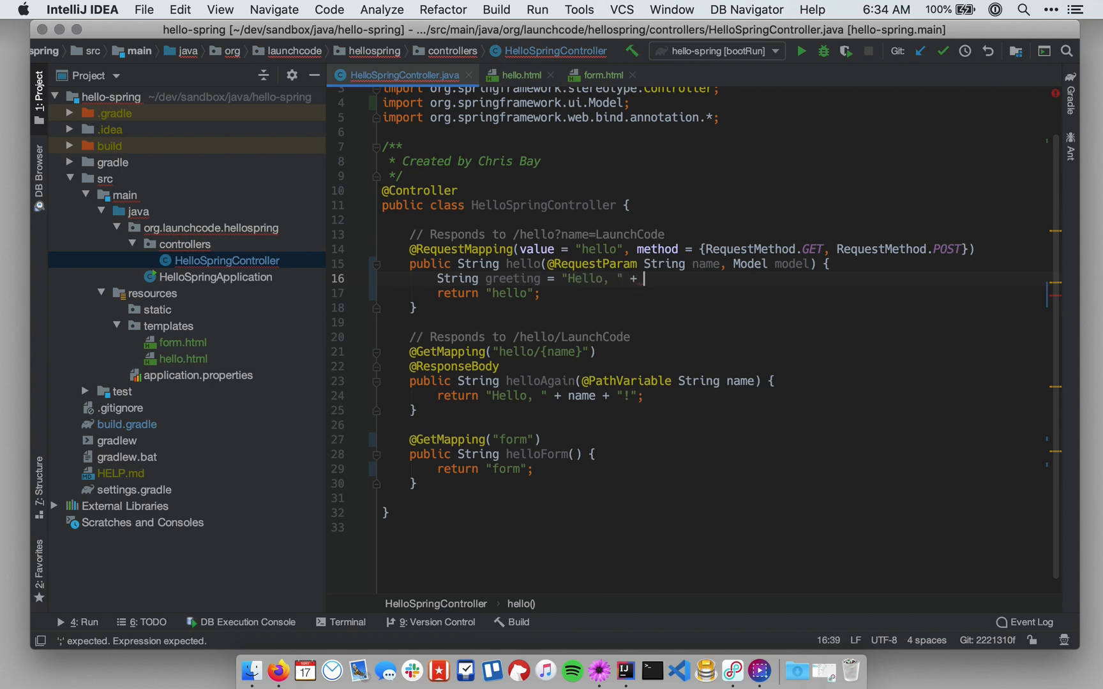
type("name +")
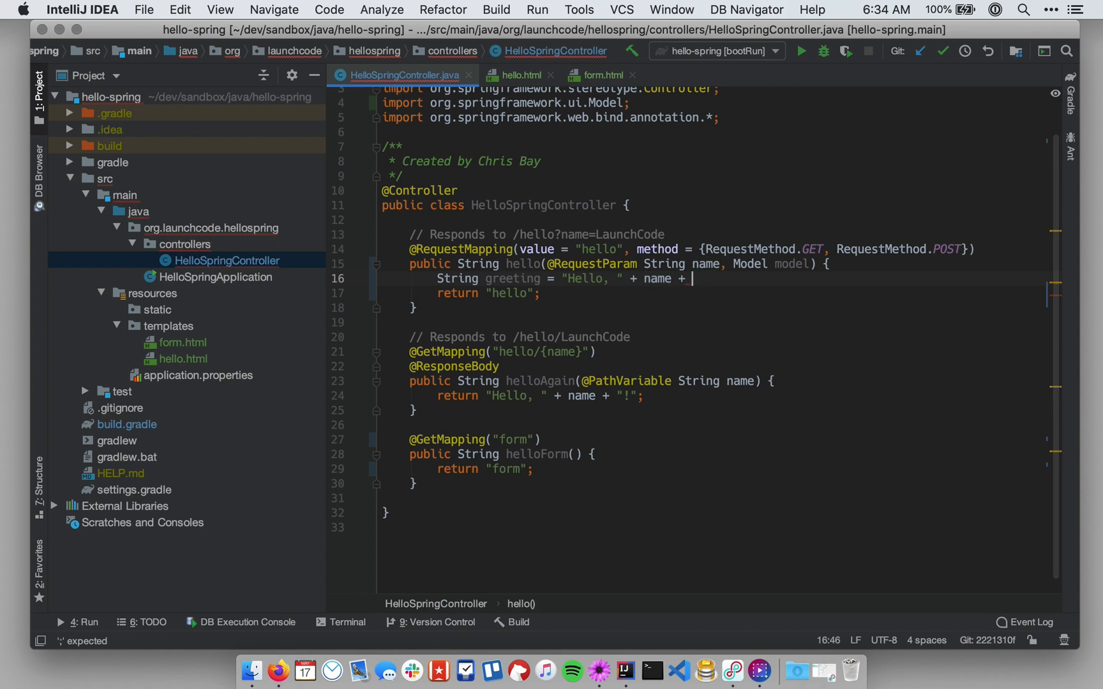
type("\"!\";")
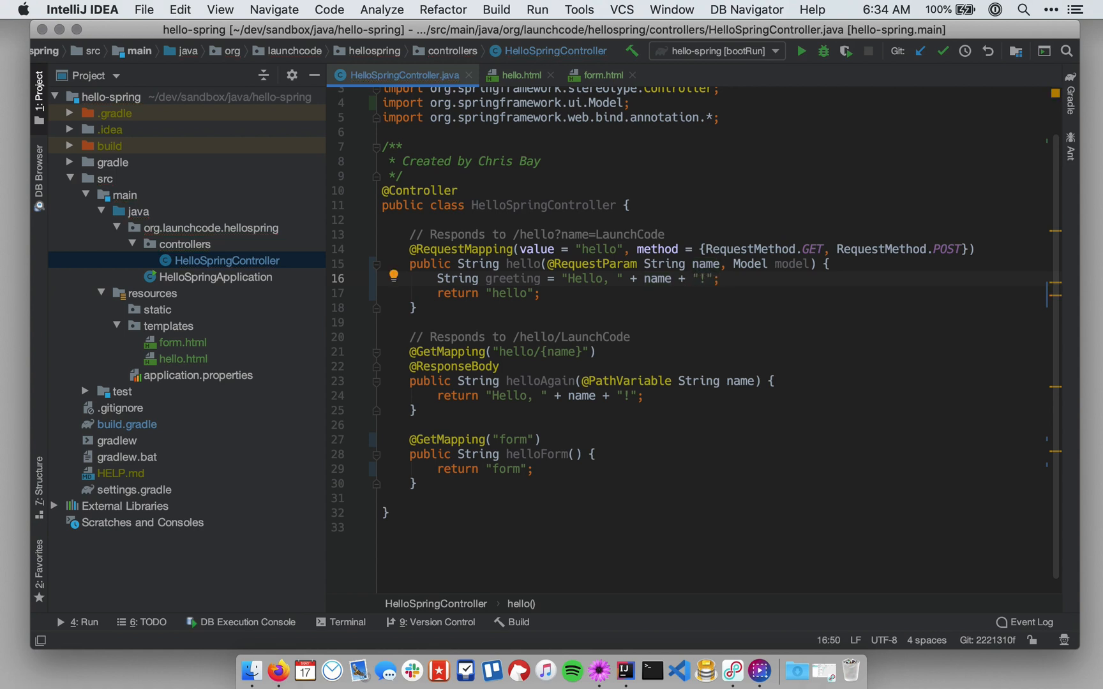
key("enter")
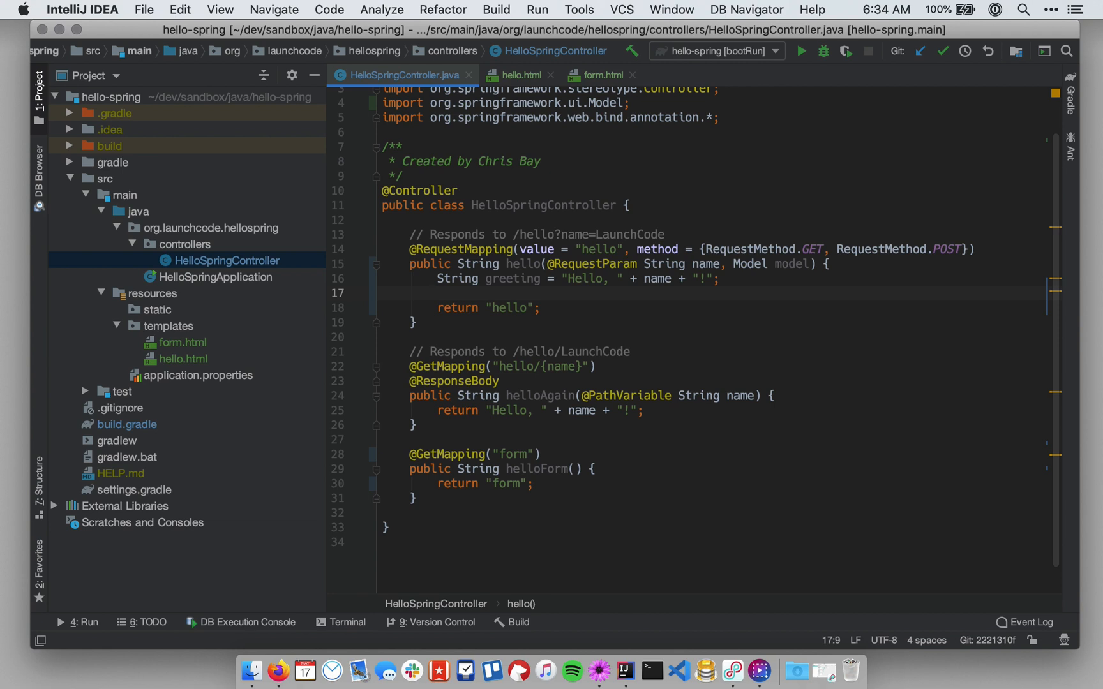
Step: Call model.addAttribute("greeting", greeting); to pass the greeting to the template
type("model.a")
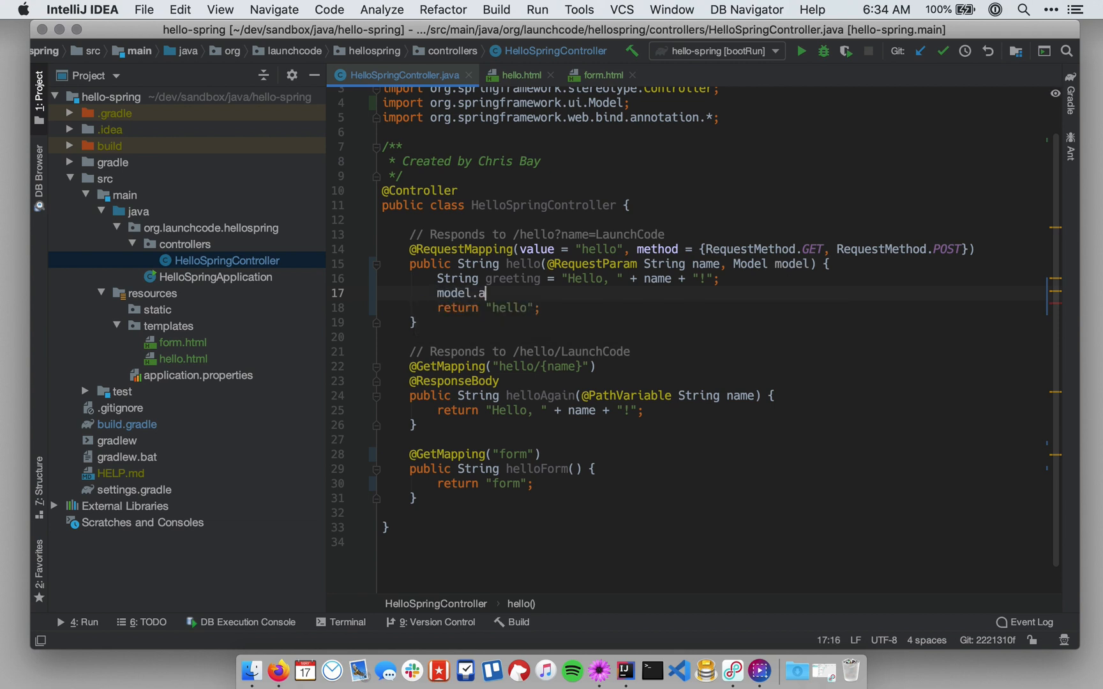
type("ddAd")
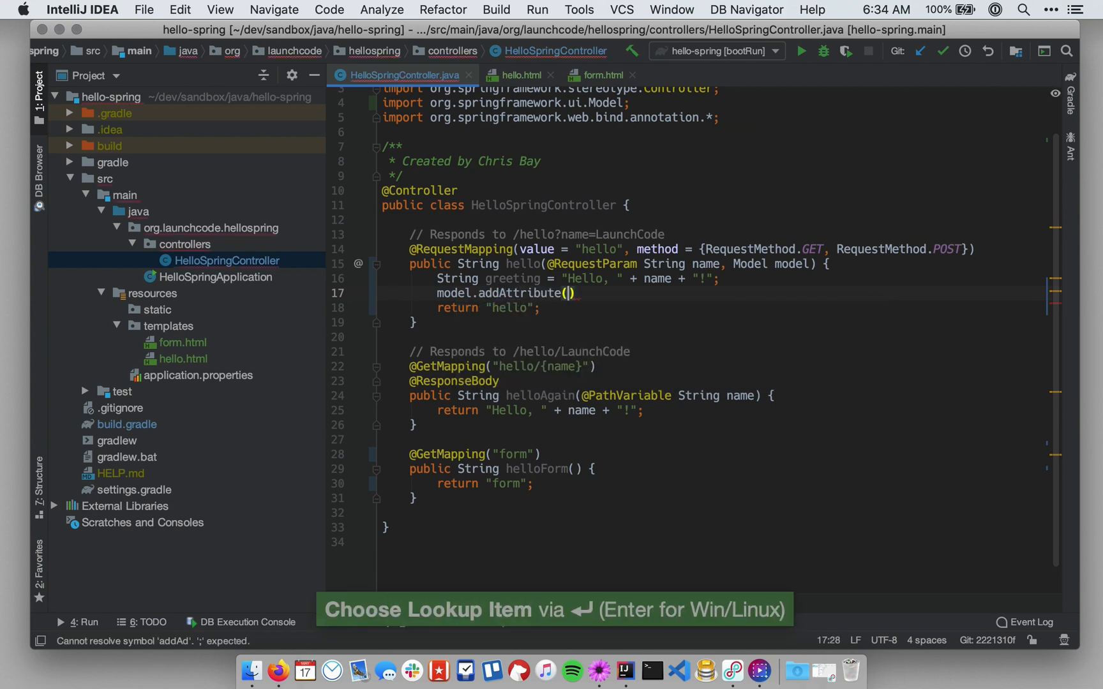
type("\"\"")
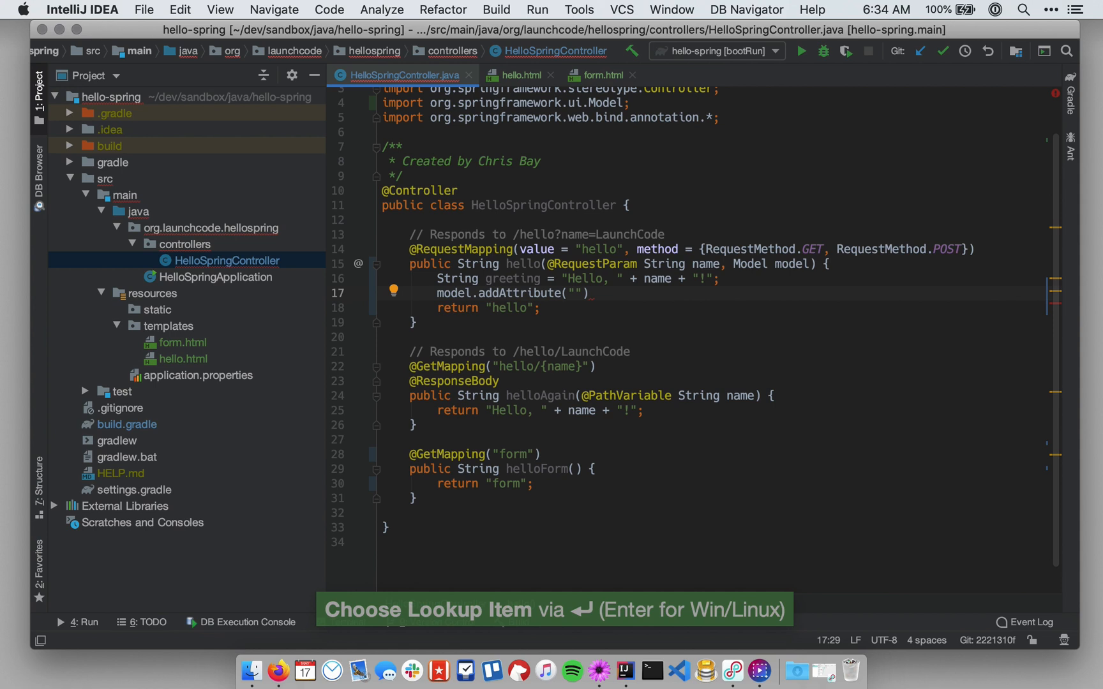
type("greeting")
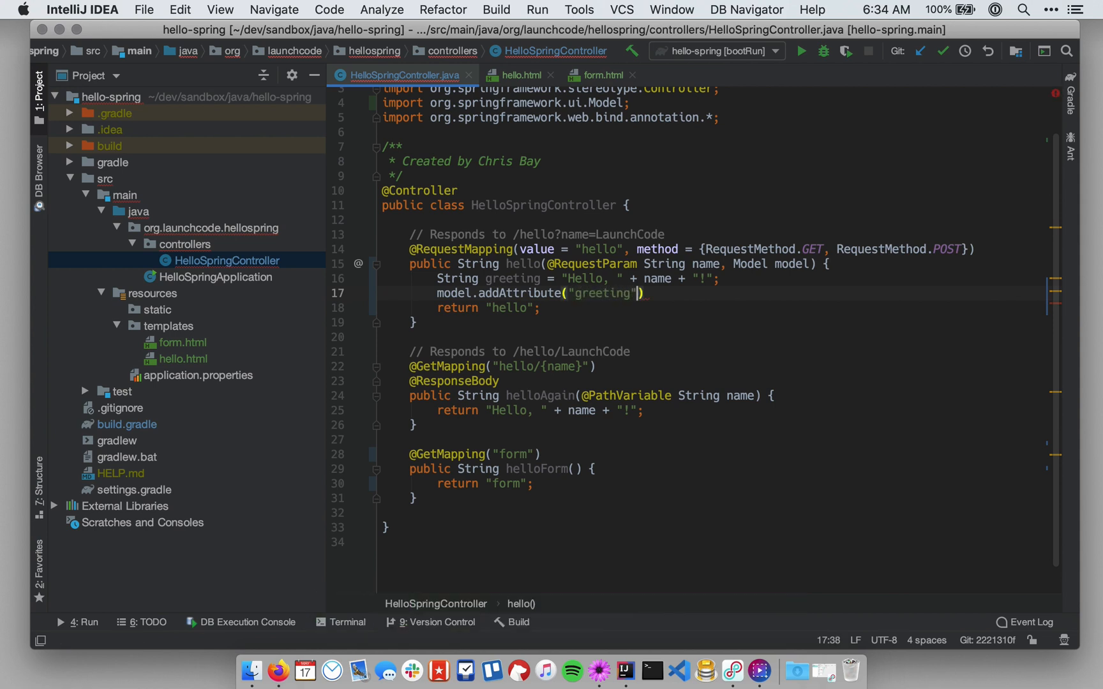
type(", gret")
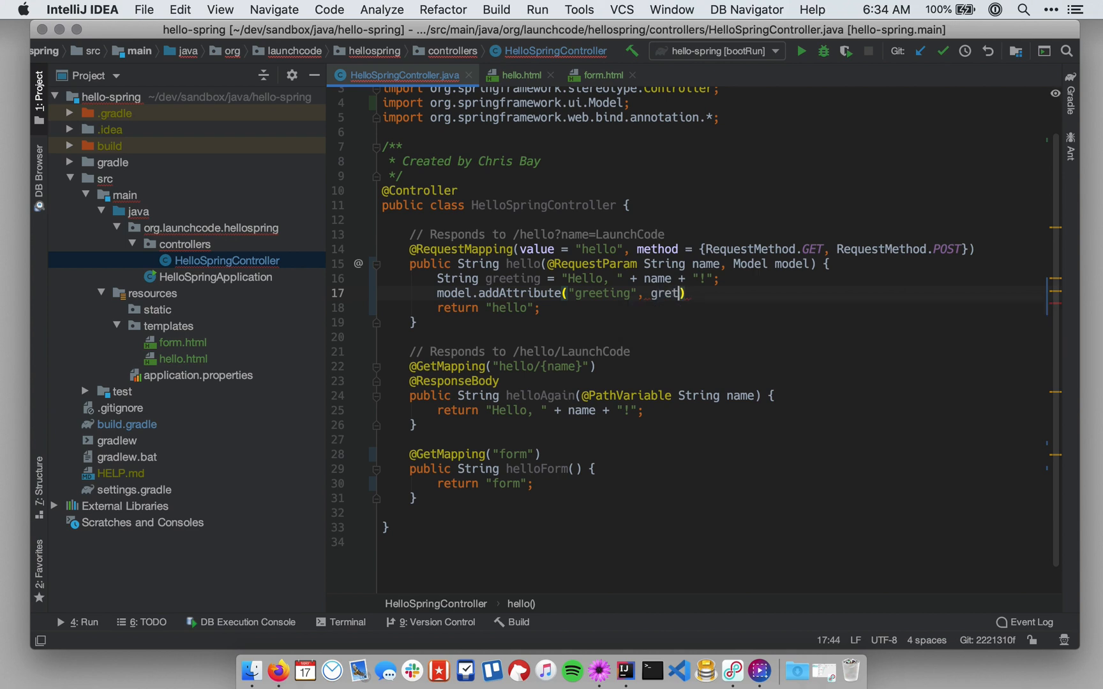
key("Backspace")
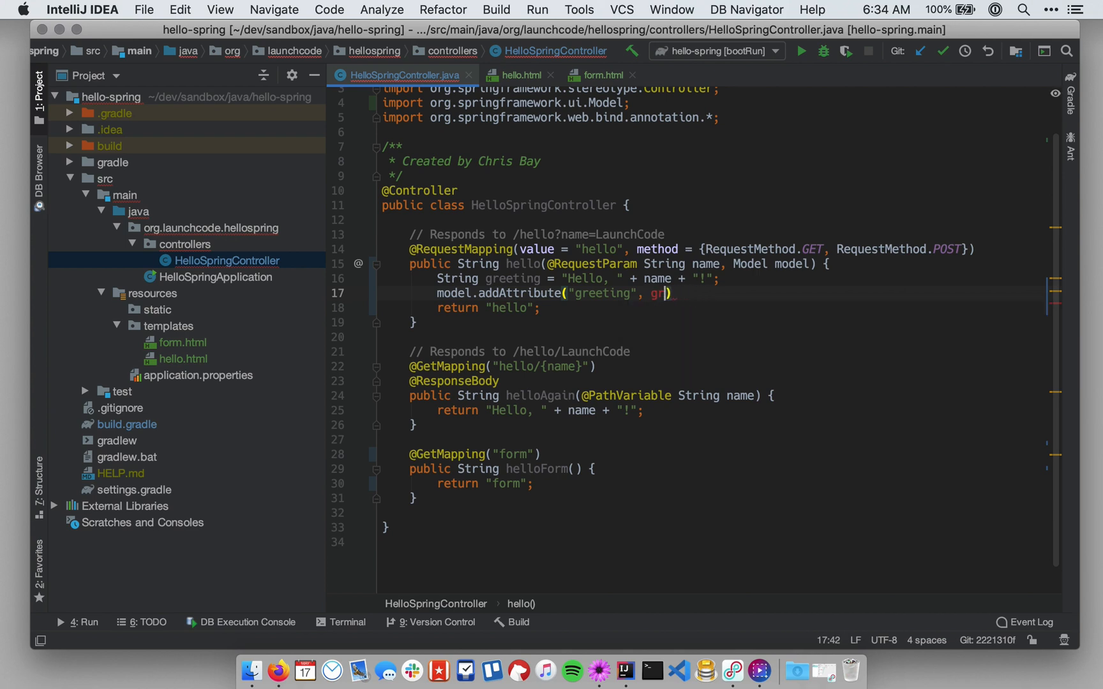
type("eeting")
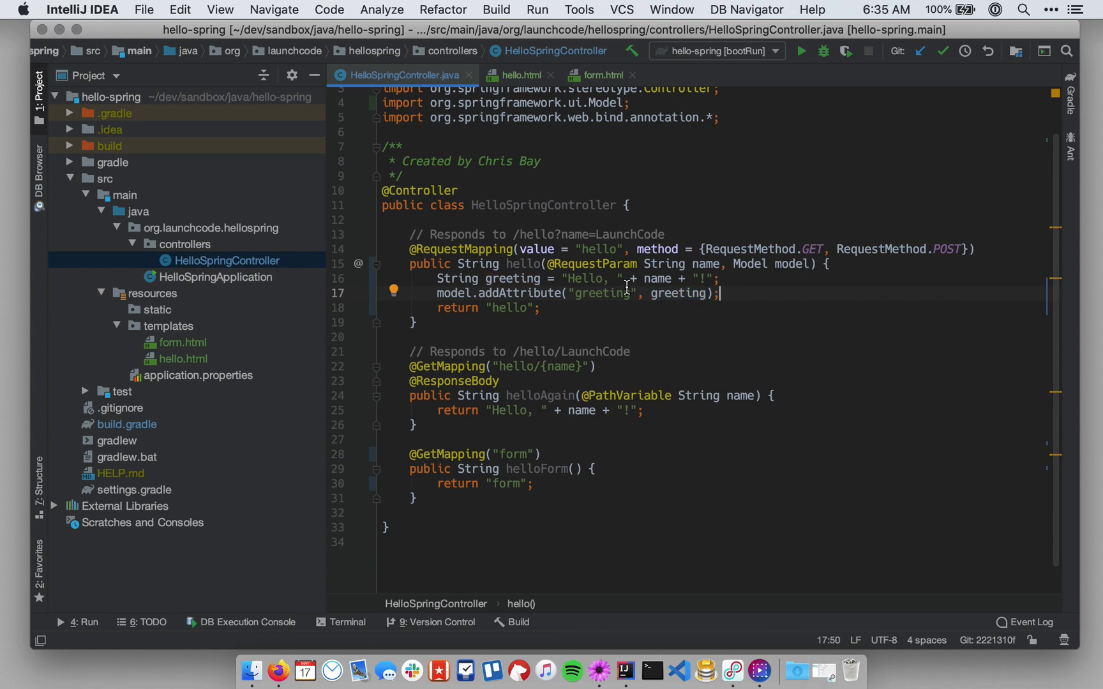
Step: Temporarily rename the local variable to thegreeting to show it differs from the attribute name
double_click(509, 278)
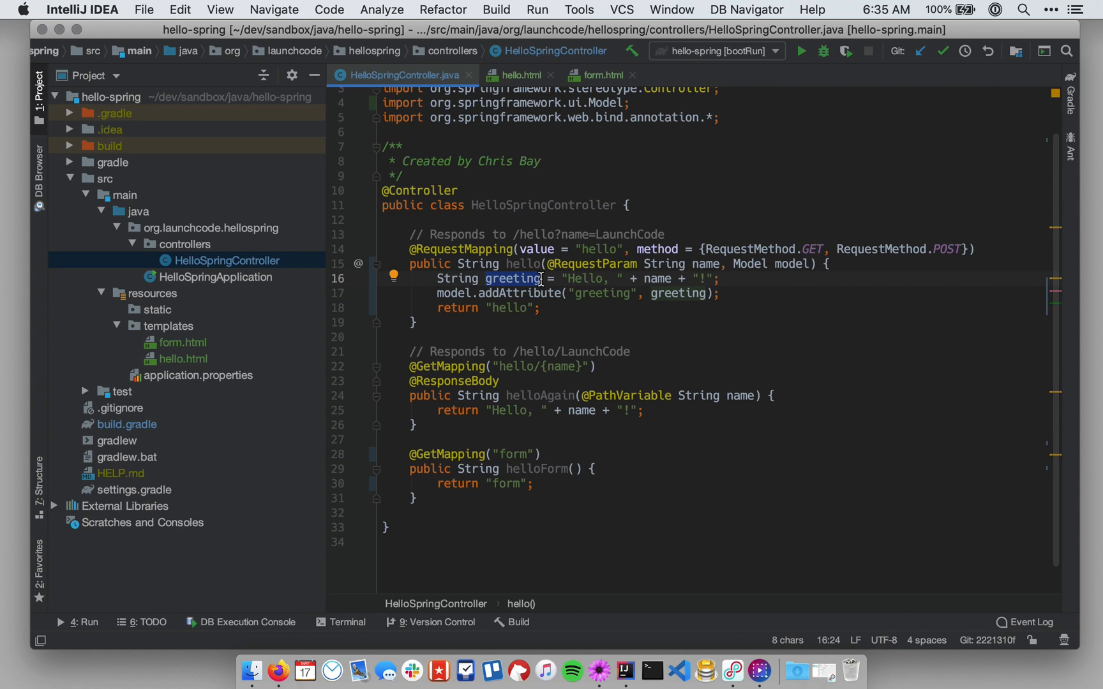
type("thegree")
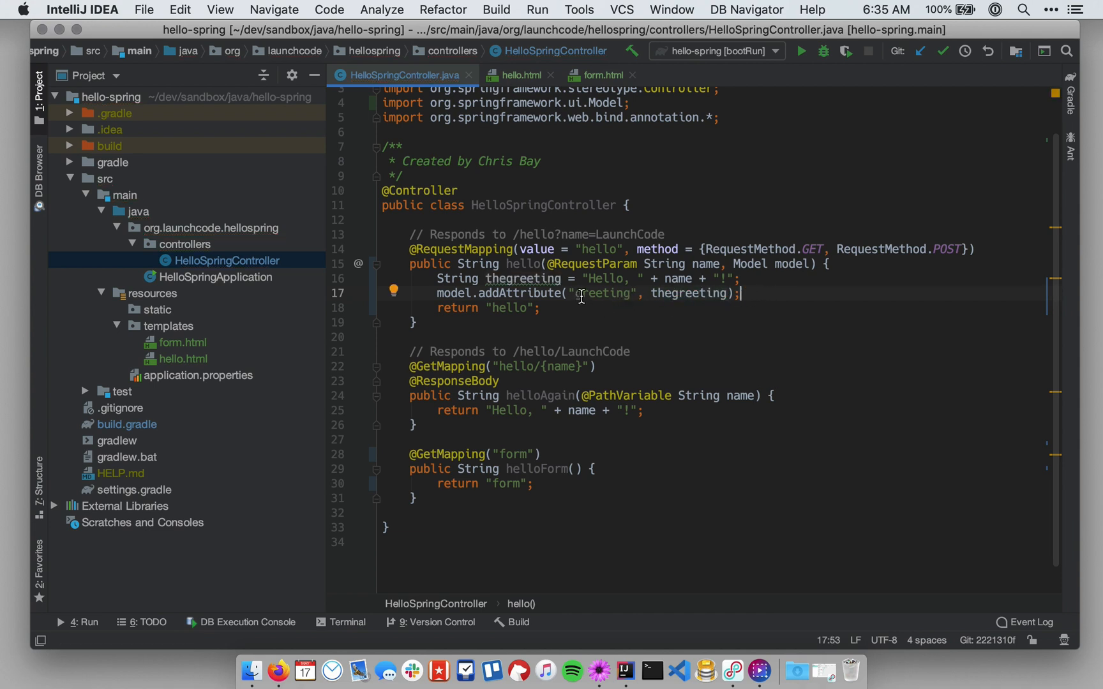
double_click(690, 294)
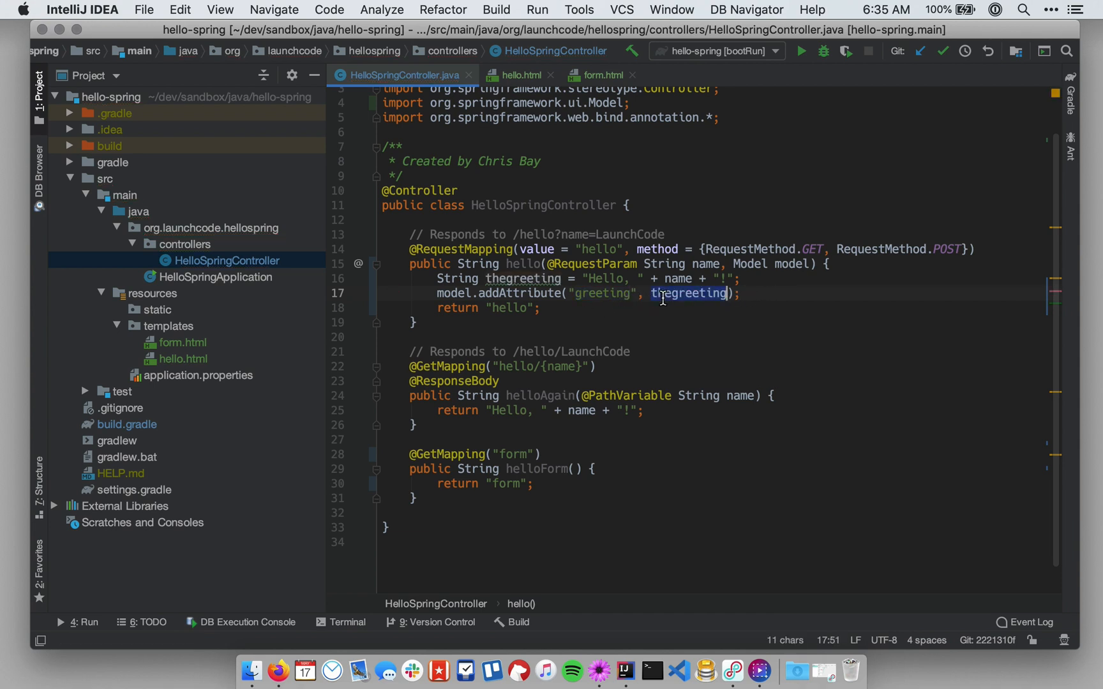
mouse_move(756, 302)
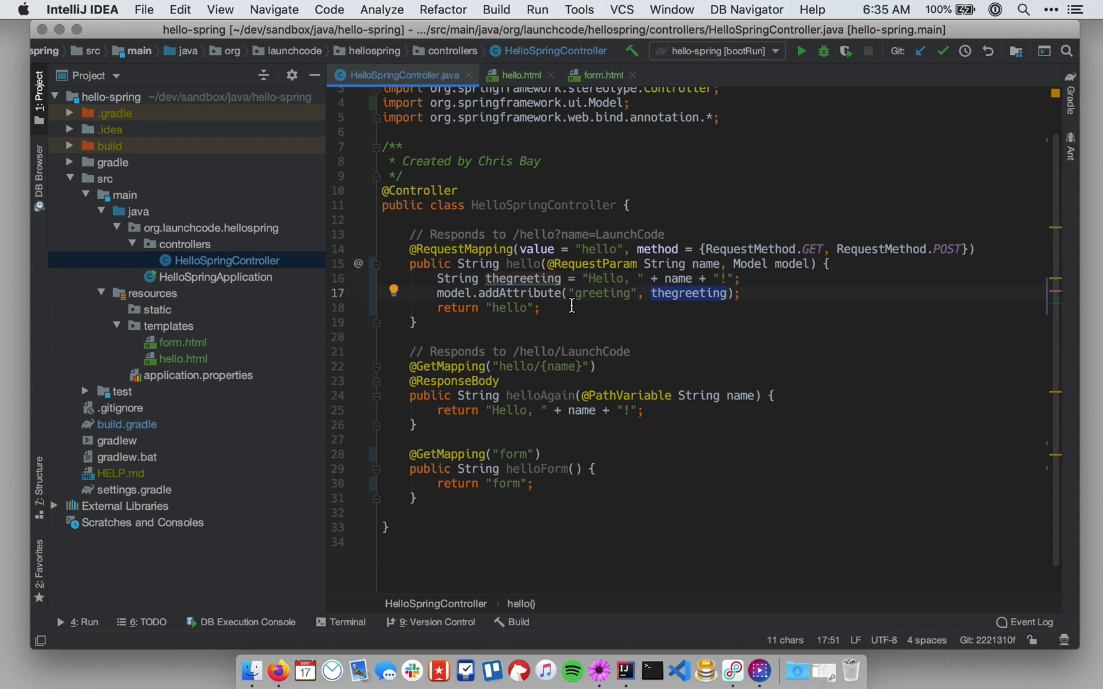
Step: Compare the "greeting" attribute name with the ${greeting} expression in hello.html
double_click(603, 294)
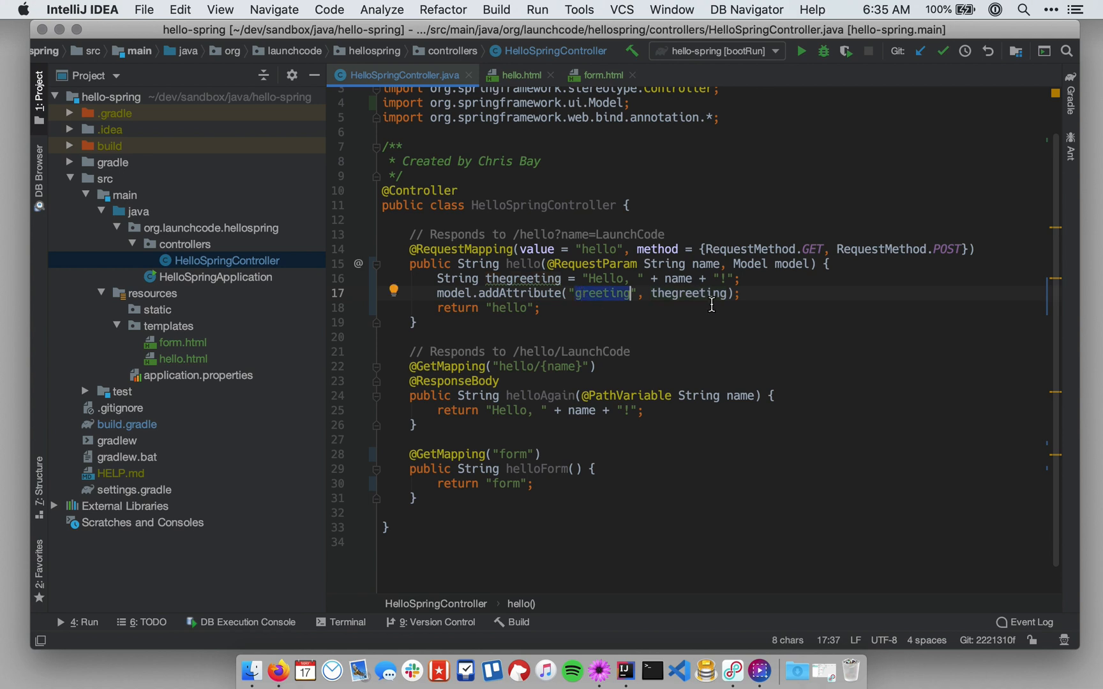
mouse_move(651, 305)
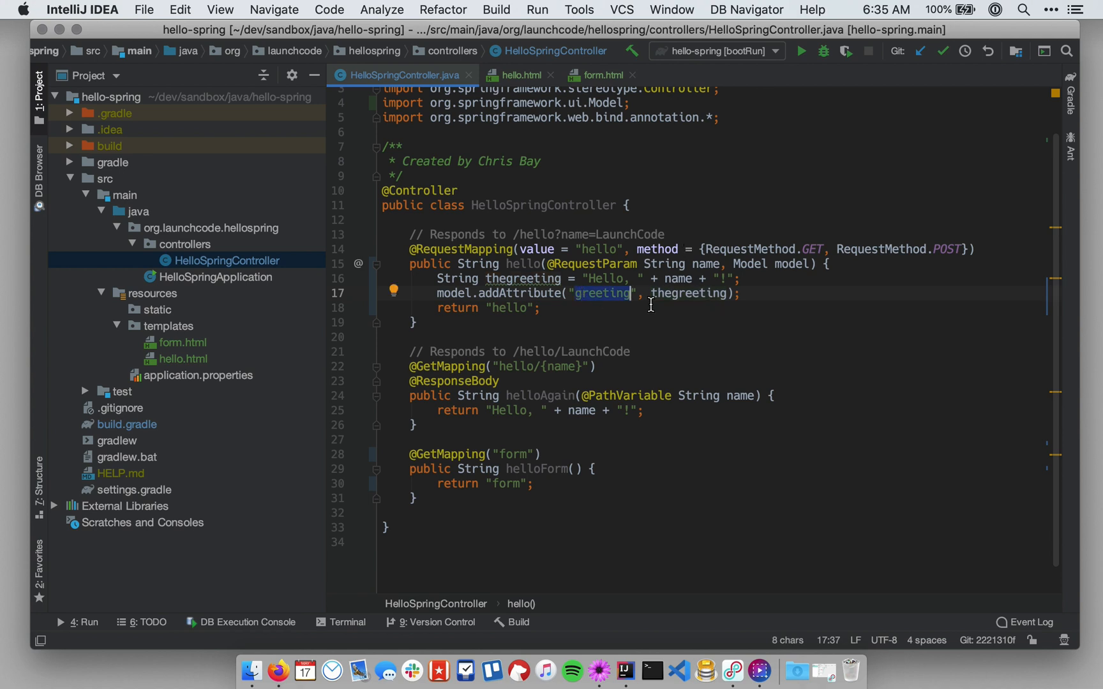
left_click(519, 75)
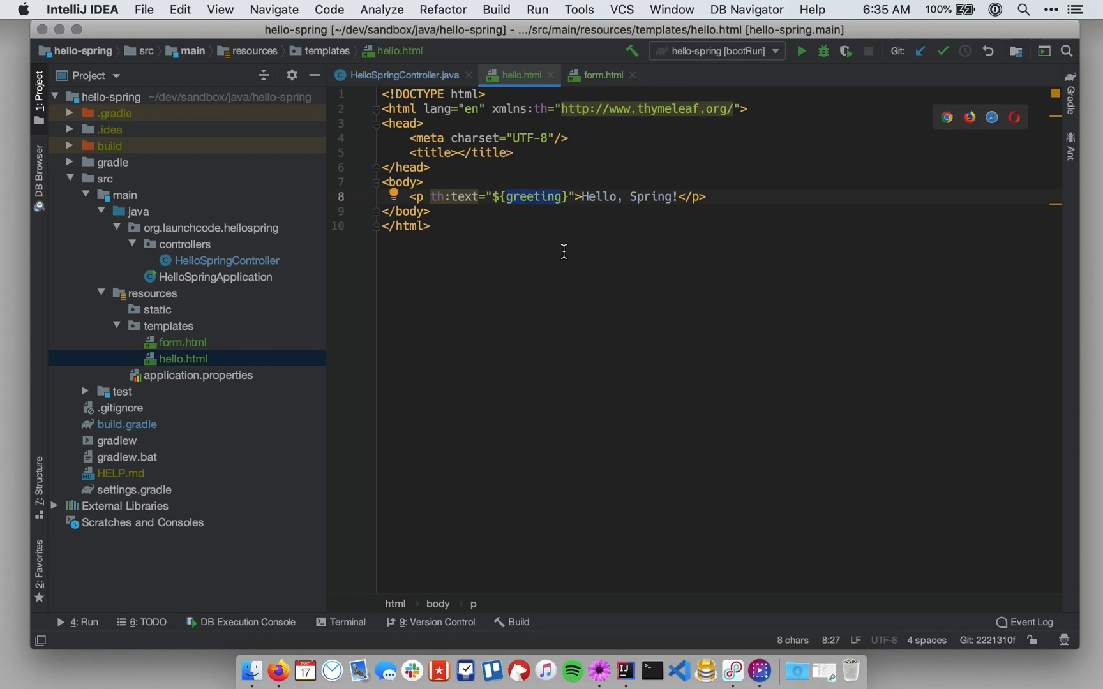
left_click(401, 76)
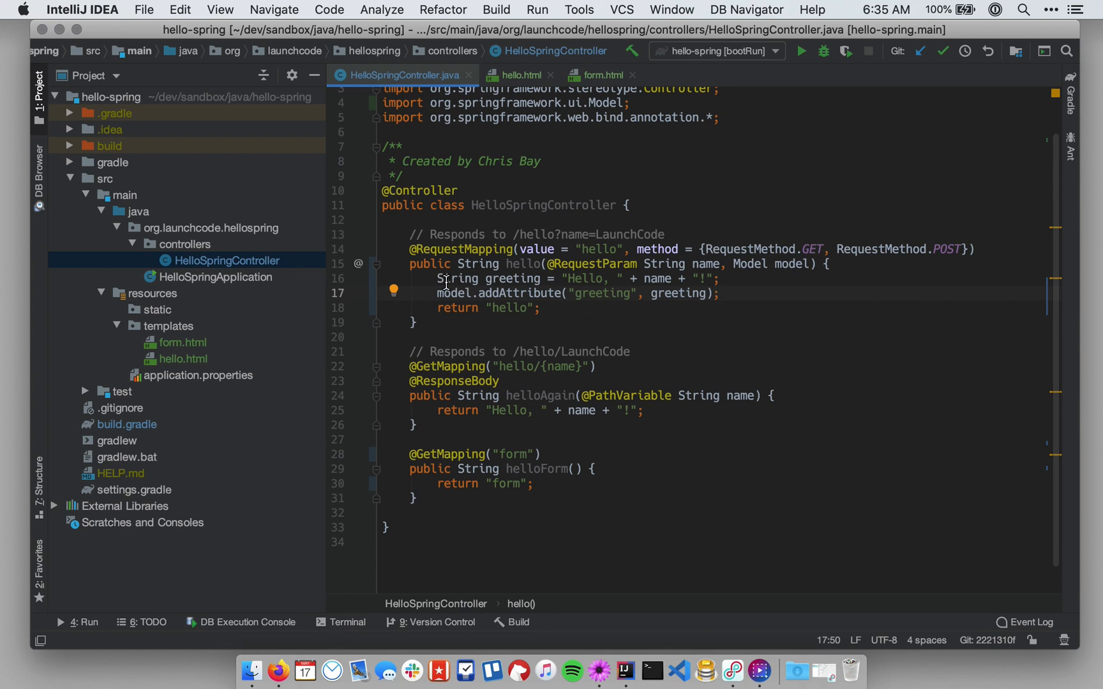
mouse_move(502, 292)
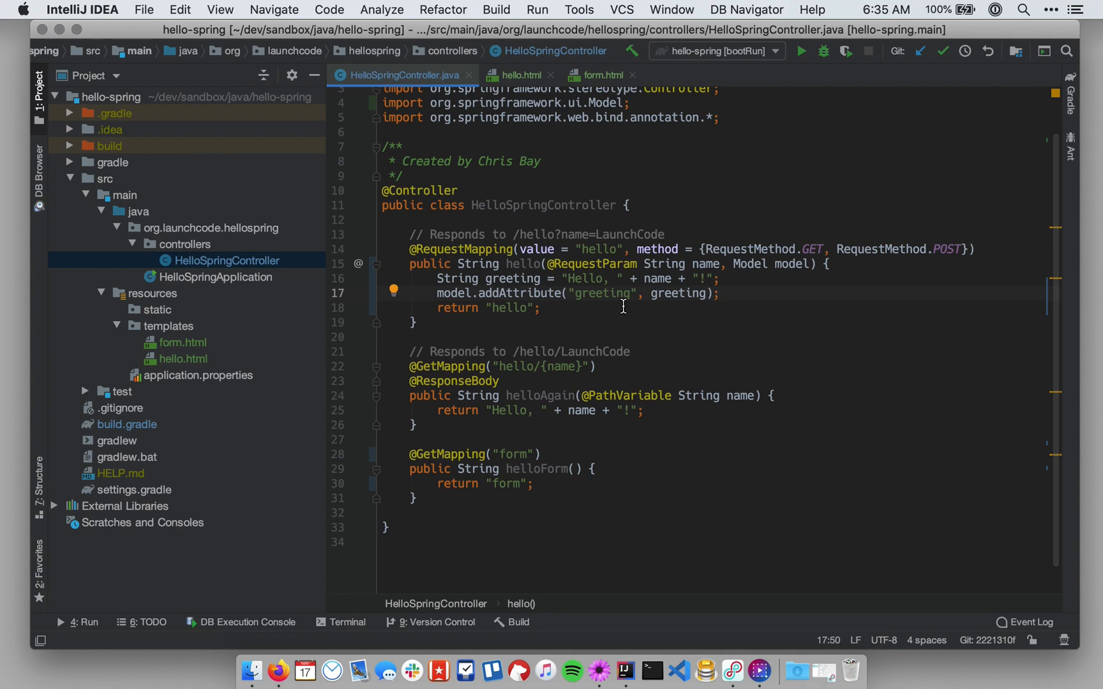
Step: Confirm the variable is named greeting and rerun the hello-spring bootRun configuration
double_click(512, 308)
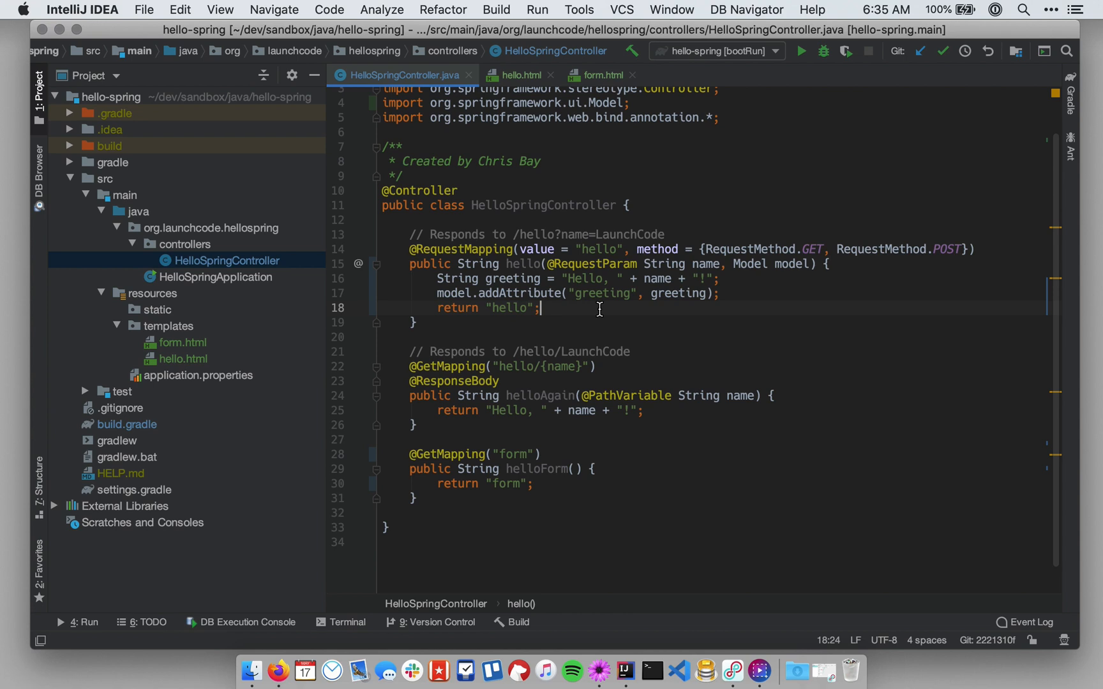
mouse_move(802, 51)
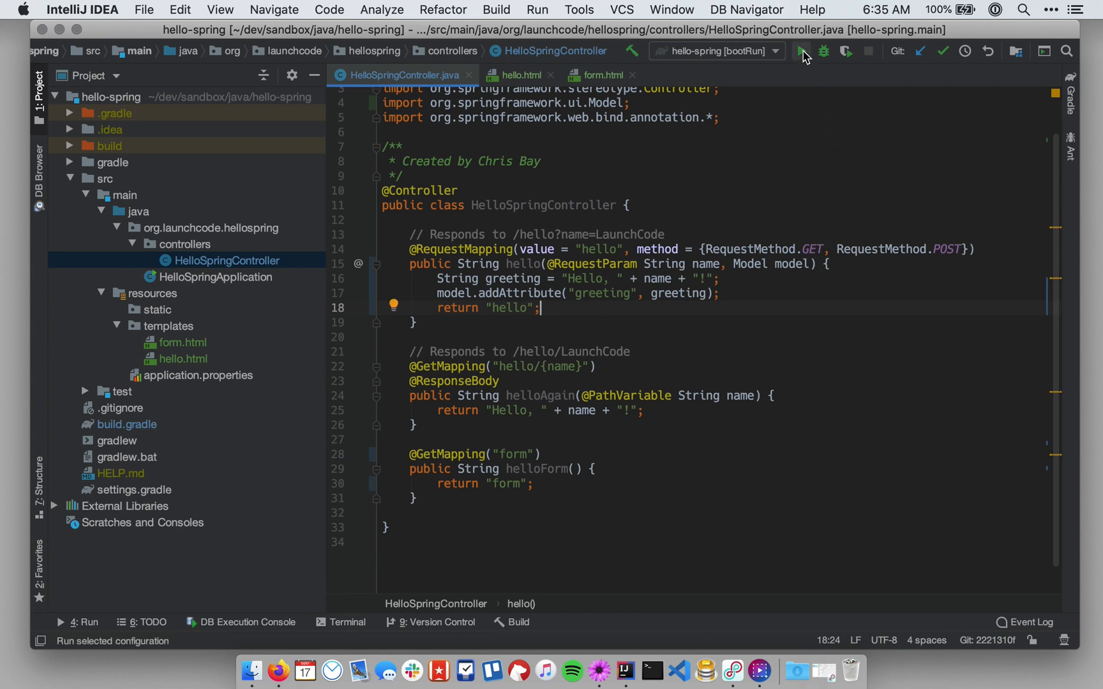
left_click(802, 51)
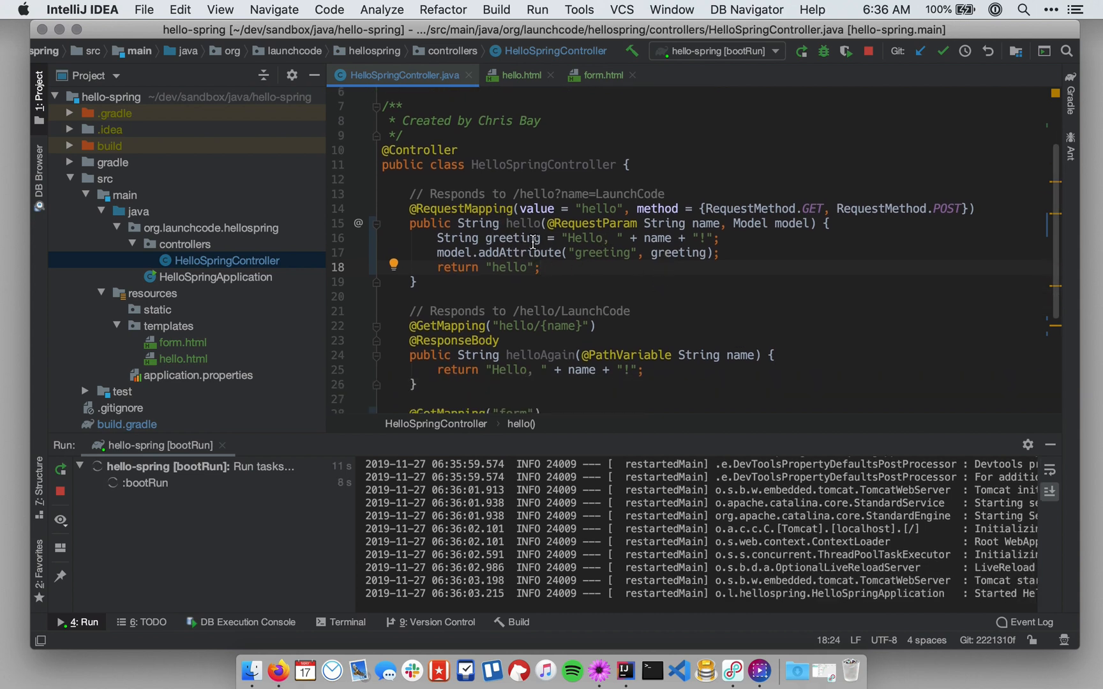
scroll("down", 3)
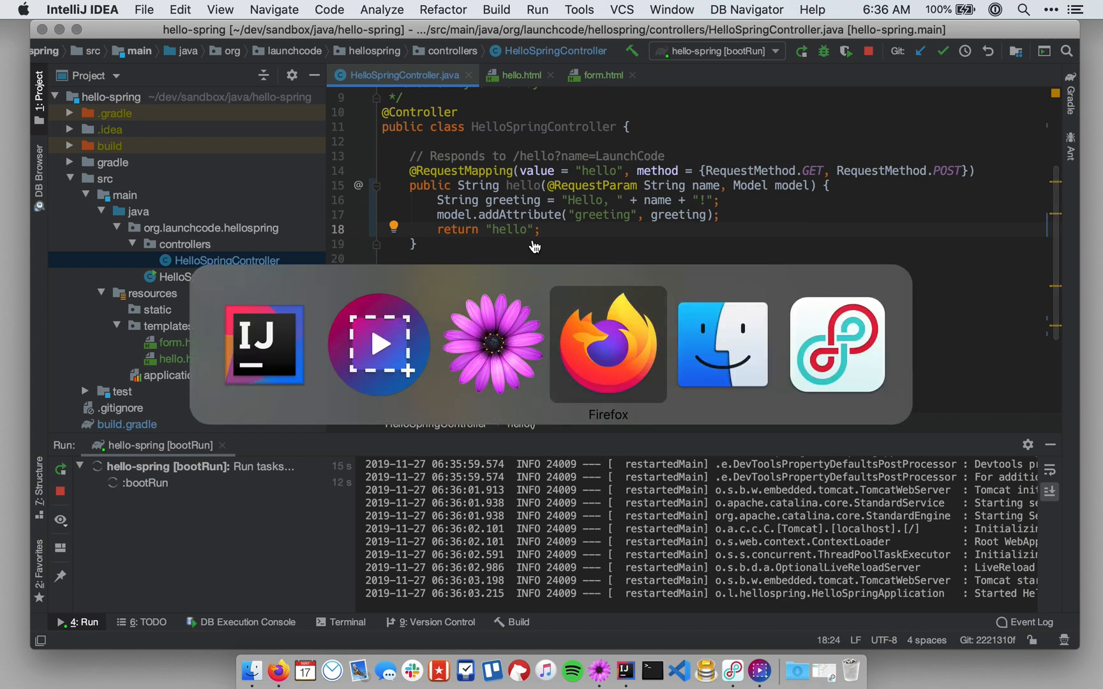
Step: In Firefox, load localhost:8080/hello?name=LaunchCode to see Hello, LaunchCode!
left_click(608, 345)
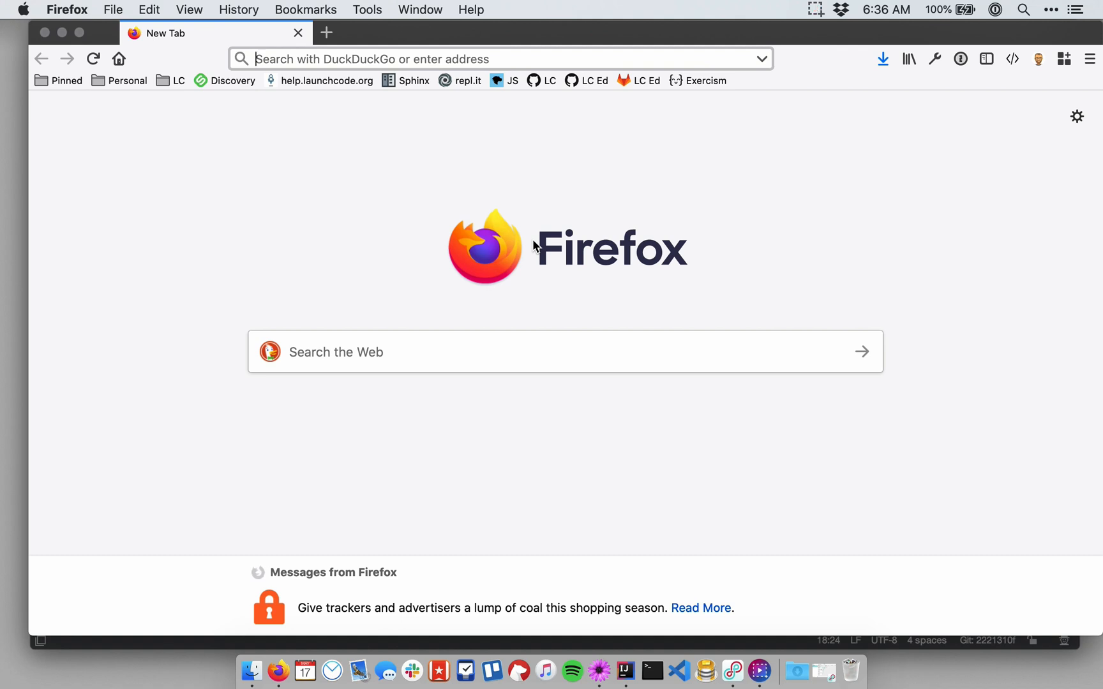
type("launchcode.tsheets.com/")
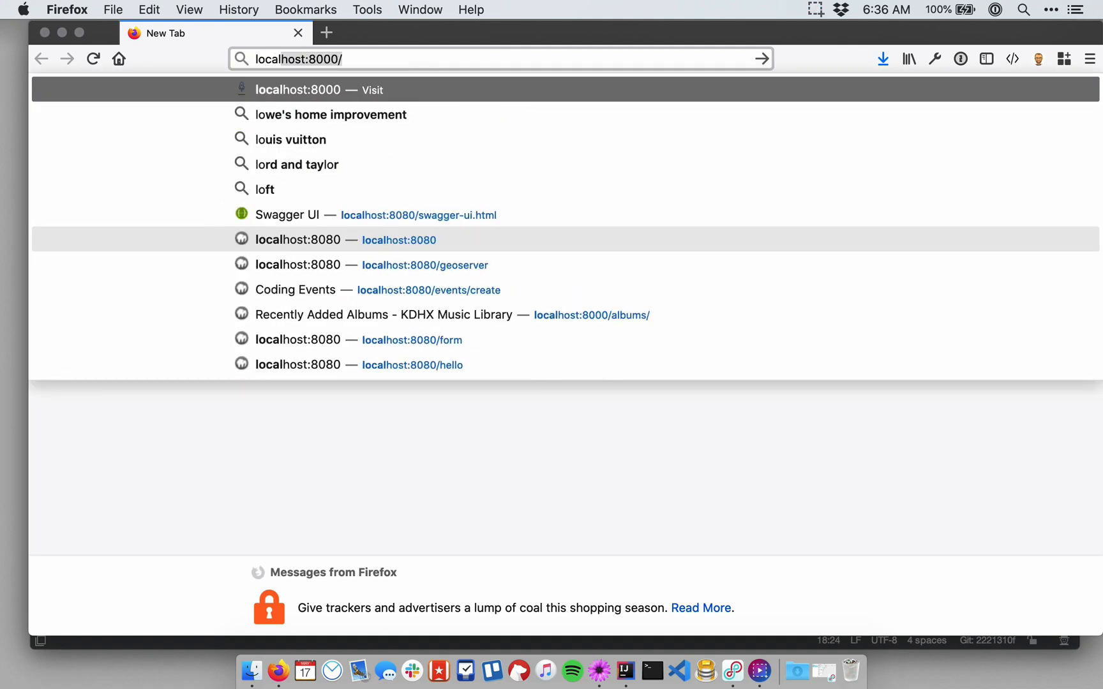
type("localhost:8080/helo")
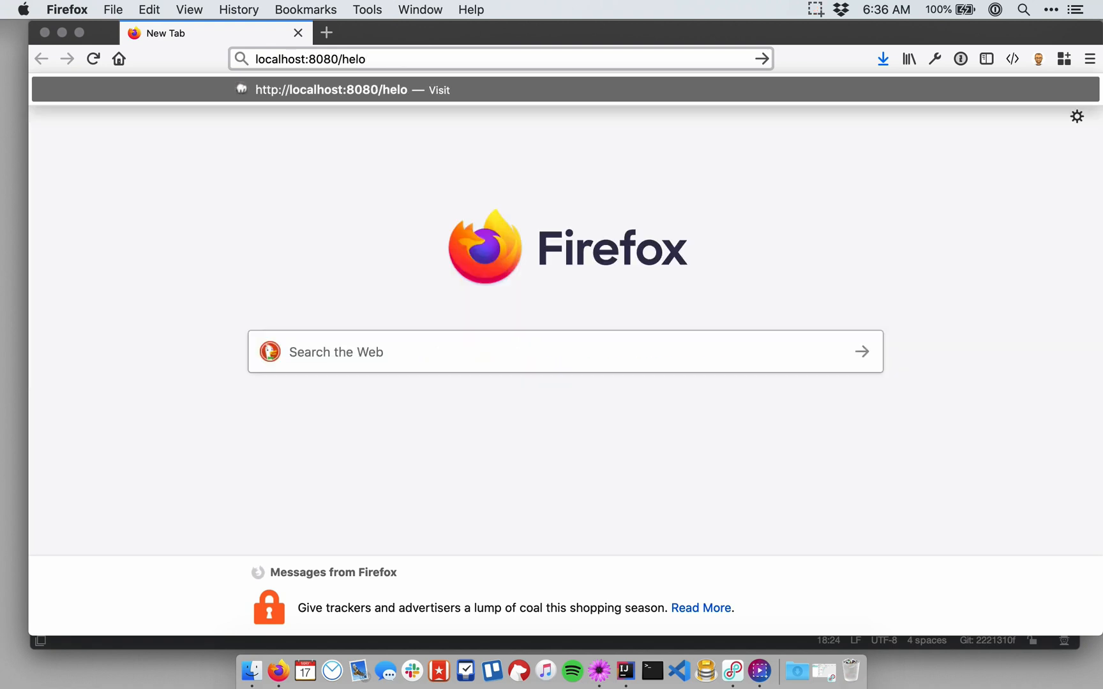
type("hello?n")
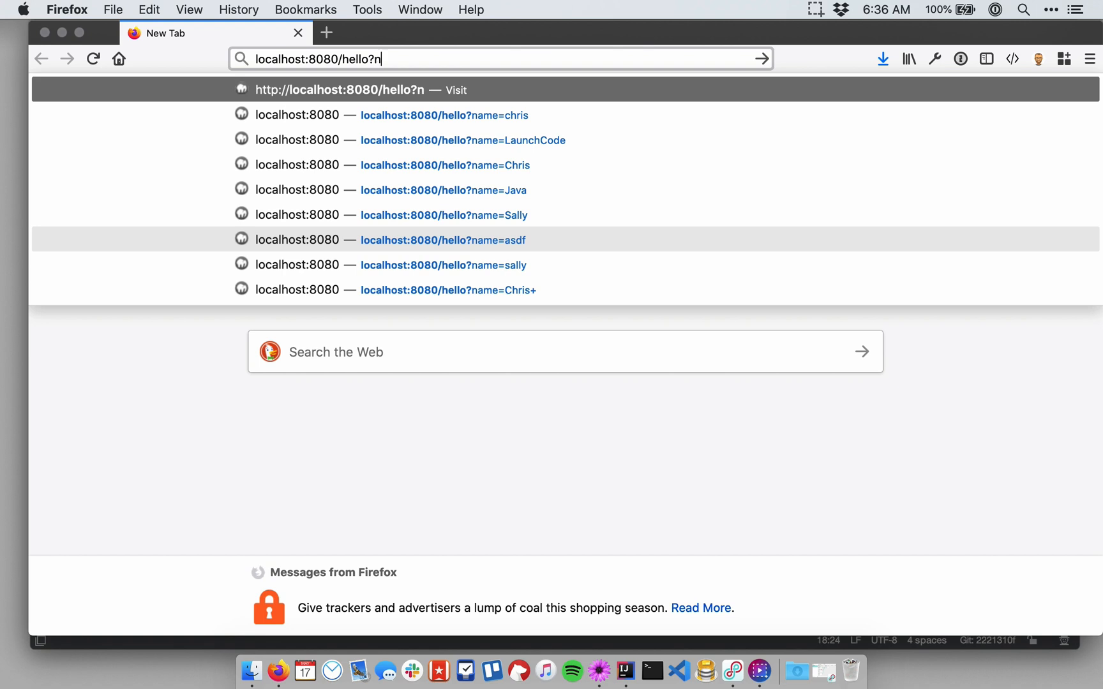
type("ame=LaunchCod")
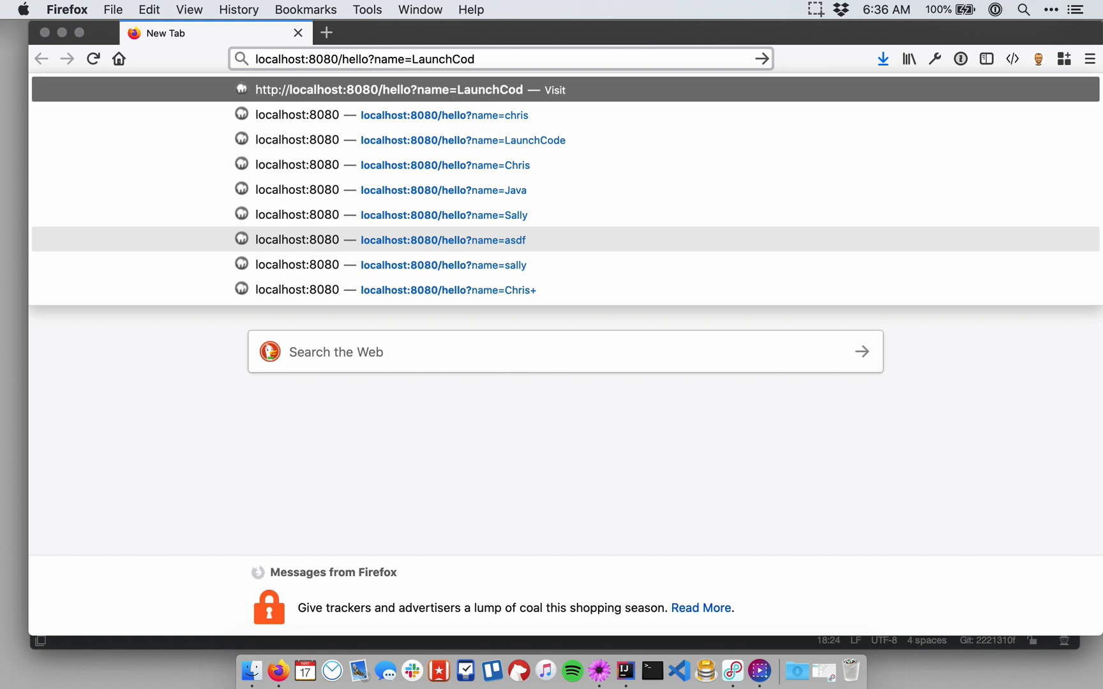
left_click(463, 141)
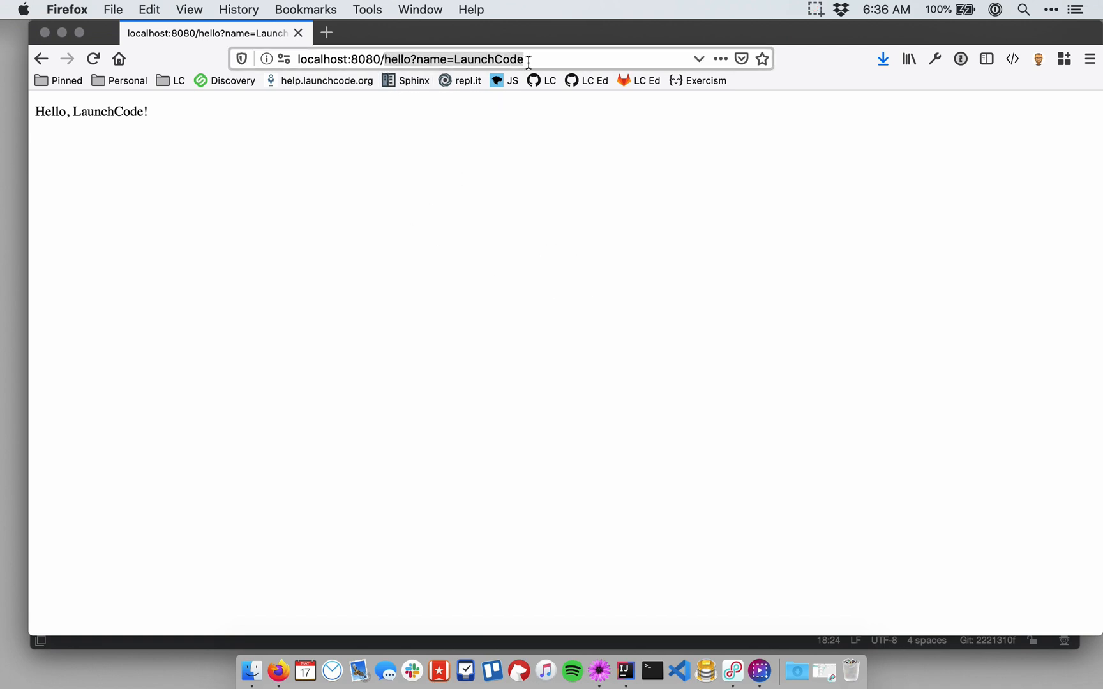
Step: Submit Java through the localhost:8080/form page and view the page source showing <p>Hello, Java!</p>
type("localhost:8080/")
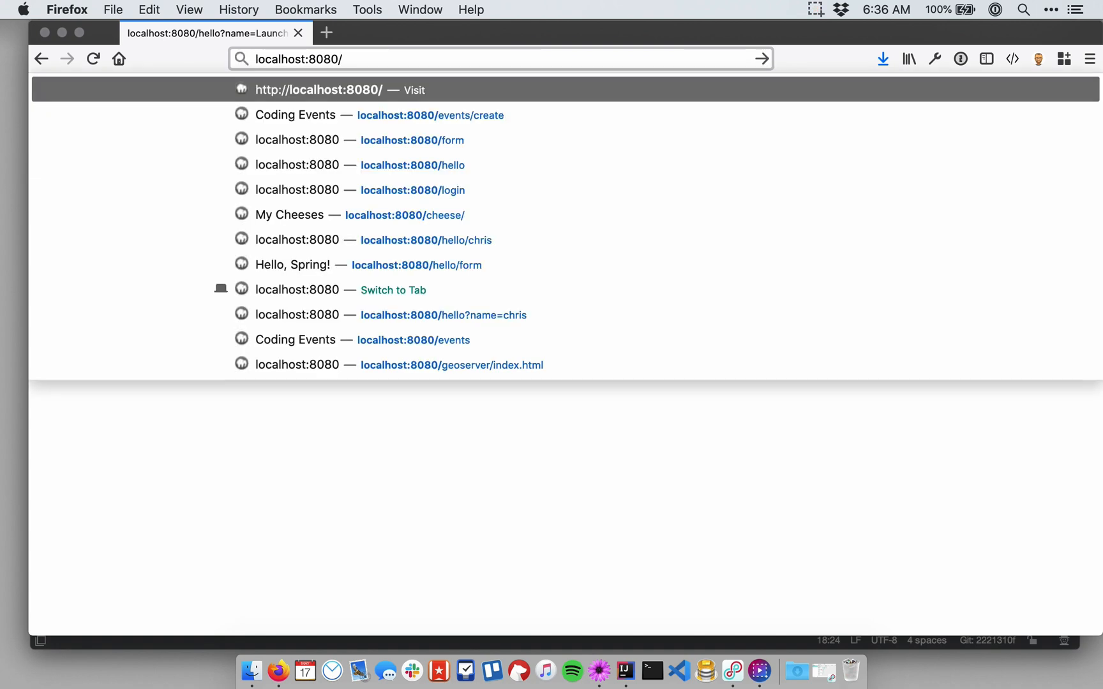
left_click(411, 140)
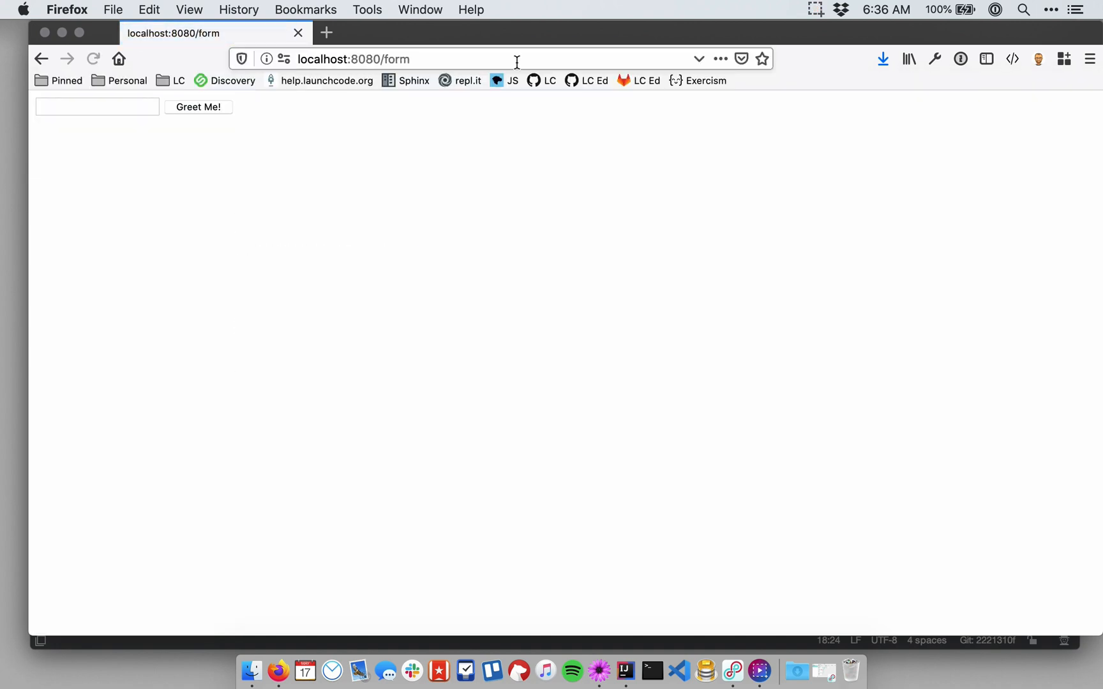
left_click(95, 106)
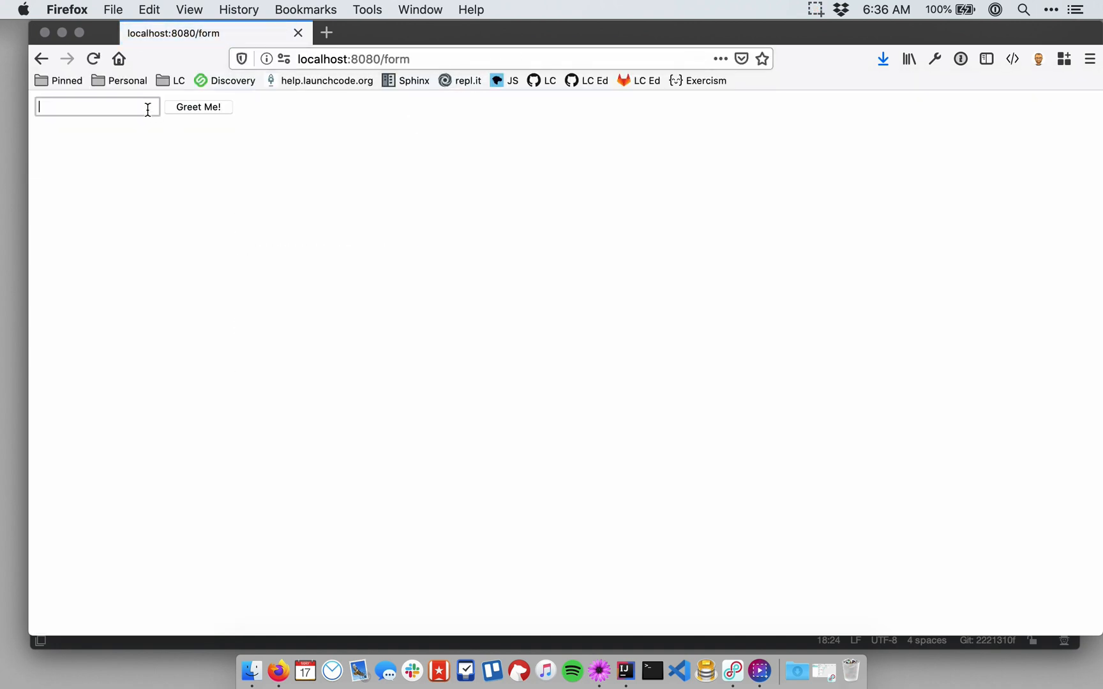
type("Jav")
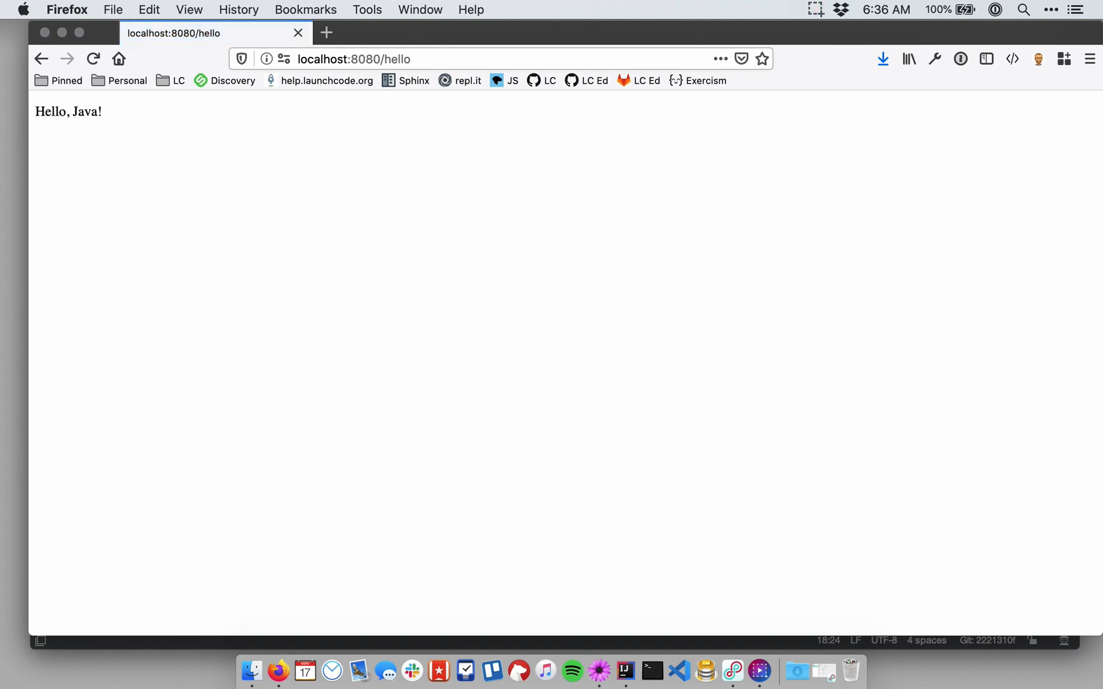
mouse_move(188, 143)
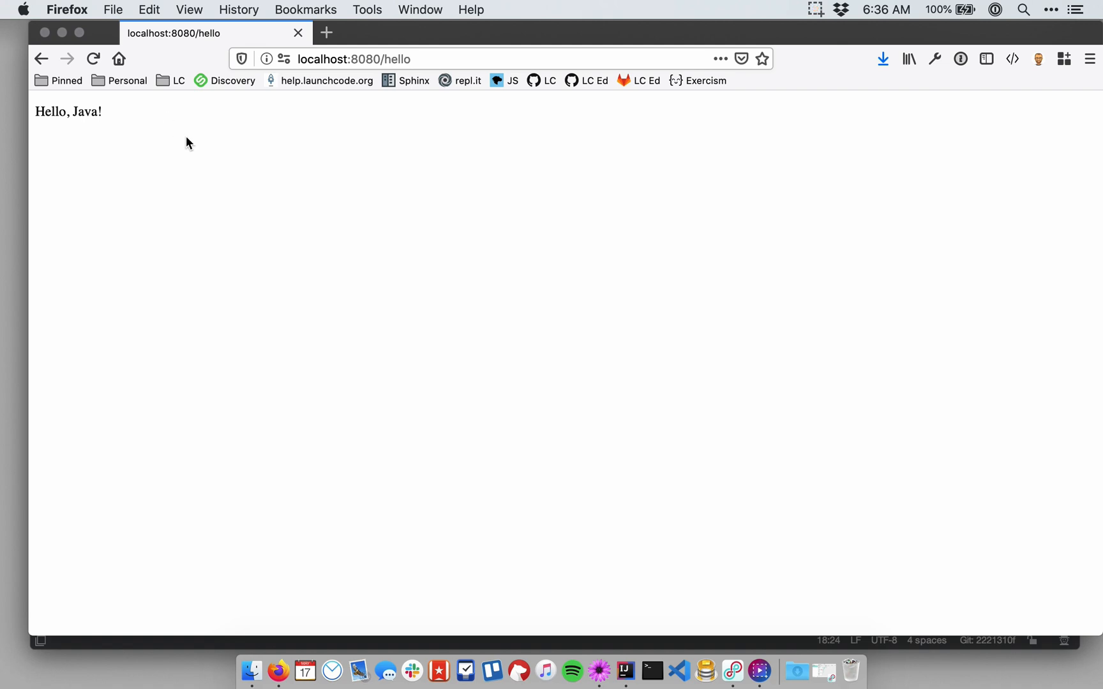
mouse_move(125, 127)
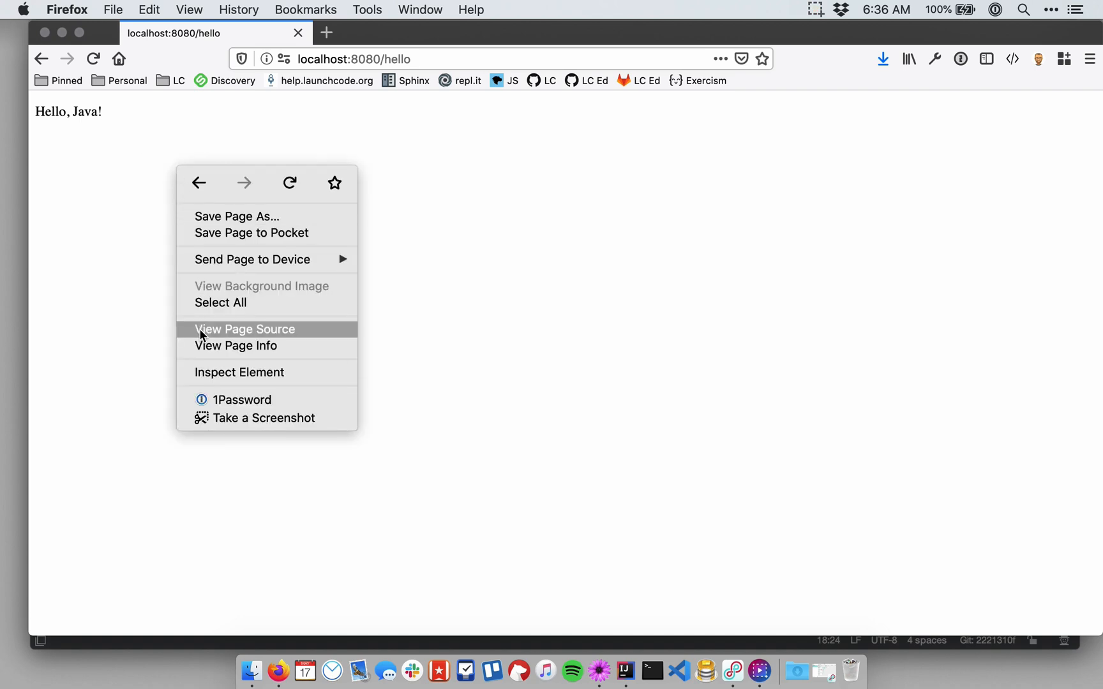
left_click(245, 329)
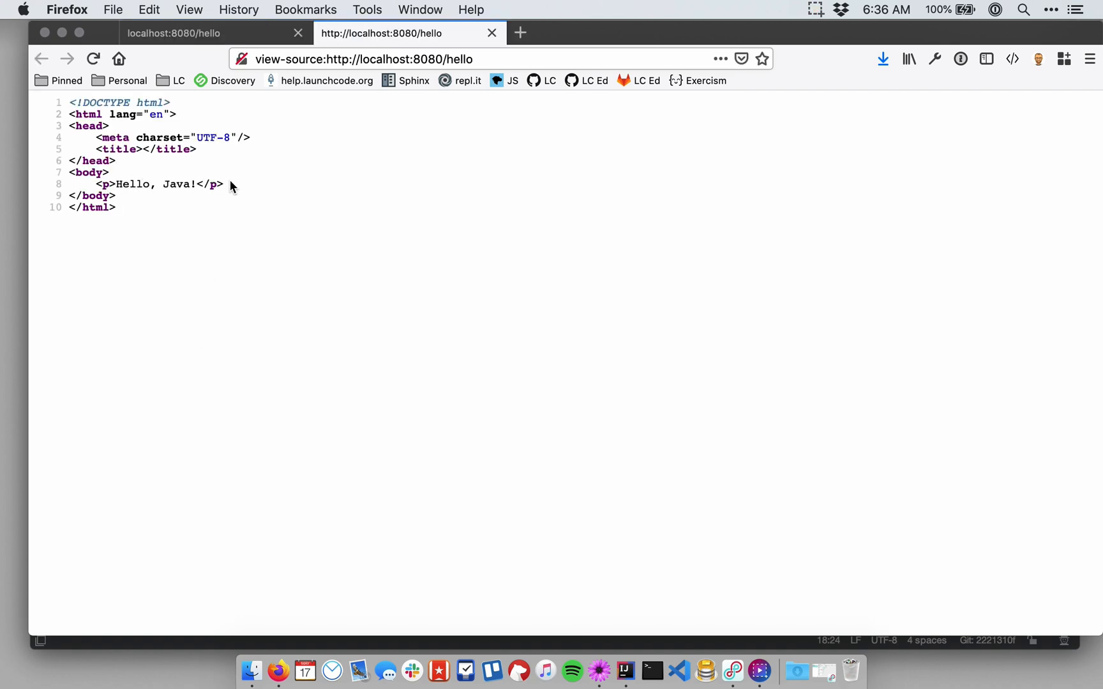
mouse_move(149, 176)
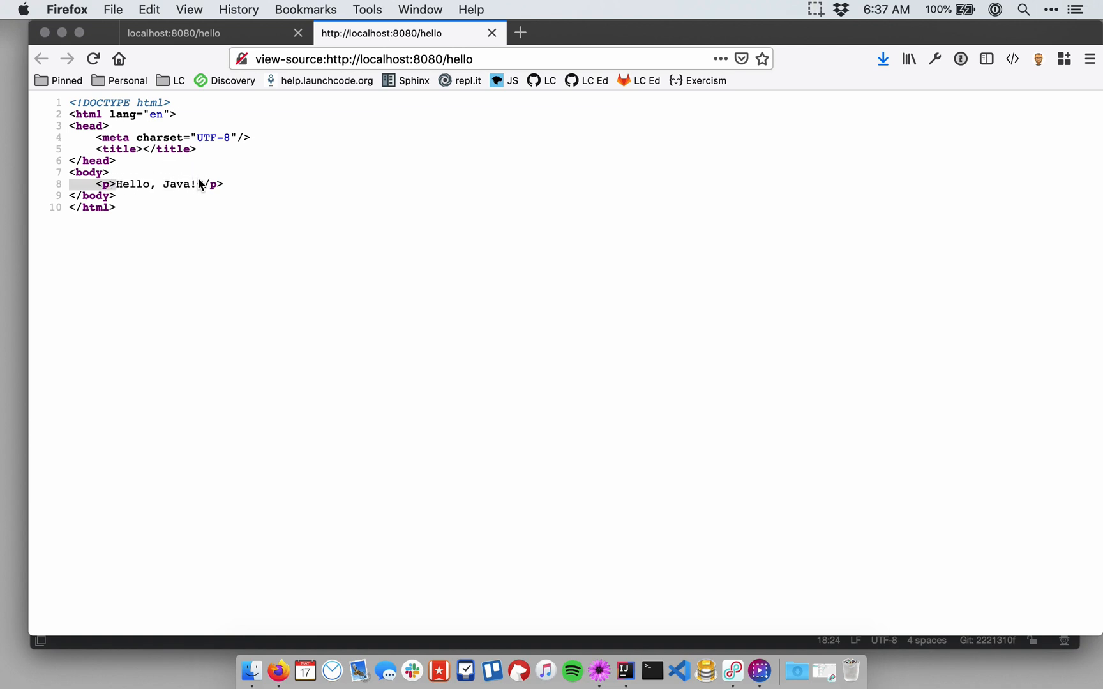
mouse_move(281, 180)
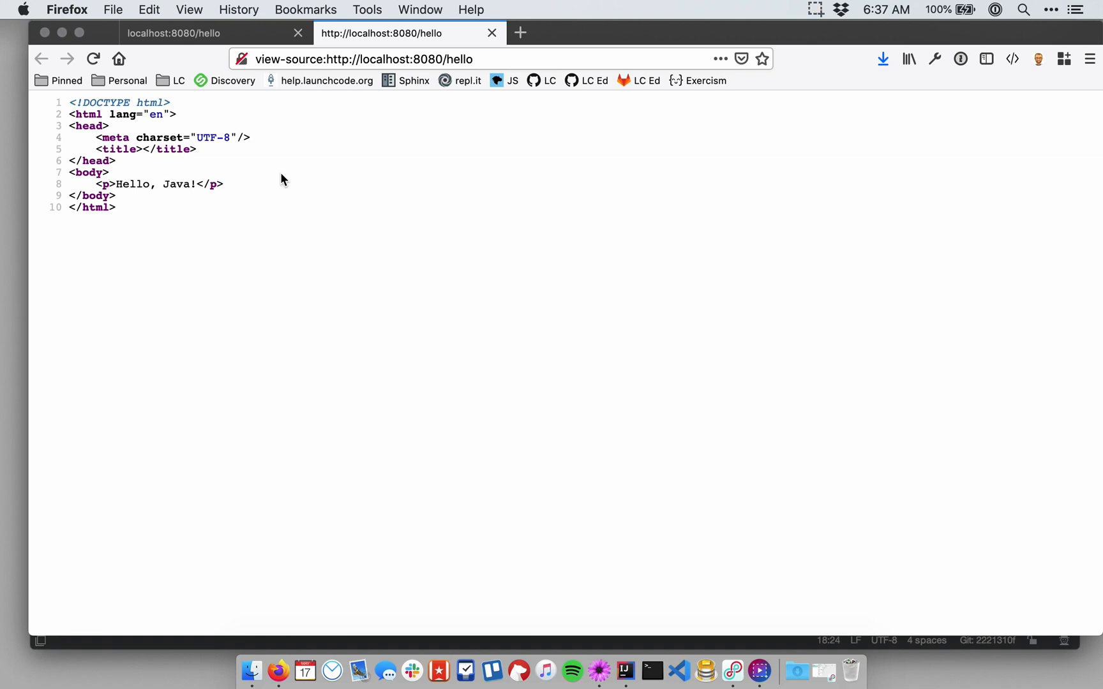
mouse_move(397, 196)
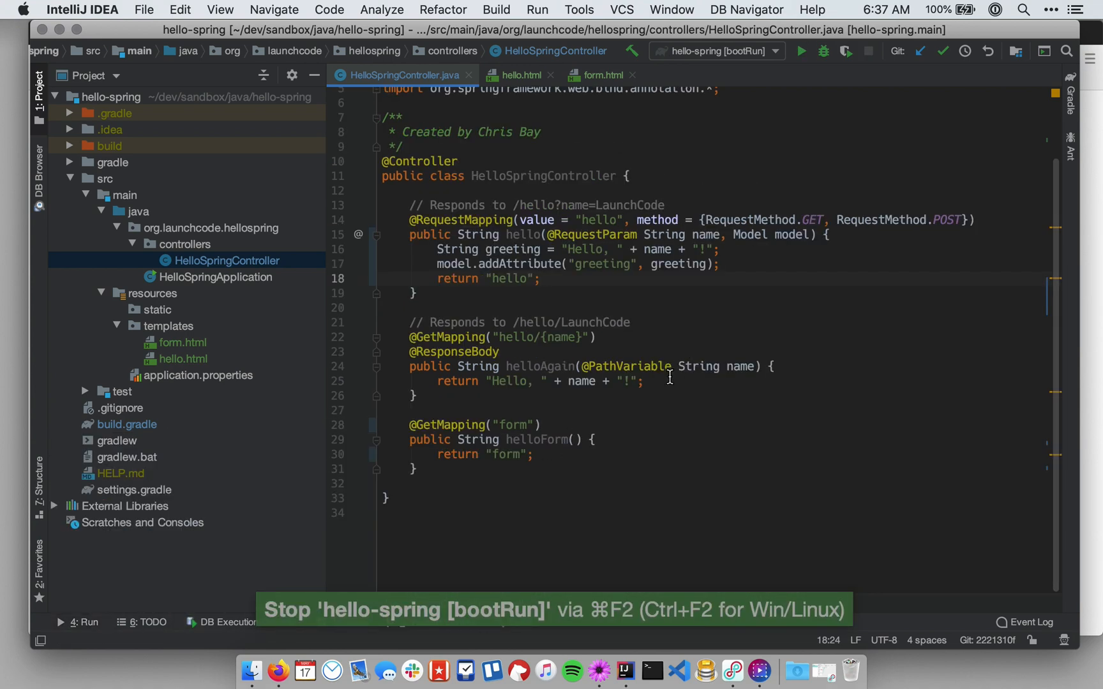
left_click(639, 381)
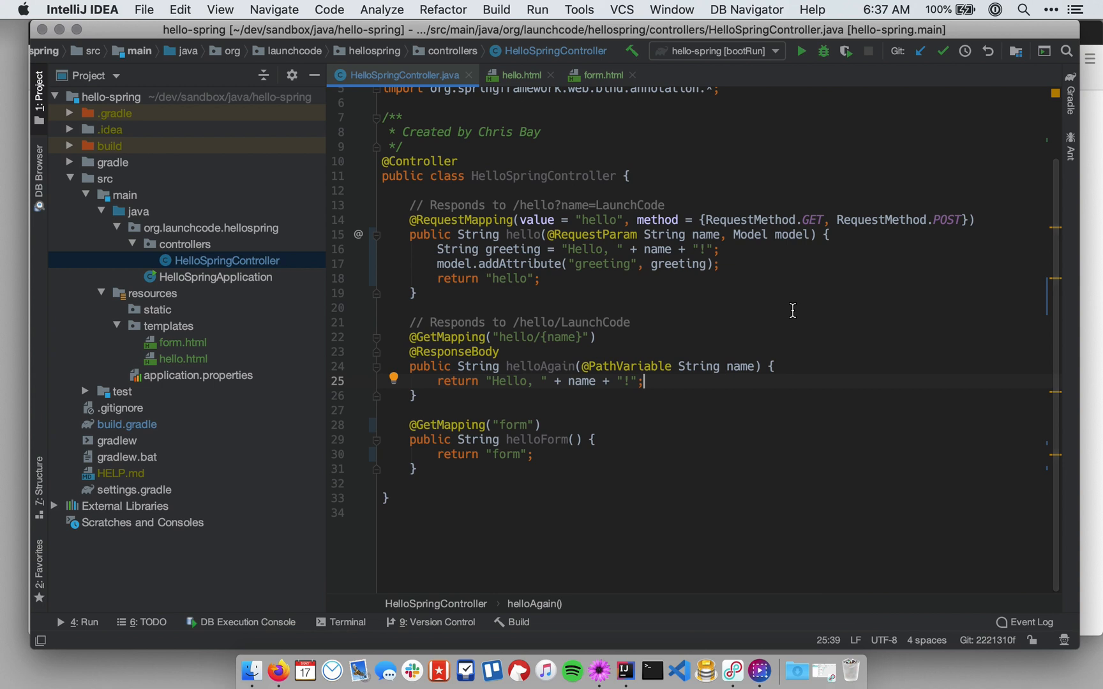
mouse_move(549, 322)
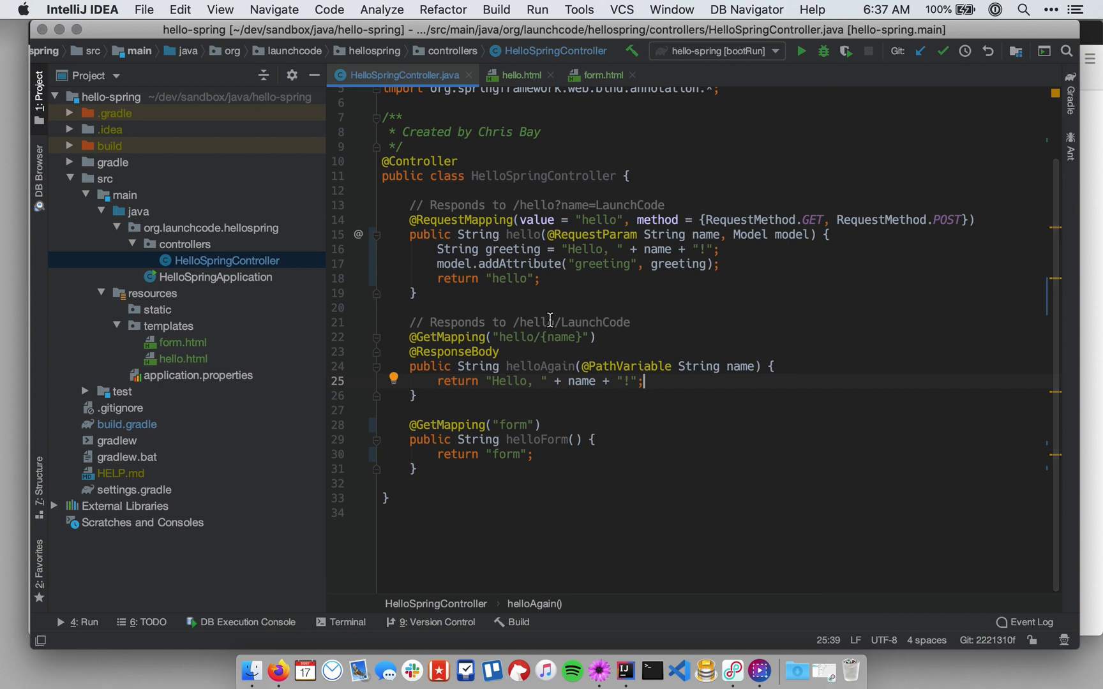
mouse_move(496, 272)
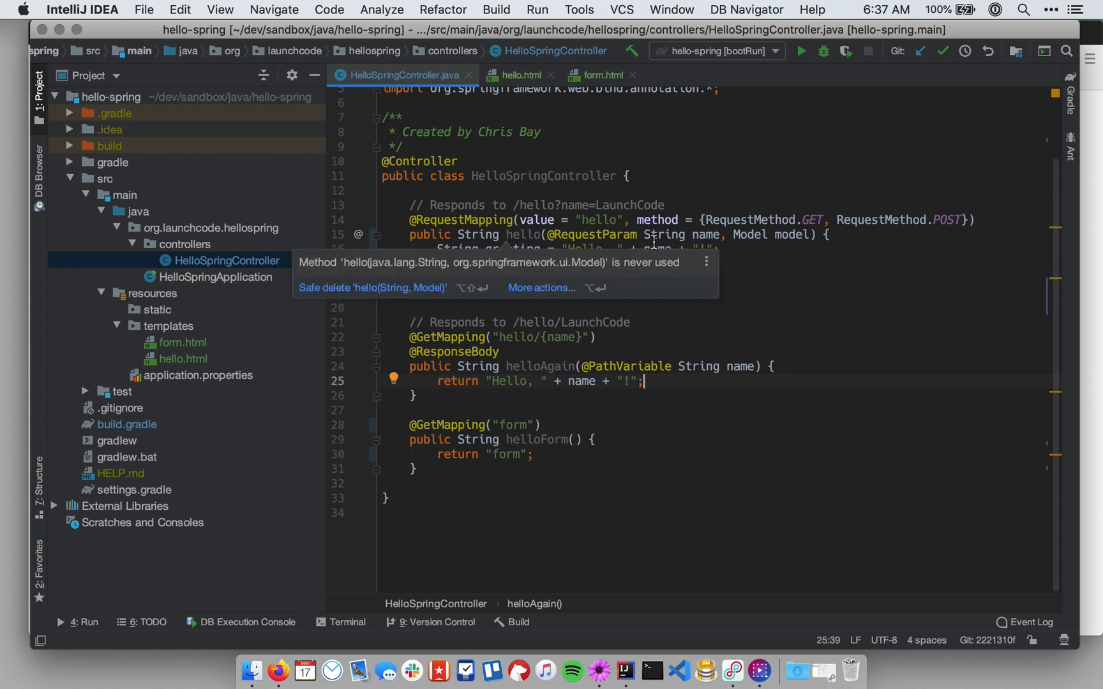
left_click(794, 252)
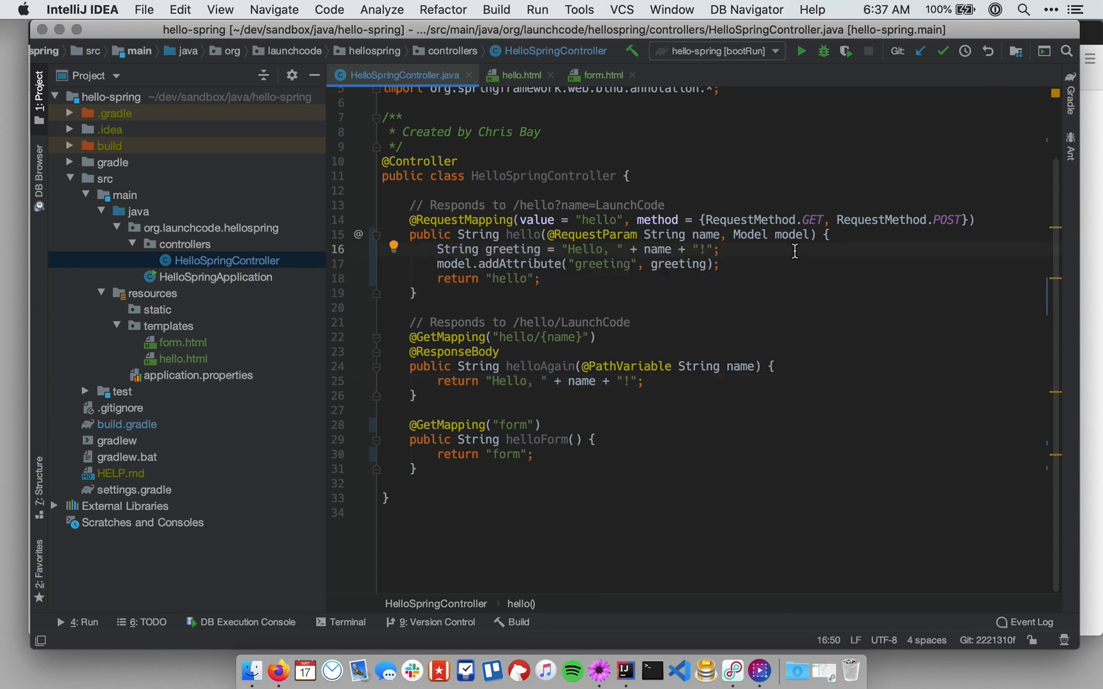
left_click(612, 274)
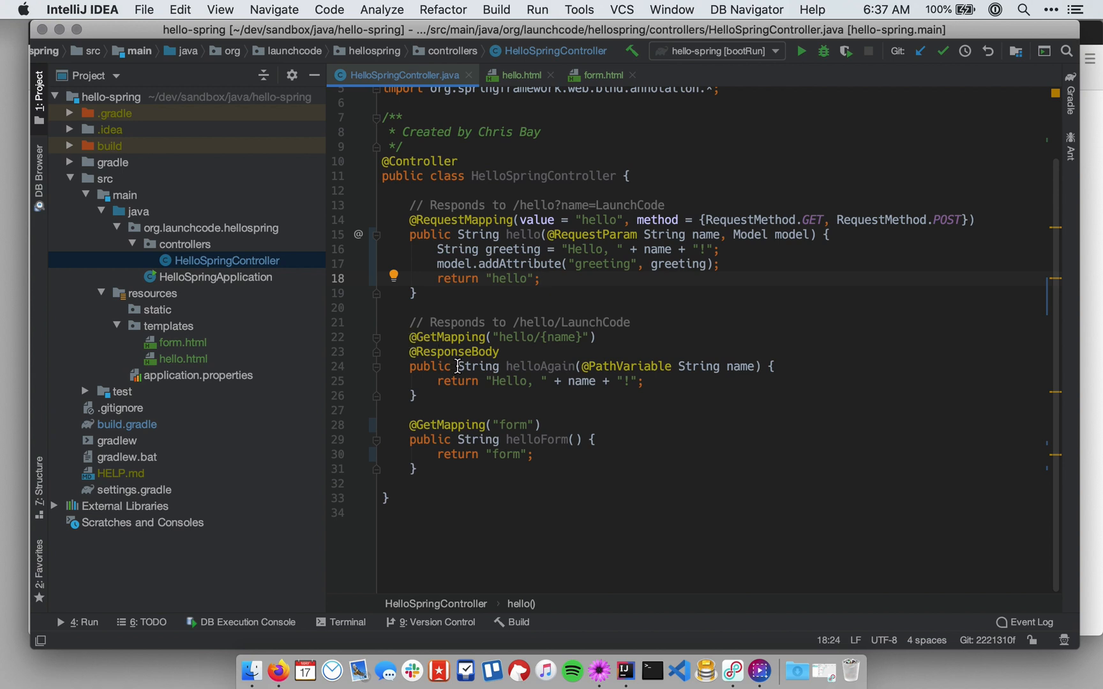
left_click(444, 395)
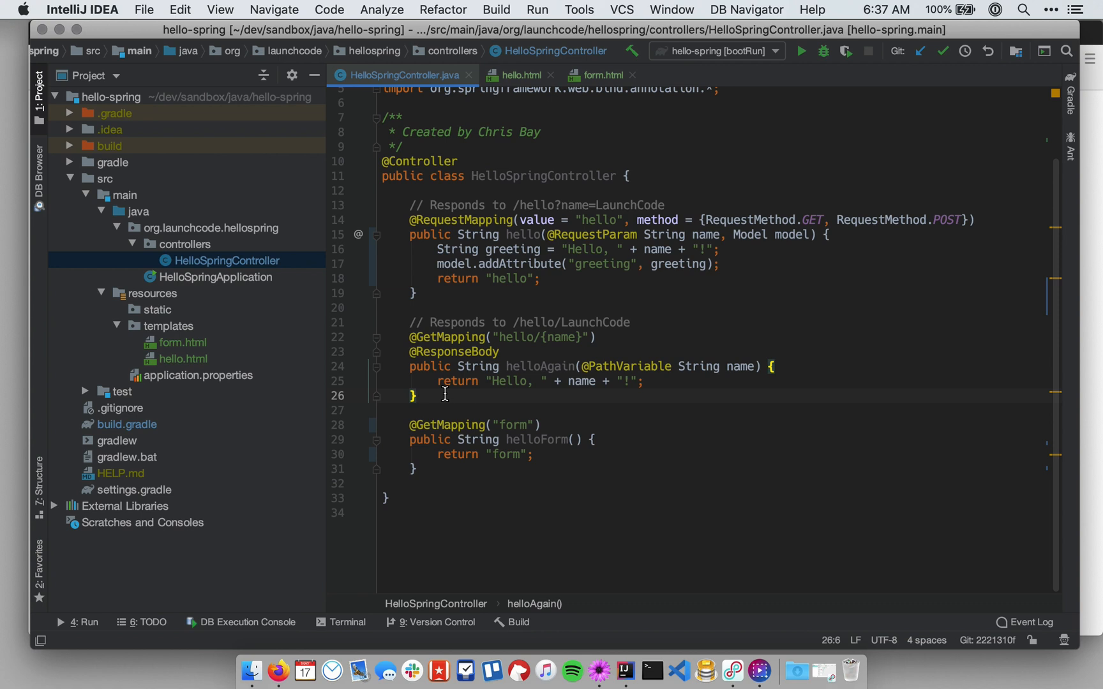
mouse_move(658, 390)
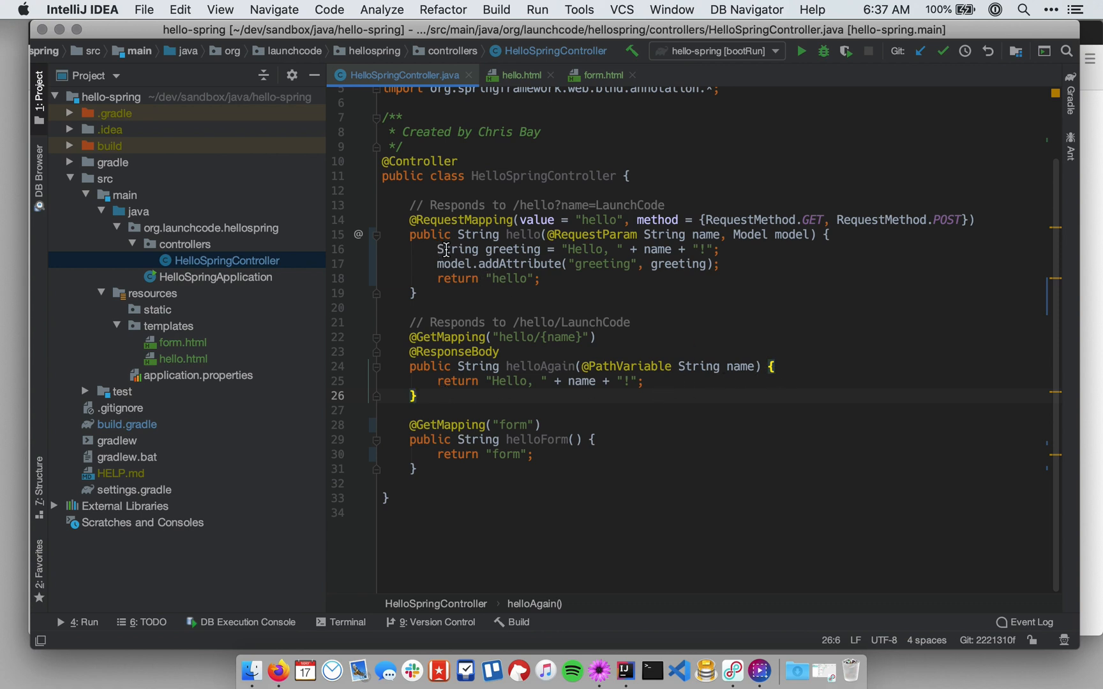
left_click(493, 381)
type("return \"hello")
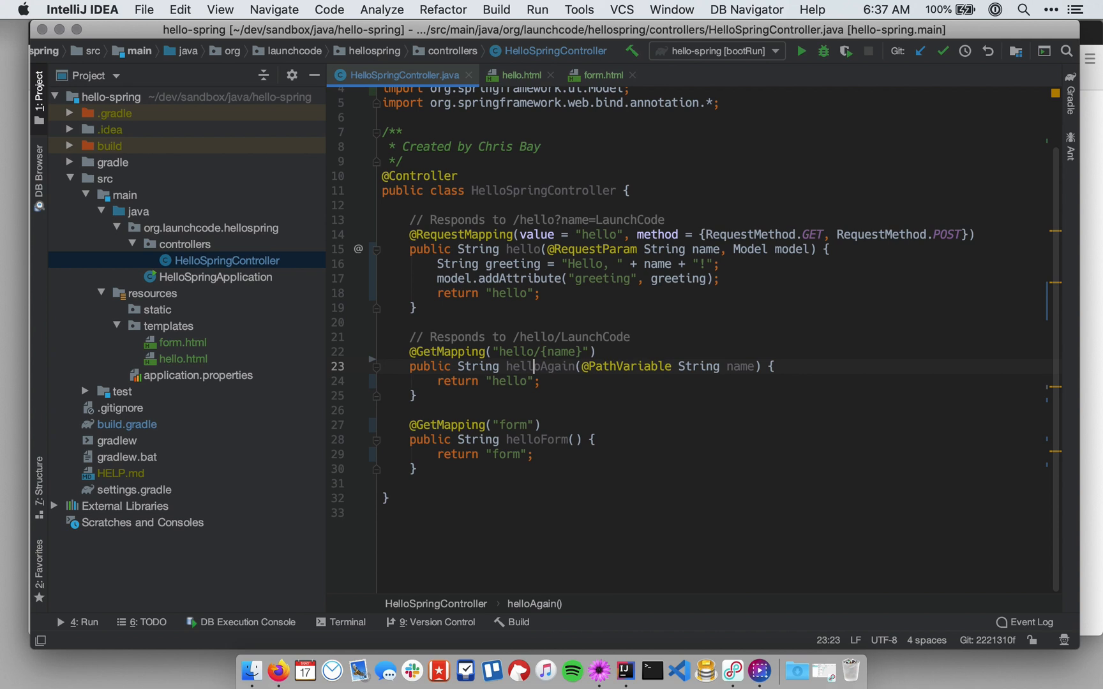
Step: Declare String greeting = "Hello, " + name + "!" in helloAgain
type("String gr")
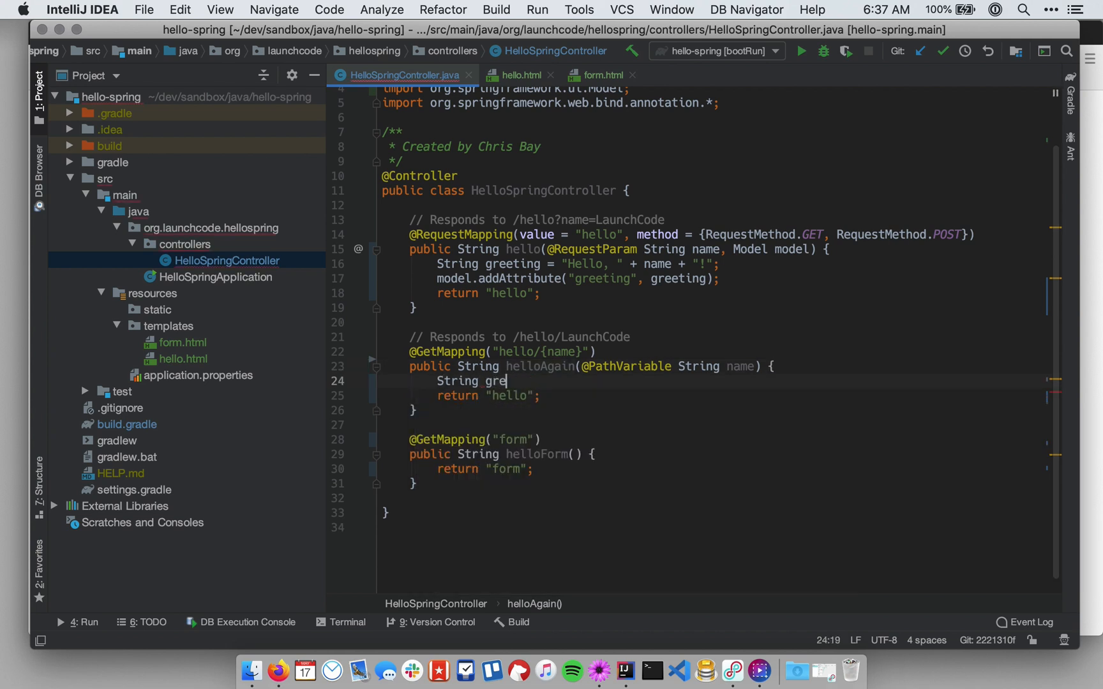
type("eting = \"")
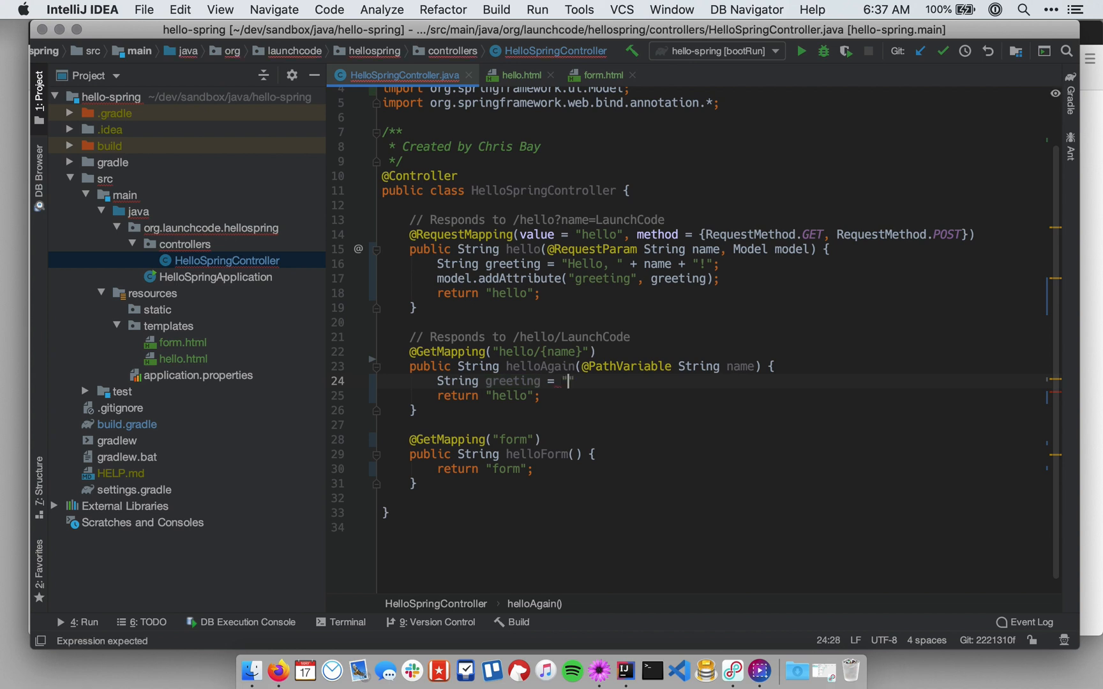
type("Hello, \" + name + \"!\";")
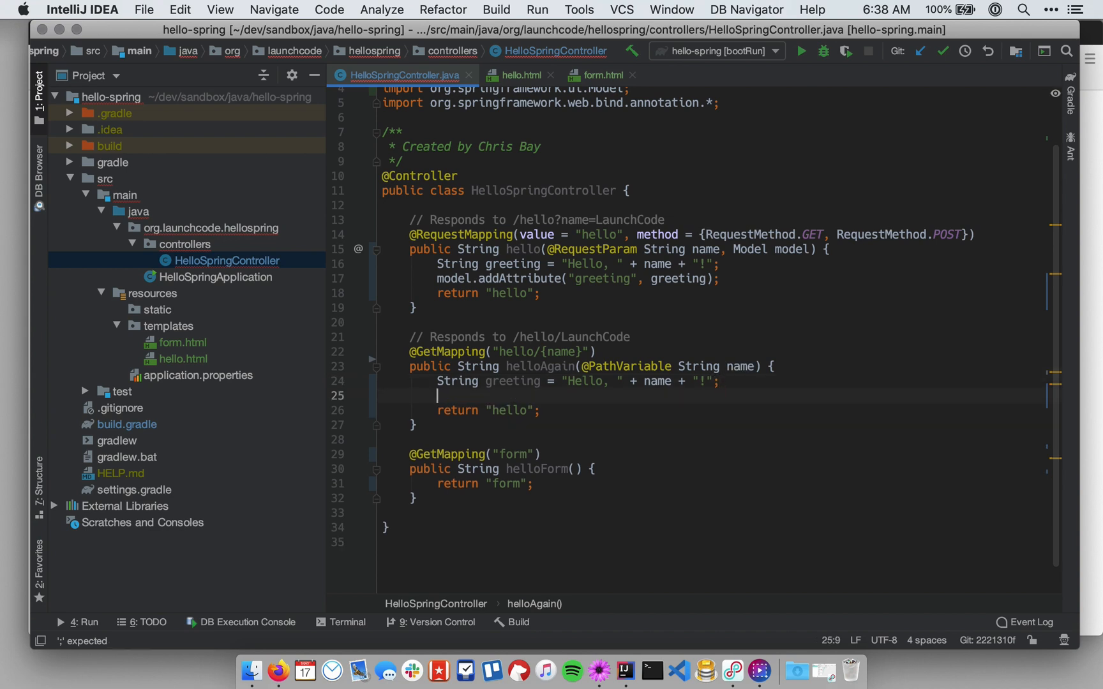
Step: Add model.addAttribute("greeting", greeting); so the template receives the greeting
type("model.ad")
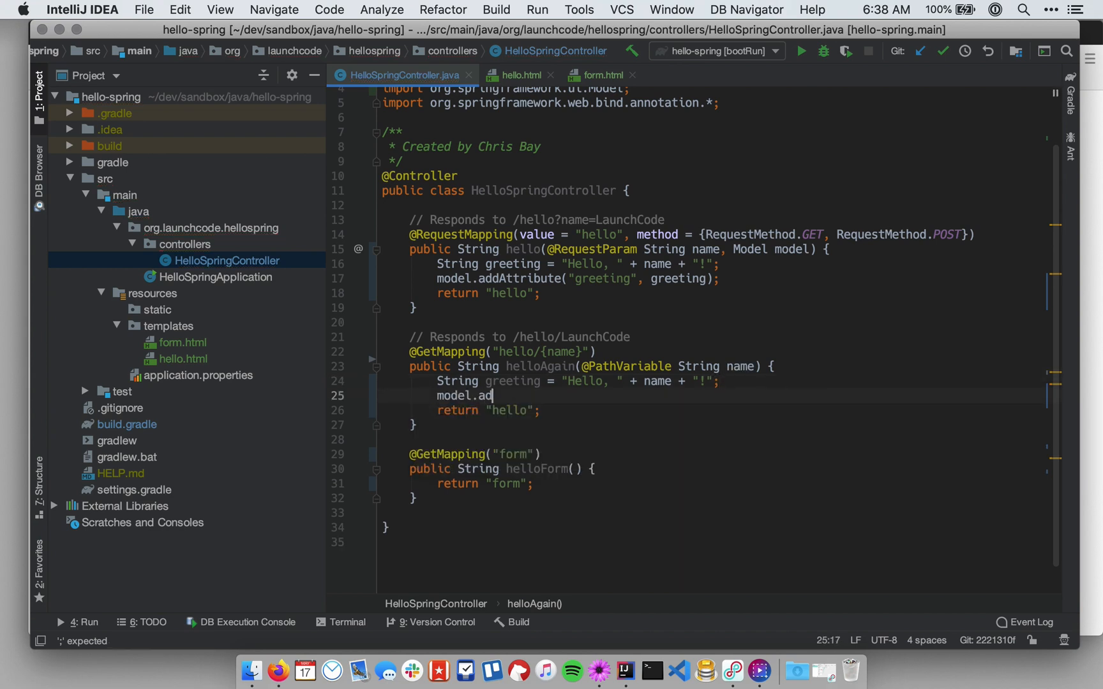
type("dAt")
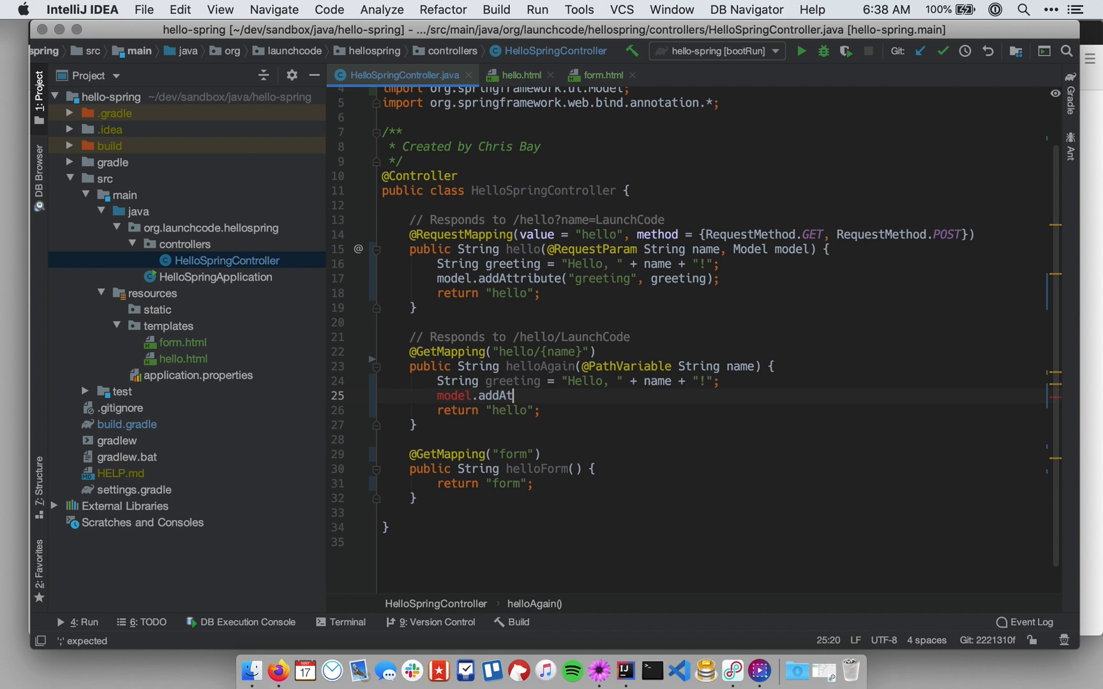
type("tribute()")
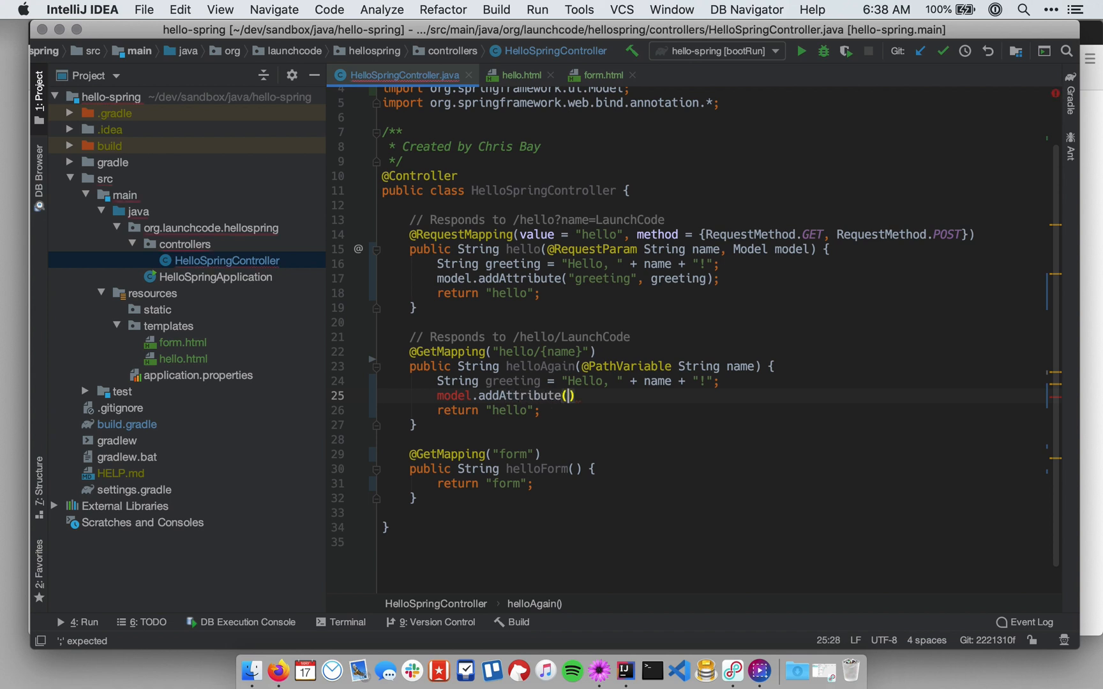
type("\"g\"")
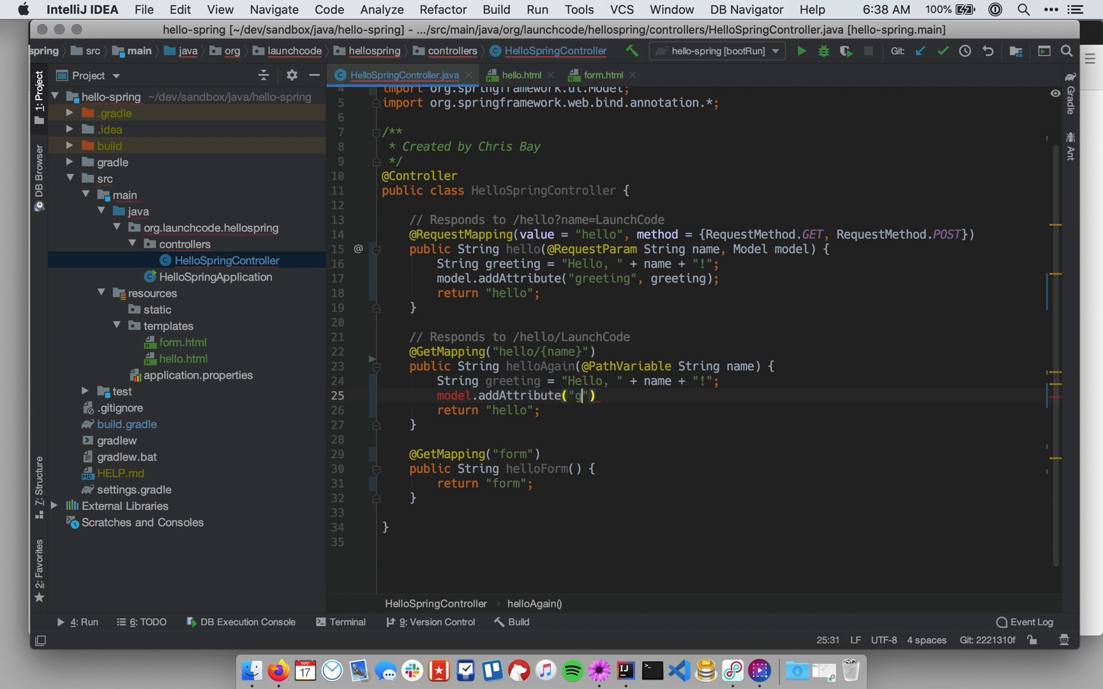
type("reeting\",")
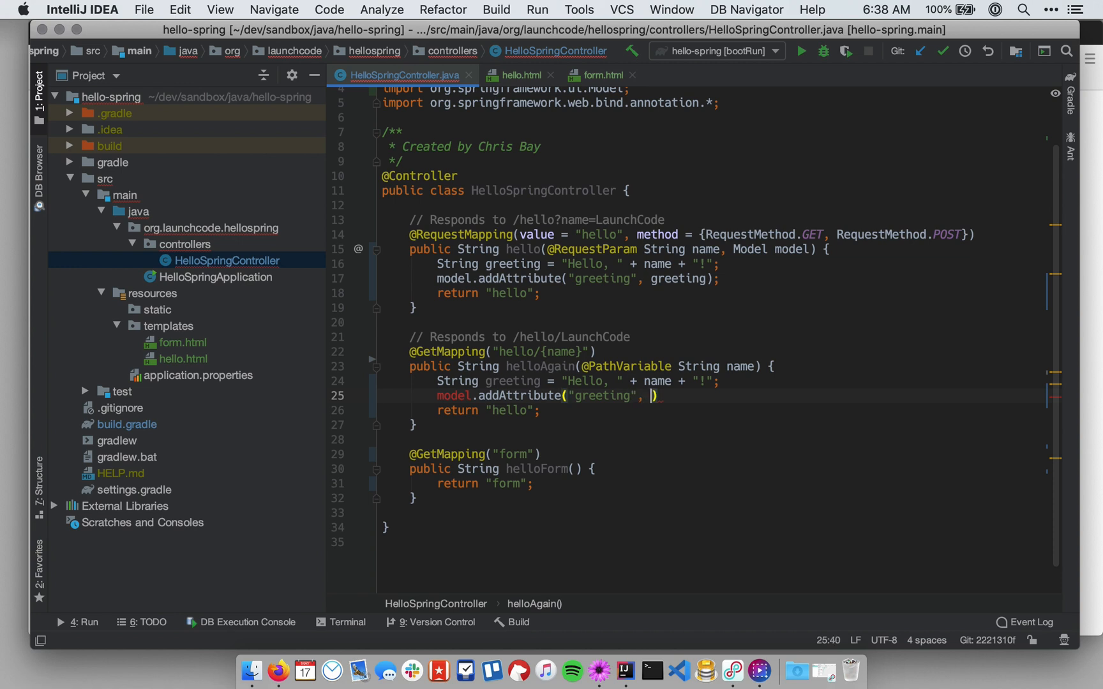
type("grett")
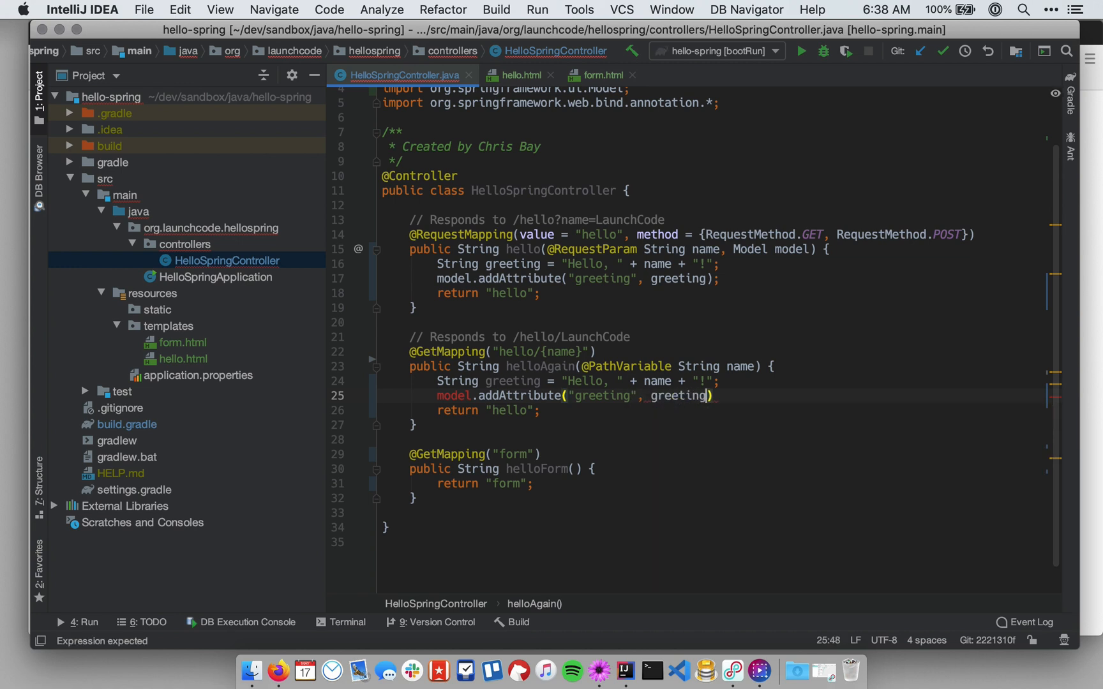
type(";")
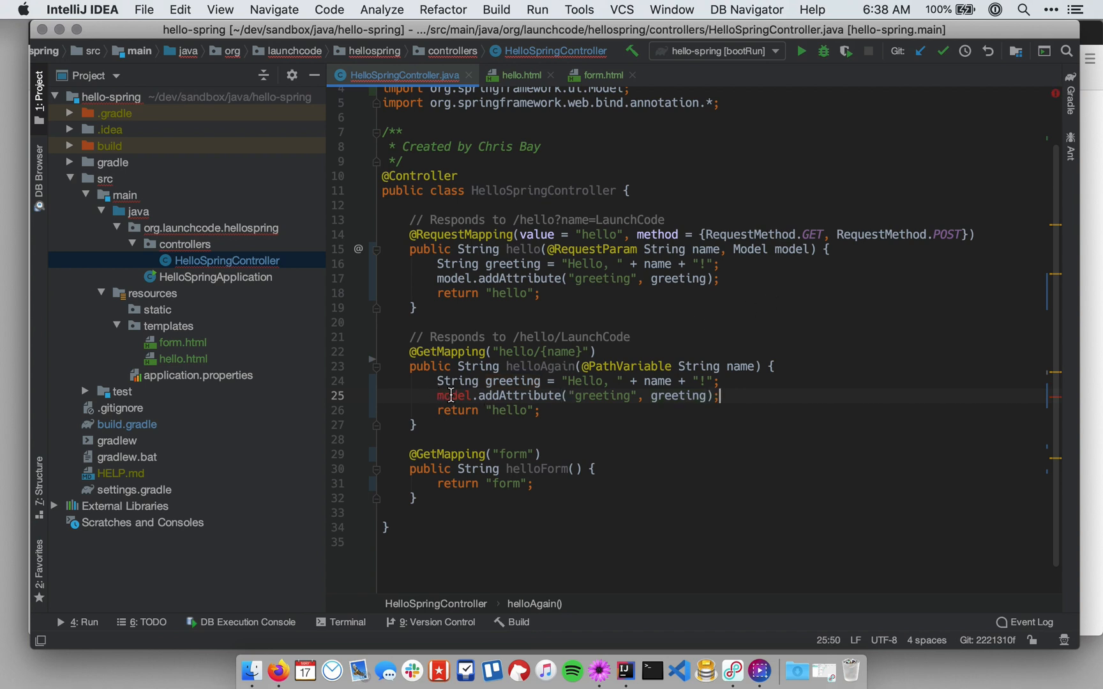
mouse_move(457, 396)
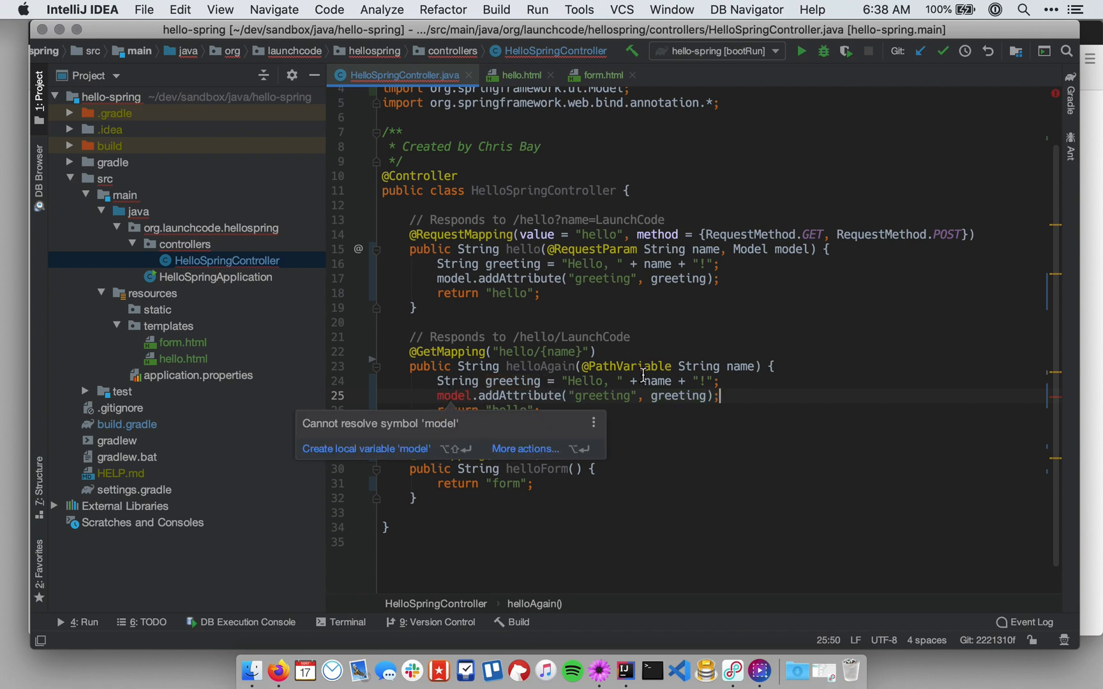
mouse_move(525, 382)
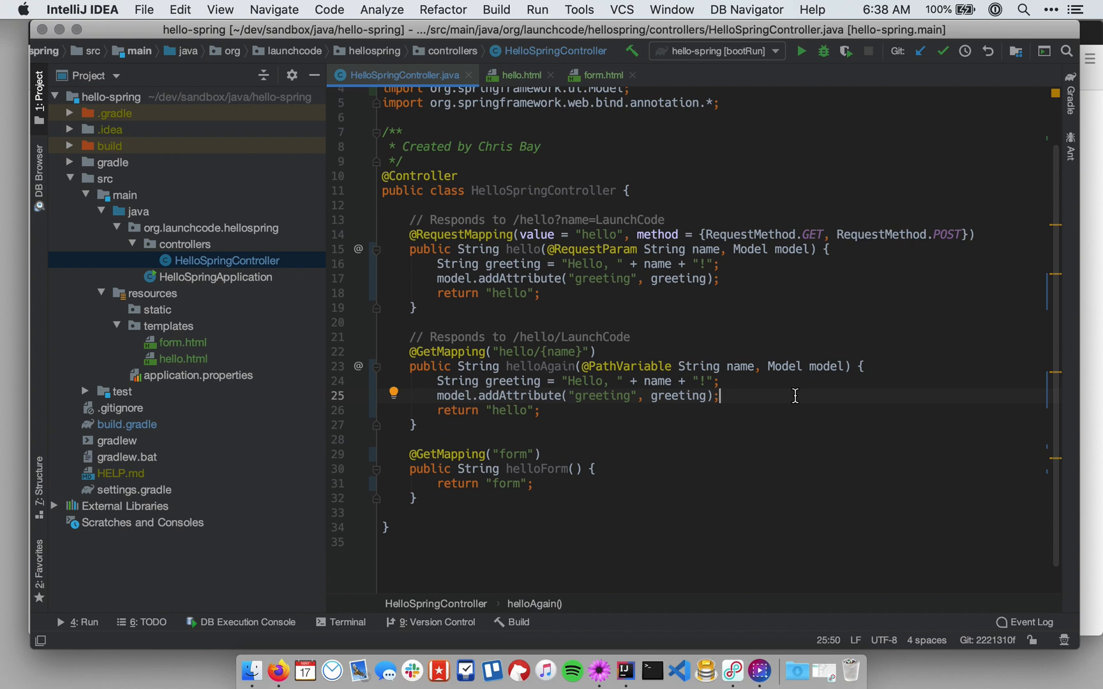
mouse_move(667, 392)
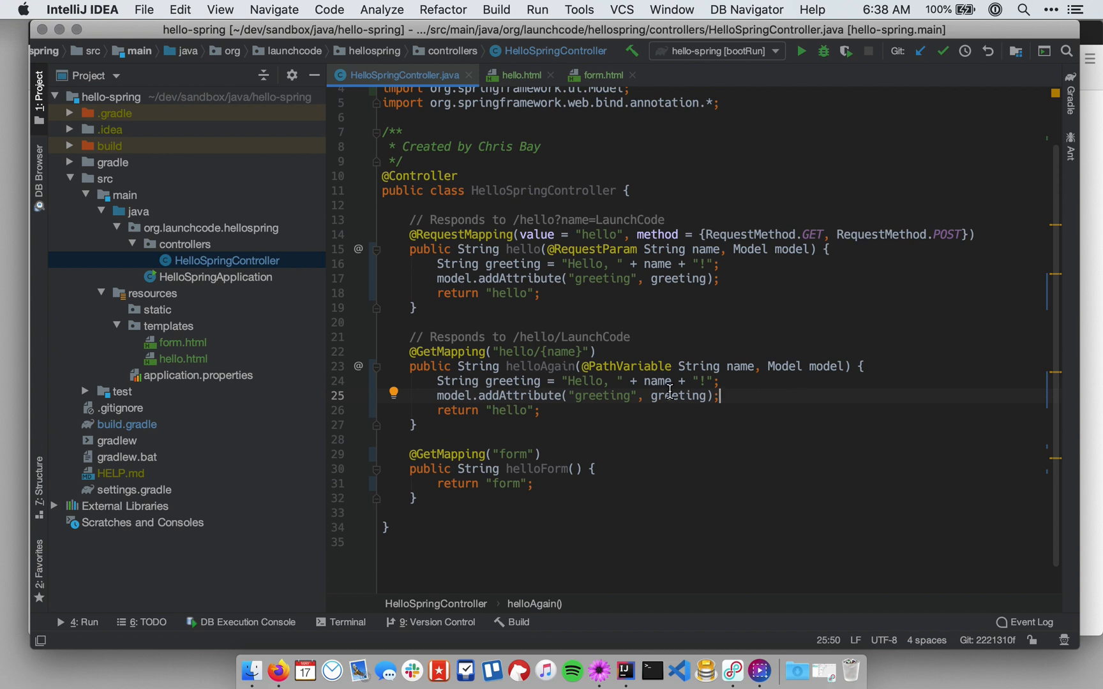
mouse_move(600, 395)
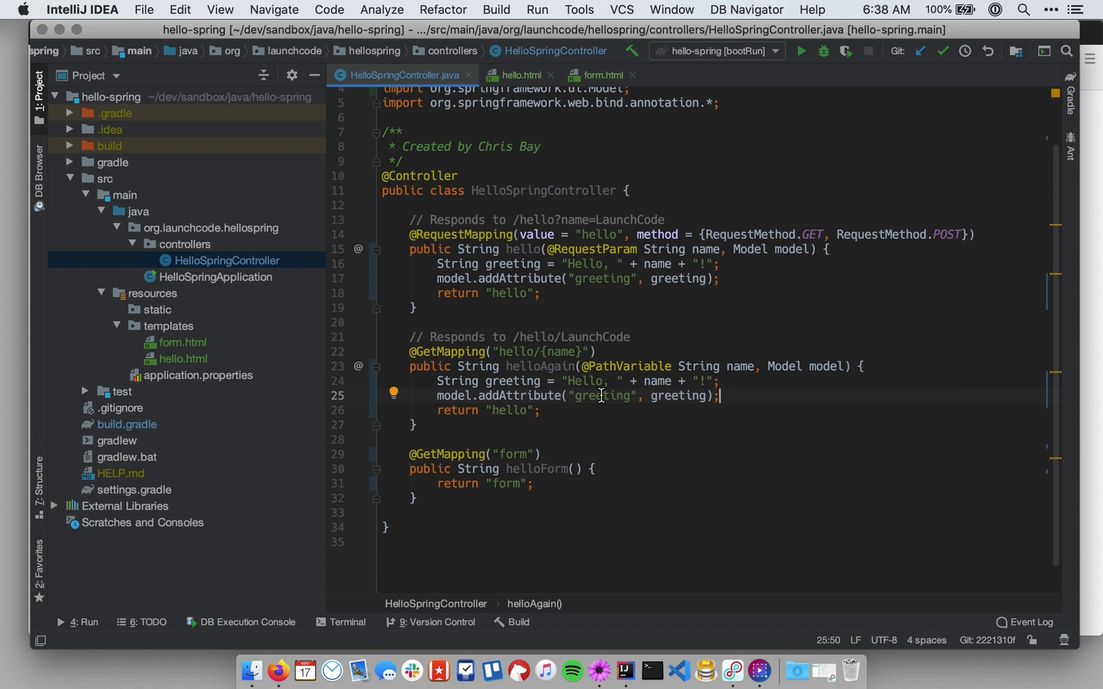
Step: Move "Hello, " + name + "!" into addAttribute's second argument, removing the greeting variable
double_click(510, 381)
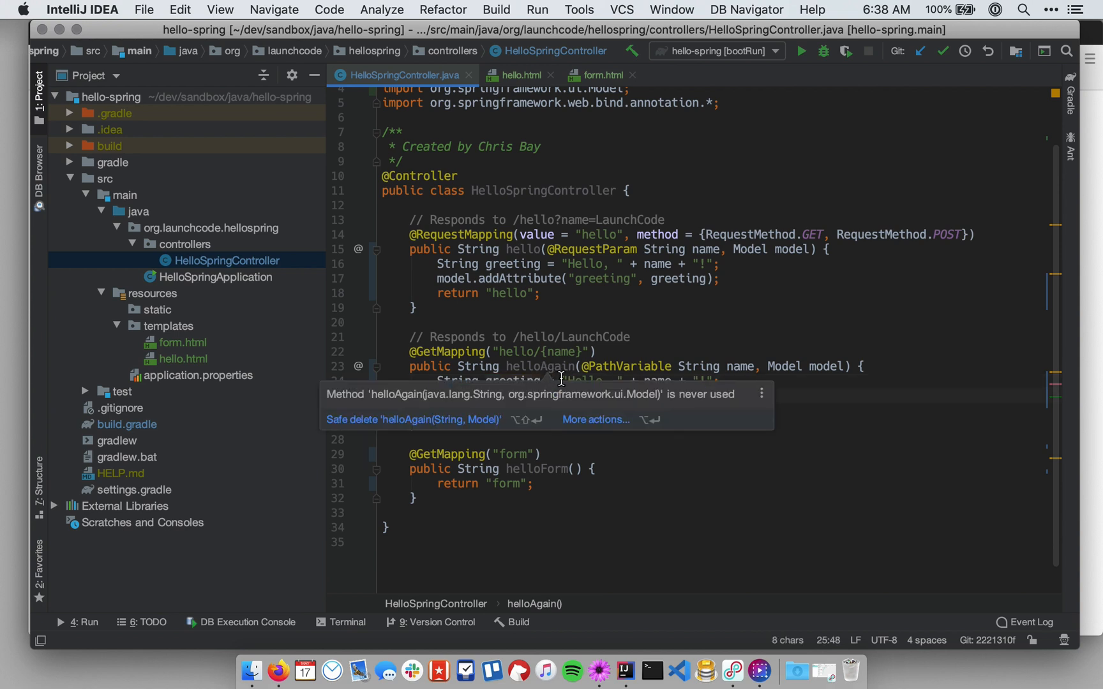
left_click(563, 381)
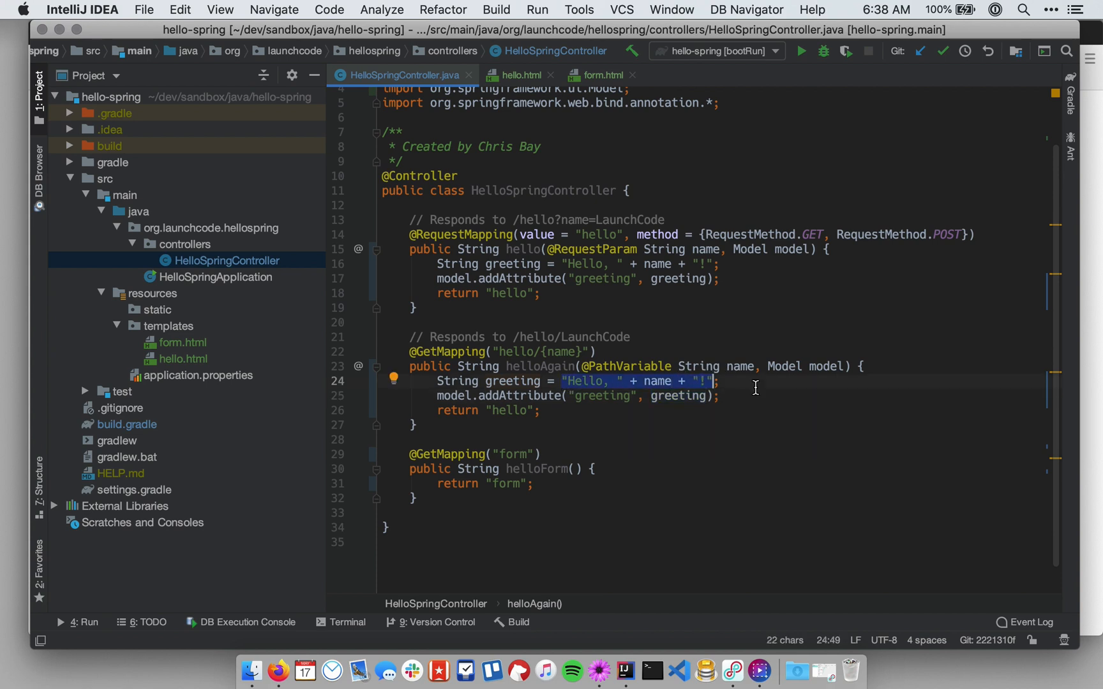
mouse_move(763, 389)
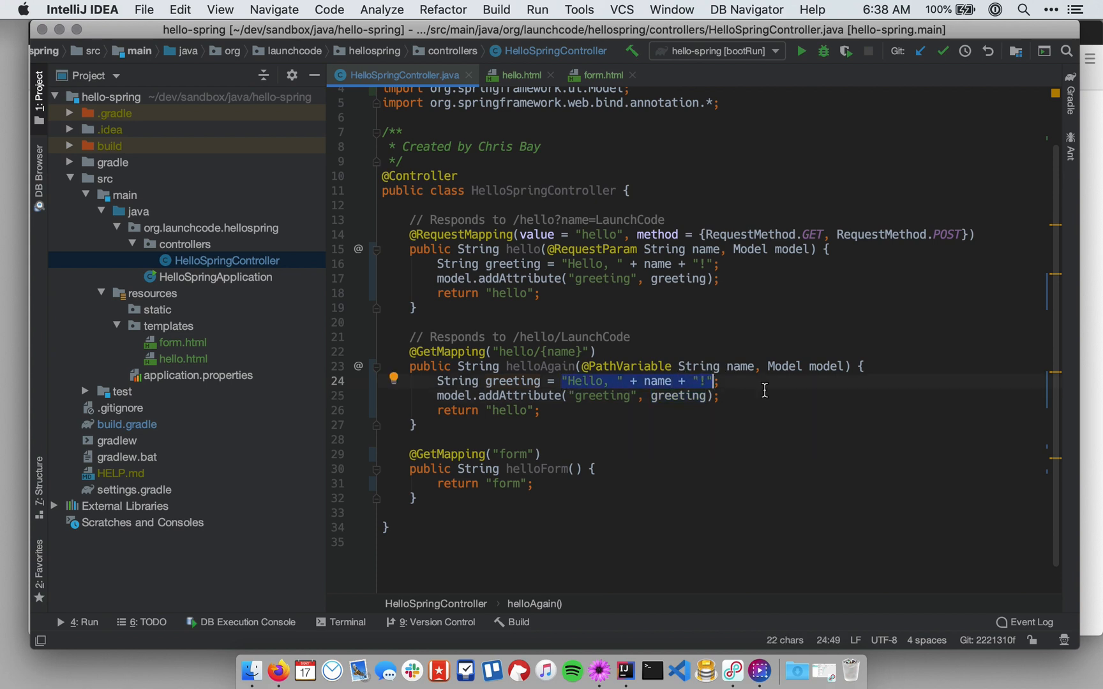
key("cmd+x")
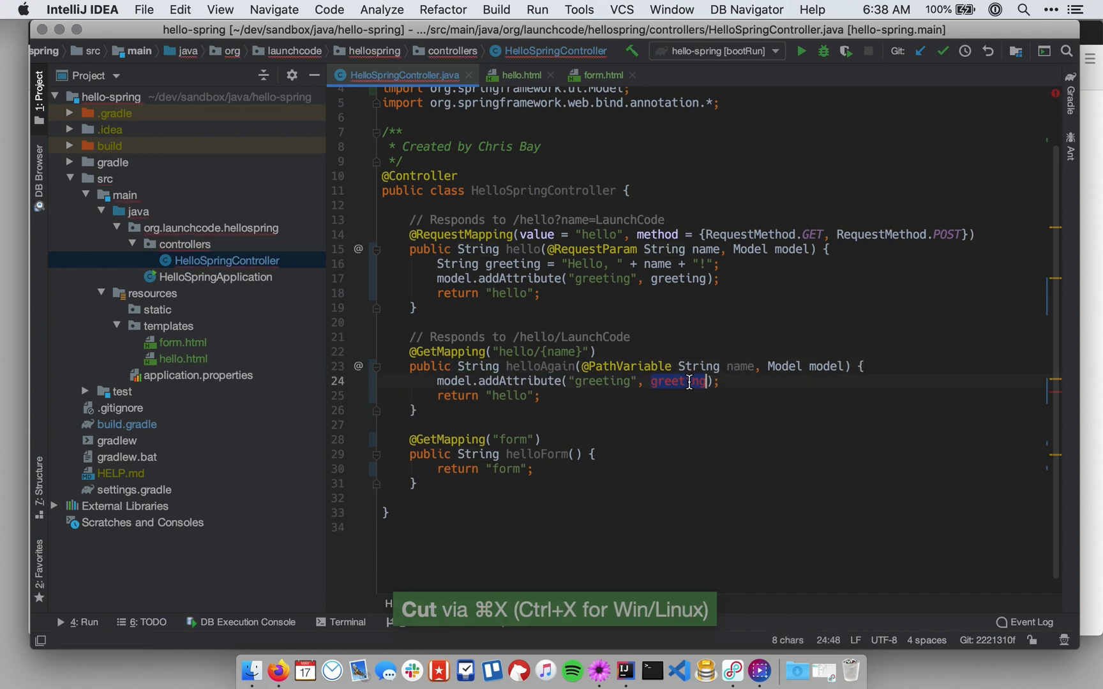
key("cmd+v")
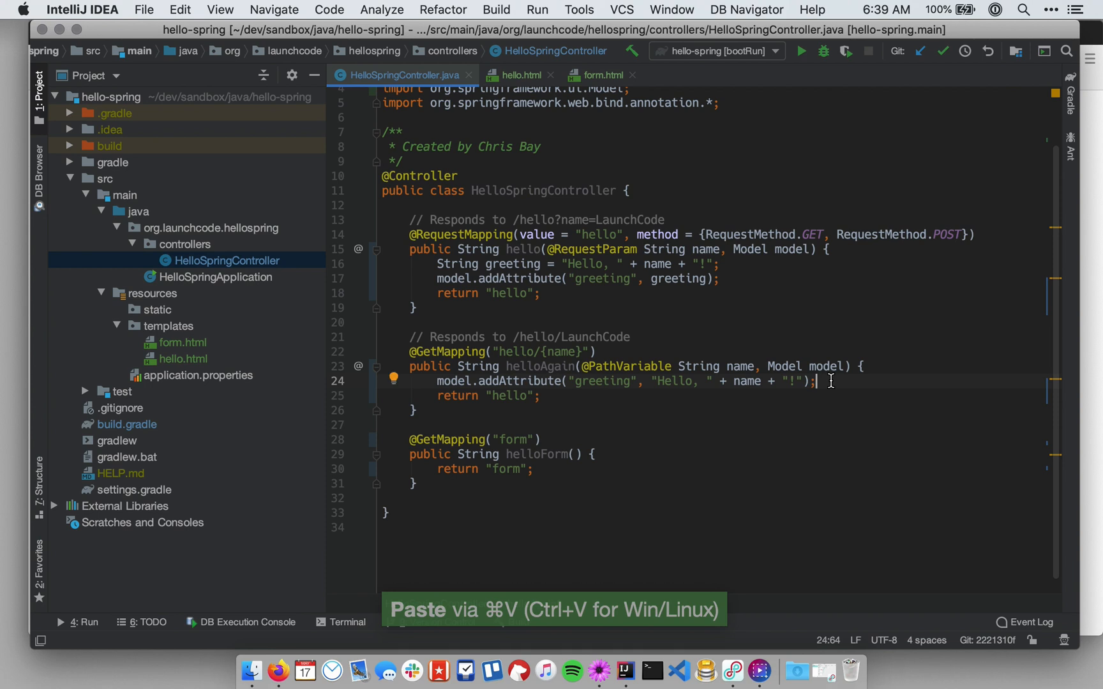
mouse_move(884, 380)
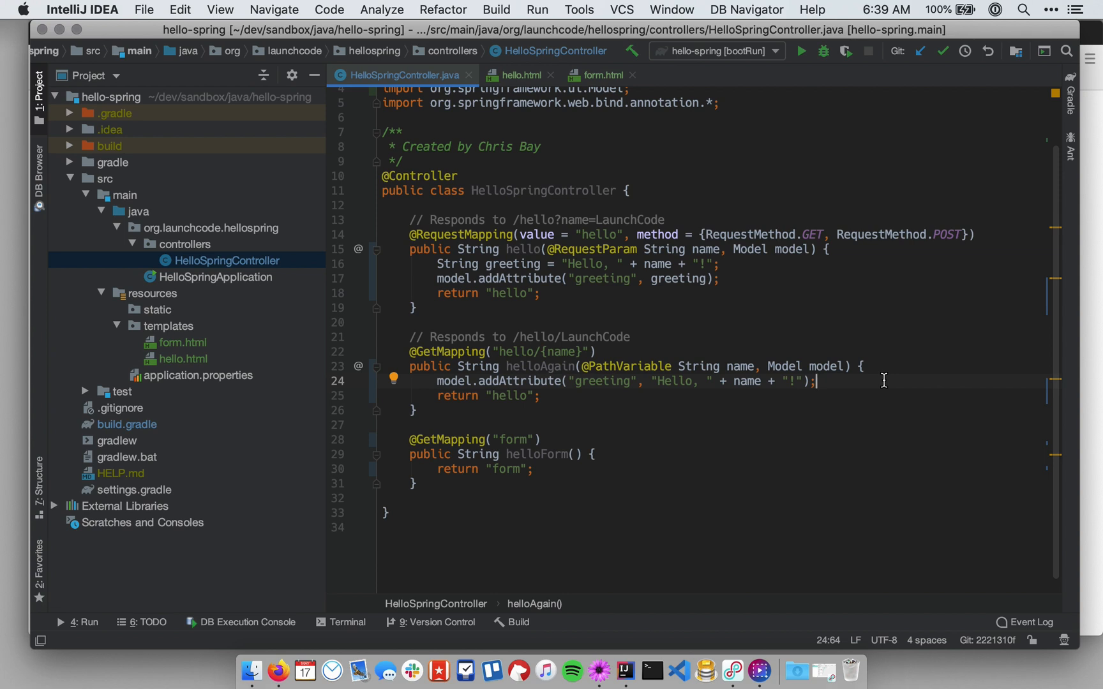
scroll("up", 3)
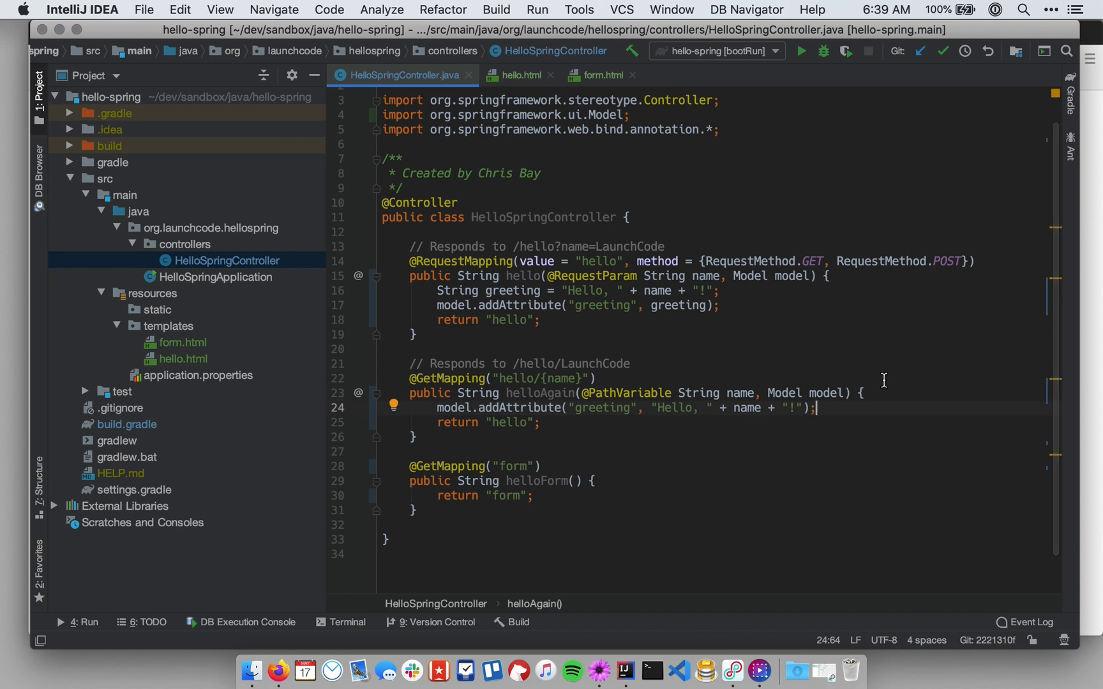
Step: Check hello.html, return to the controller, and bring up the templates folder's context menu
scroll("up", 3)
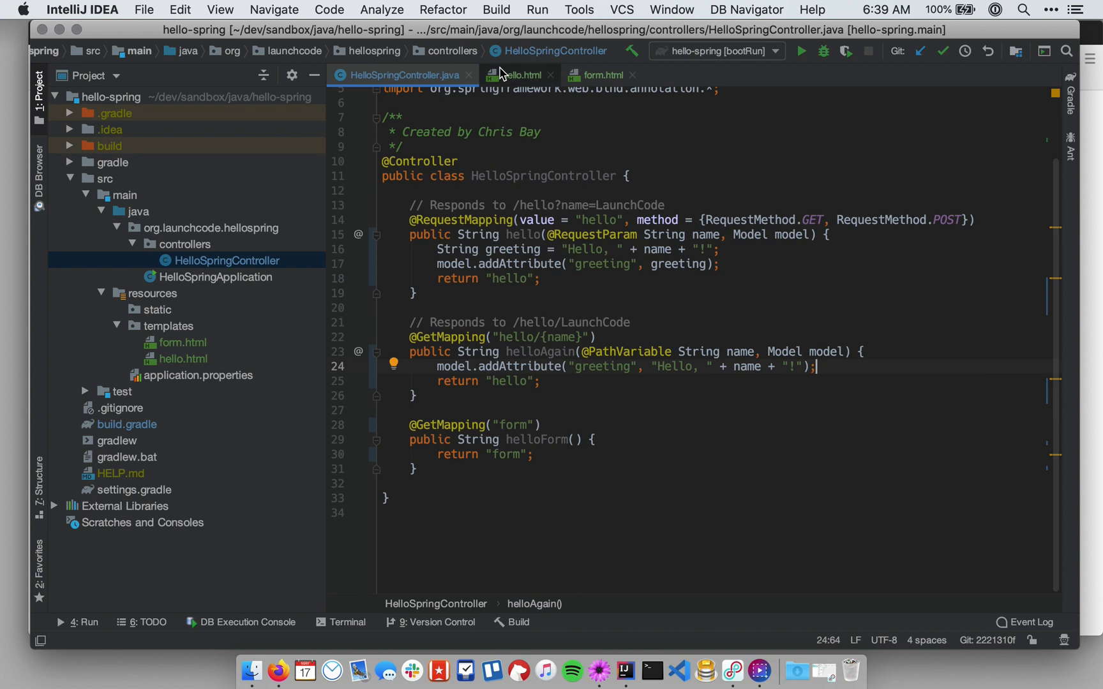
mouse_move(519, 74)
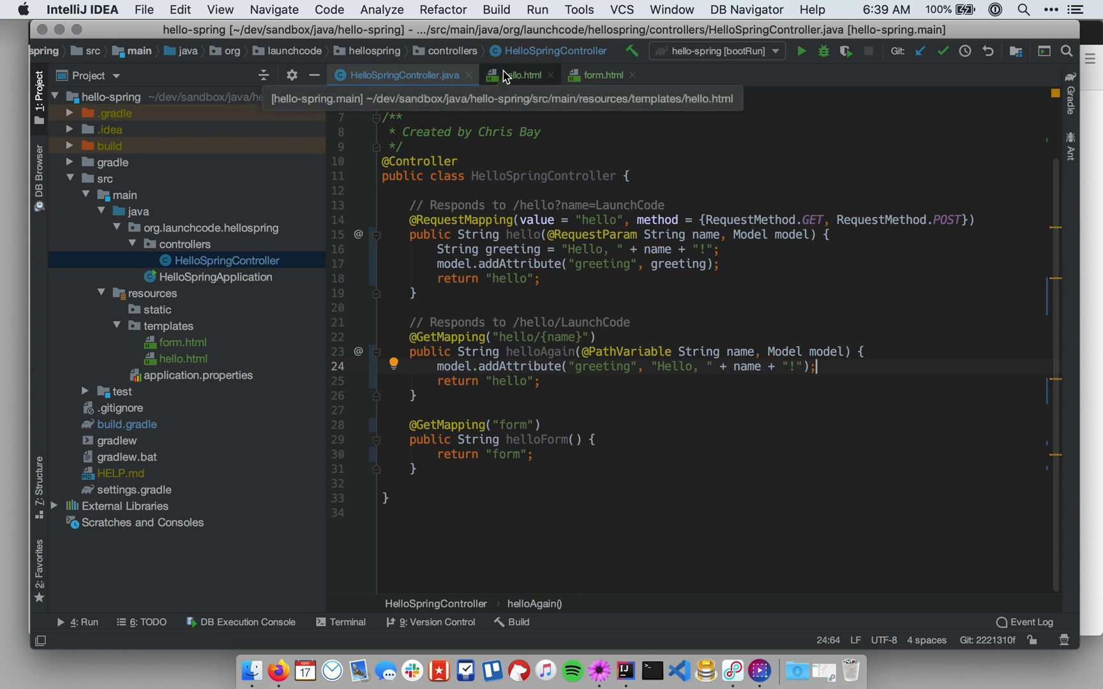
left_click(519, 74)
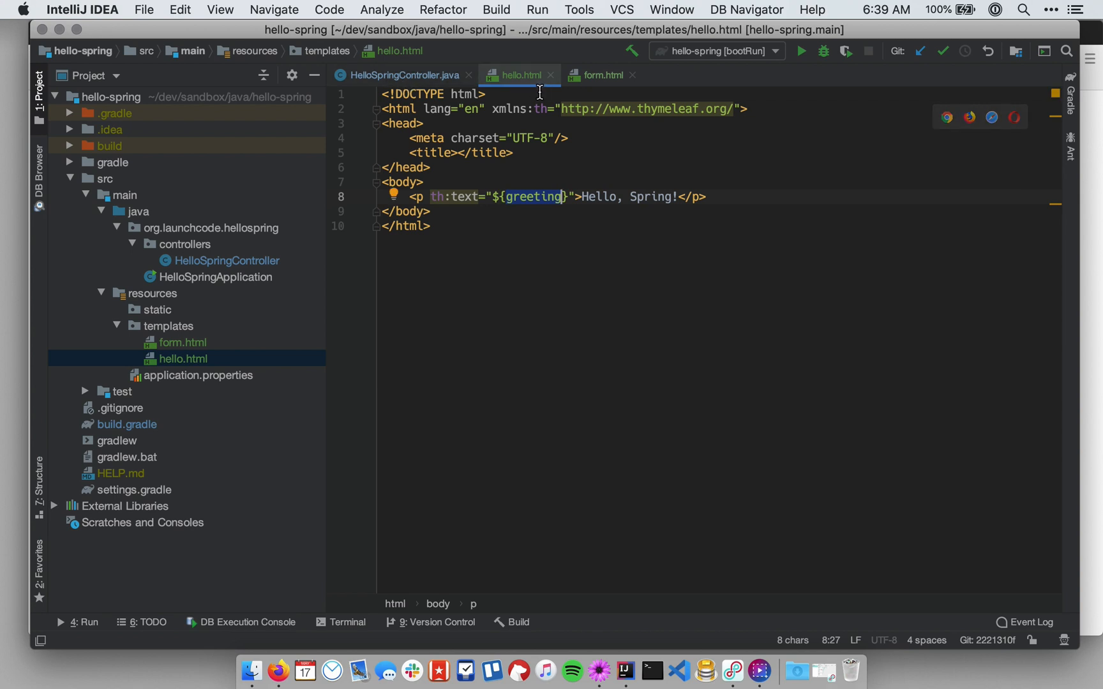
left_click(402, 74)
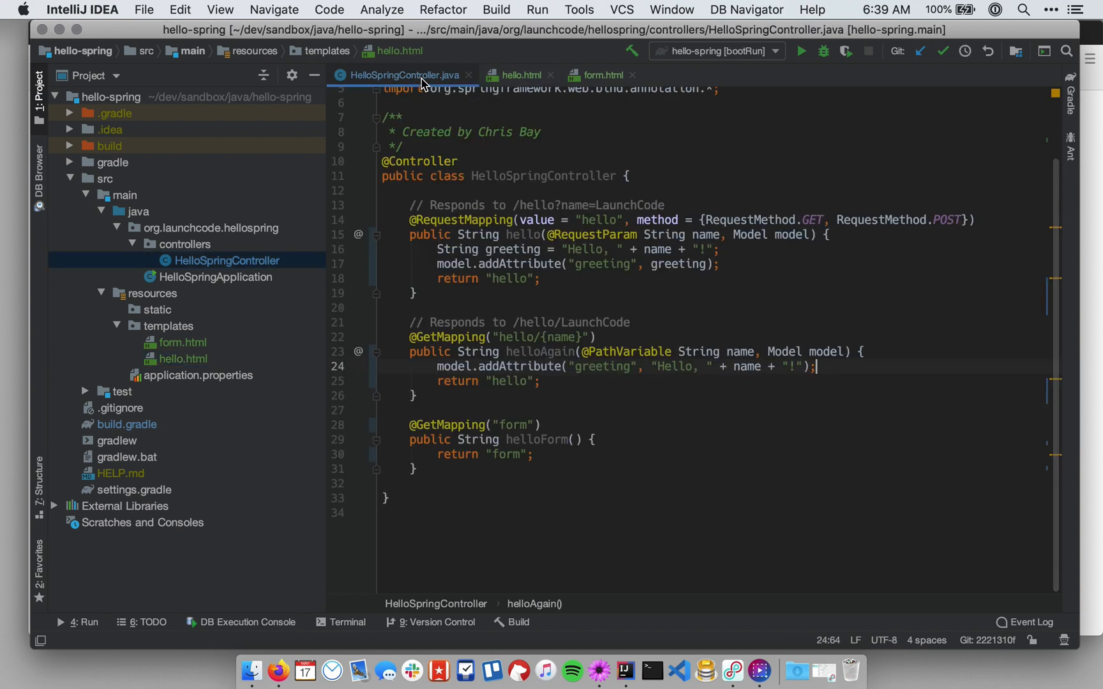
left_click(400, 74)
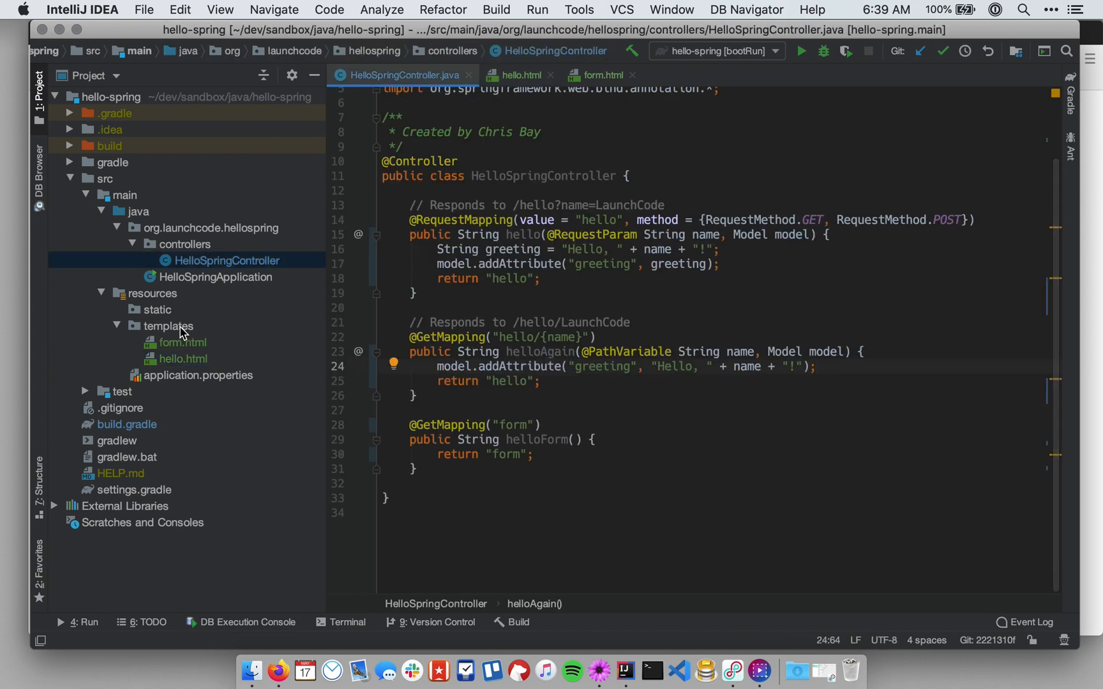
right_click(170, 326)
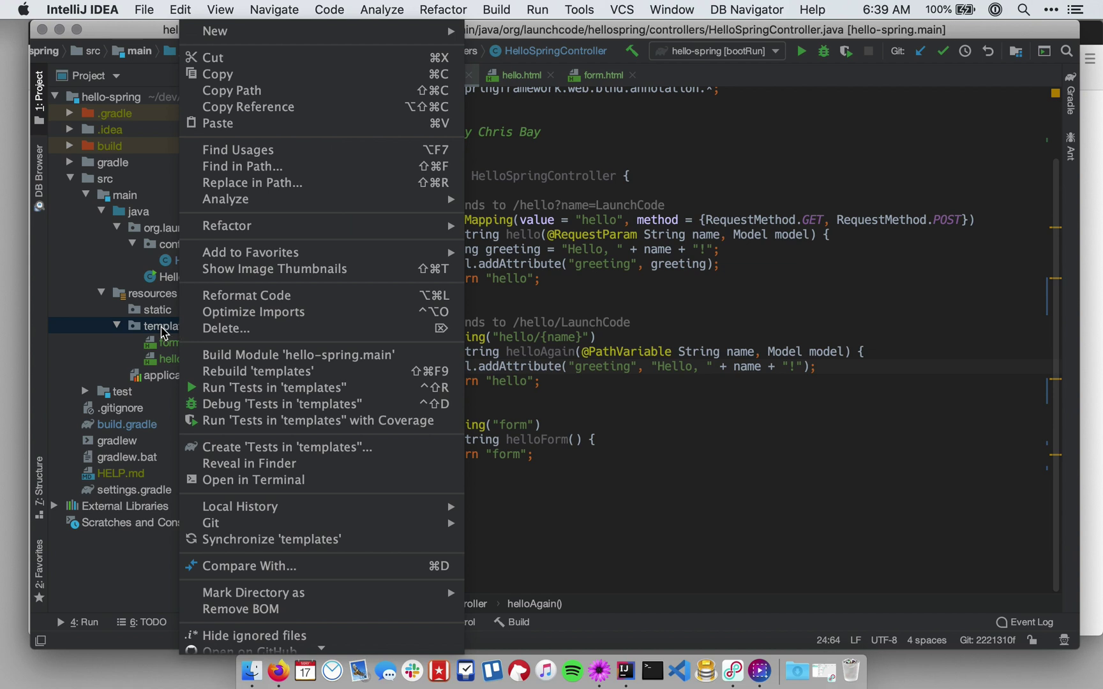
mouse_move(320, 74)
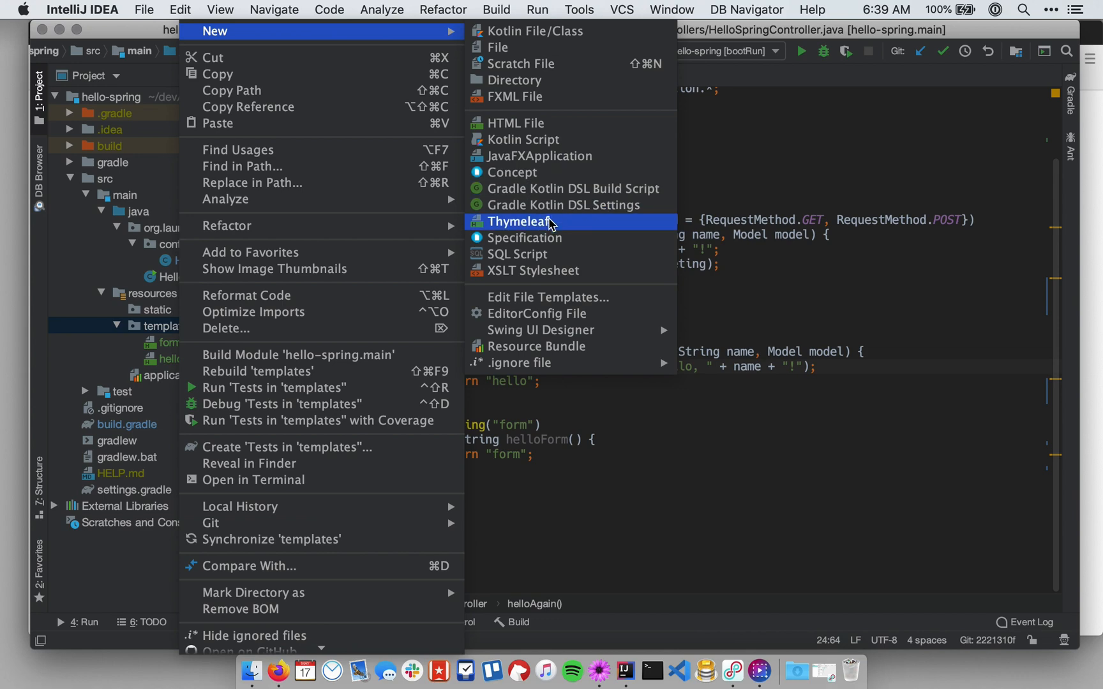
Step: Create Thymeleaf template hello-list.html in templates and add it to Git
left_click(518, 222)
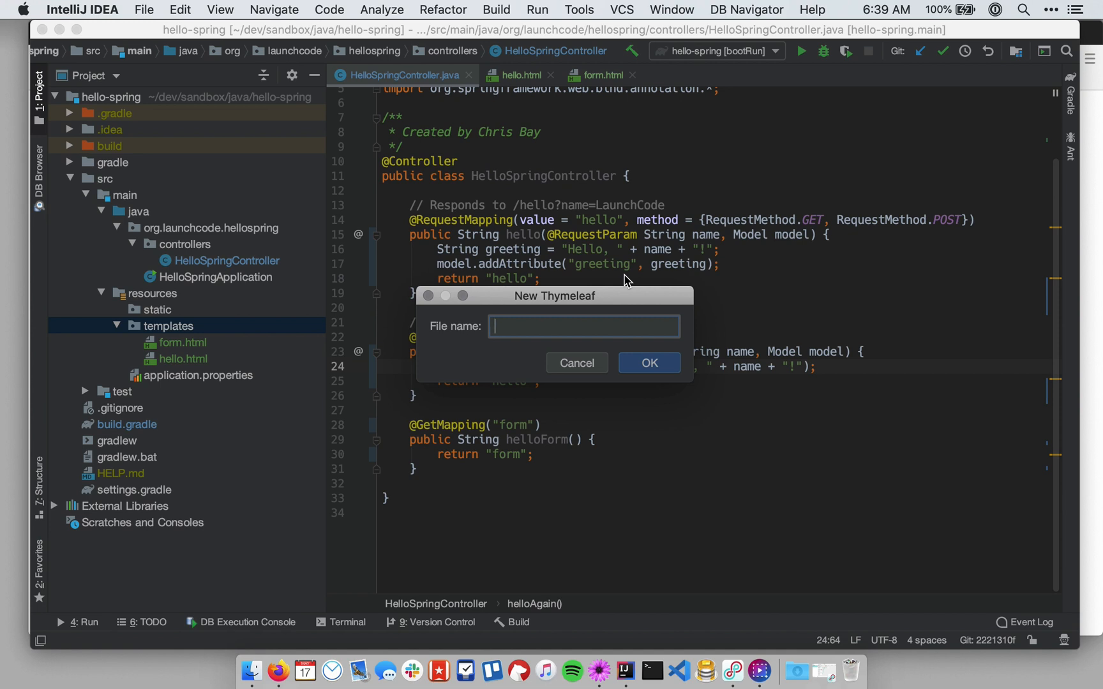
type("hello-lis")
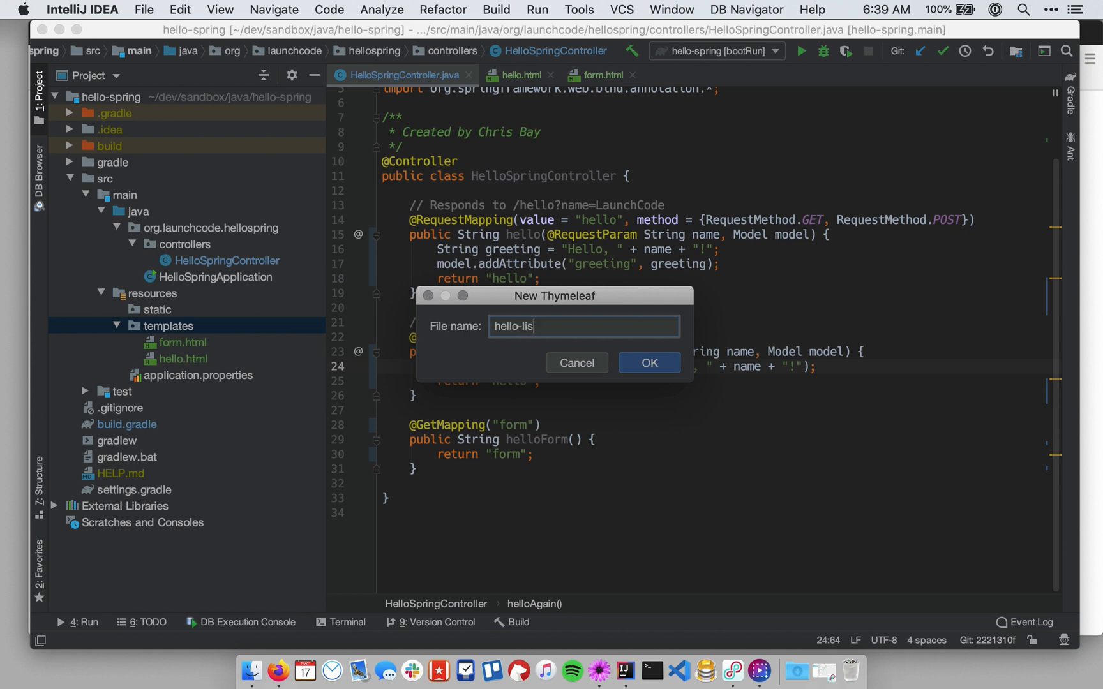
type("t.html")
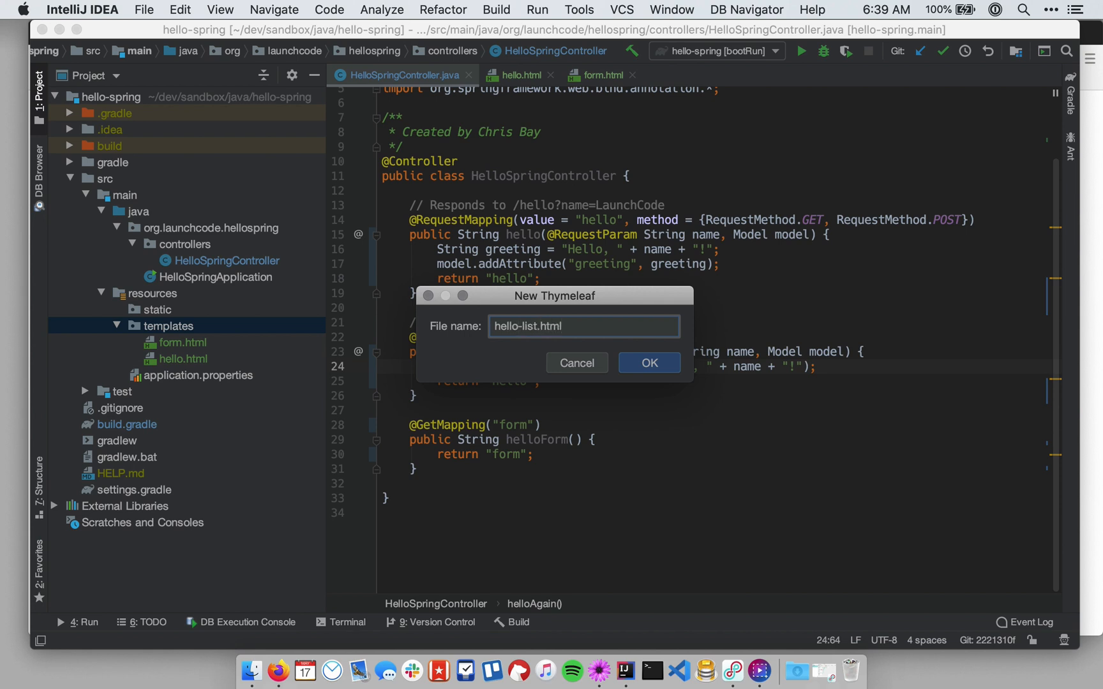
mouse_move(647, 362)
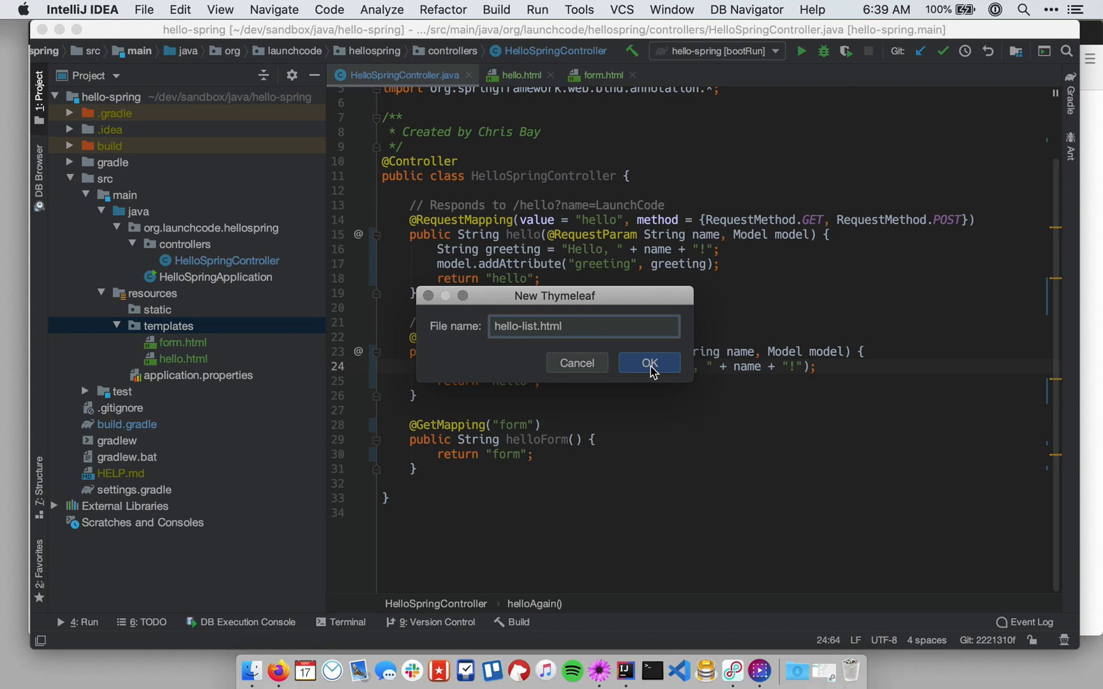
left_click(647, 362)
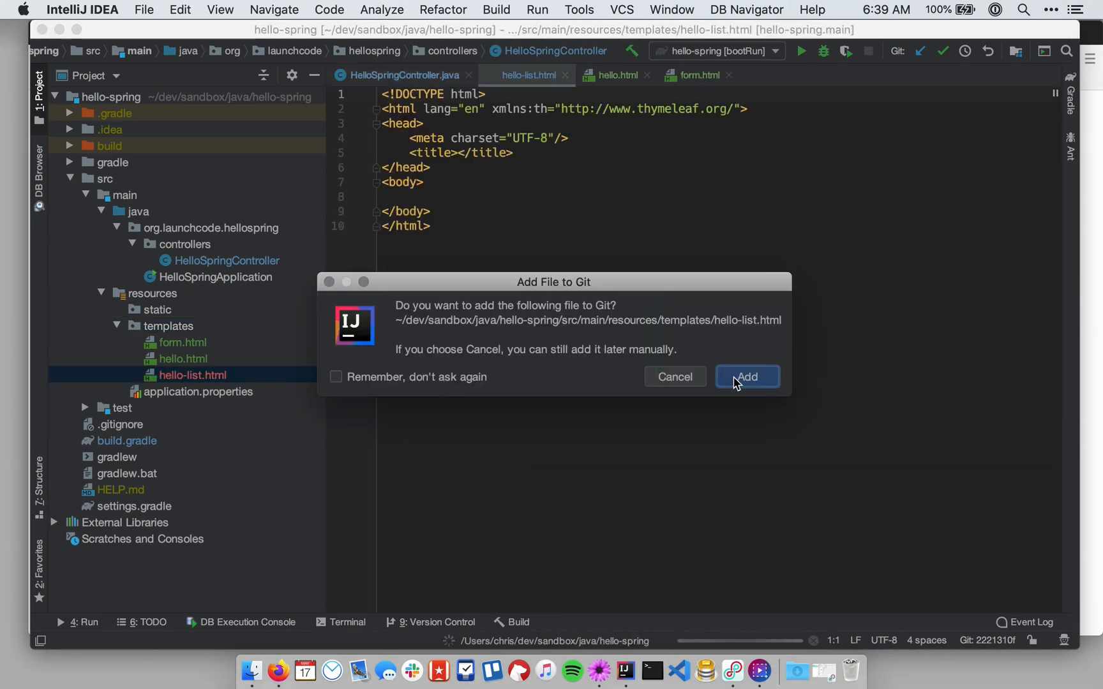
left_click(747, 376)
type("<ul>")
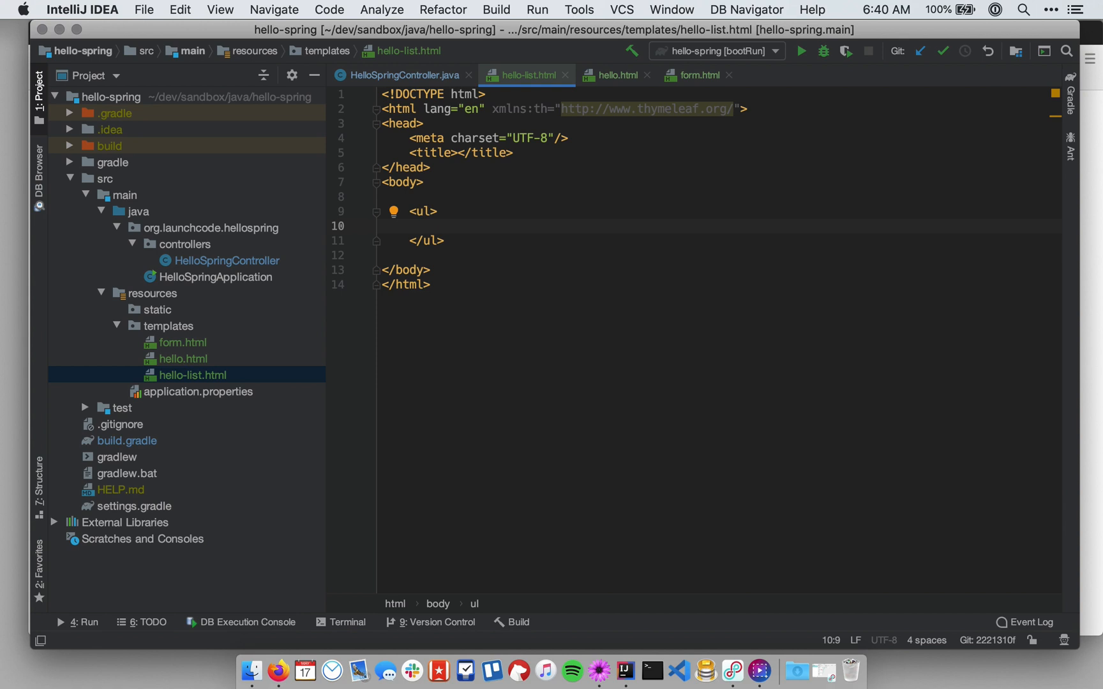
Step: Start a child tag inside hello-list.html's <ul>
type("<")
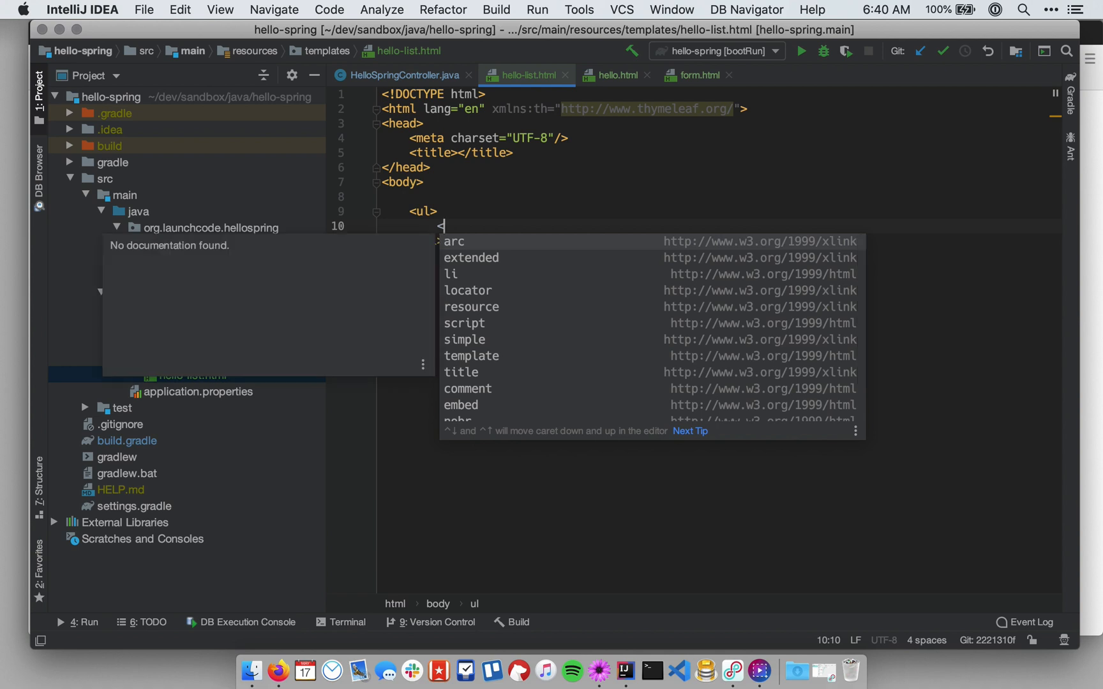
Step: Write <th:block th:each="name : ${names}"> inside the unordered list
type("th:block ></th:block>")
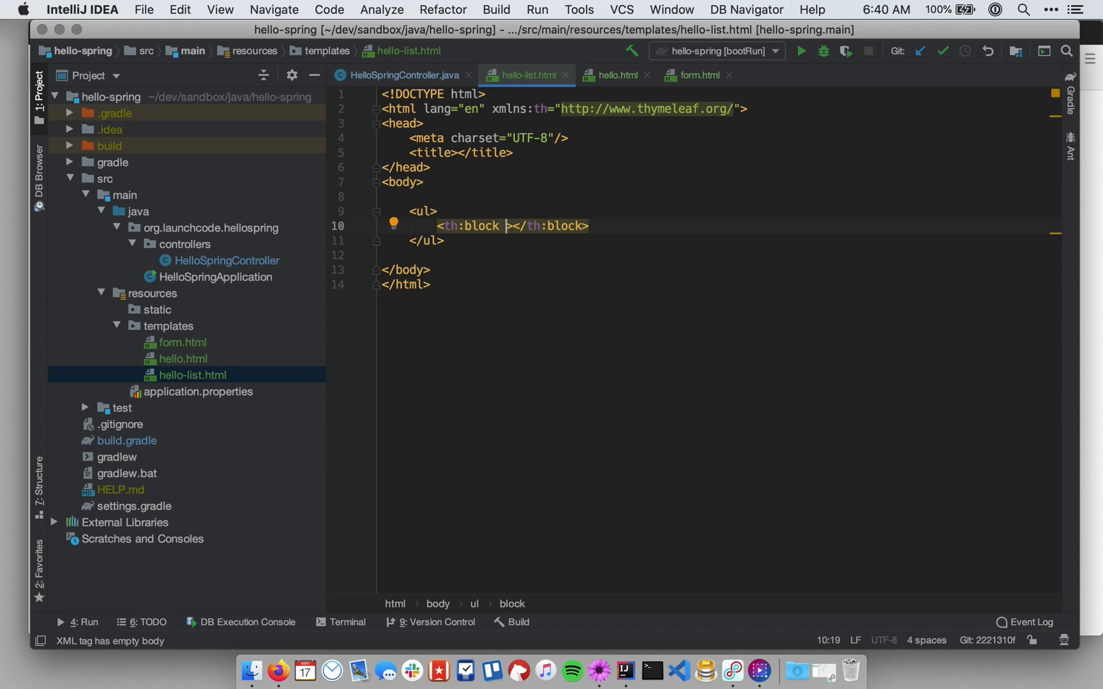
type("th:each=\"")
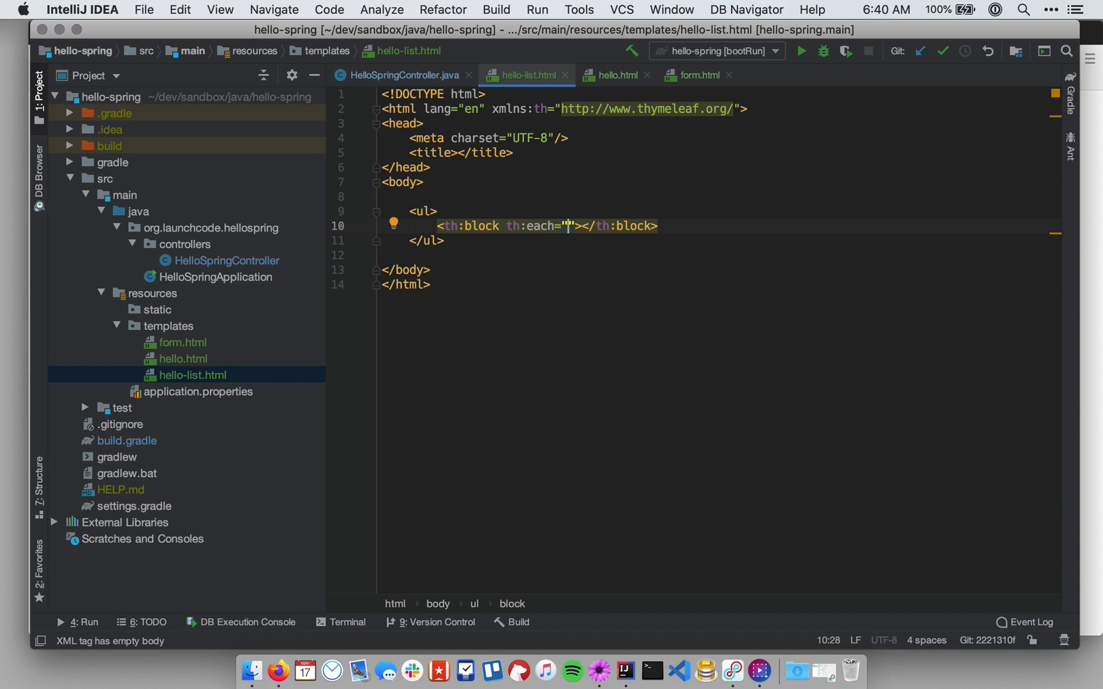
type("name")
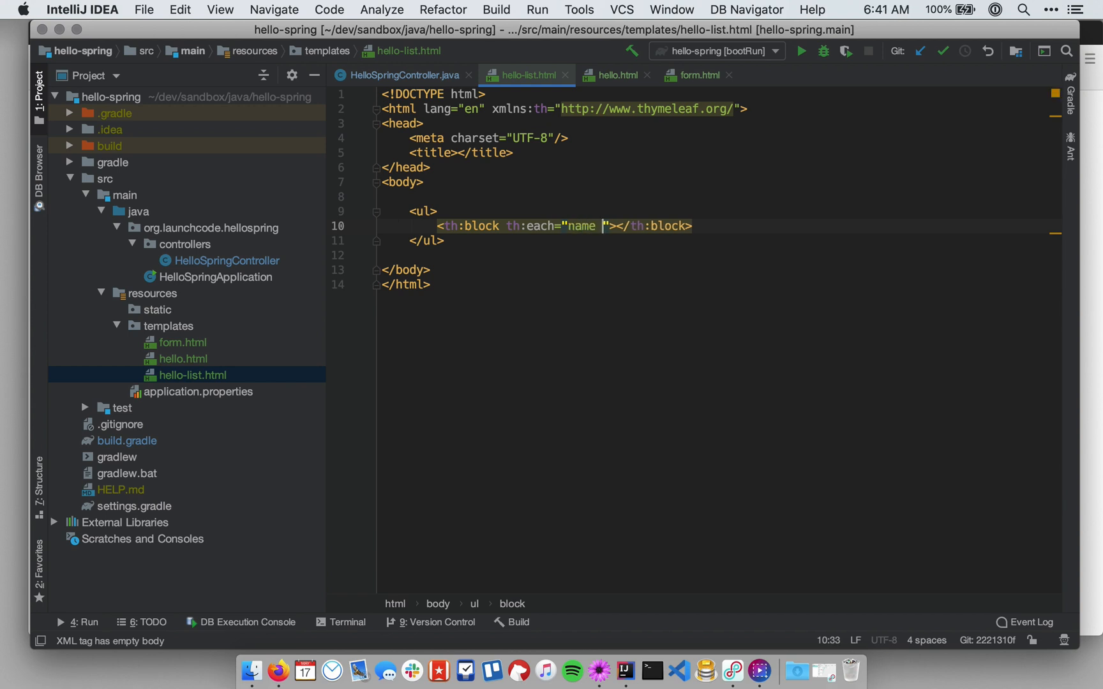
type(":")
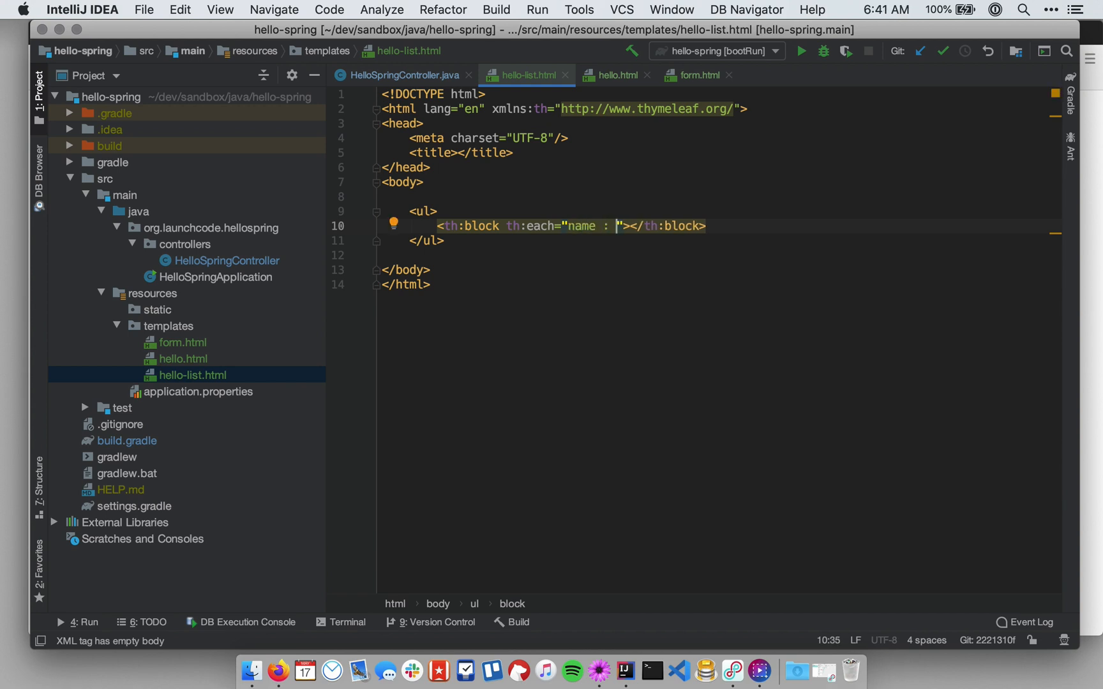
type("${}")
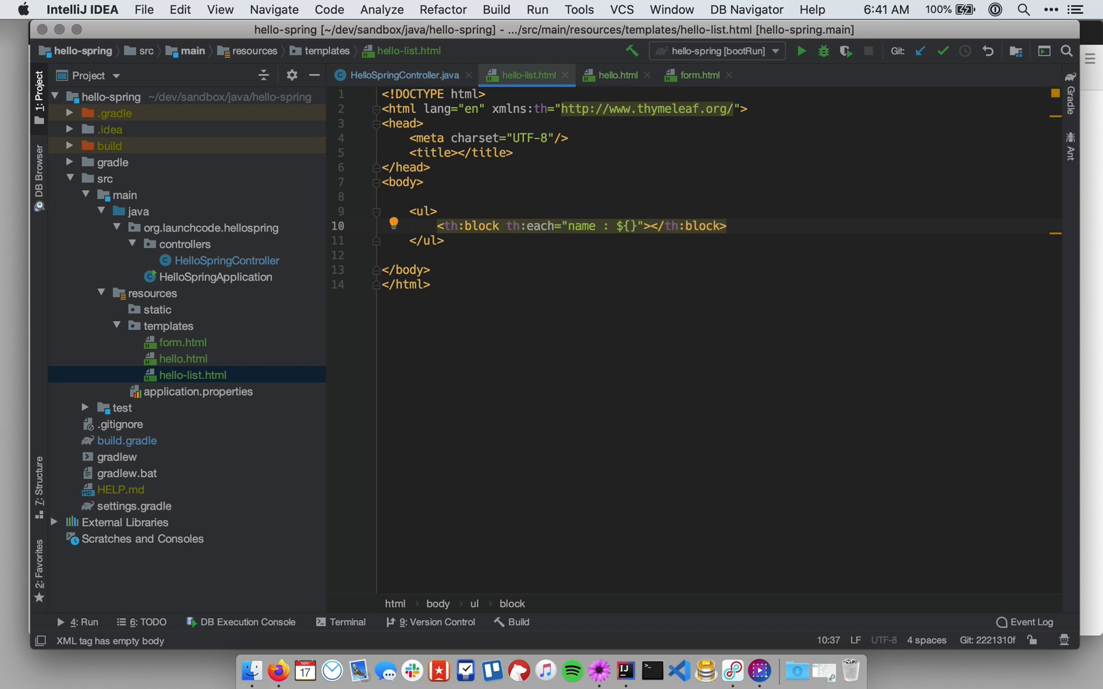
type("names")
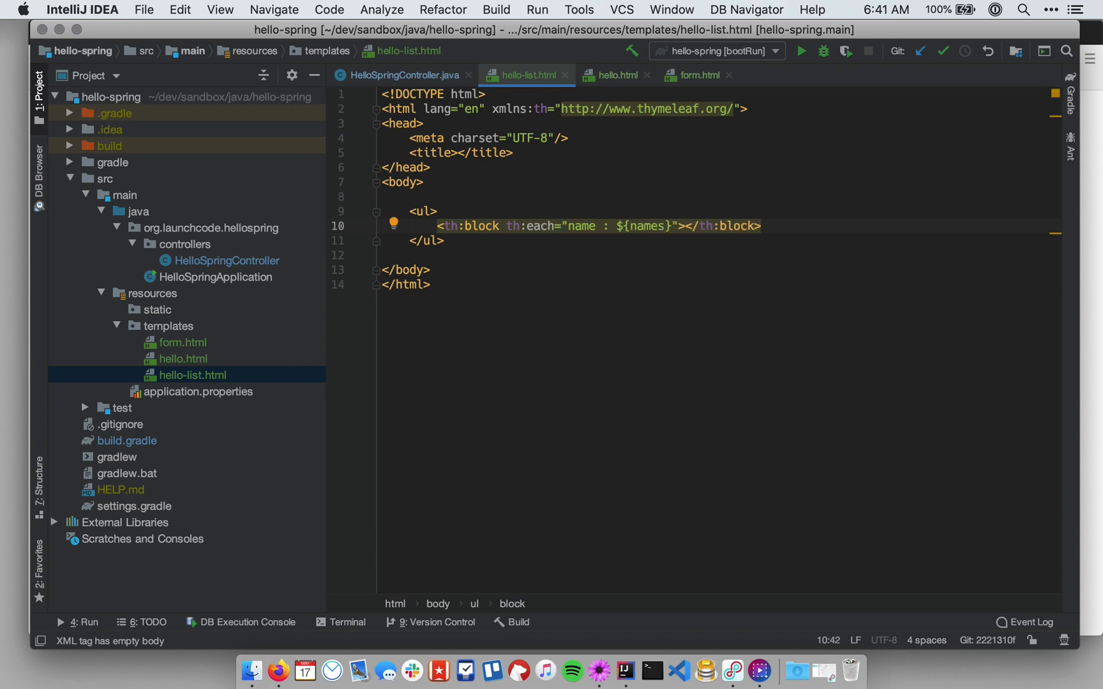
mouse_move(640, 213)
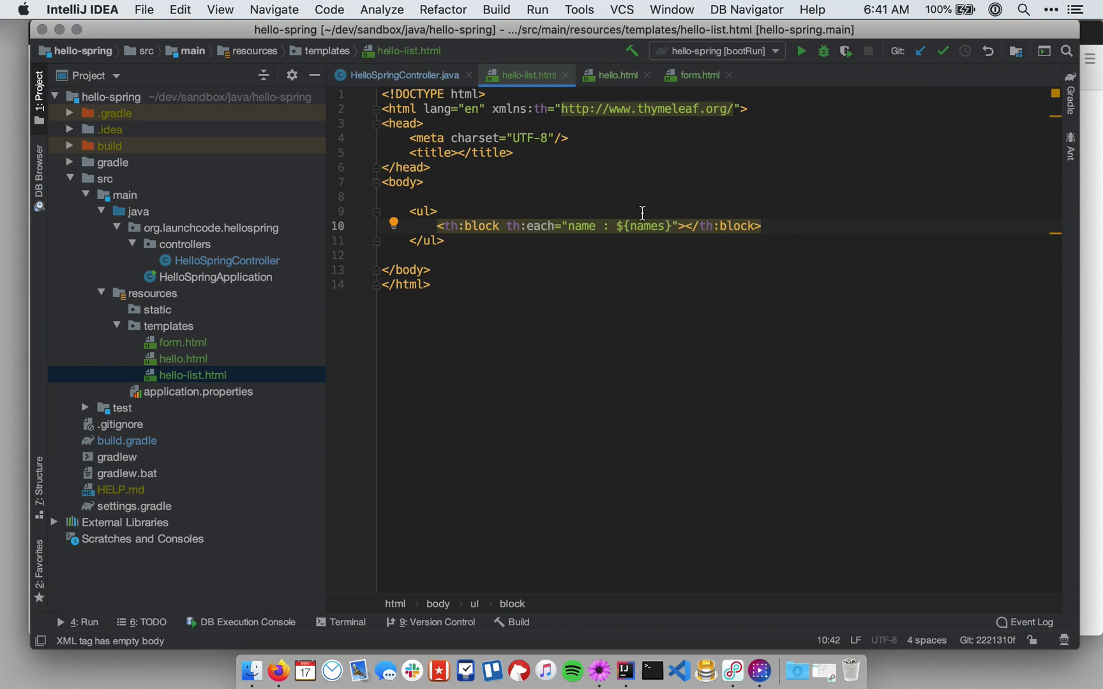
Step: Split the th:block onto separate lines, leaving a blank line inside it for content
double_click(577, 226)
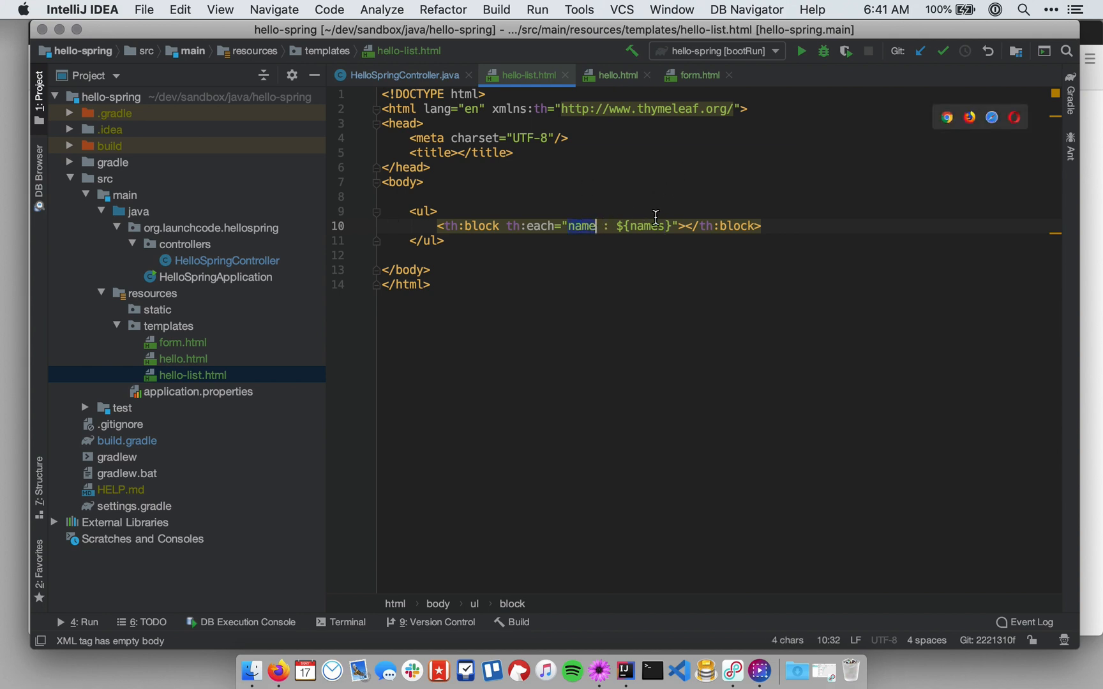
left_click(686, 226)
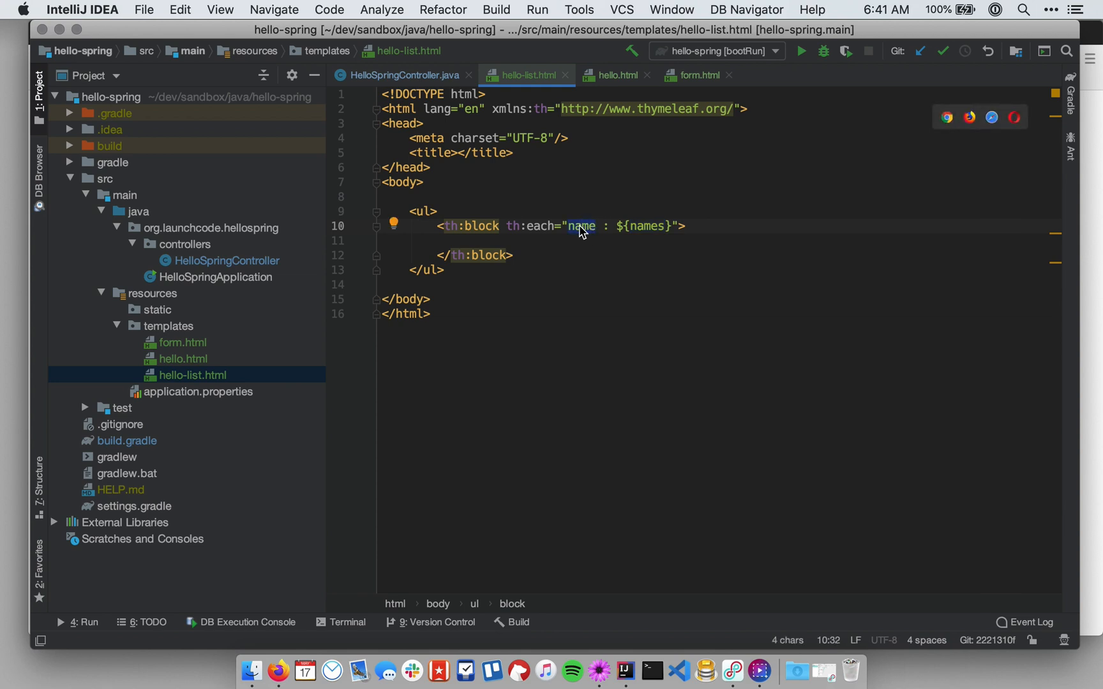
mouse_move(577, 239)
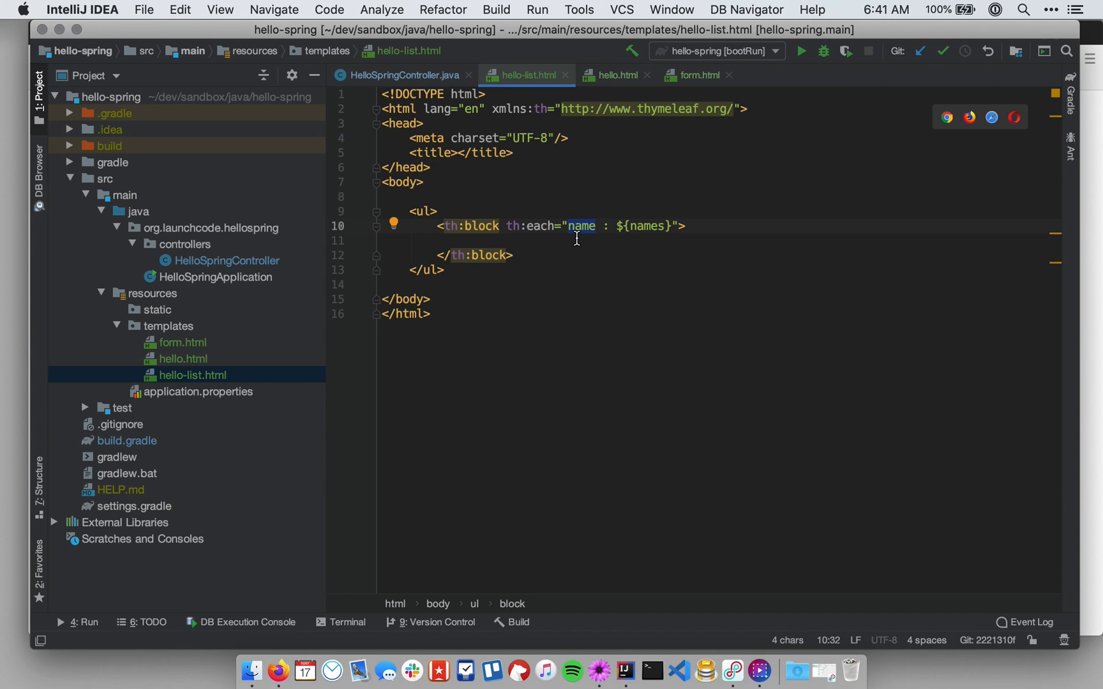
left_click(577, 240)
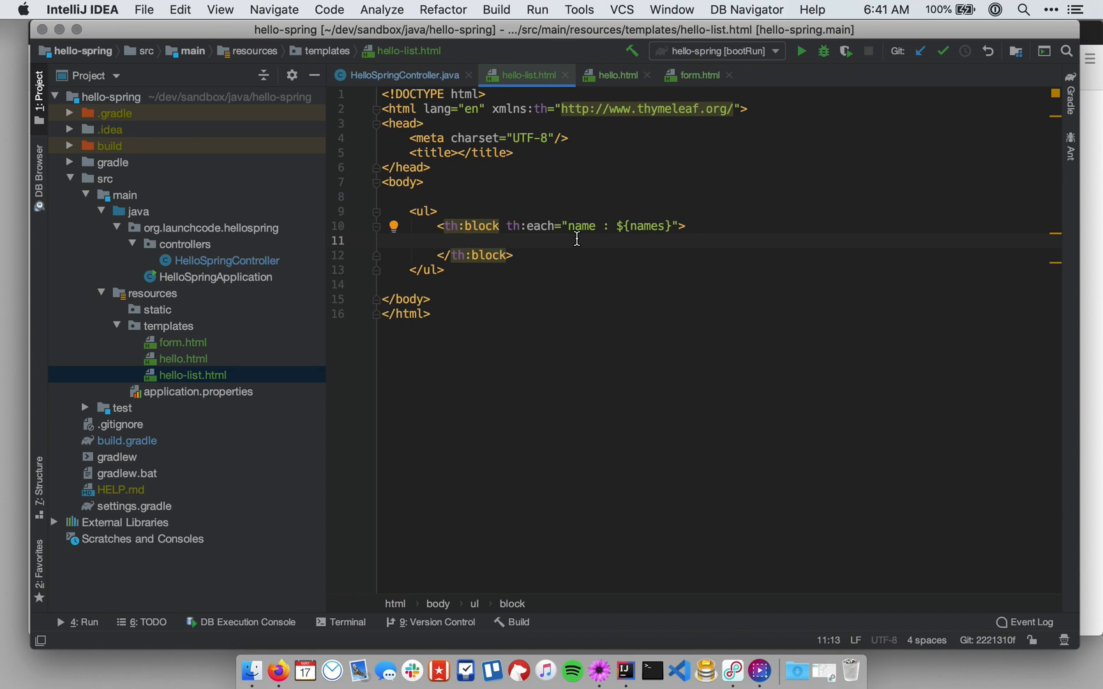
Step: Add <li th:text="${name}"> inside the th:block so each name renders as a list item
type("<li></li>")
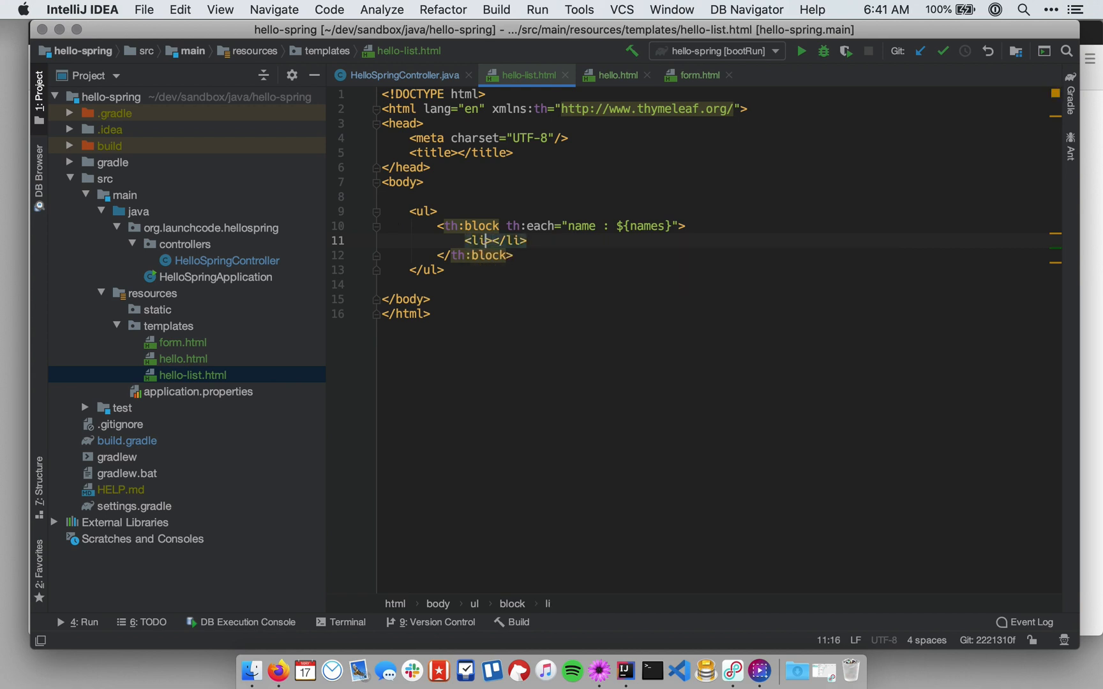
type("th:")
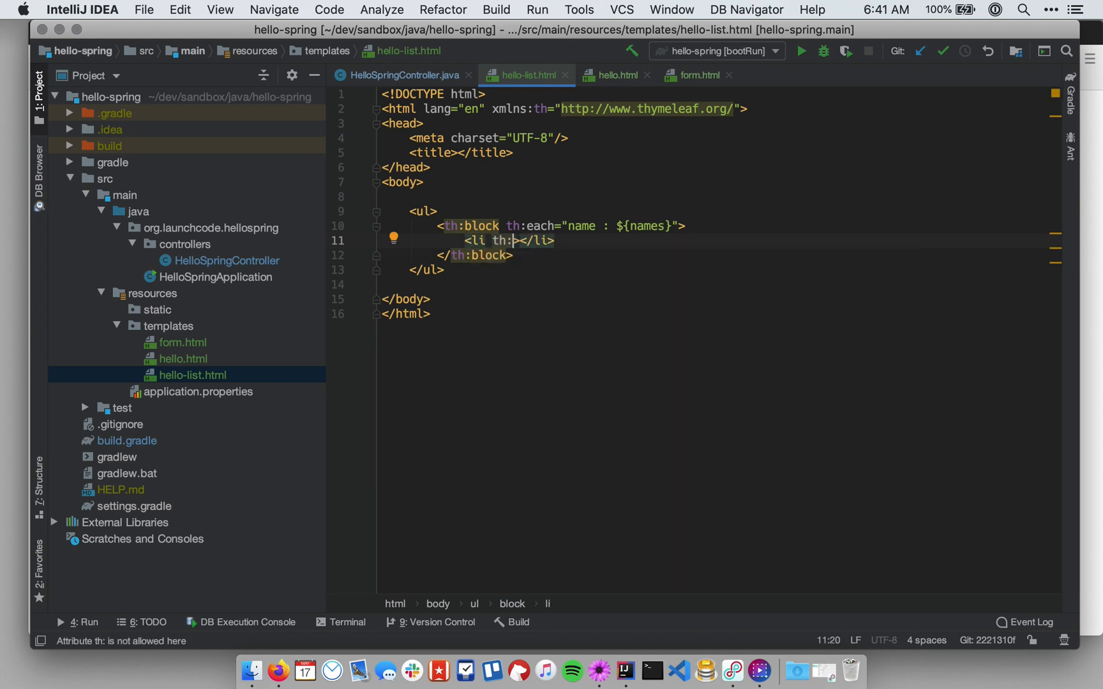
type("text>")
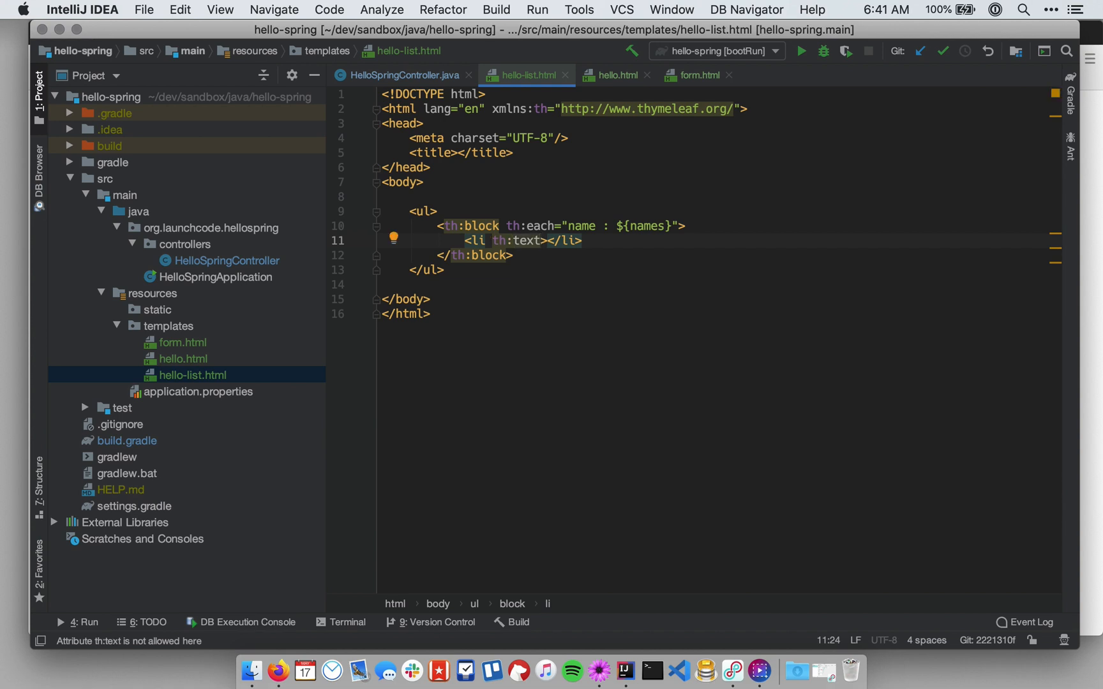
type("=\"")
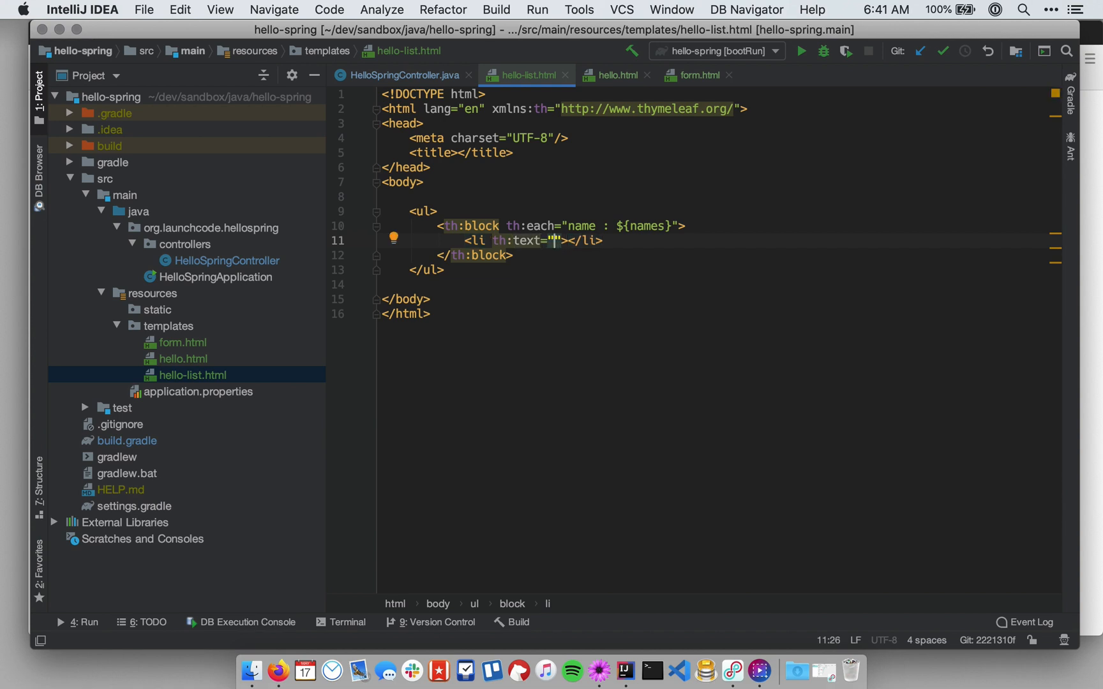
type("${}")
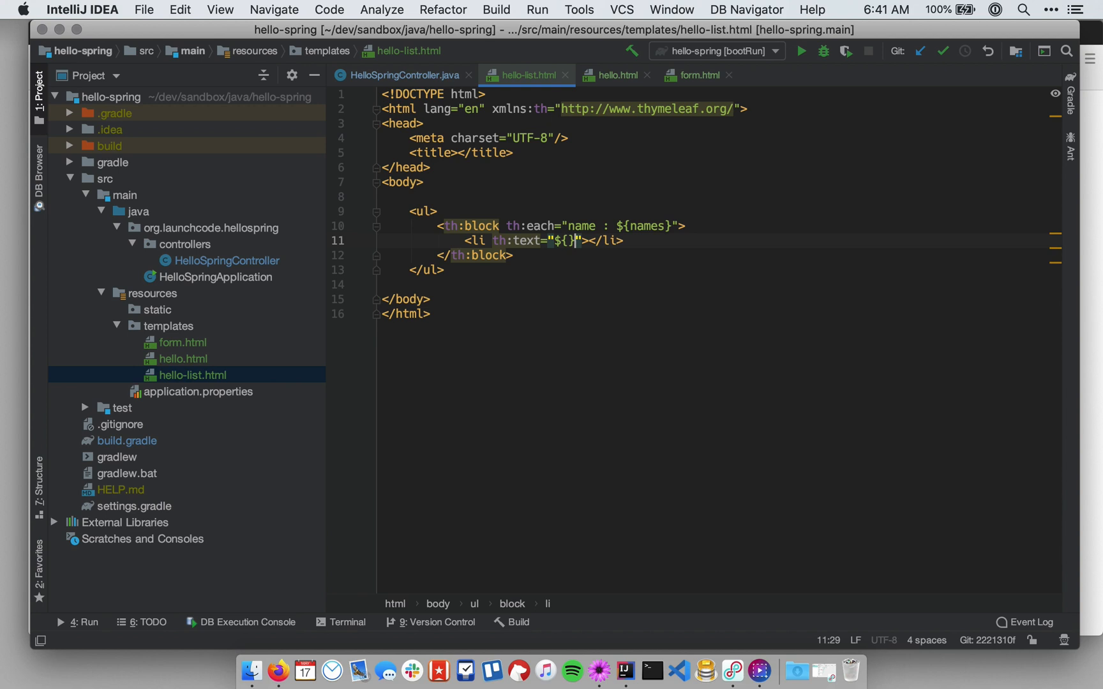
type("name")
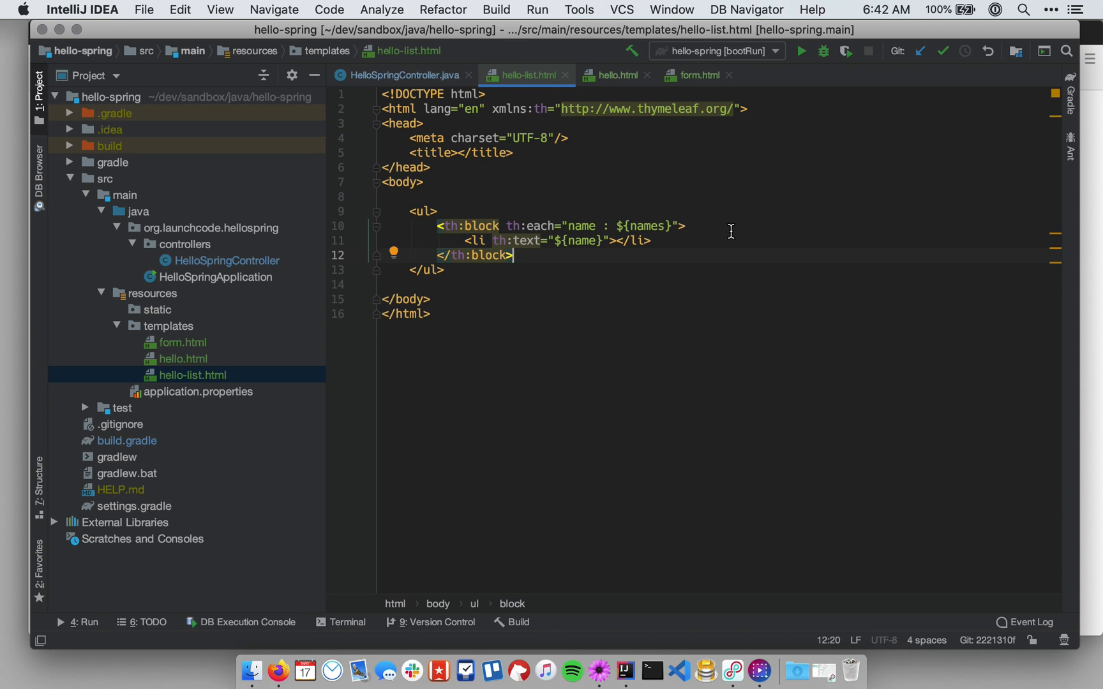
mouse_move(646, 226)
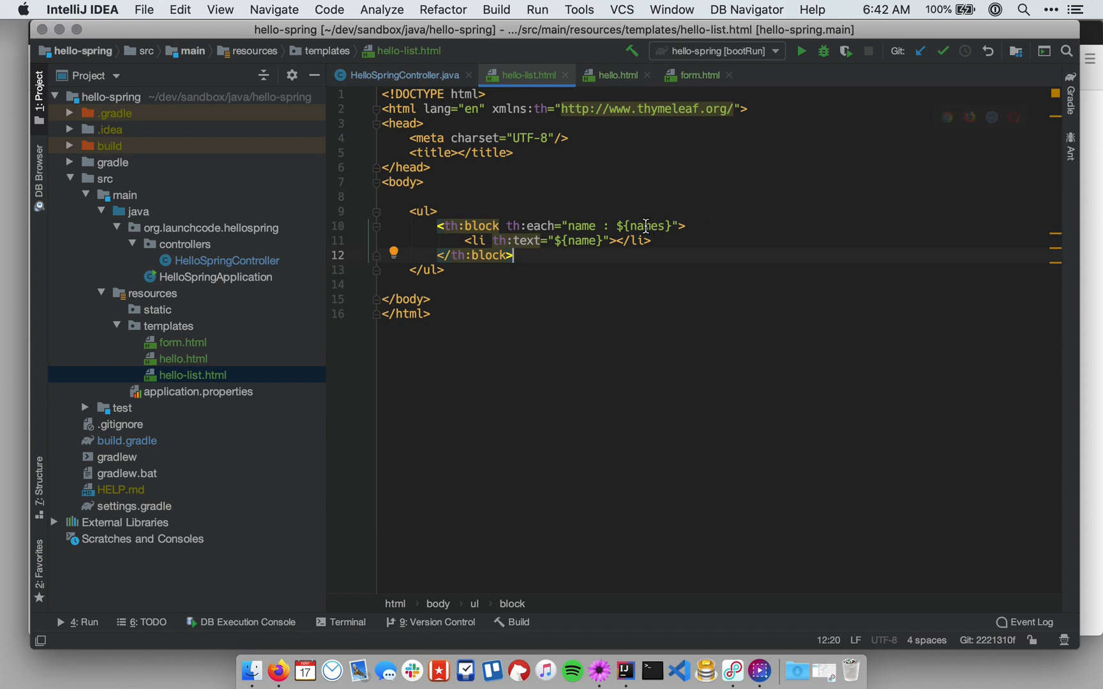
double_click(644, 226)
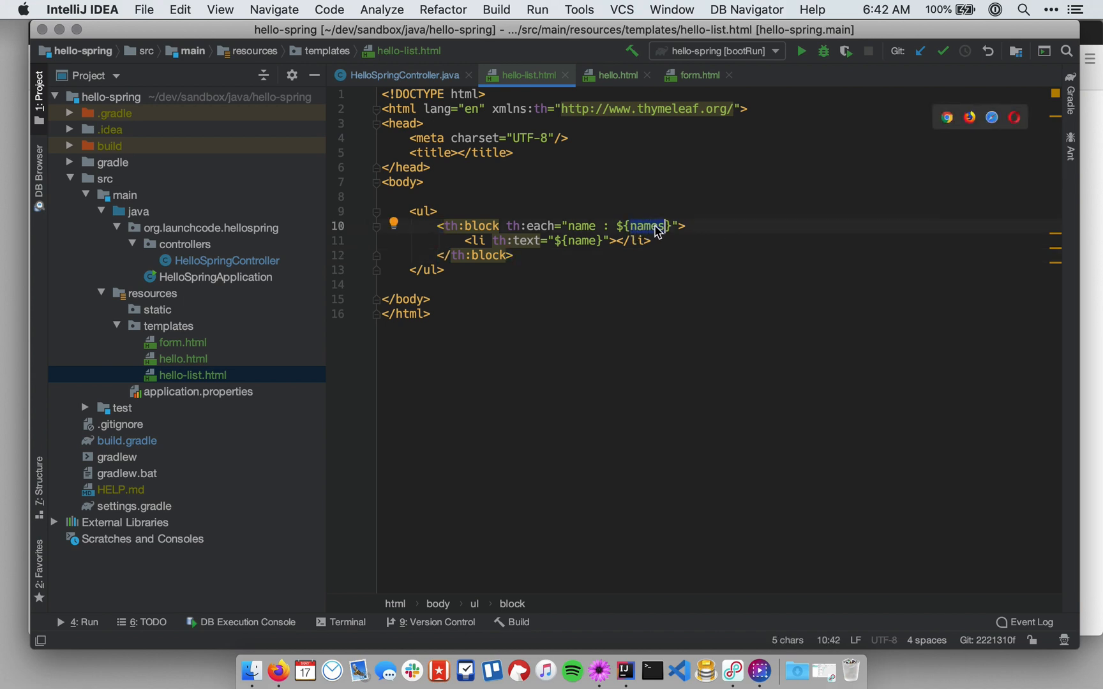
mouse_move(656, 233)
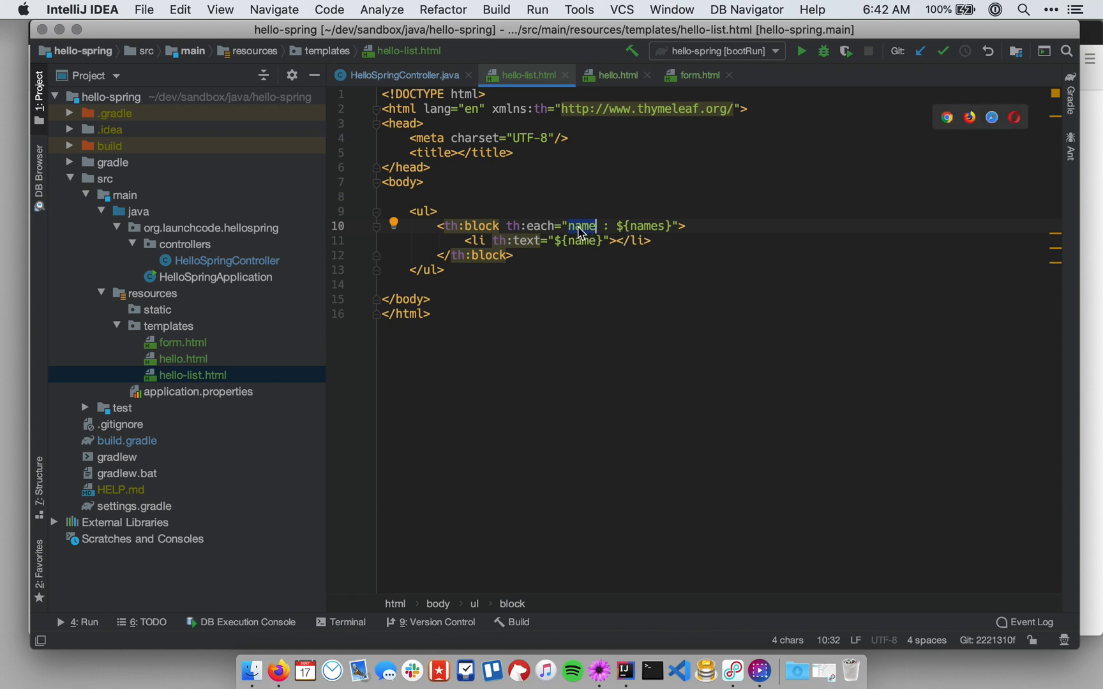
left_click(580, 240)
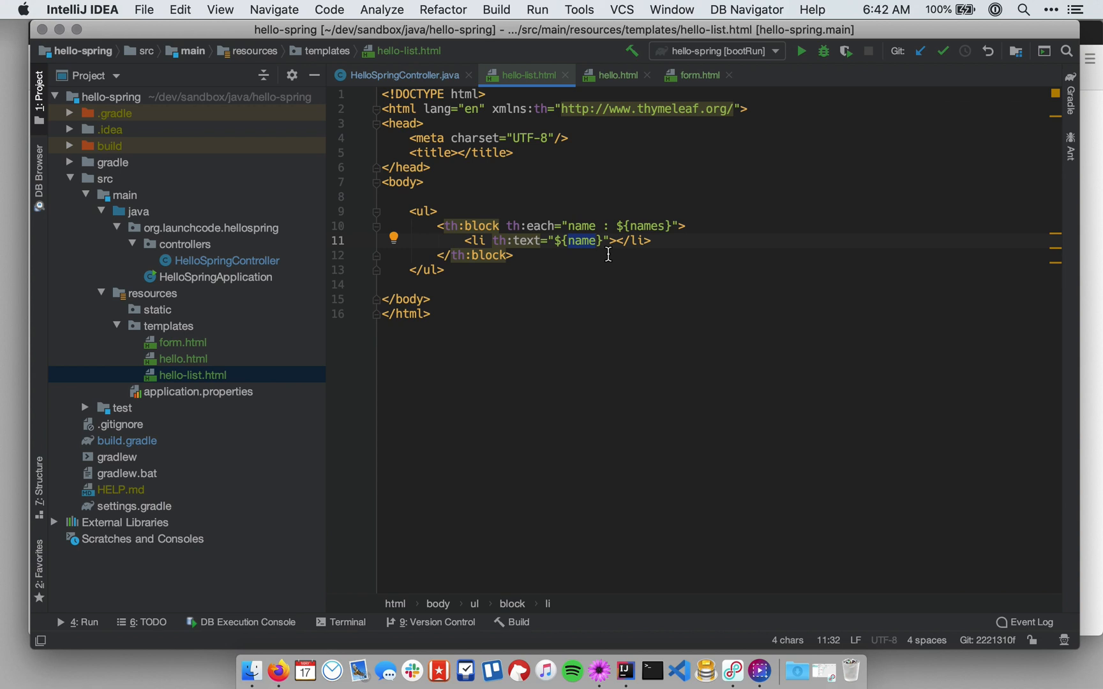
mouse_move(731, 217)
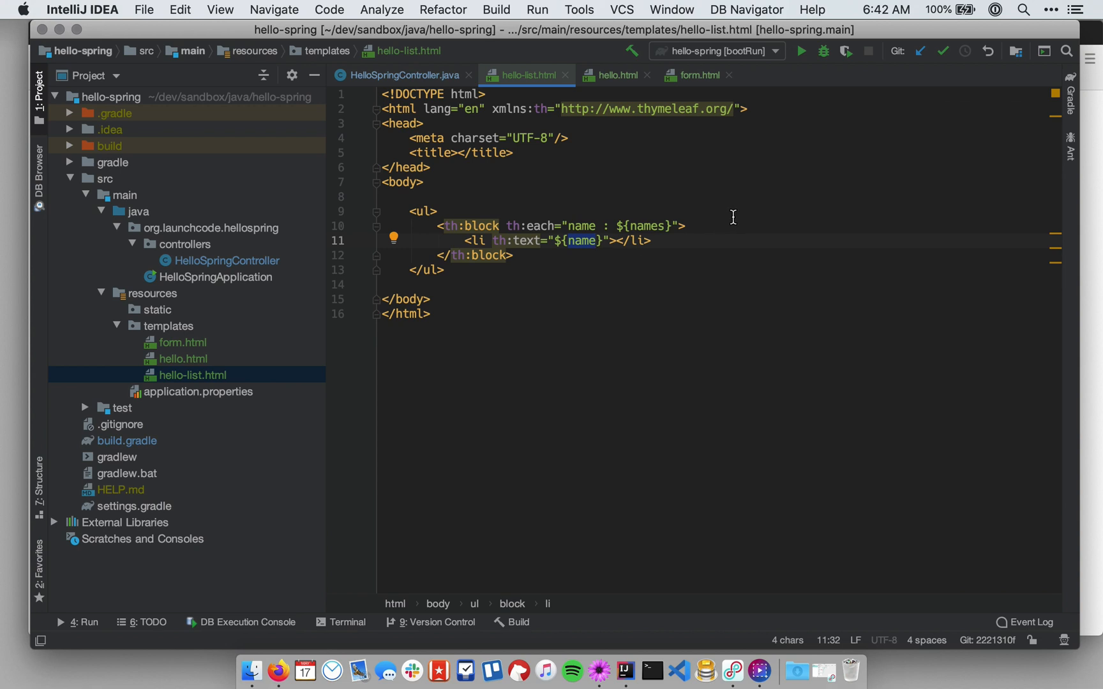
left_click(464, 240)
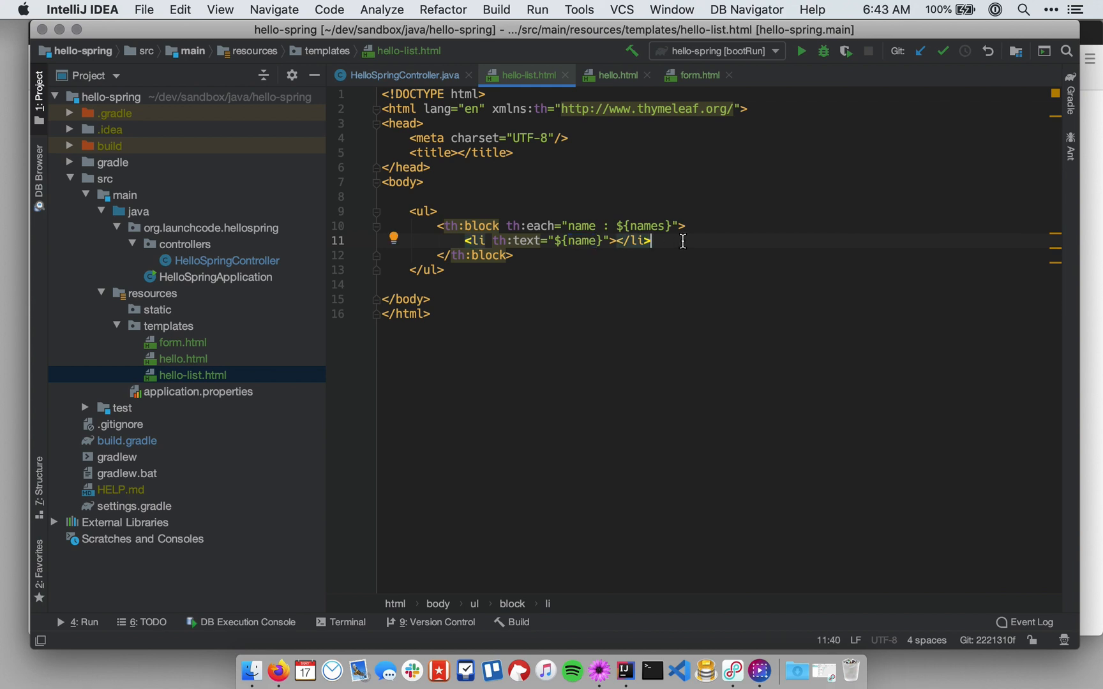
double_click(645, 226)
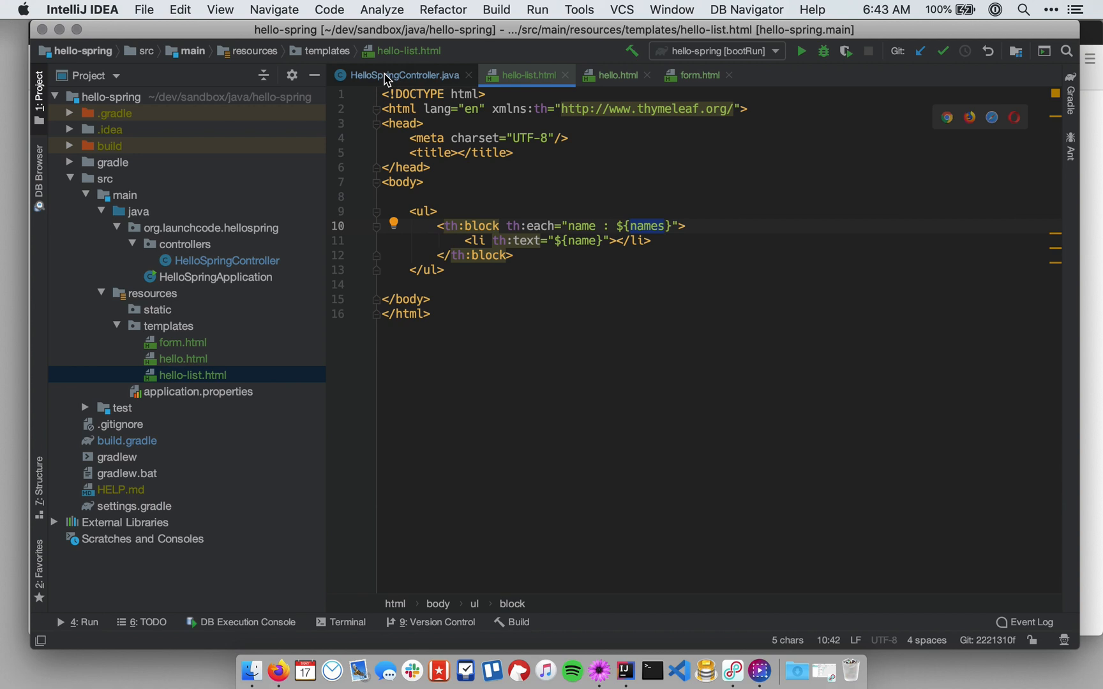
Step: Start a public String helloNames() method after helloForm in HelloSpringController
left_click(405, 76)
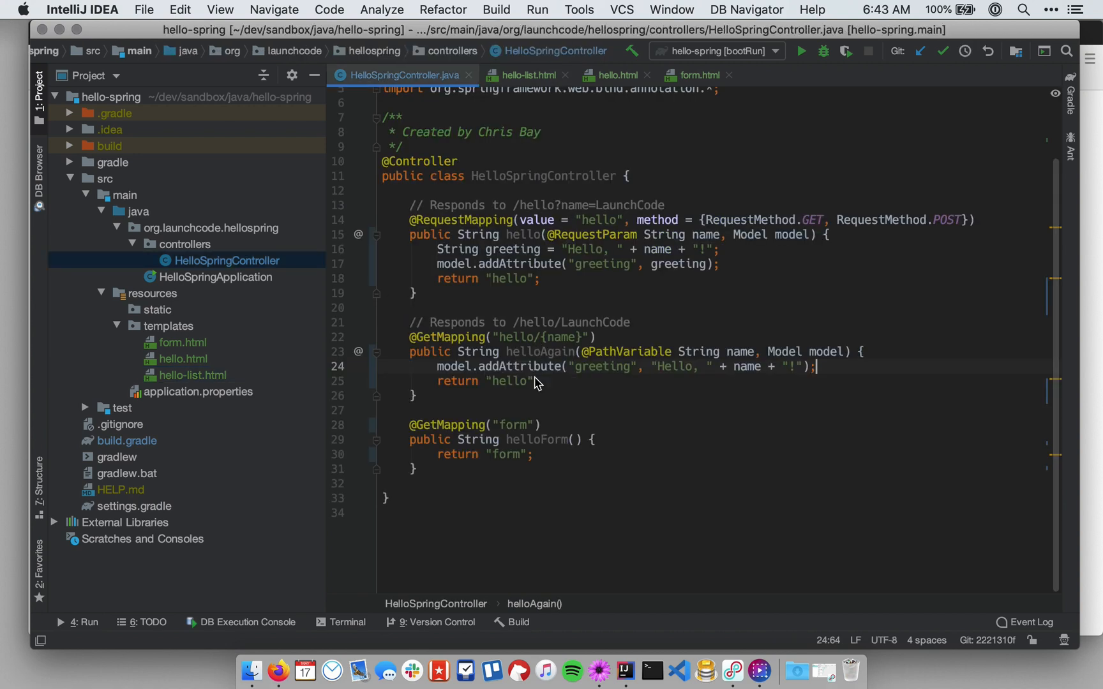
left_click(486, 469)
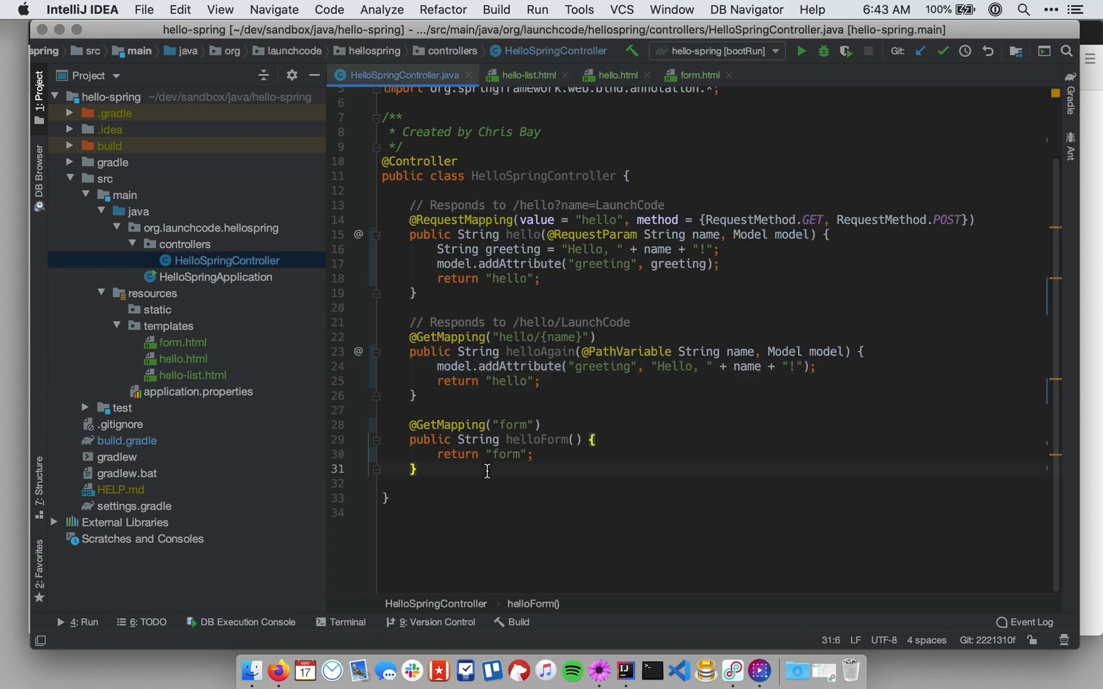
key("enter")
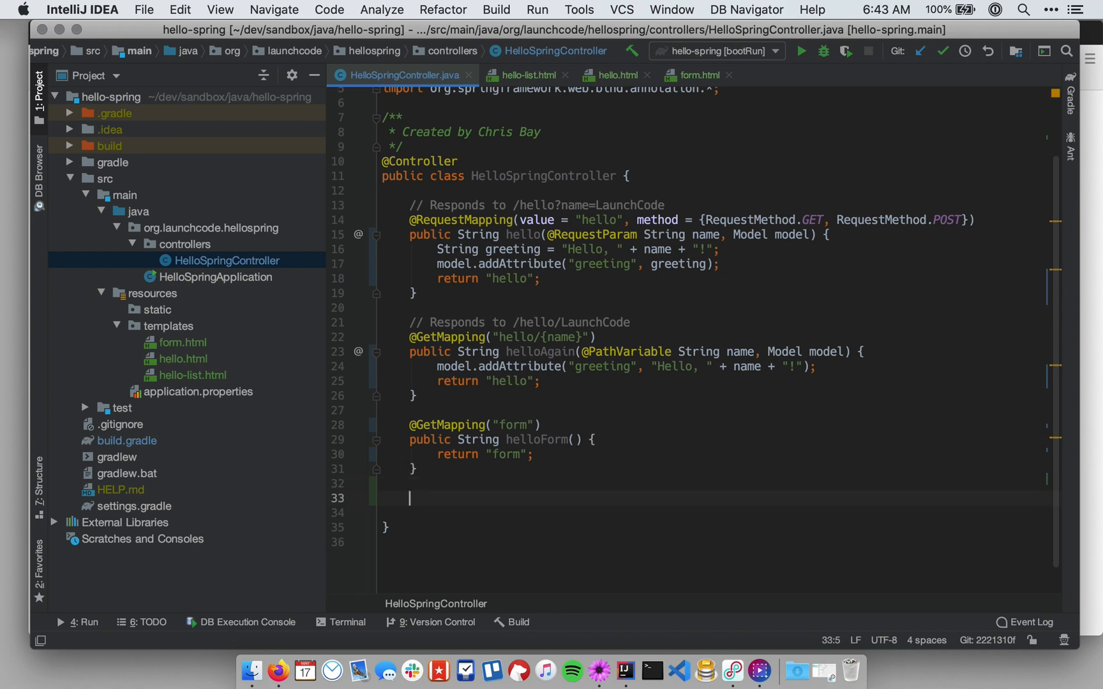
type("public String h")
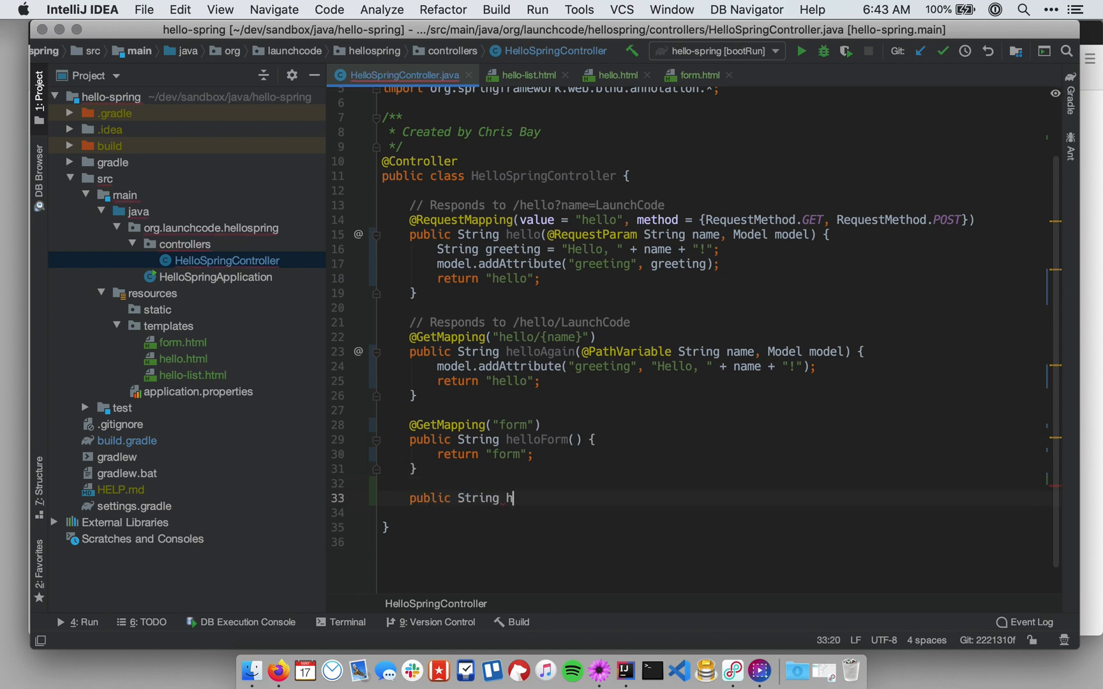
type("elloNames()")
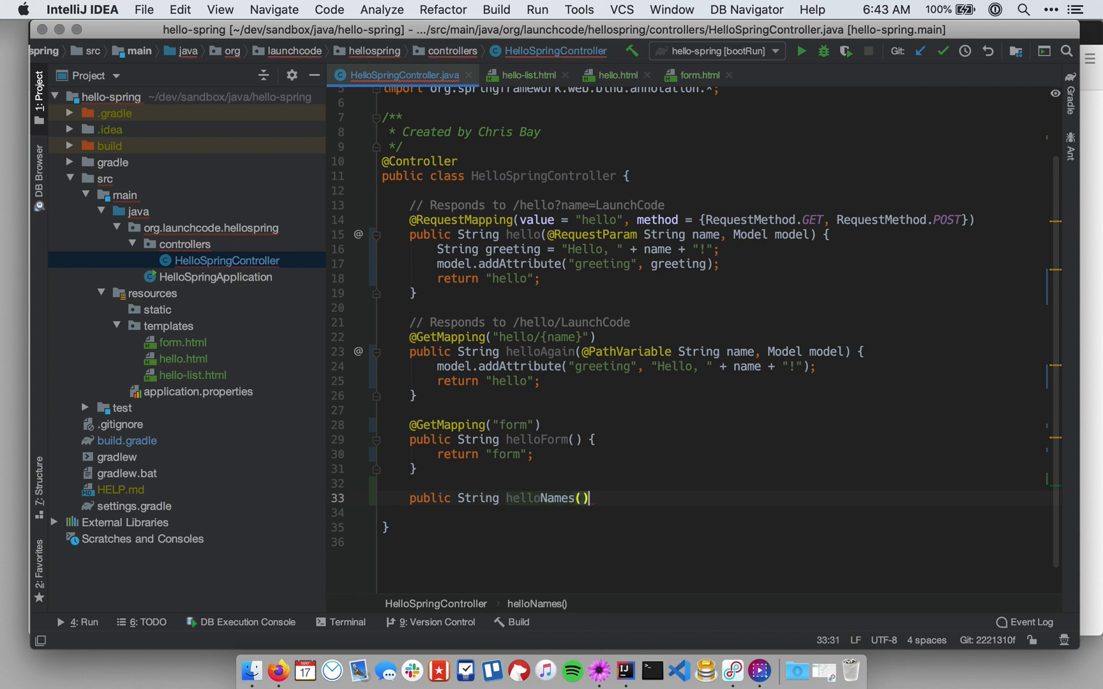
type("{")
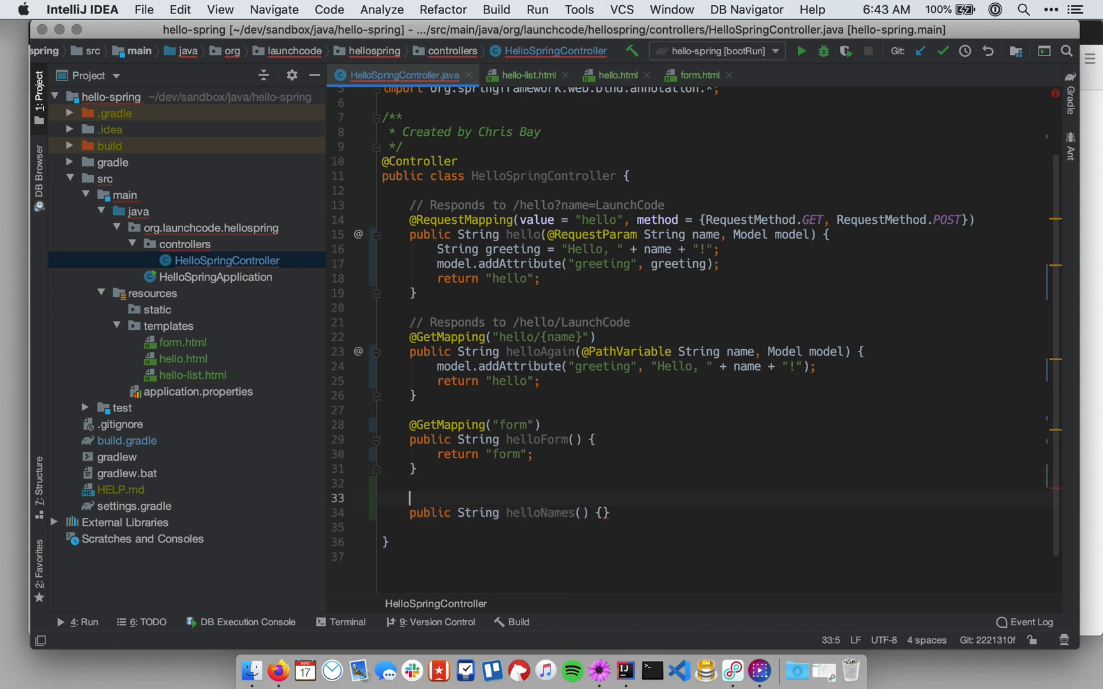
type("@")
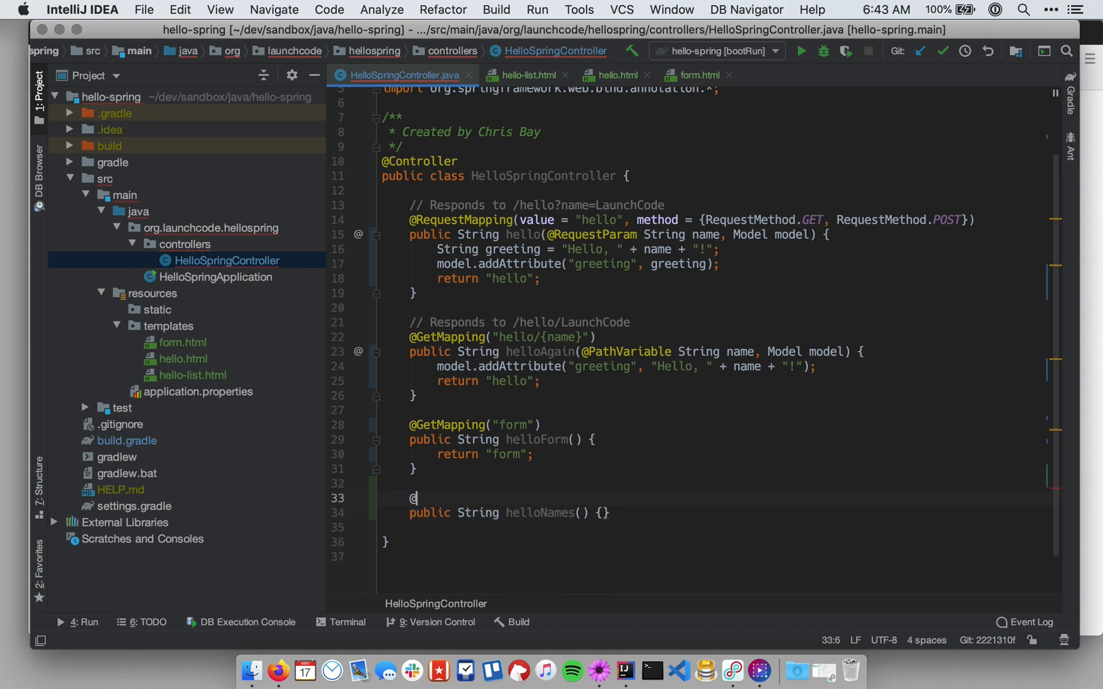
type("GetMapping(\"")
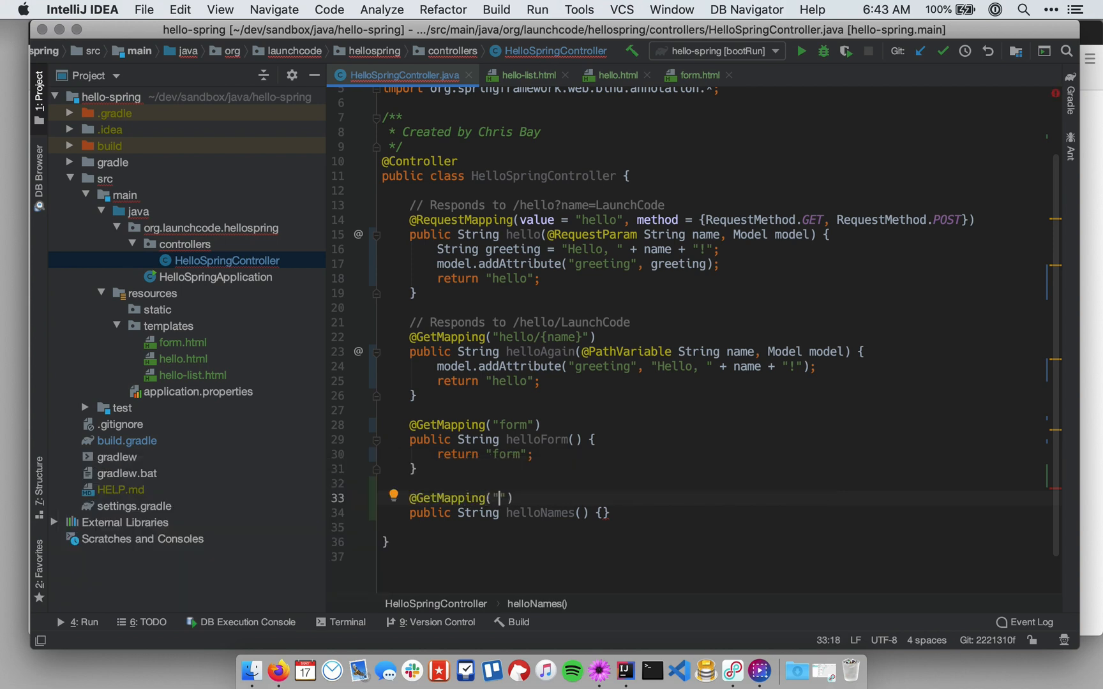
type("hell-")
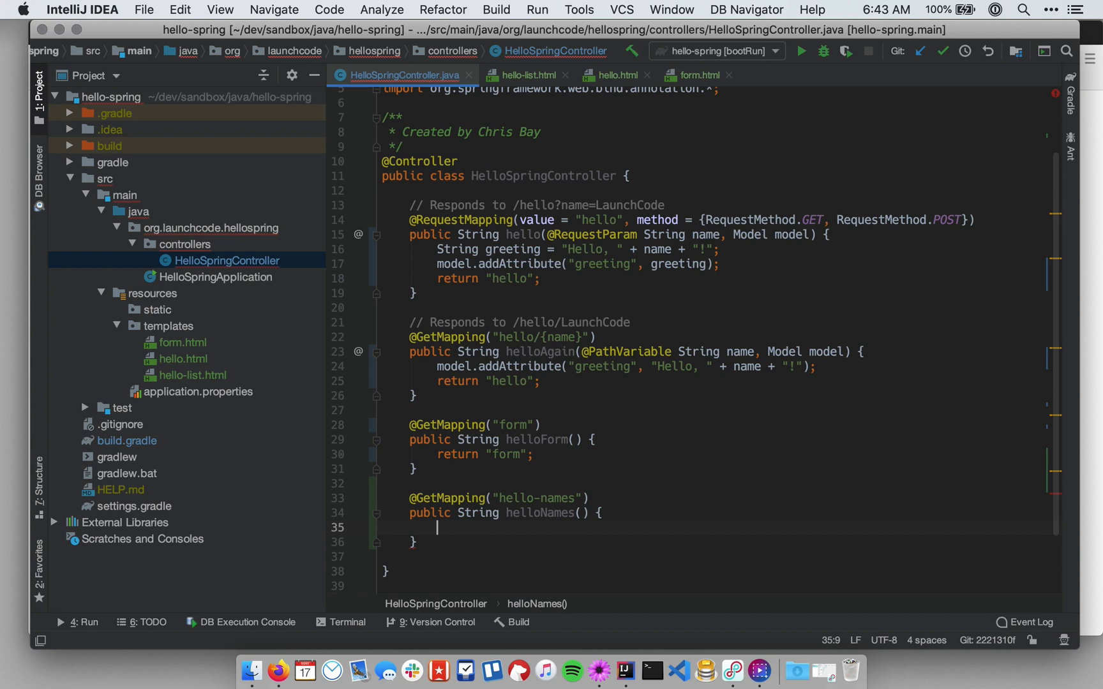
scroll("down", 3)
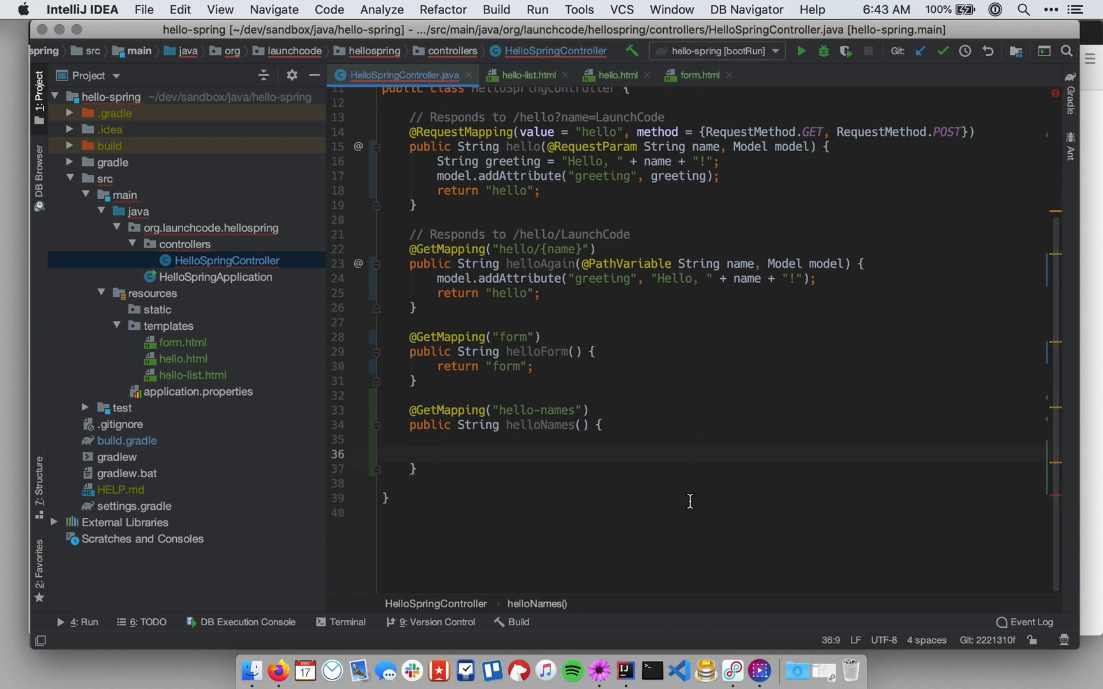
type("return \"hello-")
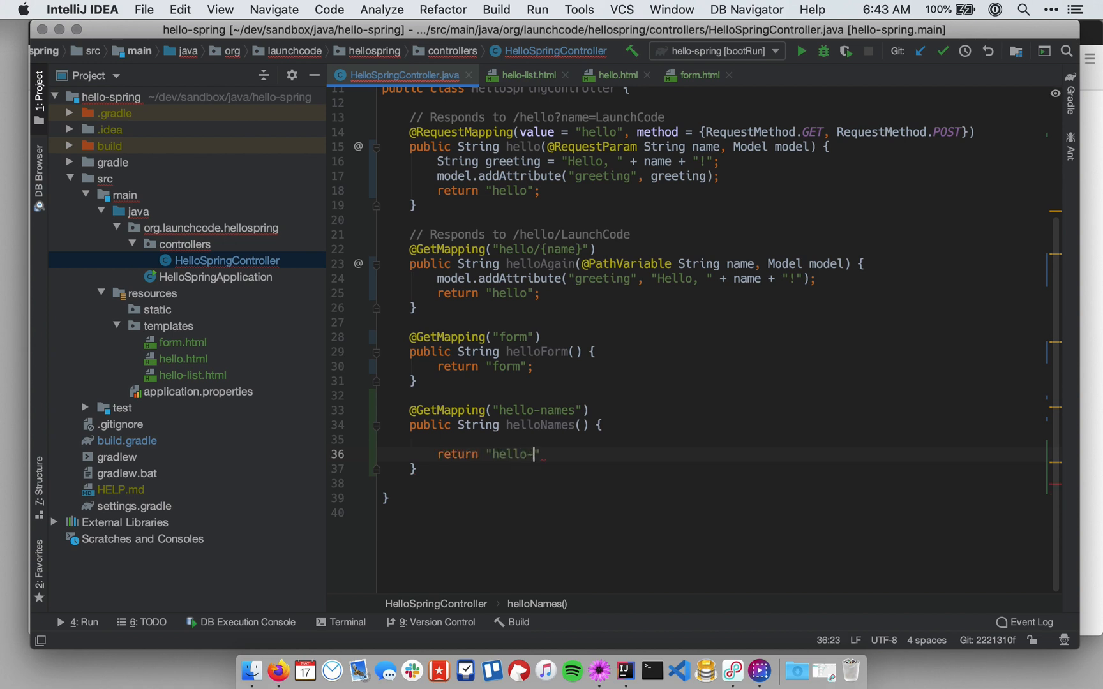
type("list\";")
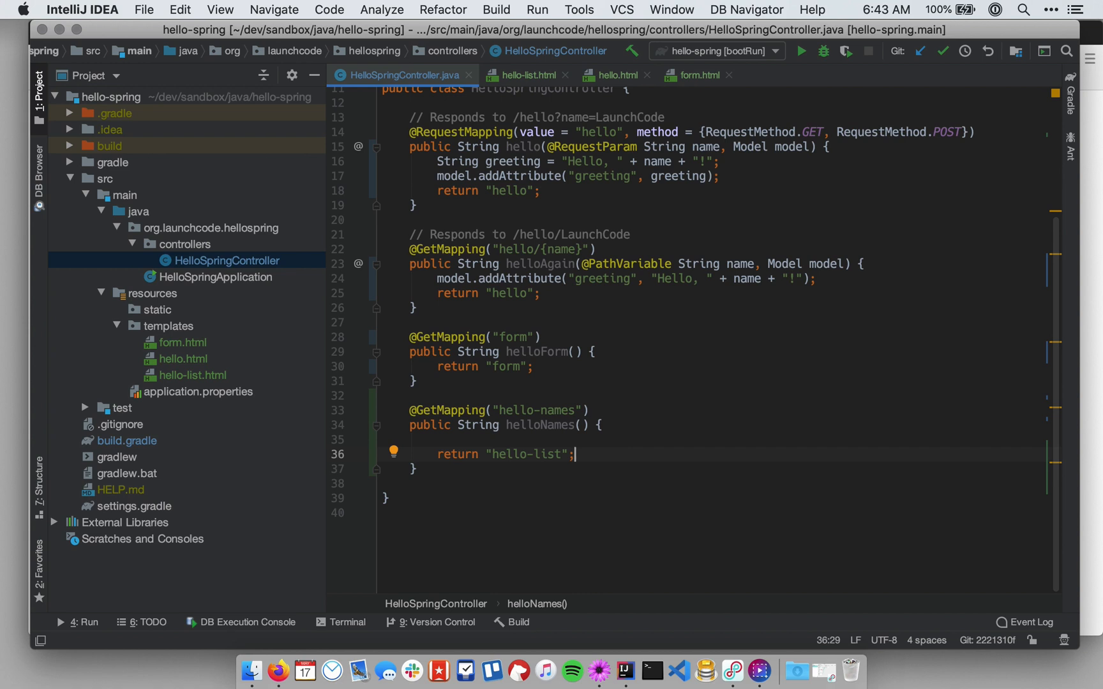
mouse_move(527, 76)
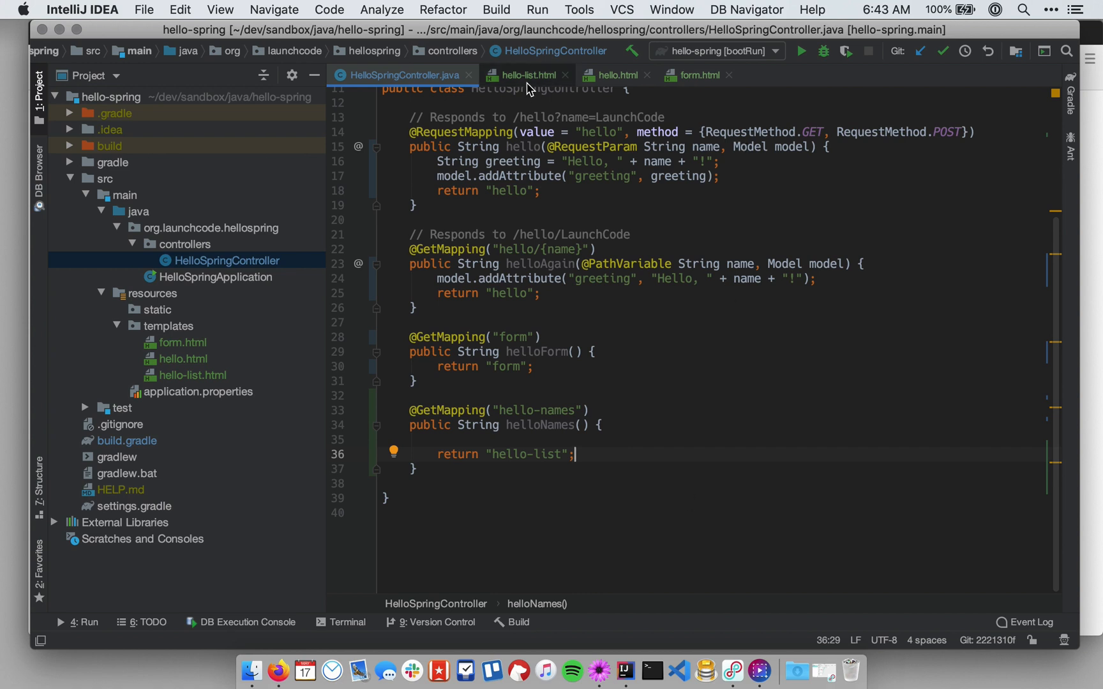
left_click(526, 74)
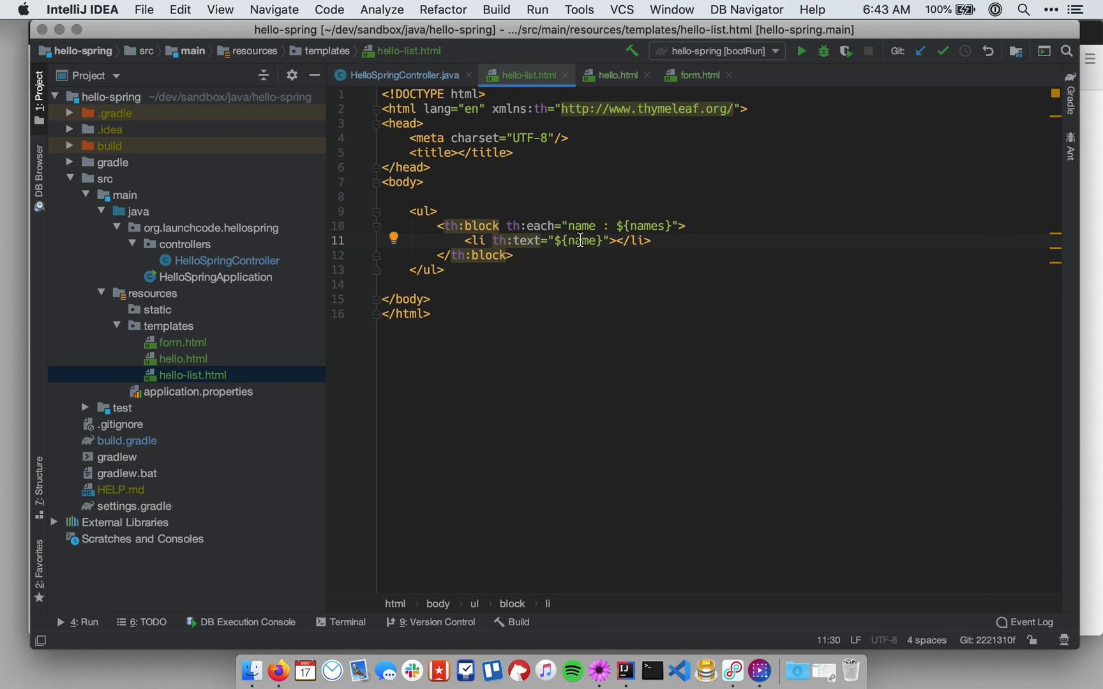
left_click(401, 74)
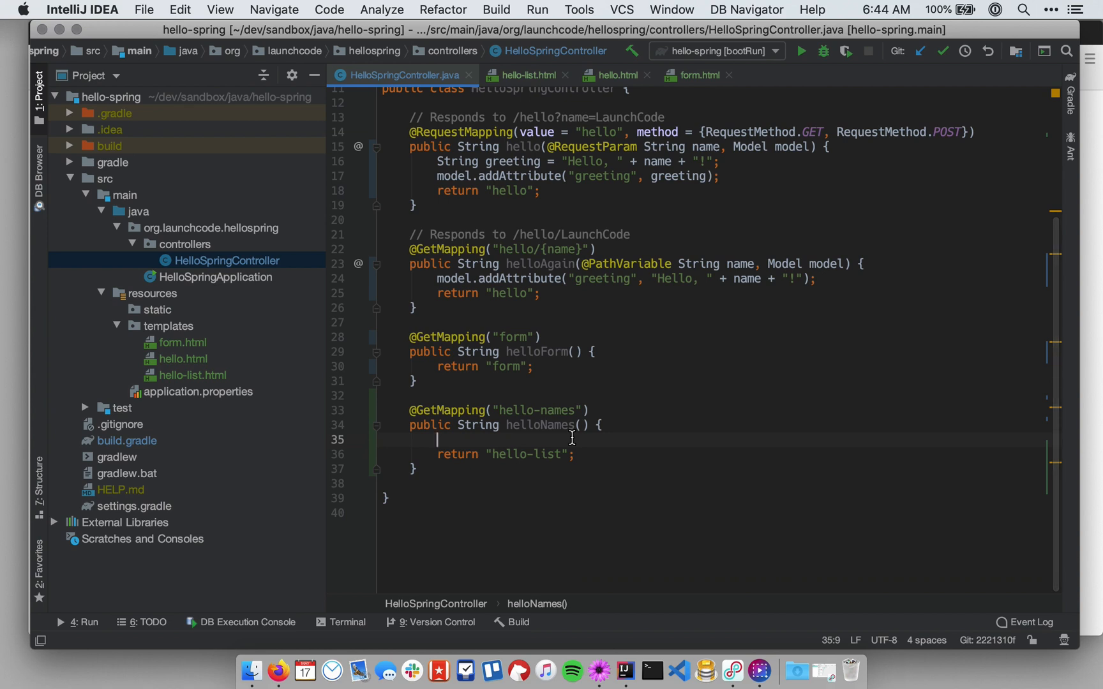
Step: Declare List<String> names = new ArrayList<>() in helloNames
type("List<String>")
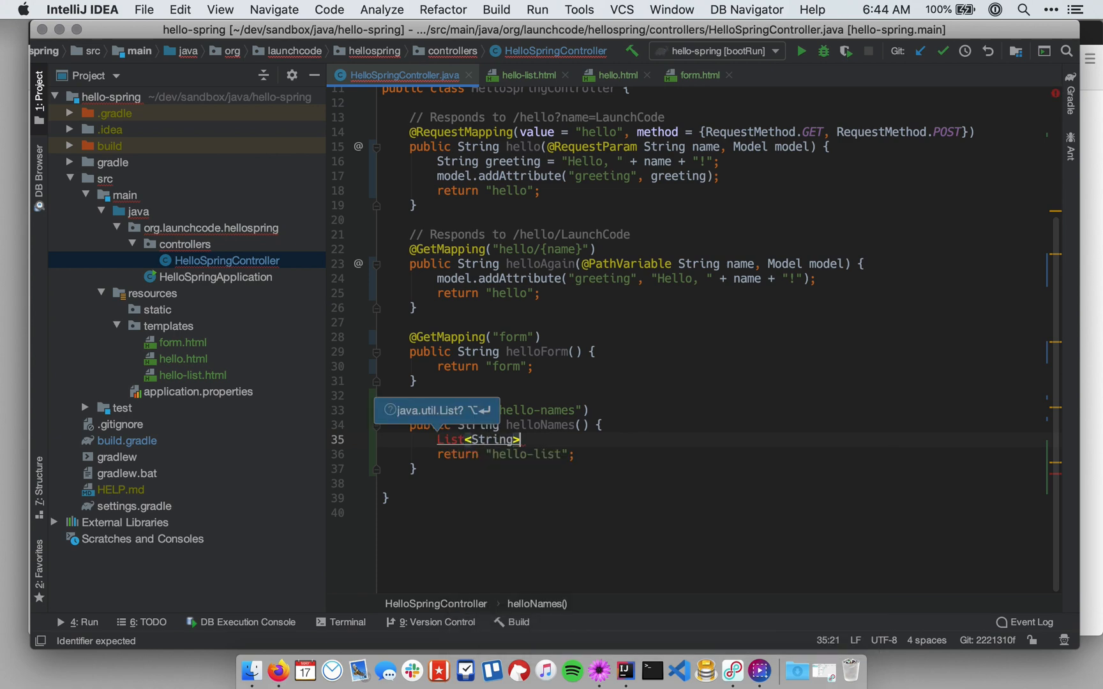
type("names = new")
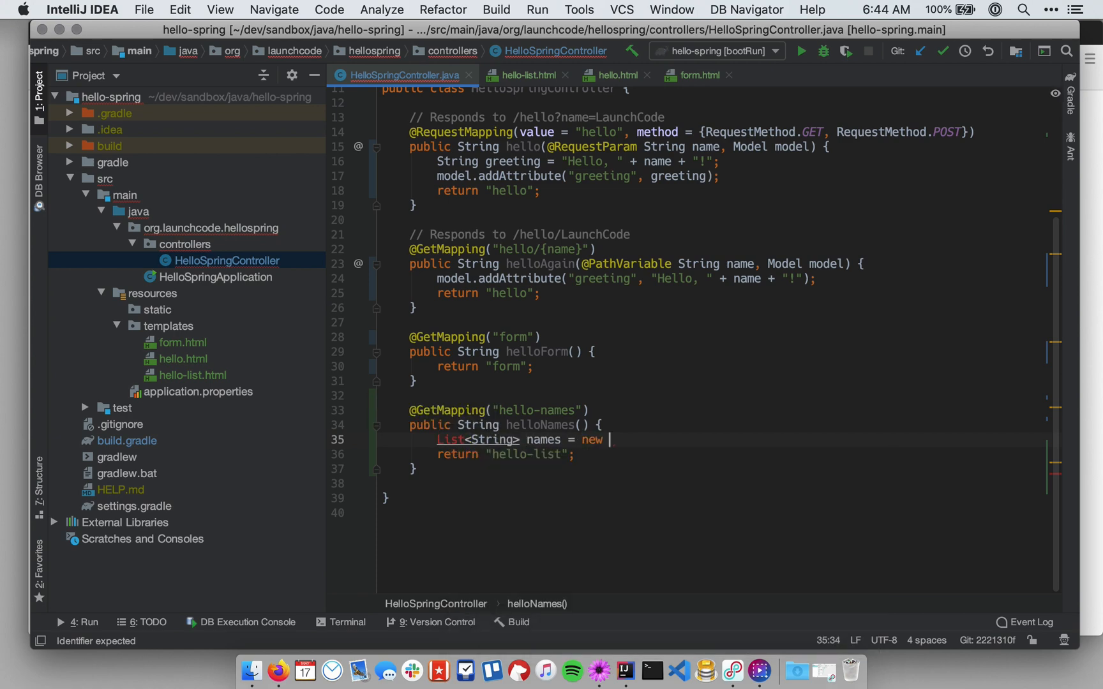
type("ArrayList<>();")
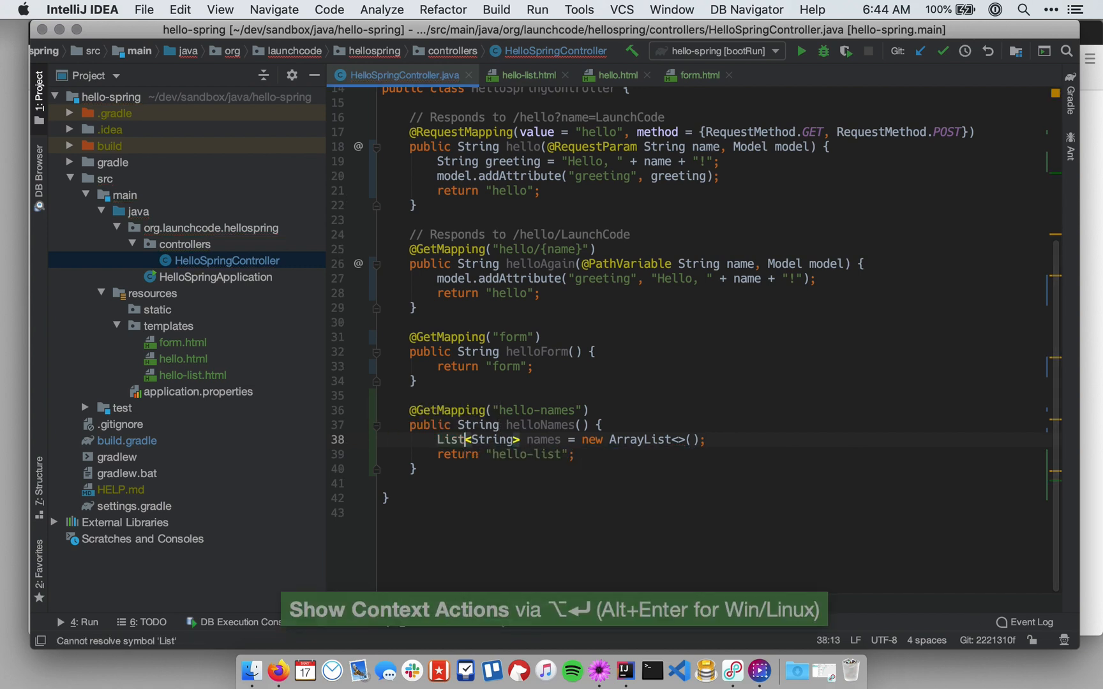
left_click(739, 439)
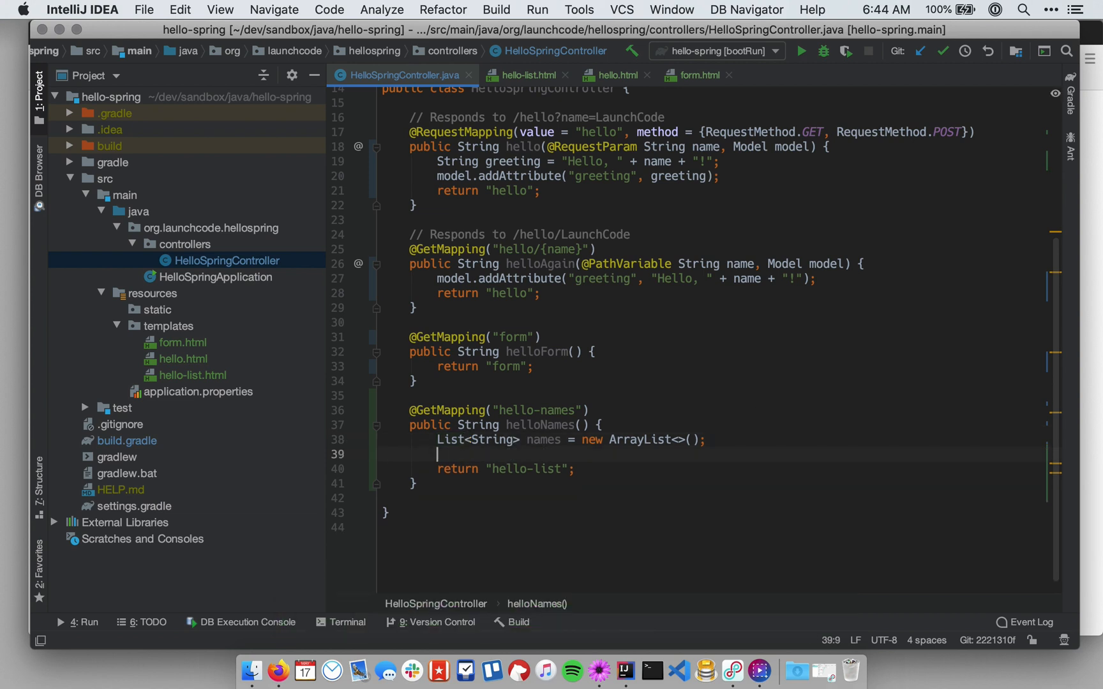
Step: Add LaunchCode, Java and JavaScript to the names list with names.add calls
type("names.add(\"LaunchCode")
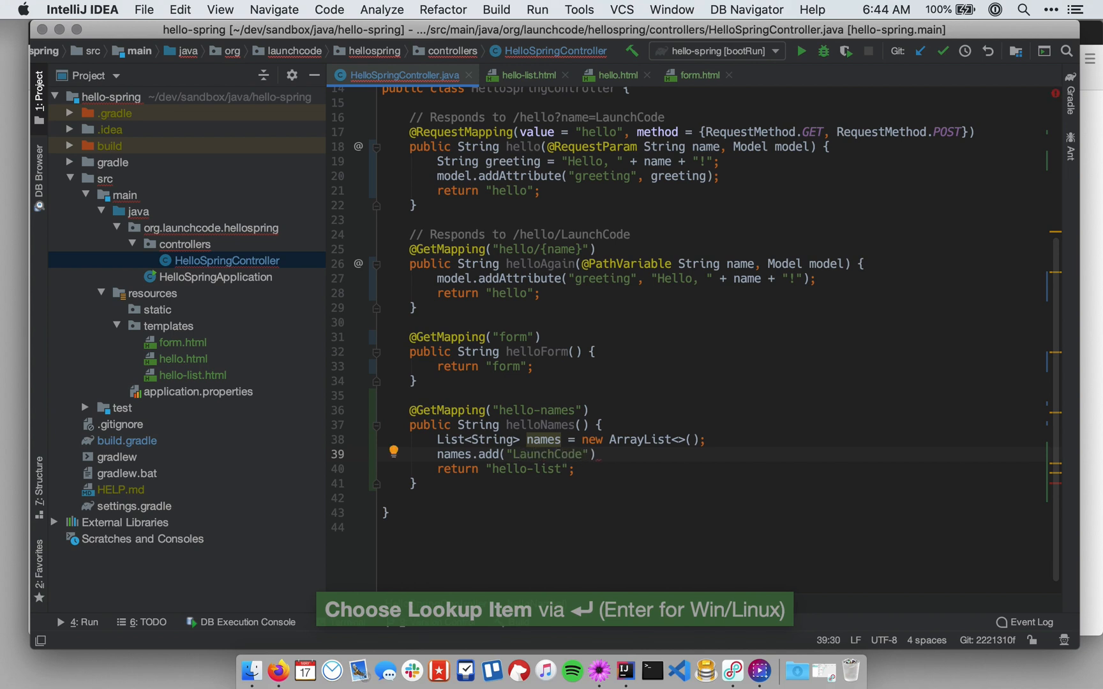
type("names.add(\"Java\");")
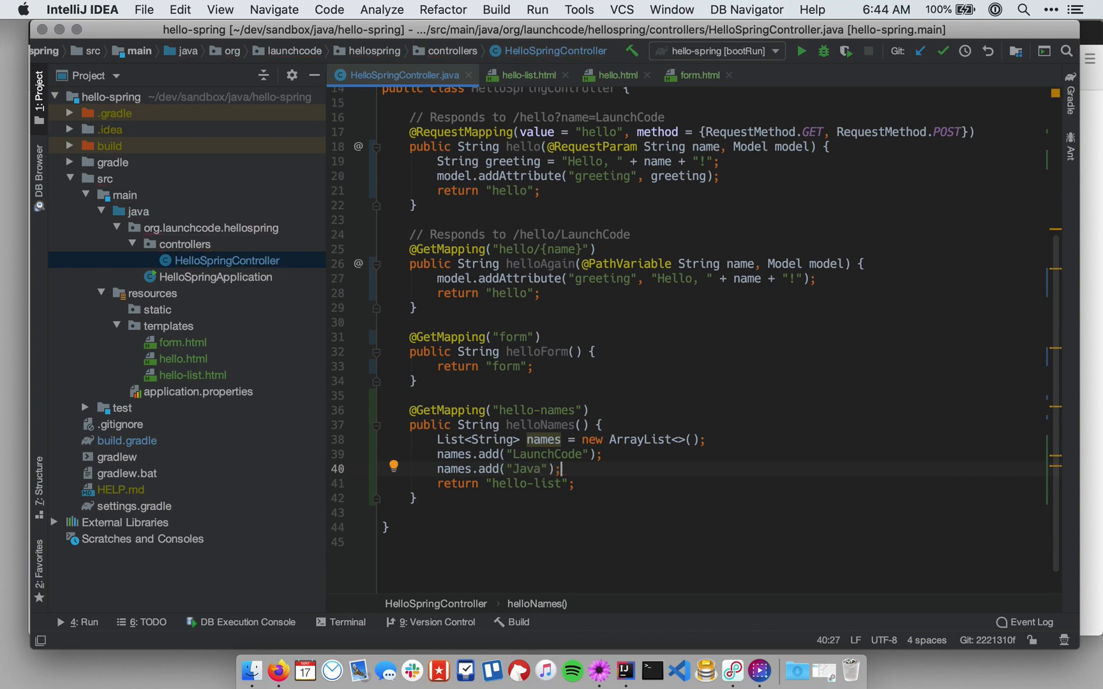
type("names.add(\"")
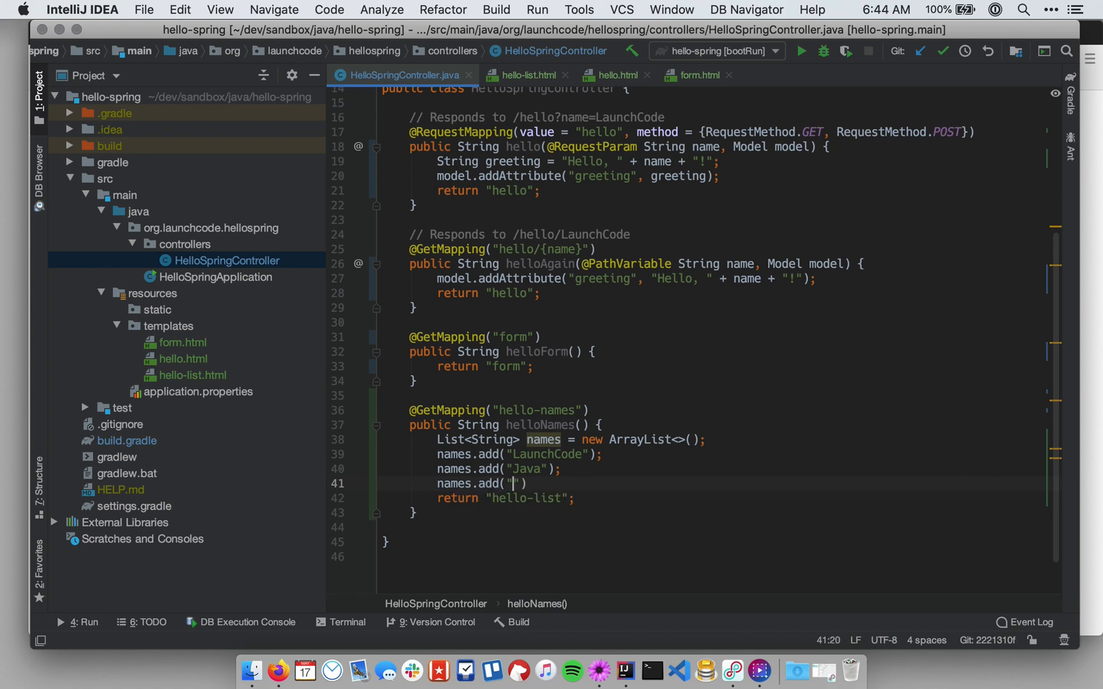
type("JavaScript")
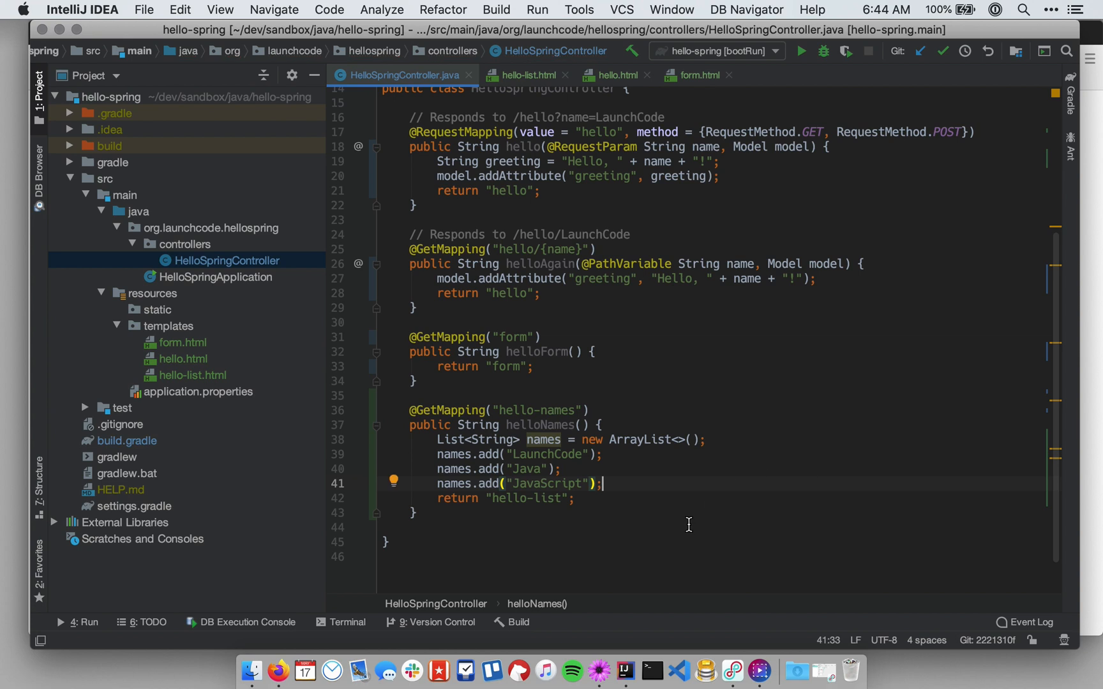
mouse_move(698, 484)
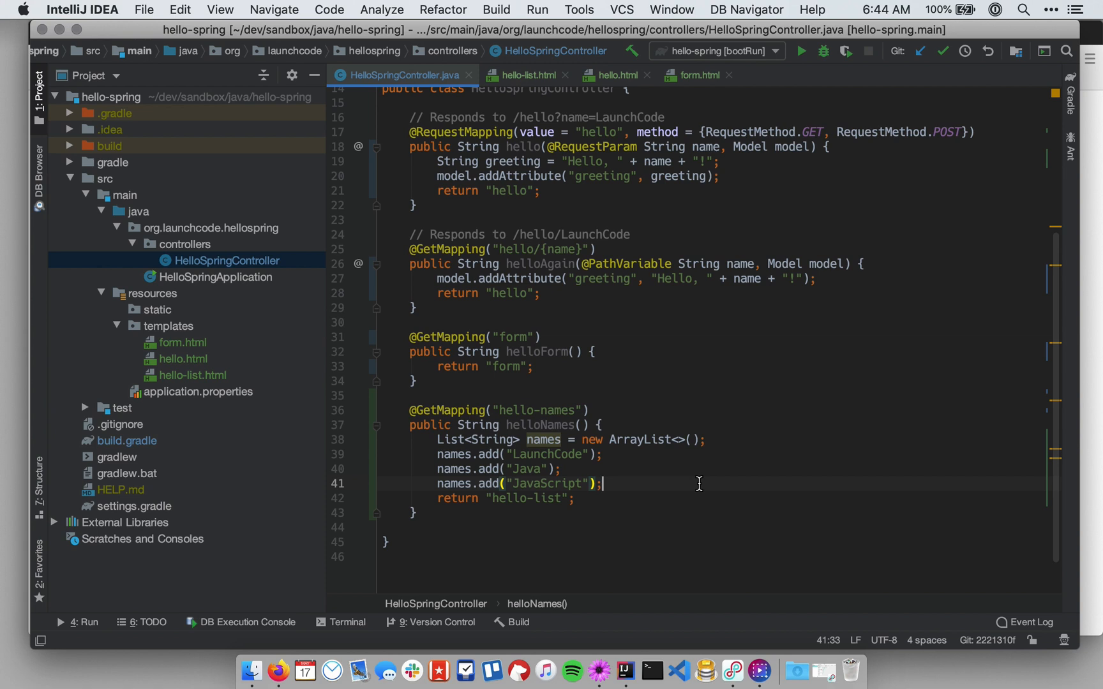
mouse_move(697, 470)
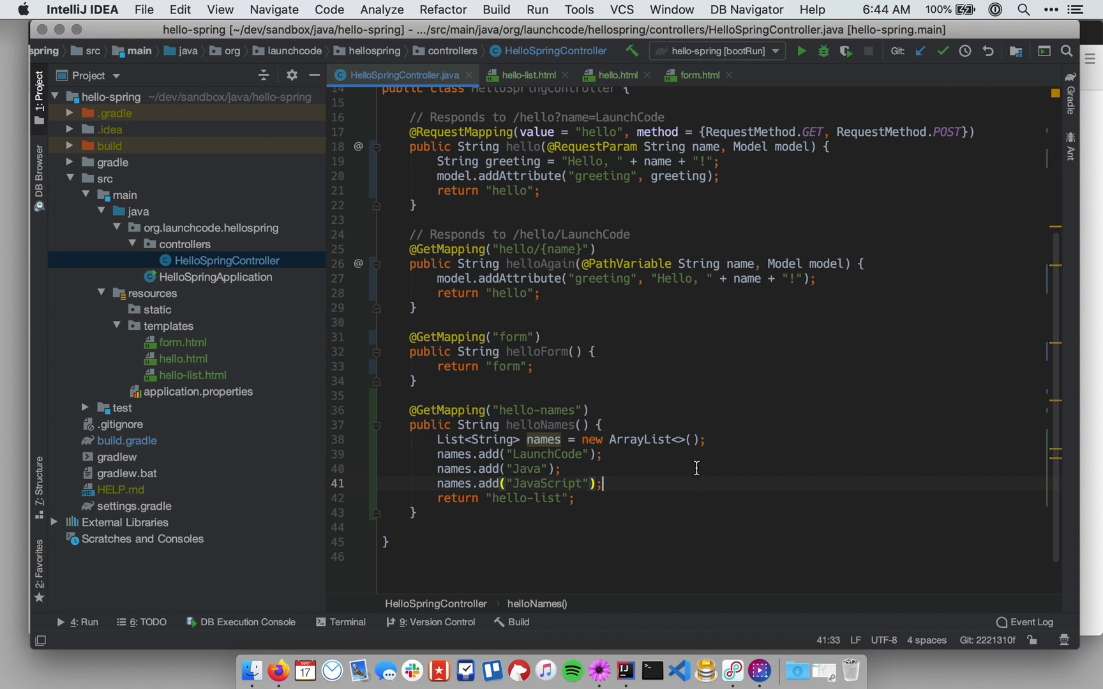
mouse_move(578, 425)
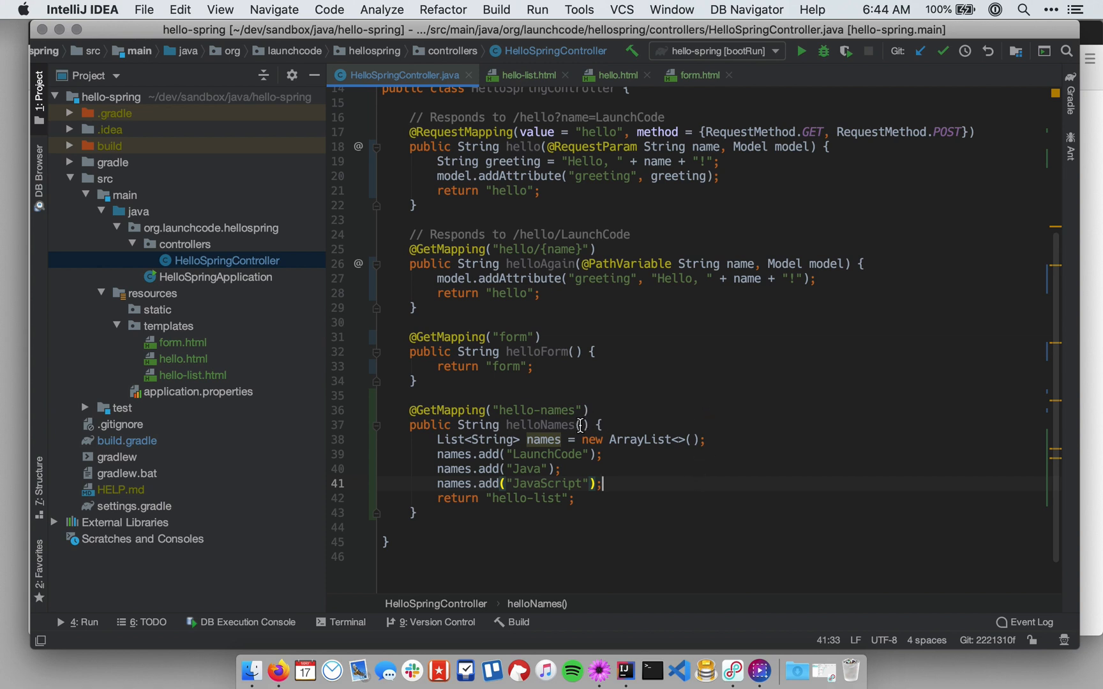
Step: Add a 'Model model' parameter to helloNames, accepting Model from autocomplete
left_click(618, 410)
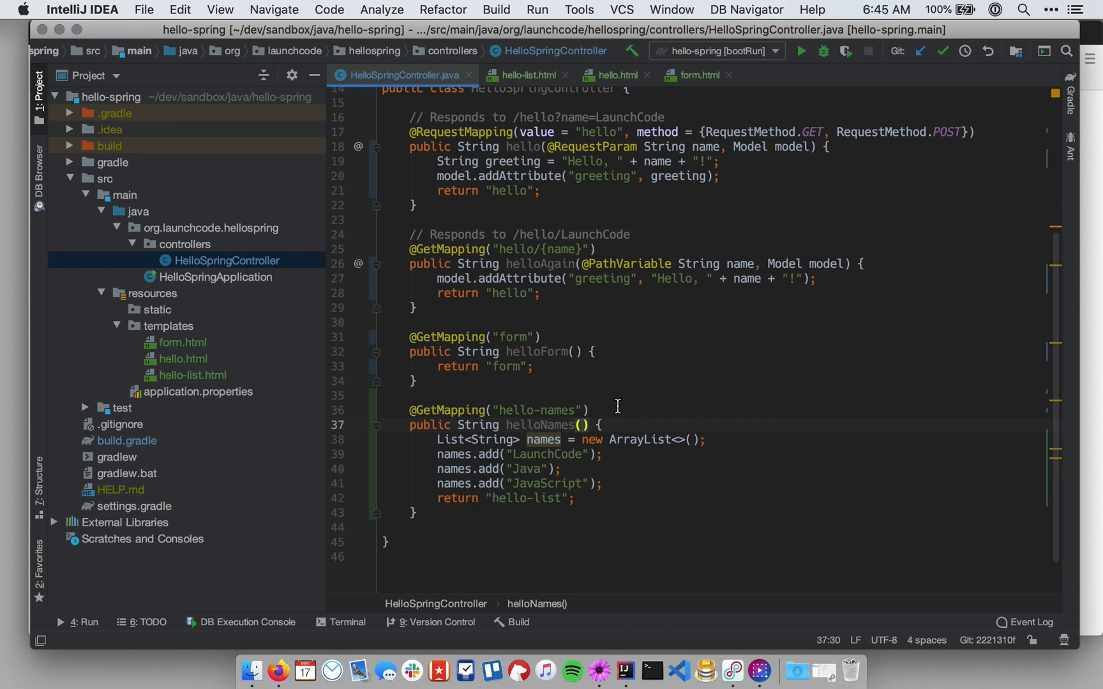
type("MOd")
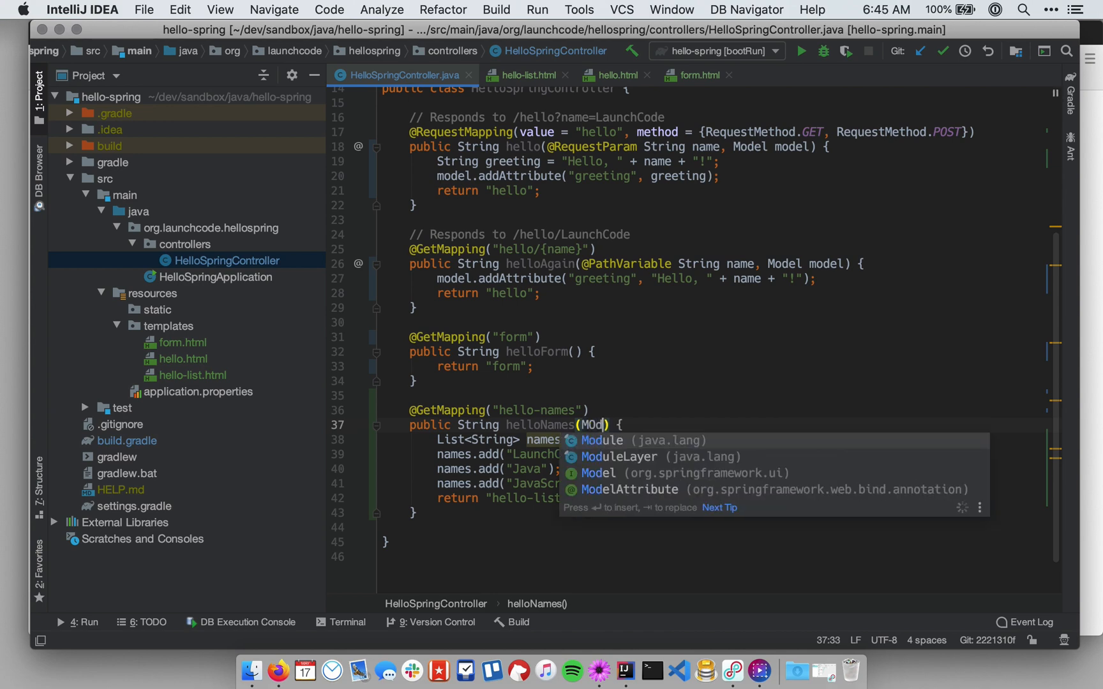
key("Backspace")
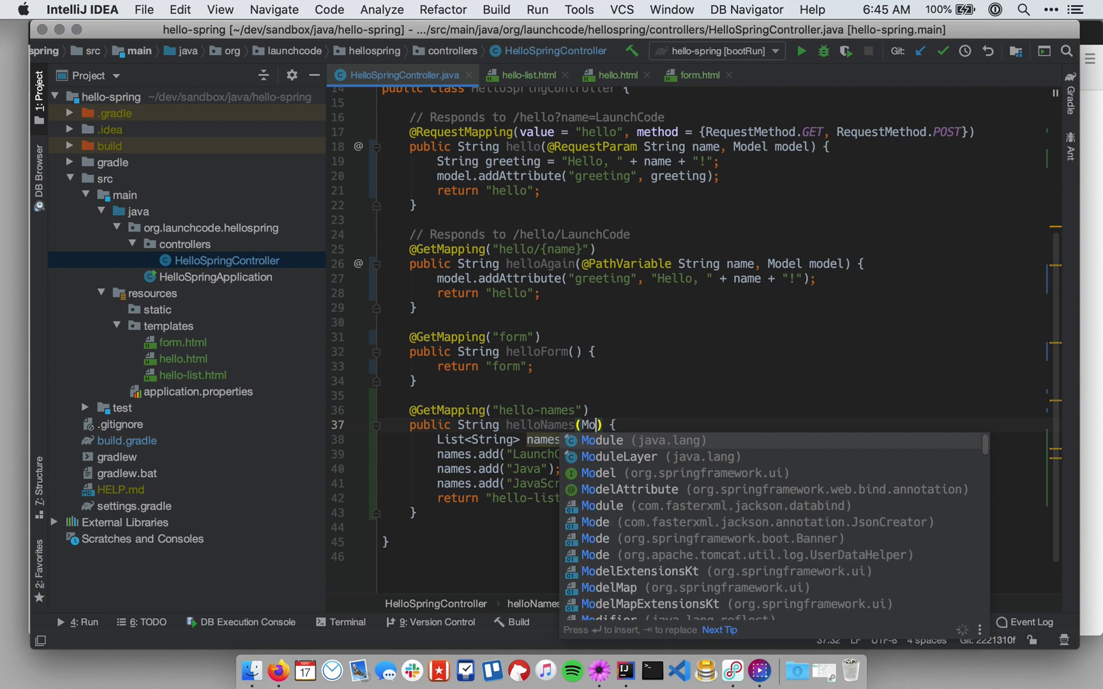
left_click(599, 472)
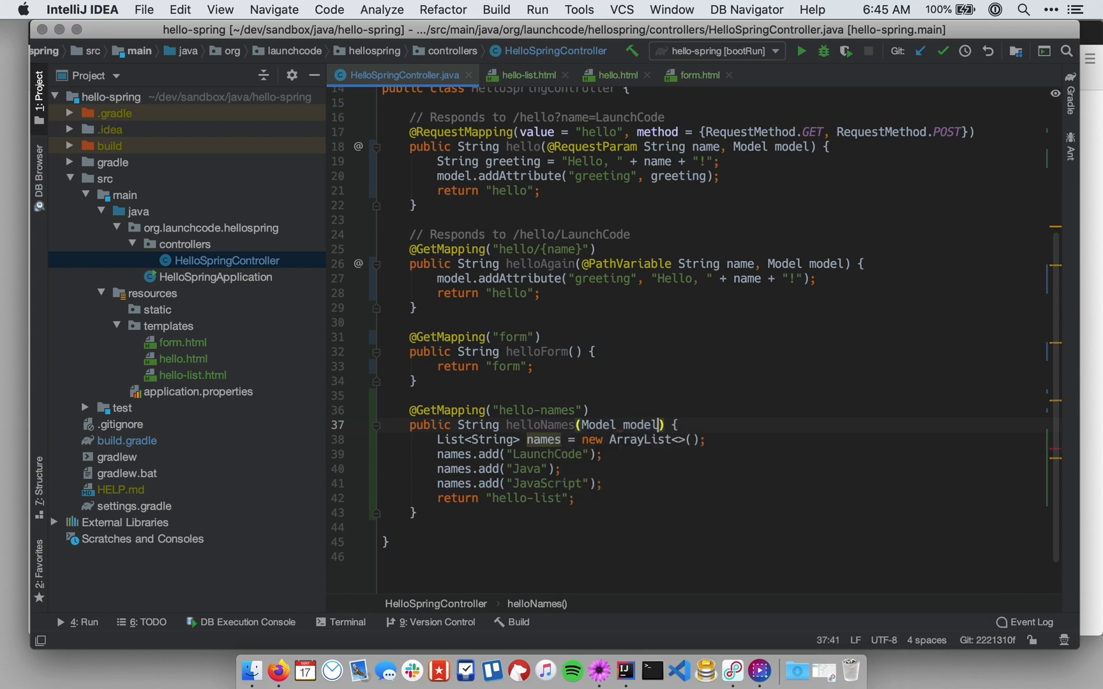
mouse_move(591, 445)
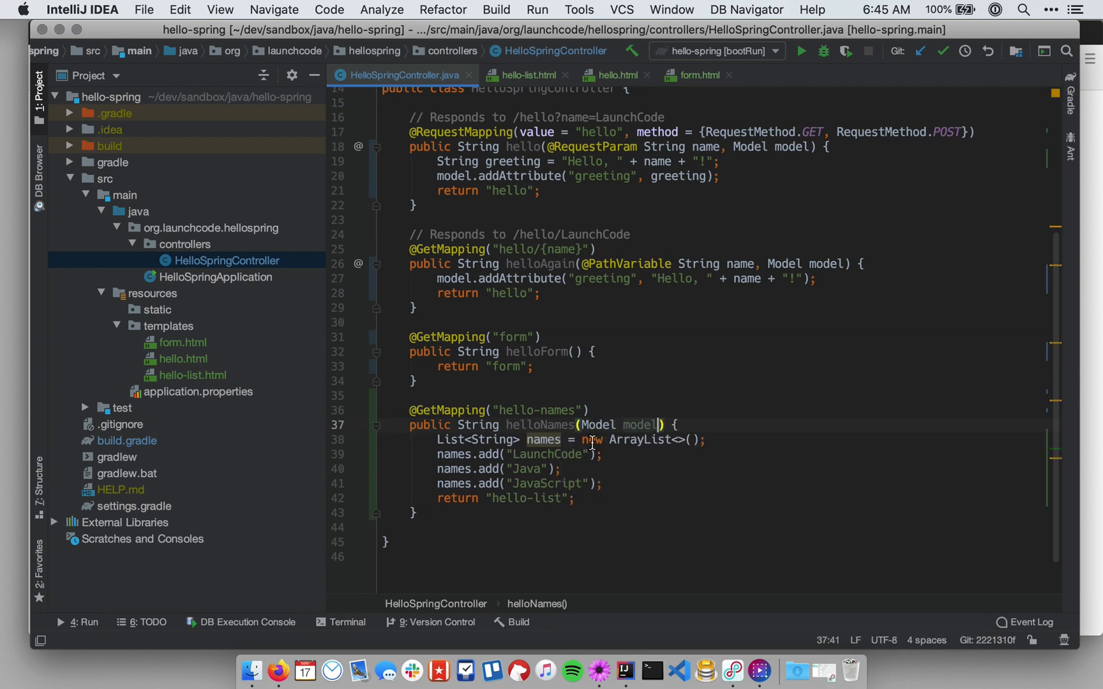
Step: Insert model.addAttribute("names", names); before the return of "hello-list"
key("enter")
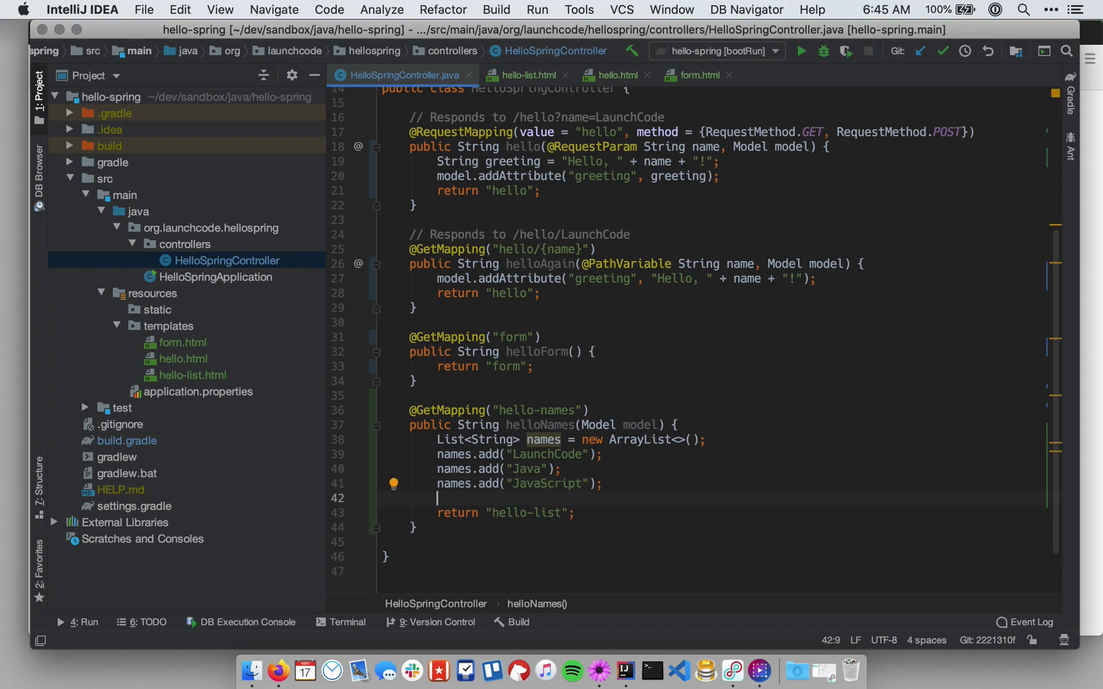
type("mo")
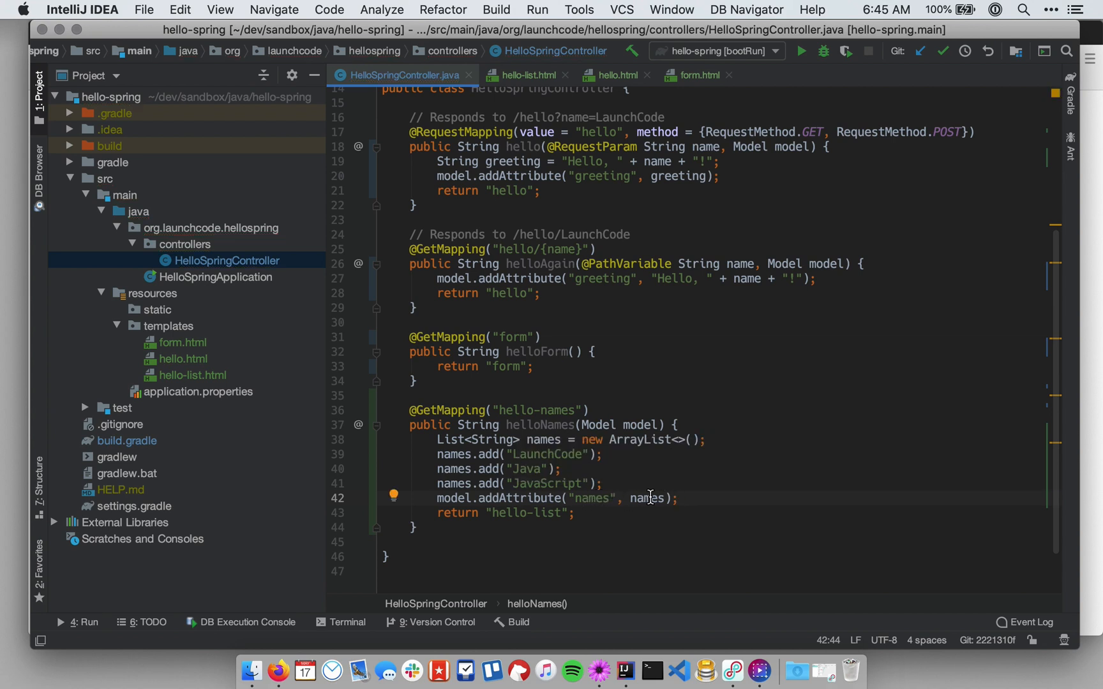
mouse_move(584, 498)
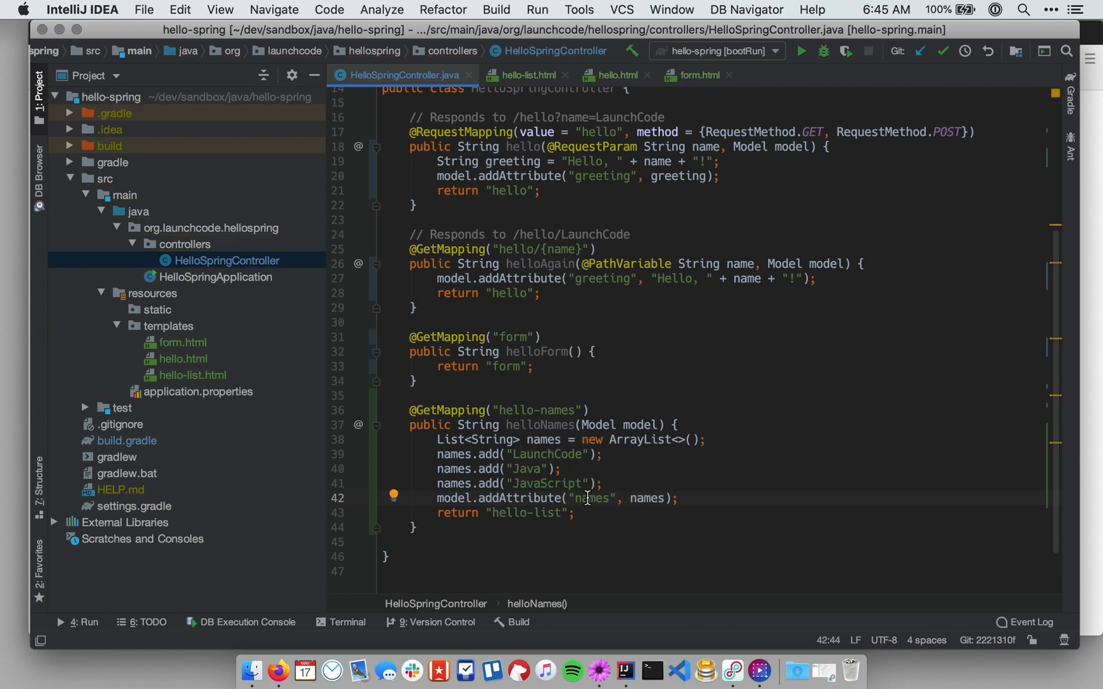
double_click(591, 498)
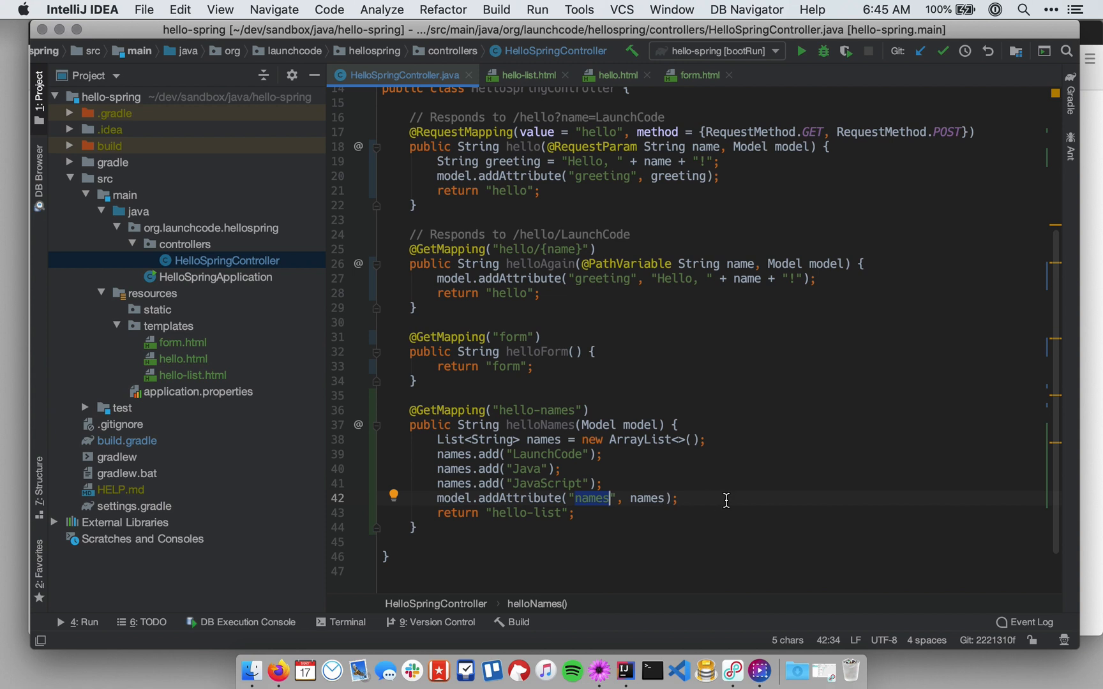
left_click(640, 498)
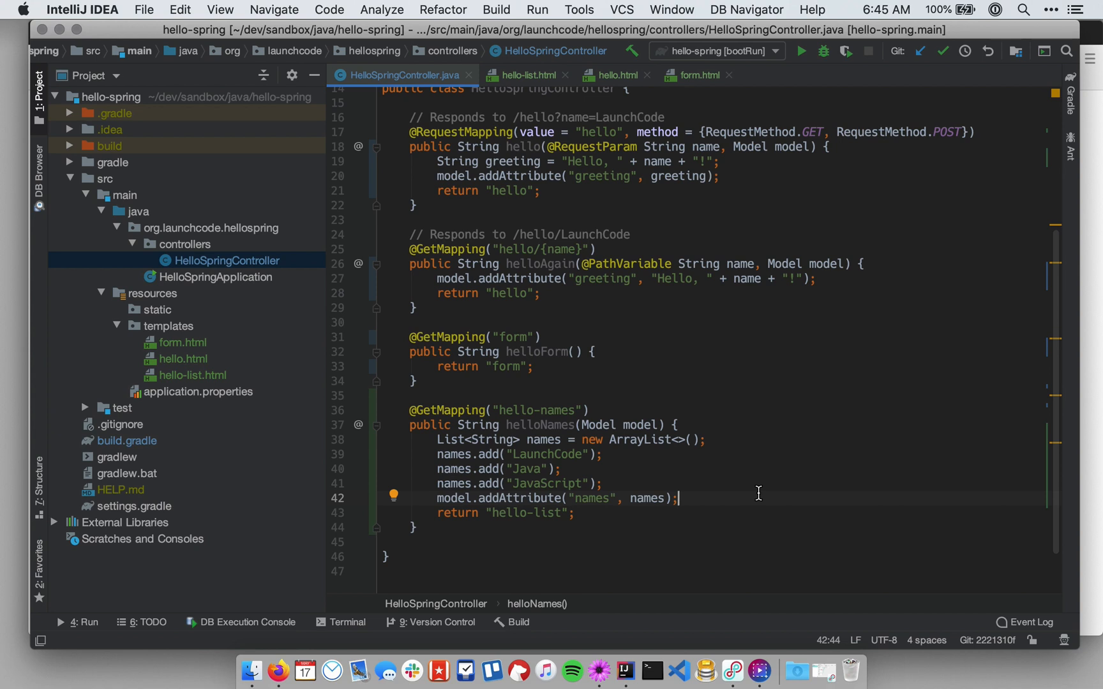
mouse_move(802, 51)
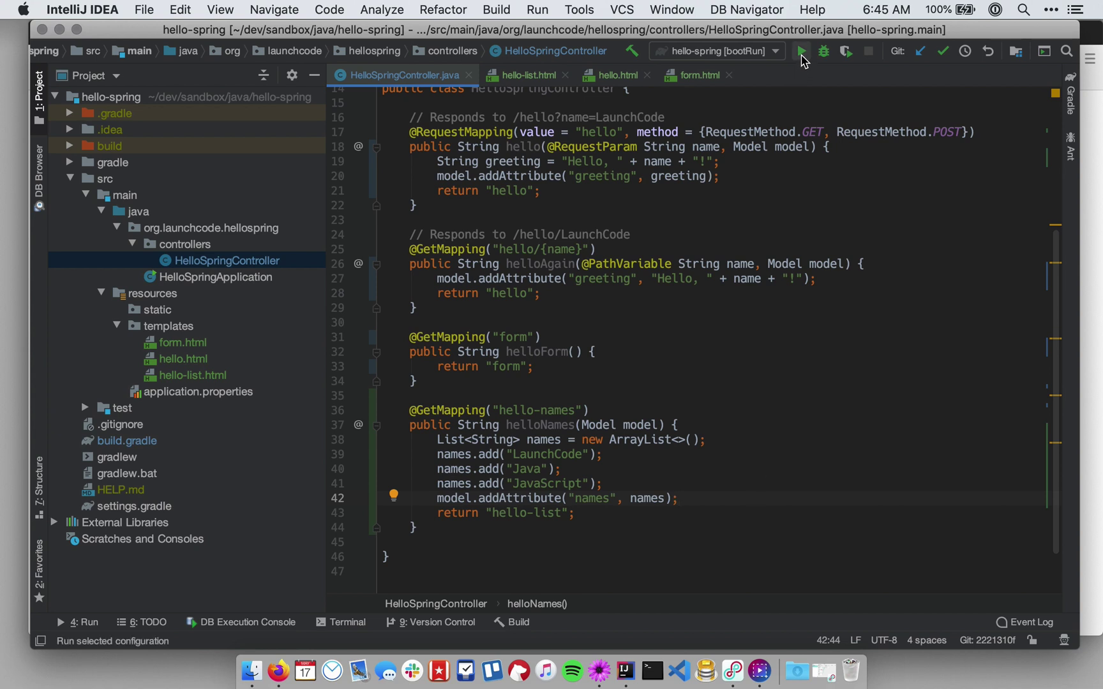
left_click(802, 51)
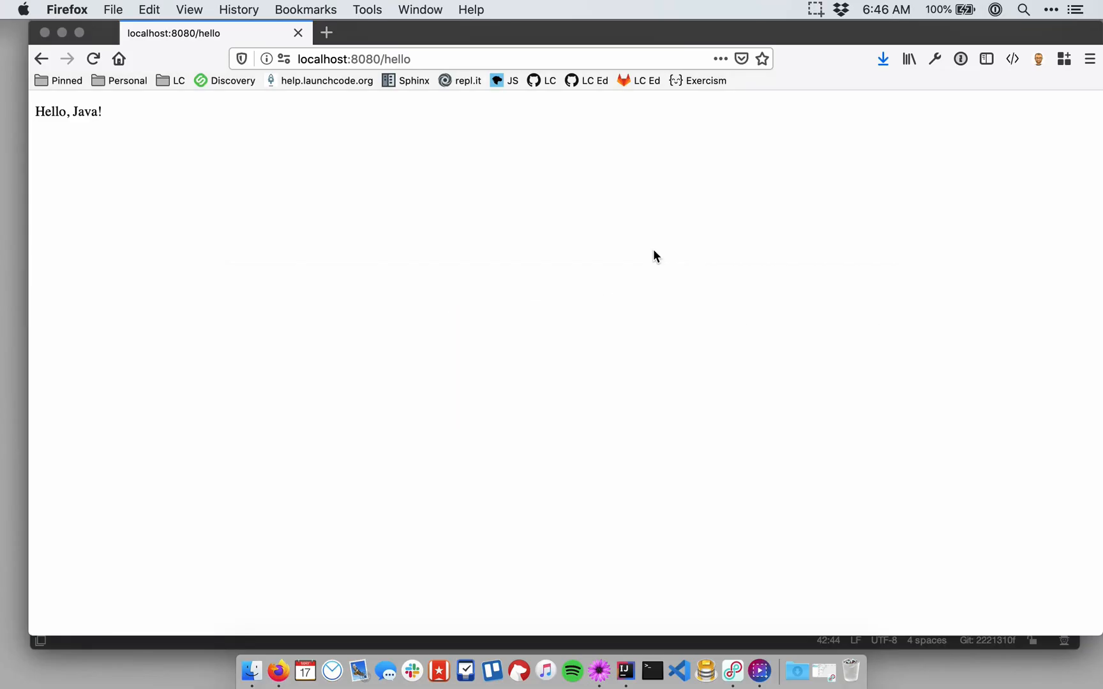
Step: Load localhost:8080/hello-names in Firefox, showing bulleted LaunchCode, Java, JavaScript
type("localhost:8000/")
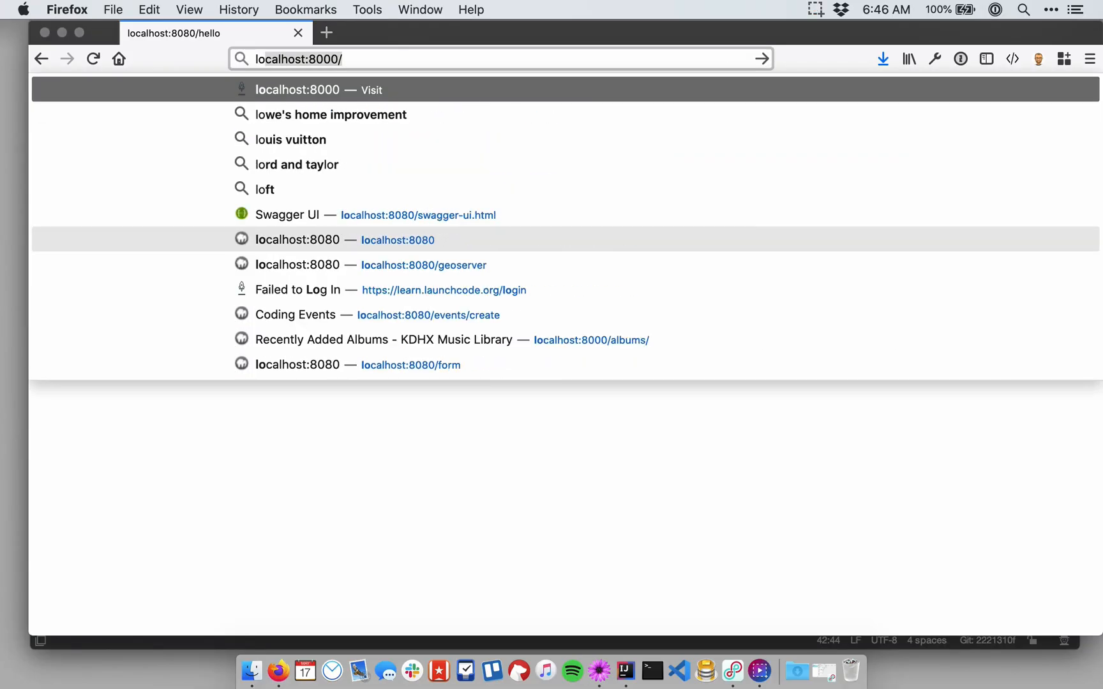
type("localhost:8080")
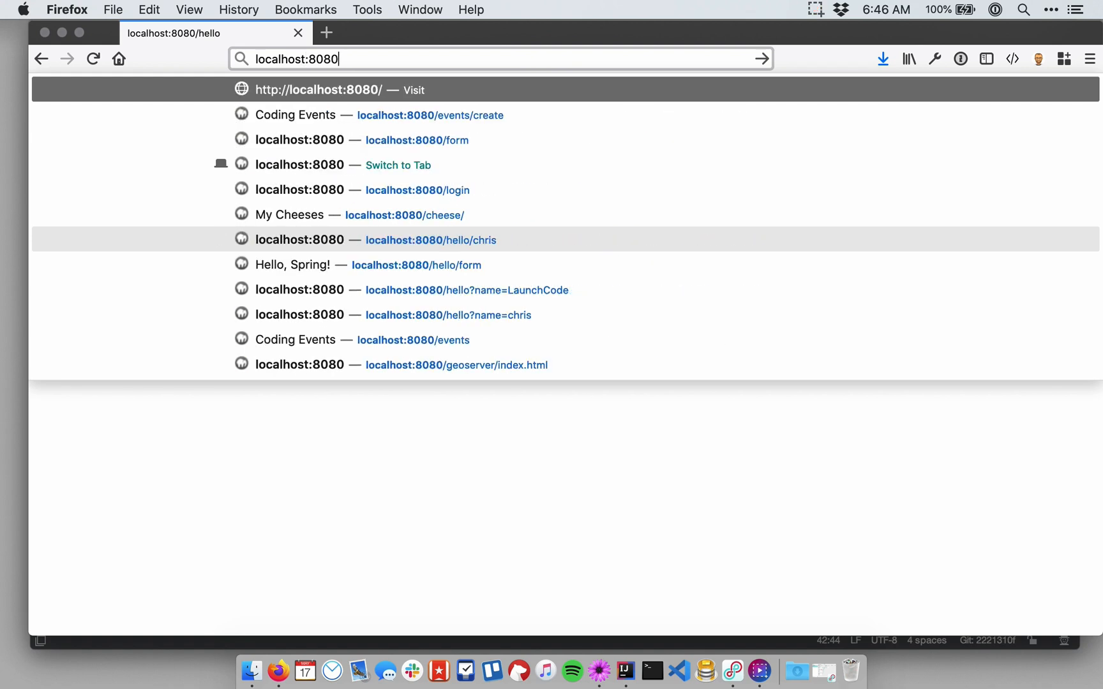
type("/hello-names")
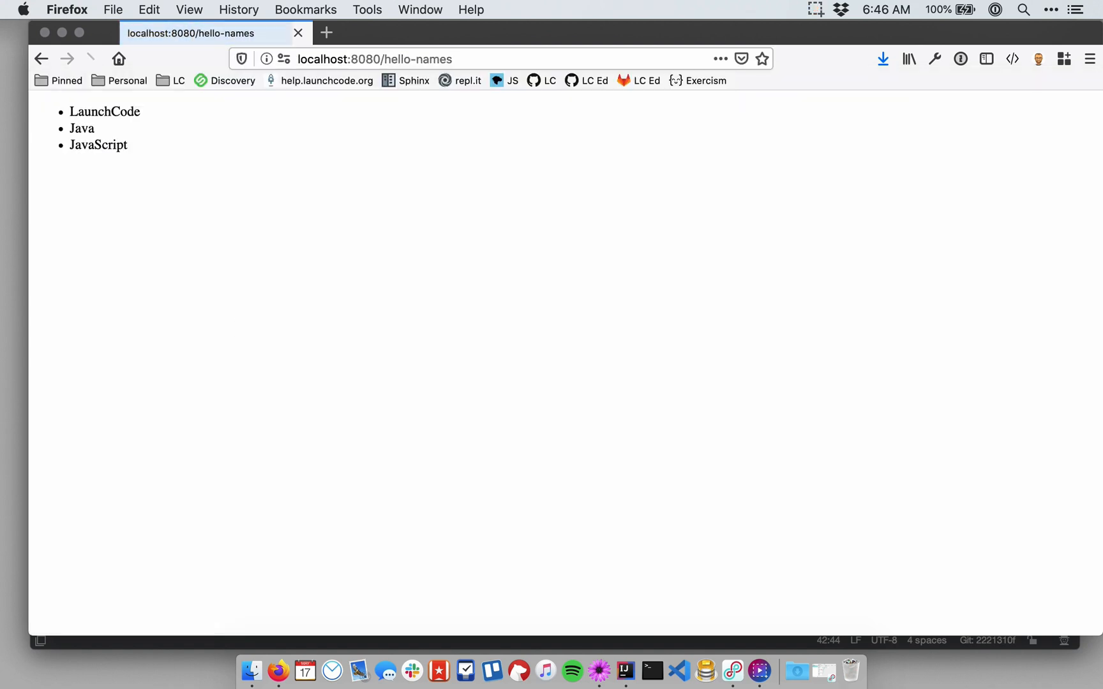
left_click(93, 59)
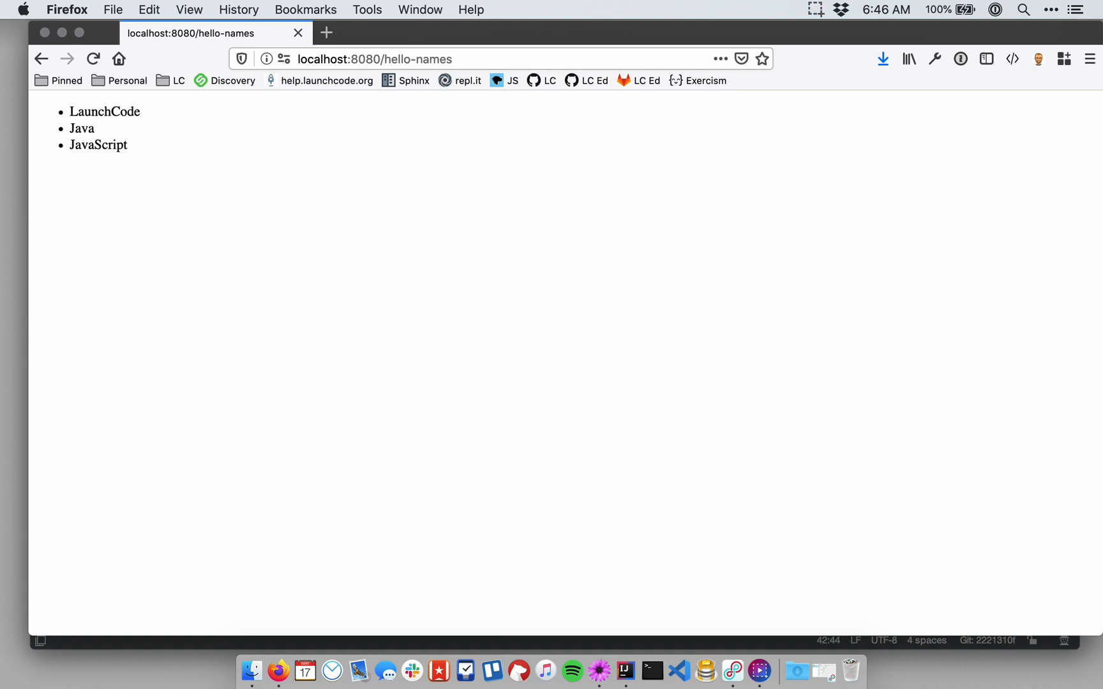
mouse_move(65, 125)
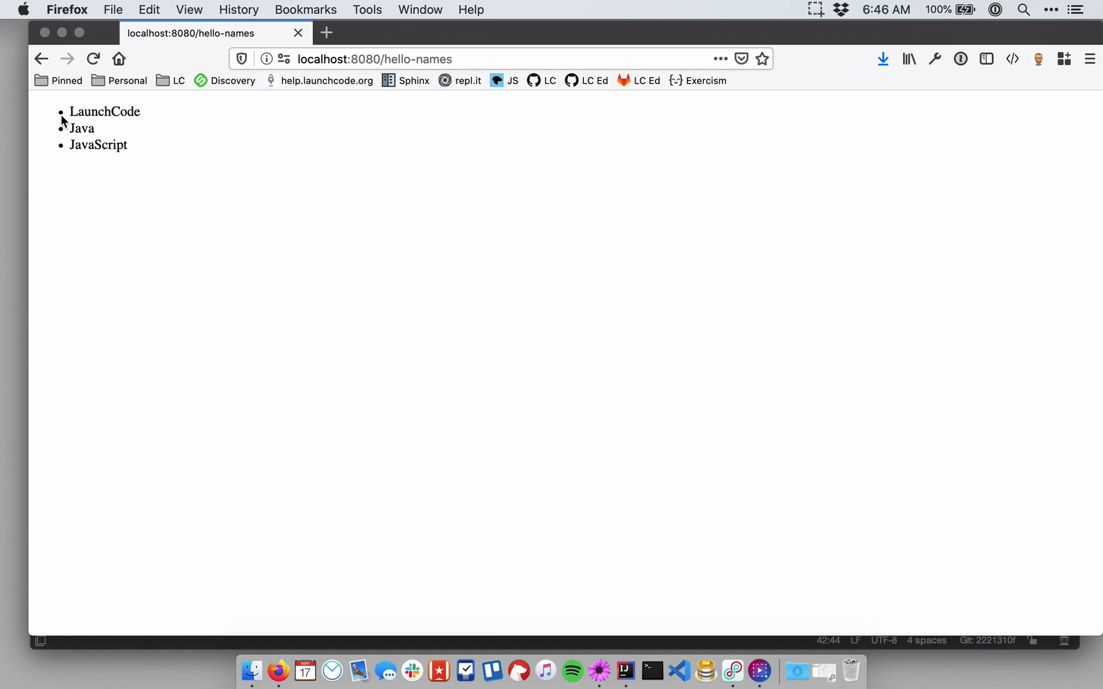
mouse_move(88, 134)
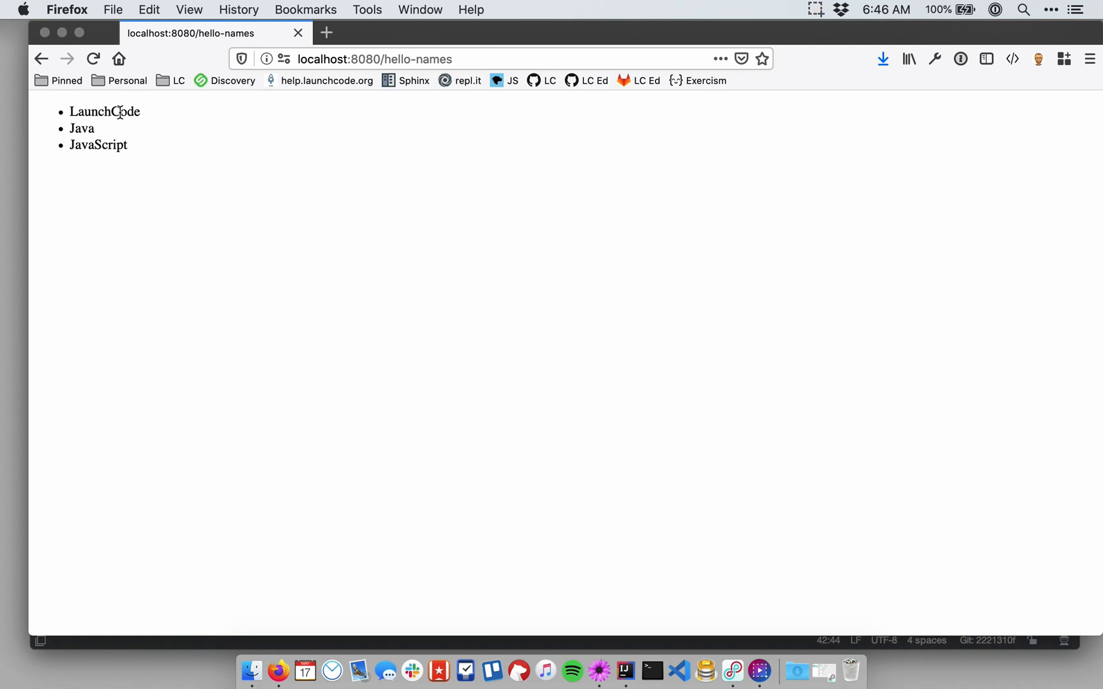
mouse_move(148, 139)
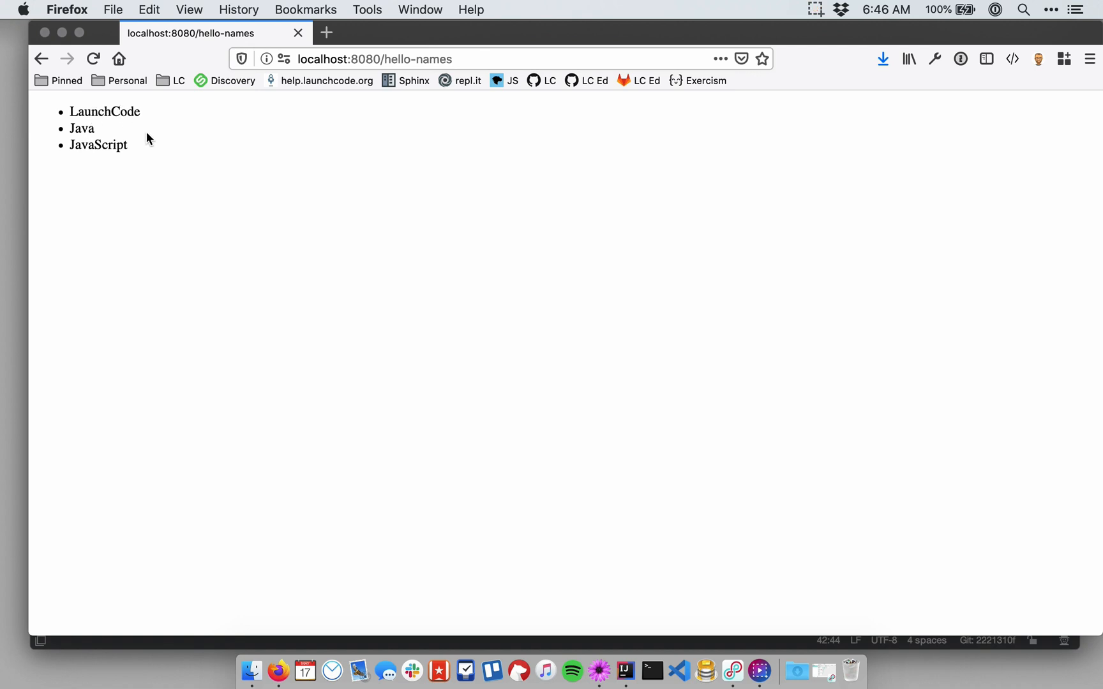
Step: Return to the IDE and bring up the hello-list.html template
left_click(623, 671)
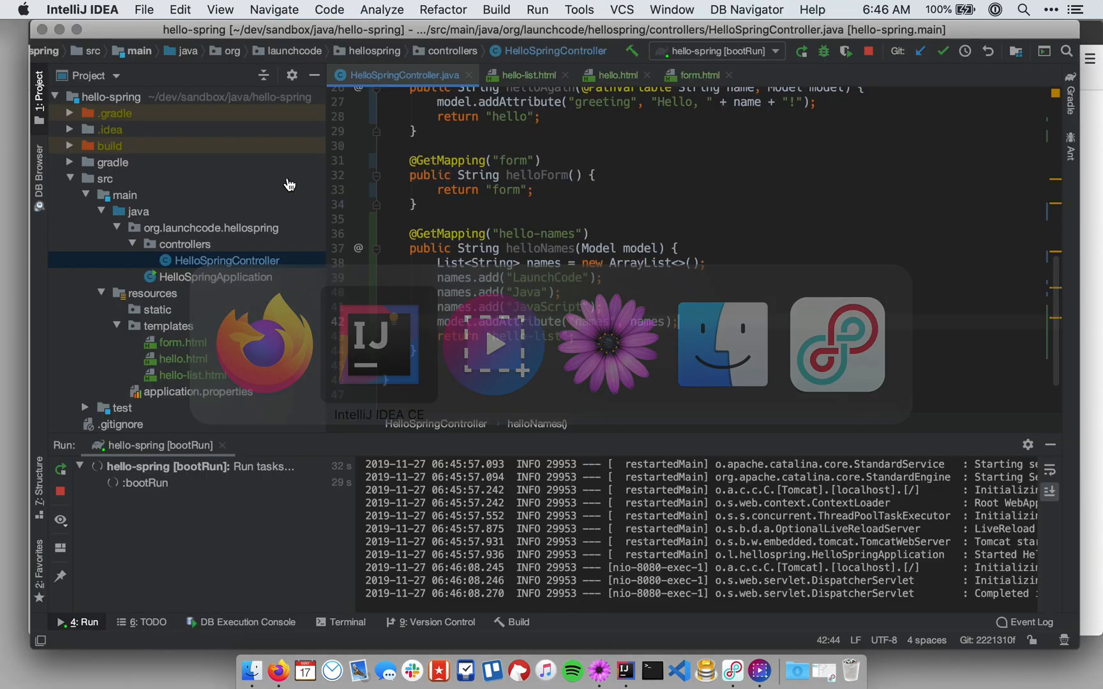
left_click(528, 76)
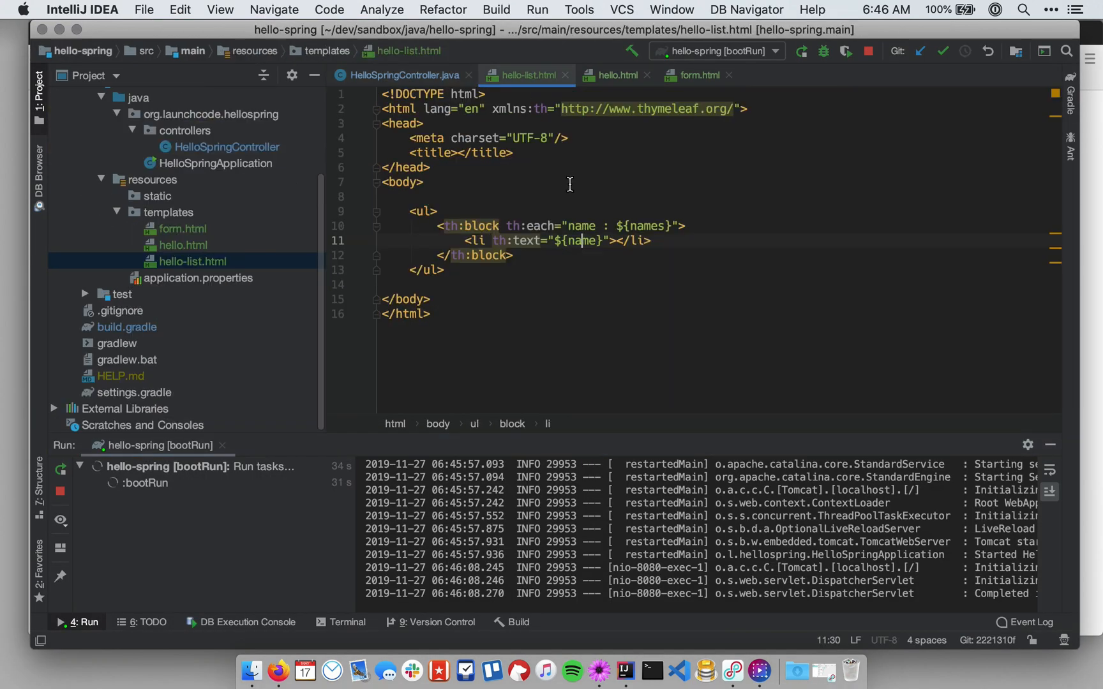